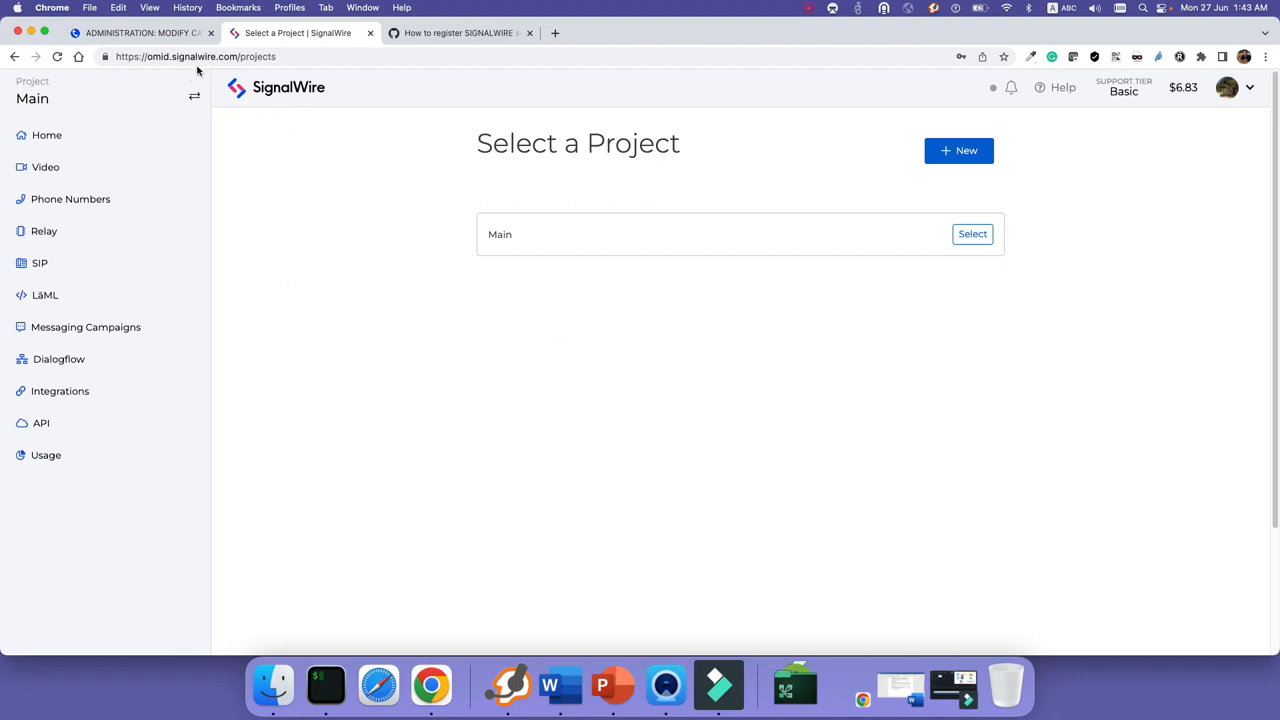
{"action": "mouse_move", "coordinate": [744, 352]}
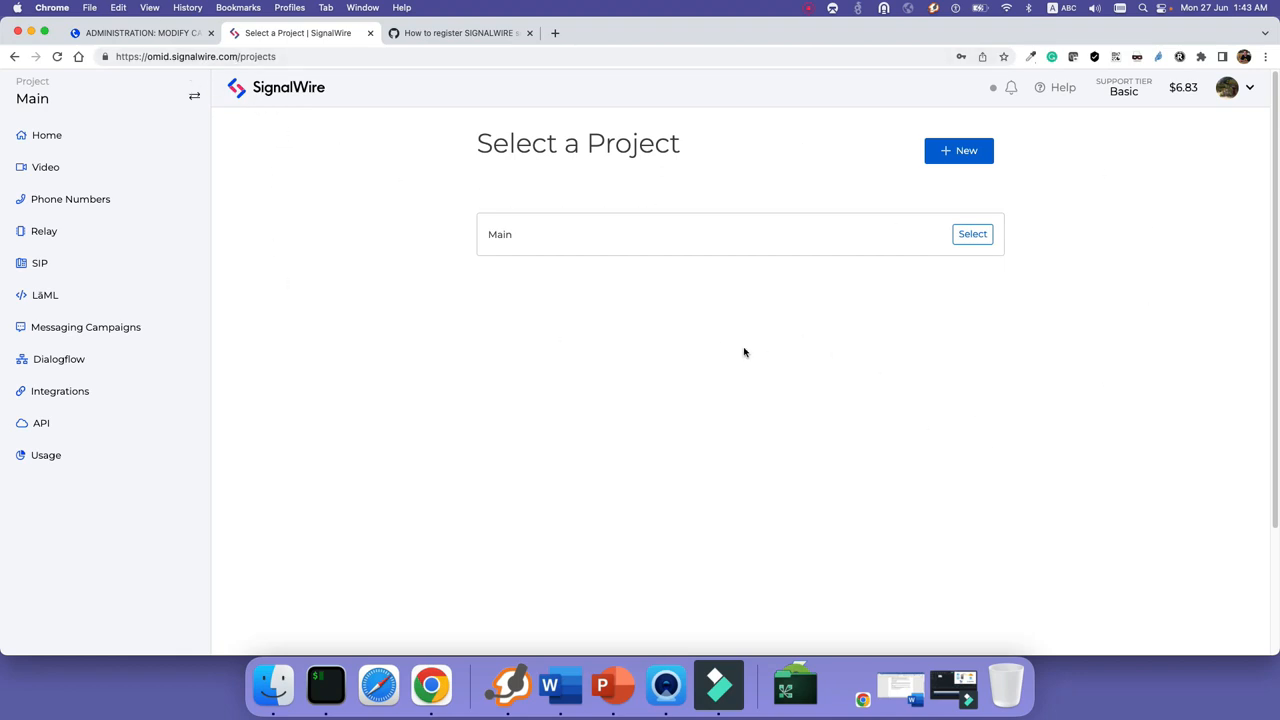
{"action": "mouse_move", "coordinate": [645, 327]}
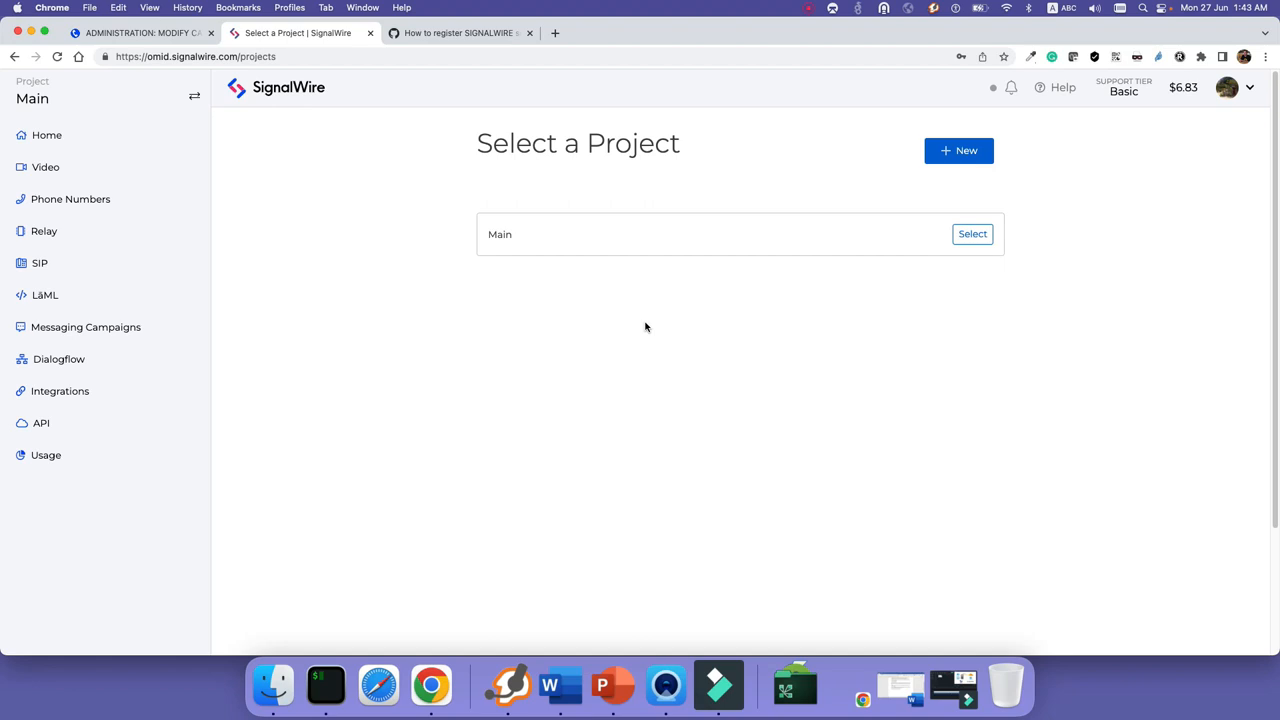
{"action": "mouse_move", "coordinate": [623, 318]}
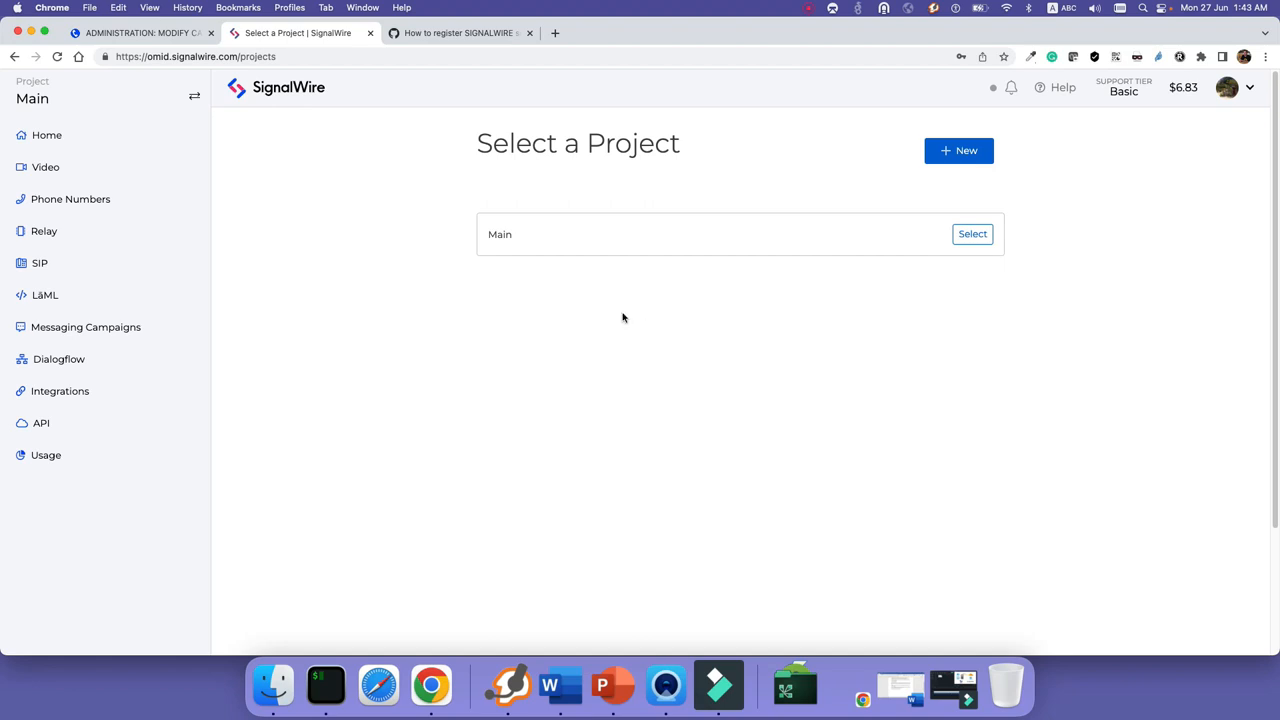
{"action": "mouse_move", "coordinate": [1170, 121]}
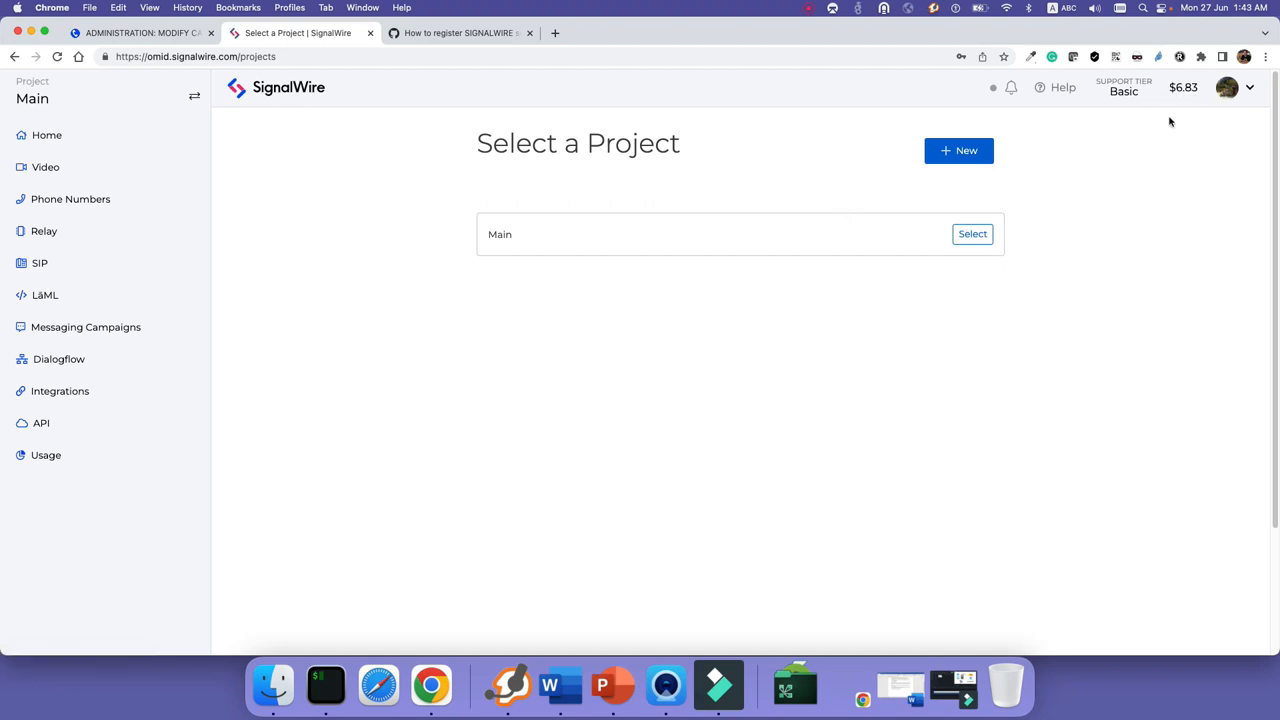
{"action": "mouse_move", "coordinate": [1127, 103]}
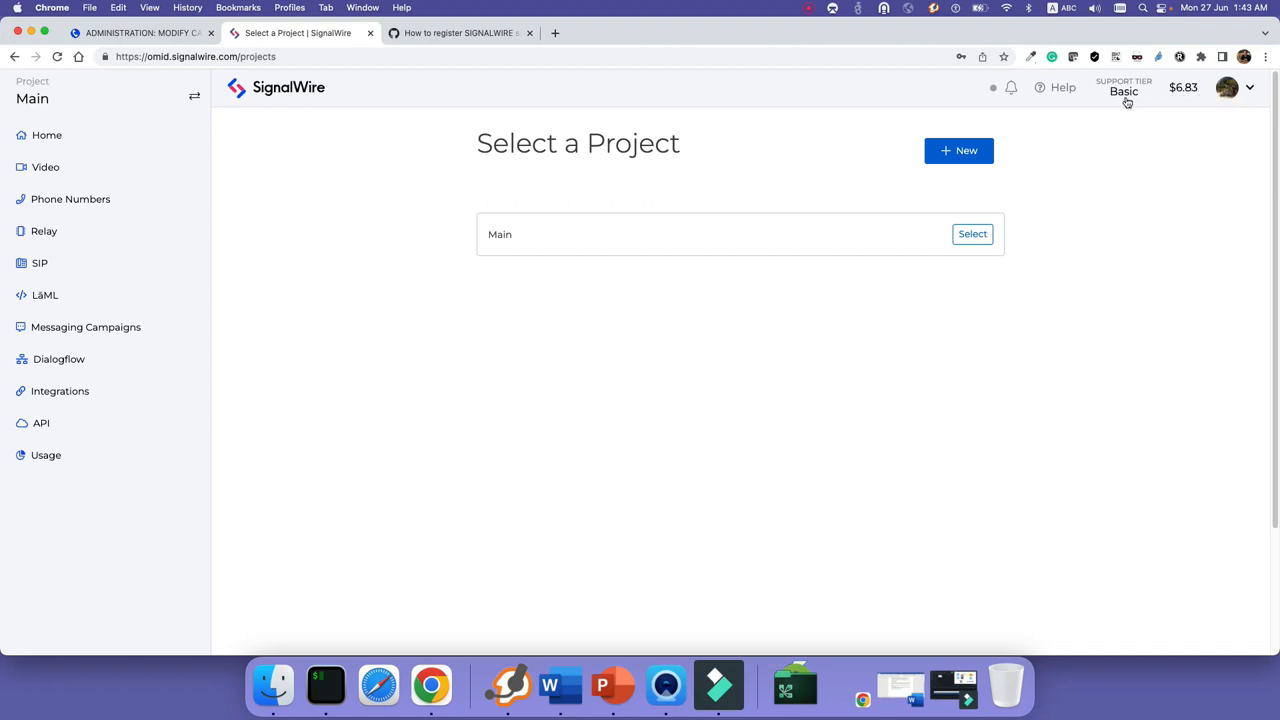
{"action": "mouse_move", "coordinate": [824, 410]}
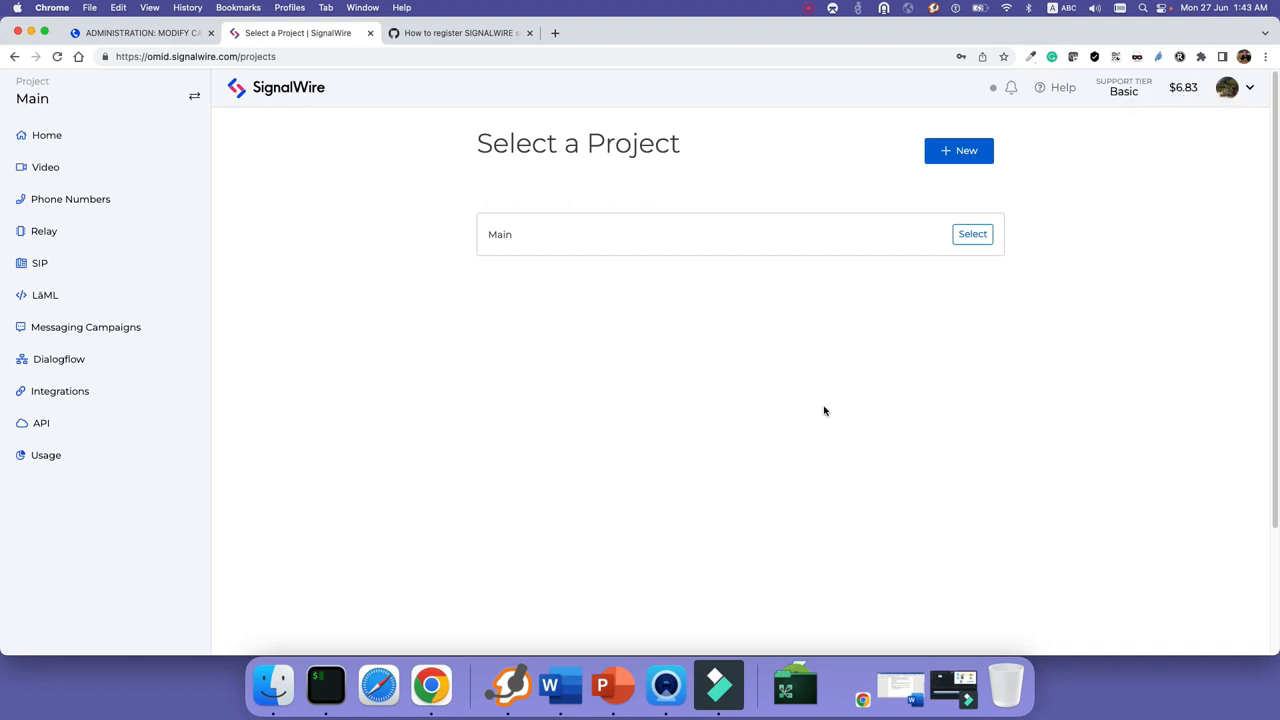
{"action": "mouse_move", "coordinate": [425, 459]}
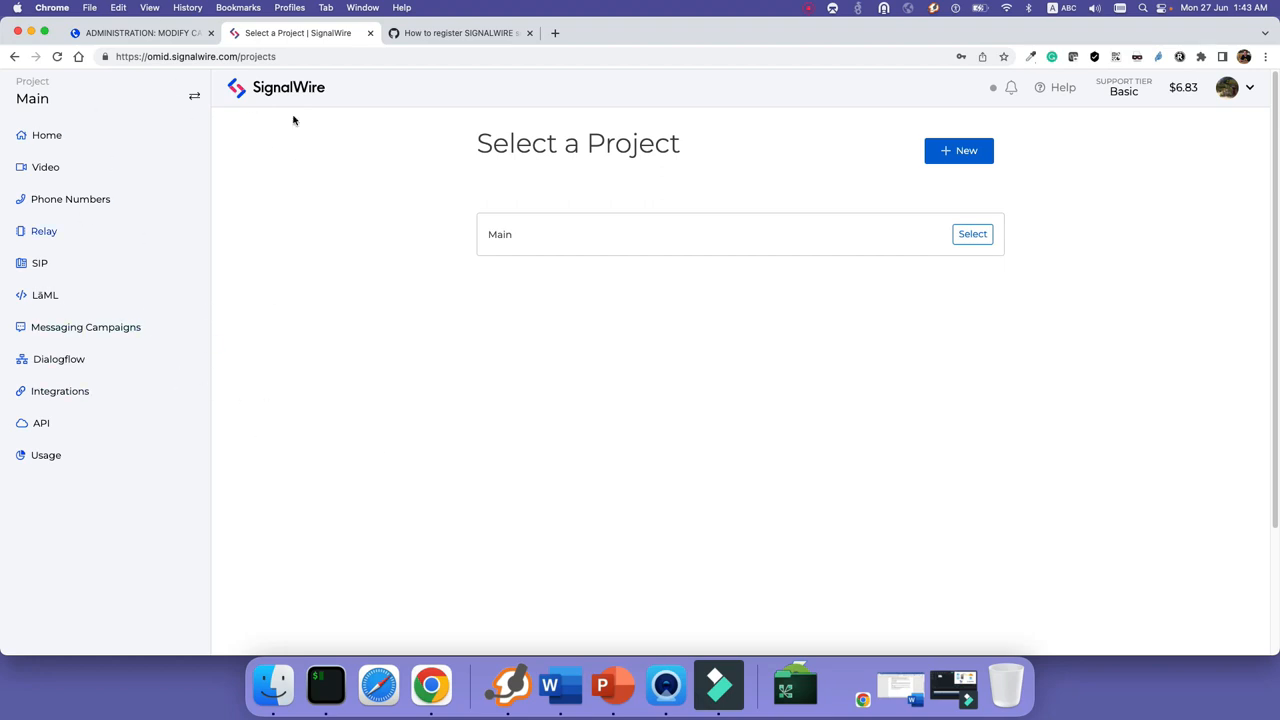
Open a blank New SIP Endpoint form and click into its Password and Caller ID fields
{"action": "left_click", "coordinate": [39, 262]}
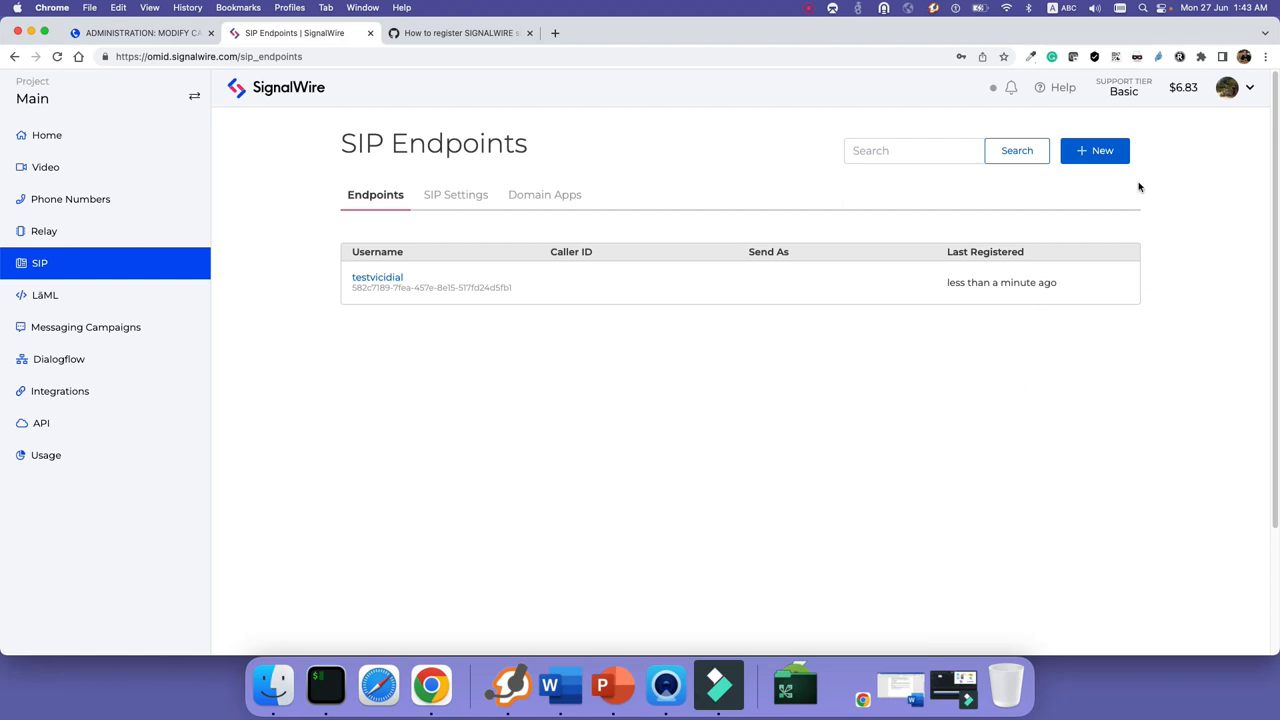
{"action": "left_click", "coordinate": [1094, 150]}
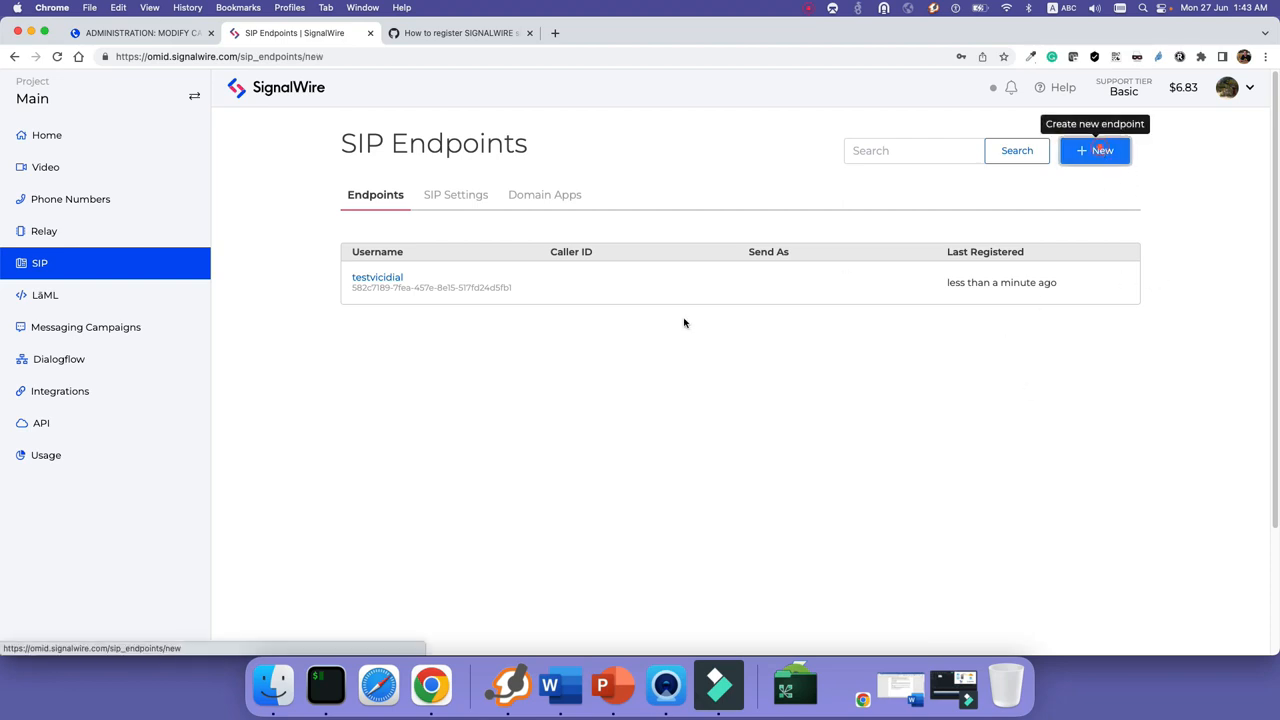
{"action": "left_click", "coordinate": [1094, 150]}
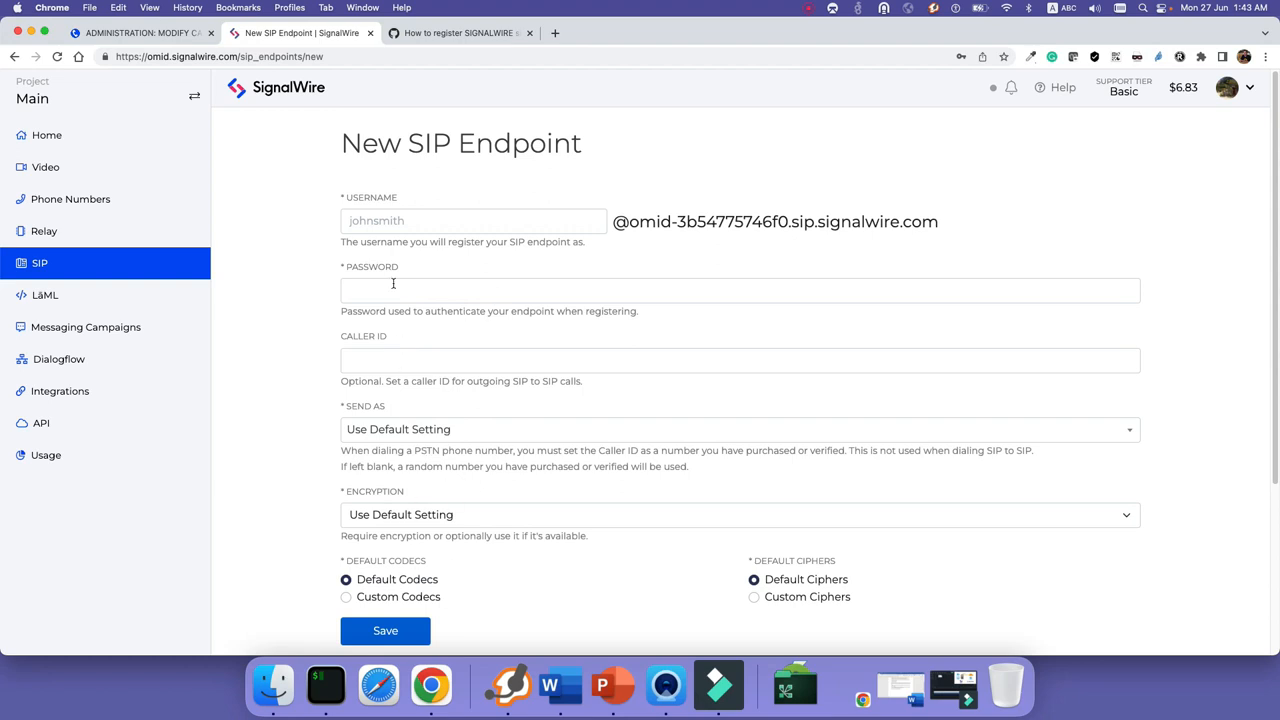
{"action": "left_click", "coordinate": [740, 290]}
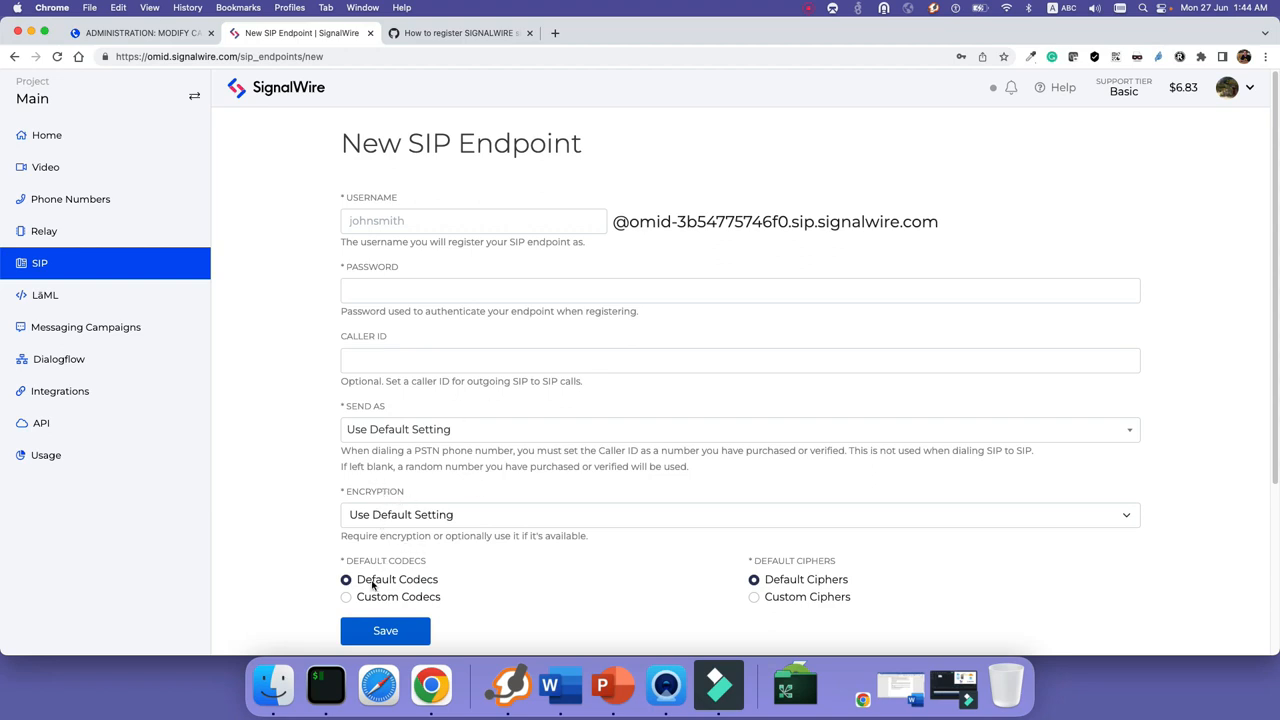
{"action": "mouse_move", "coordinate": [795, 590]}
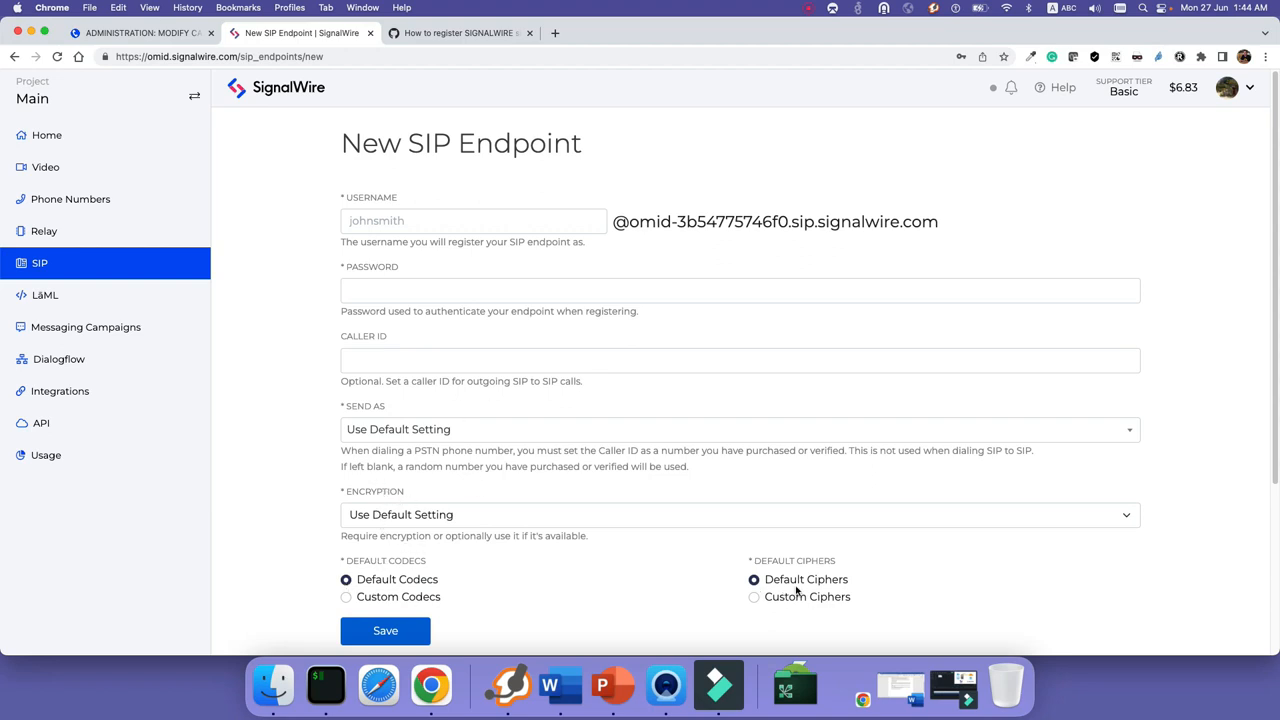
{"action": "left_click", "coordinate": [740, 360]}
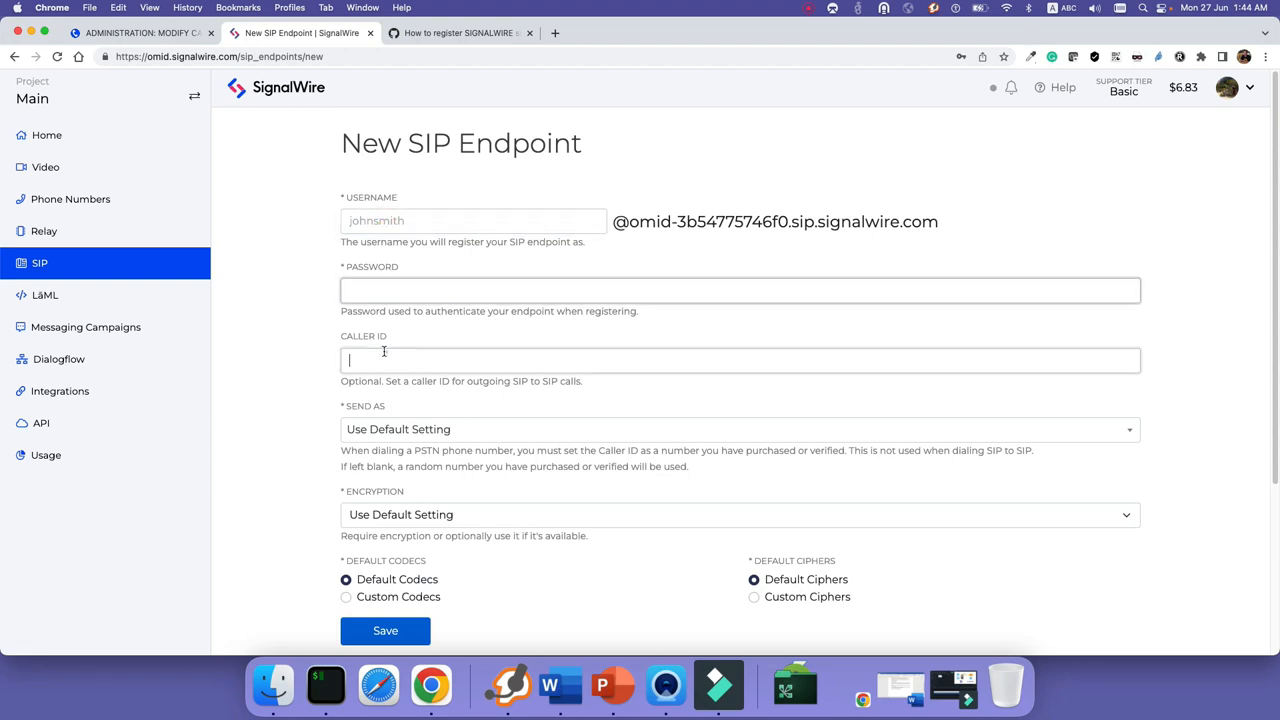
{"action": "left_click", "coordinate": [385, 630]}
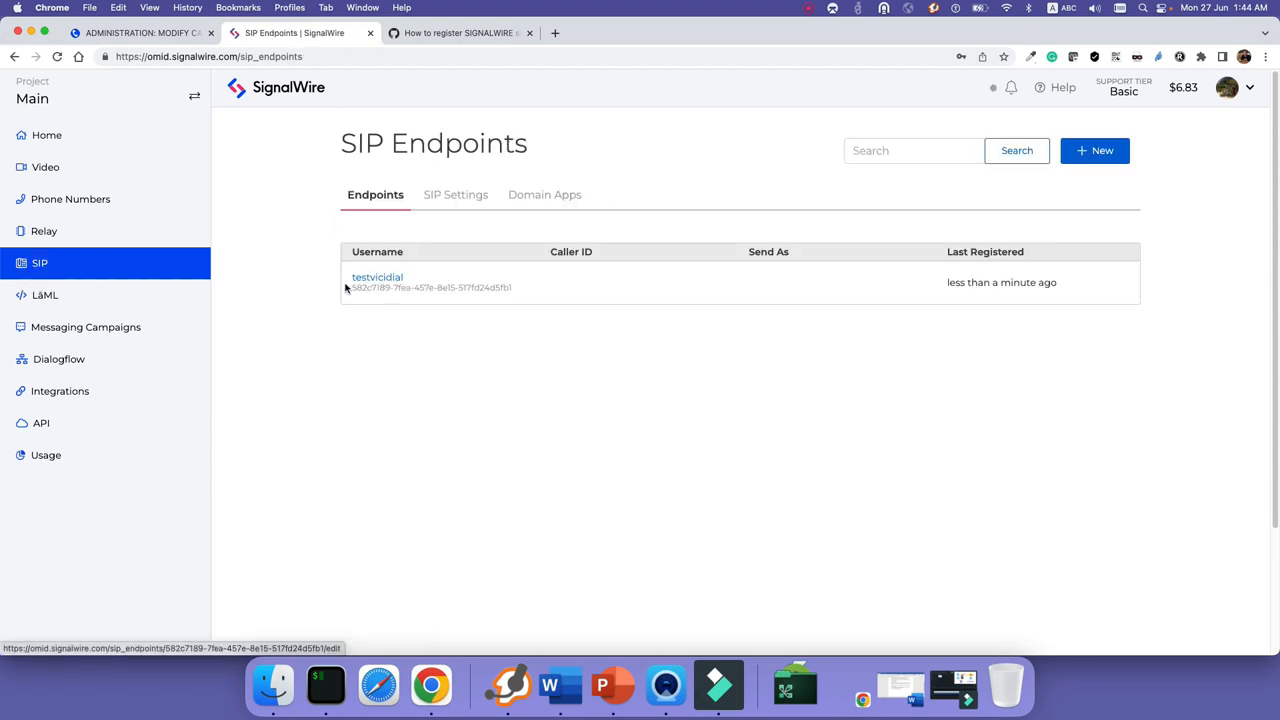
{"action": "mouse_move", "coordinate": [390, 287]}
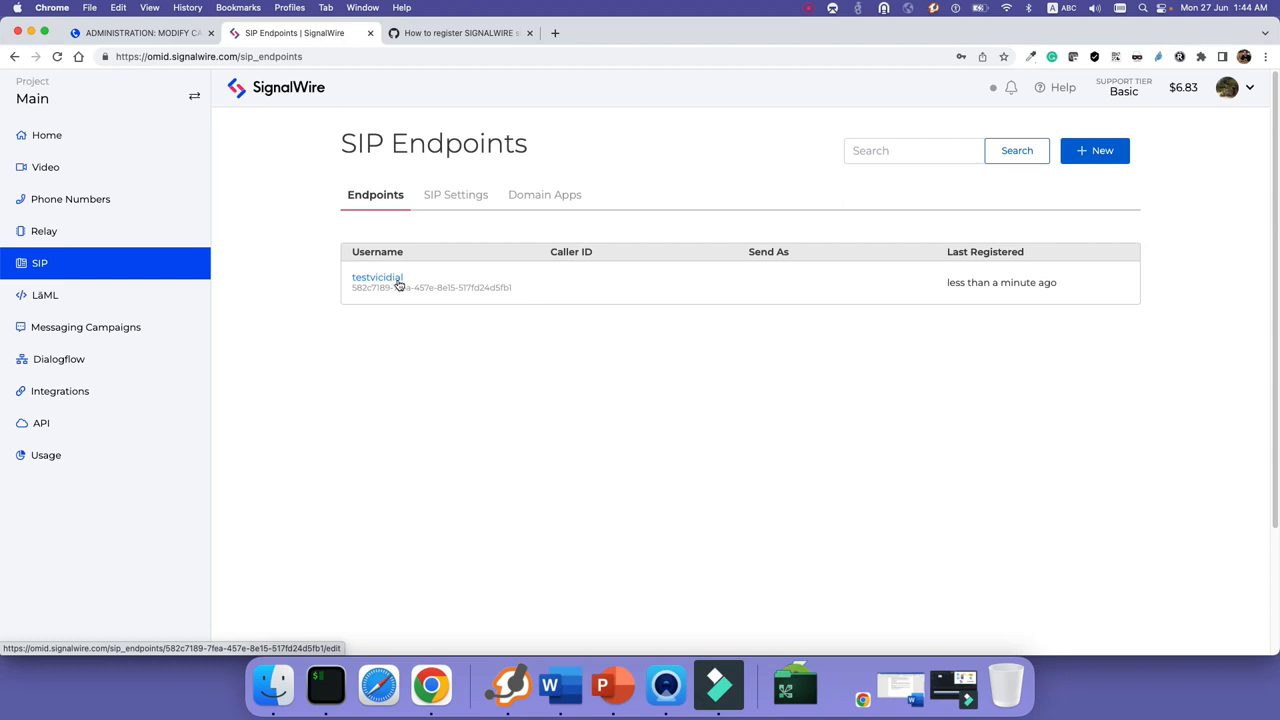
{"action": "left_click", "coordinate": [377, 277]}
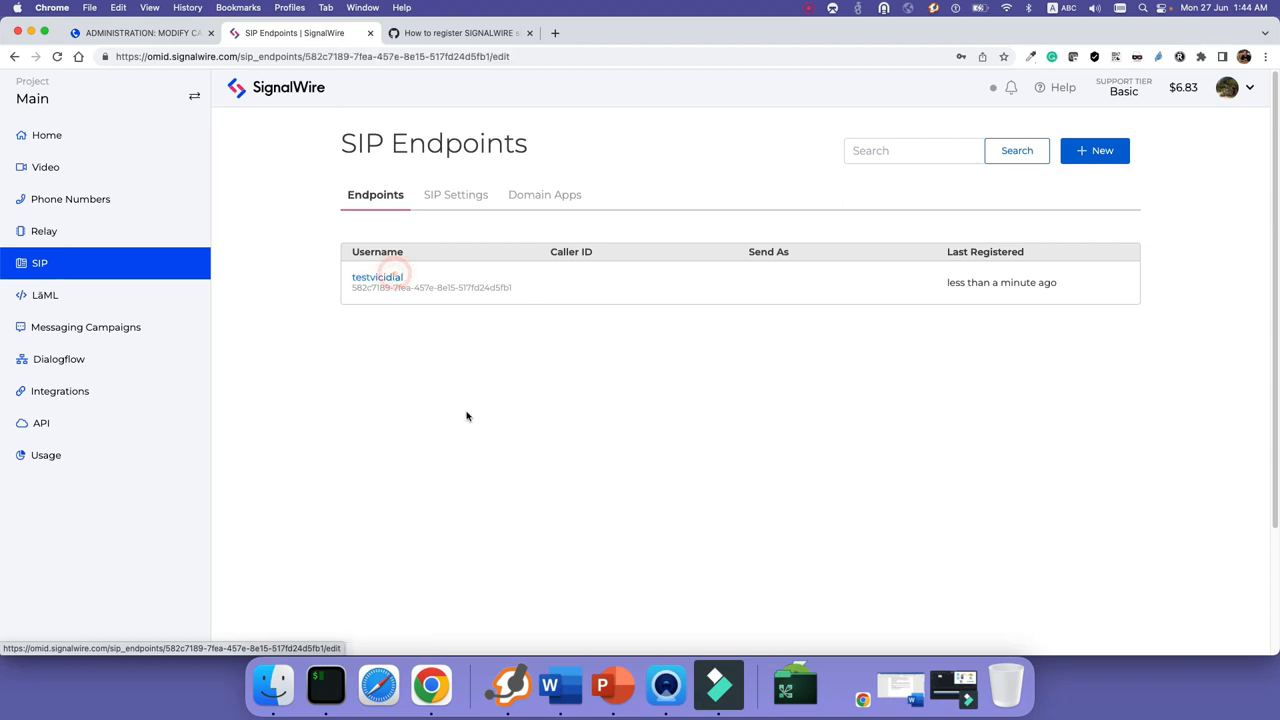
{"action": "left_click", "coordinate": [377, 282]}
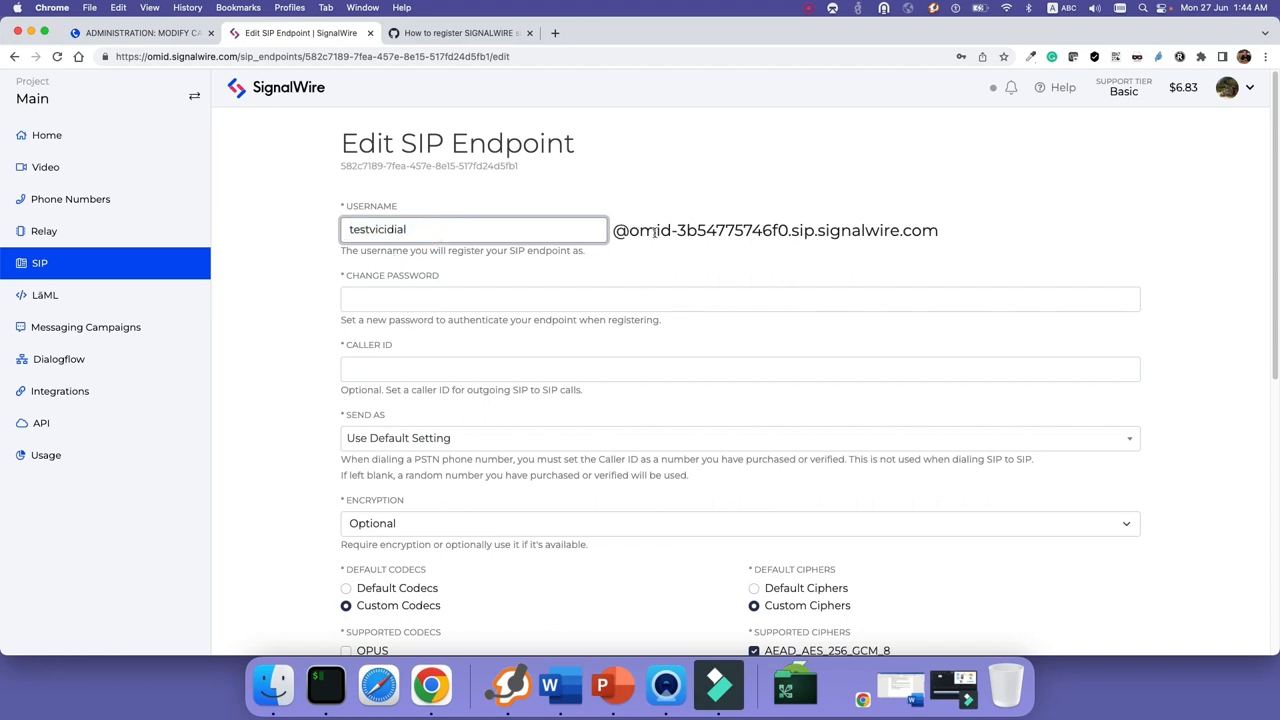
{"action": "left_click_drag", "start_coordinate": [629, 230], "coordinate": [939, 230]}
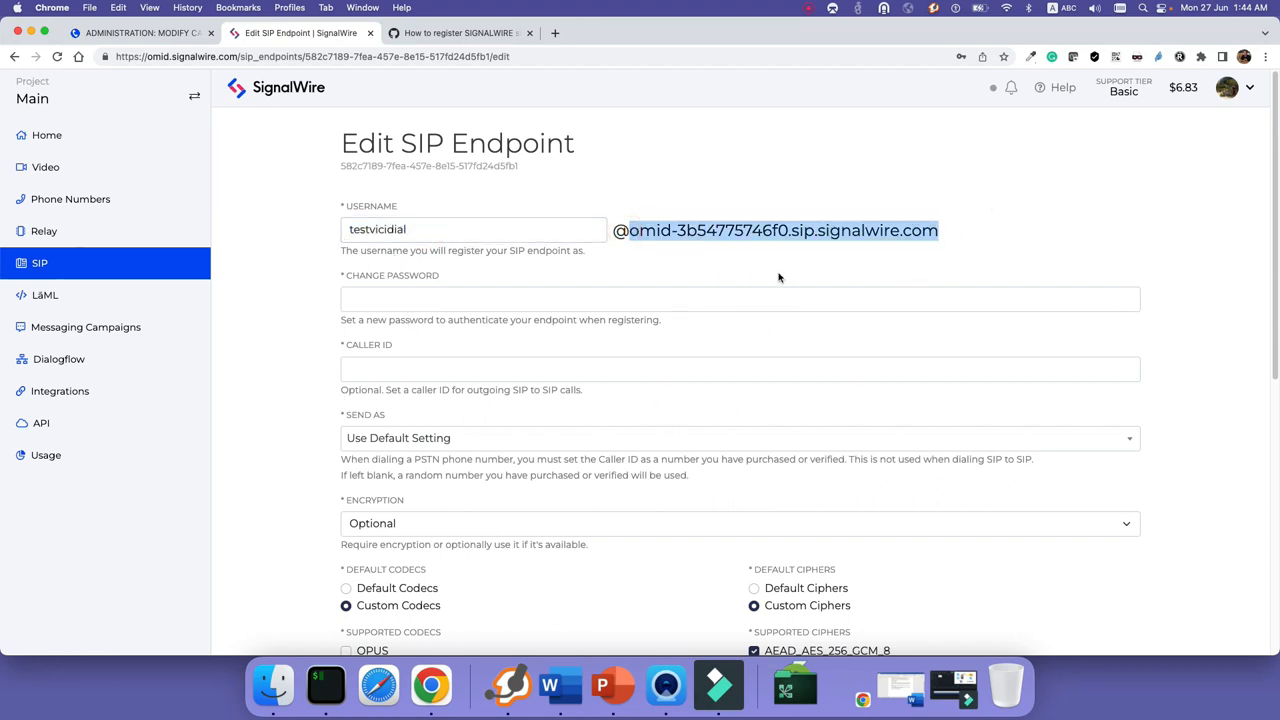
{"action": "mouse_move", "coordinate": [79, 278]}
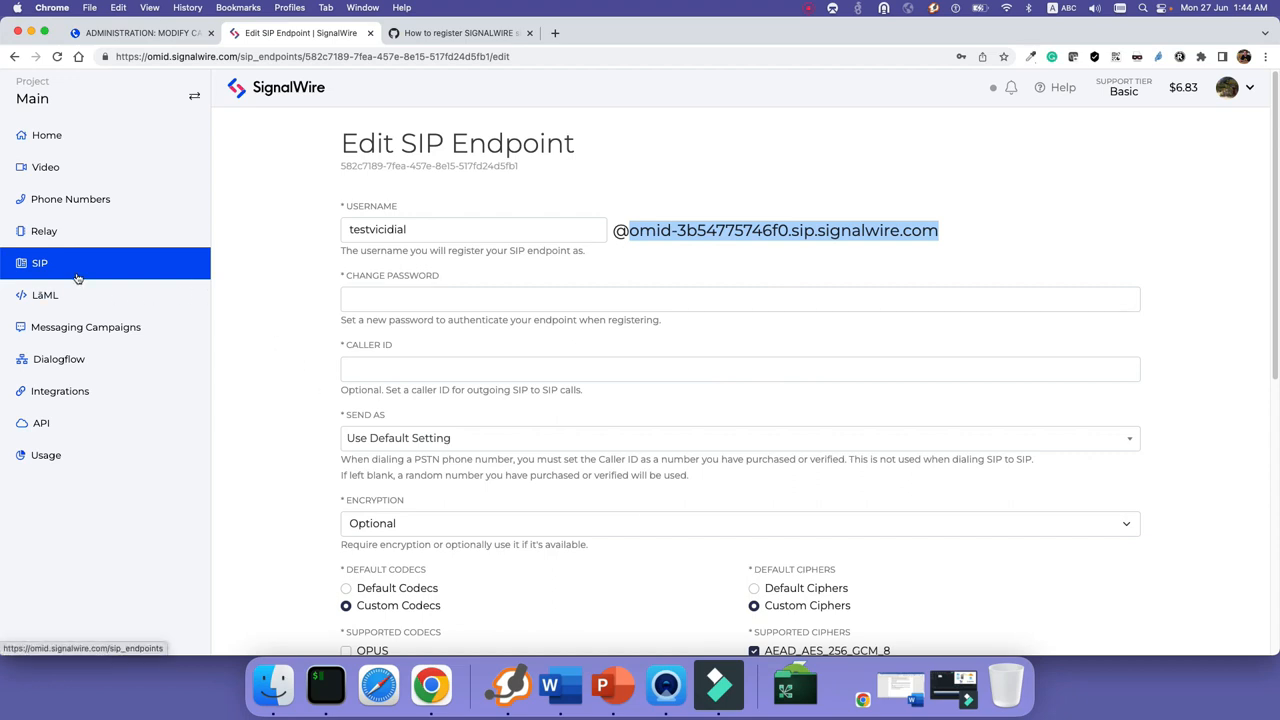
{"action": "mouse_move", "coordinate": [71, 199]}
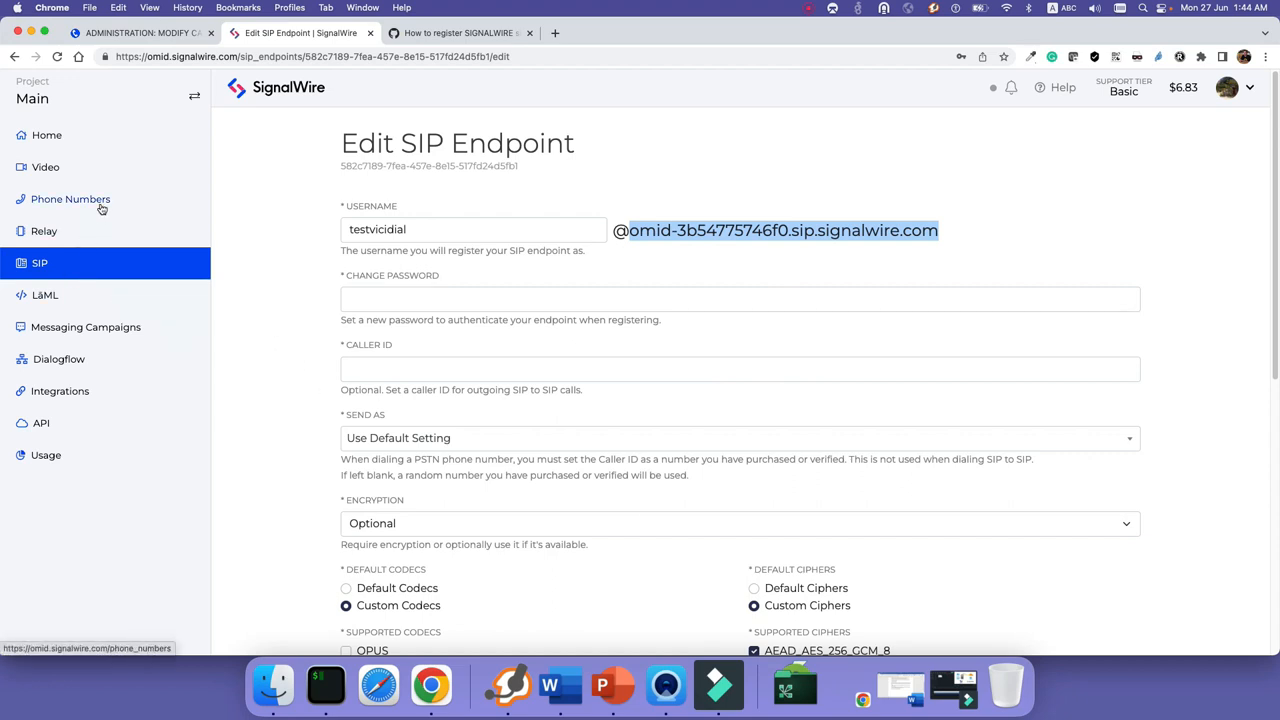
{"action": "left_click", "coordinate": [70, 199]}
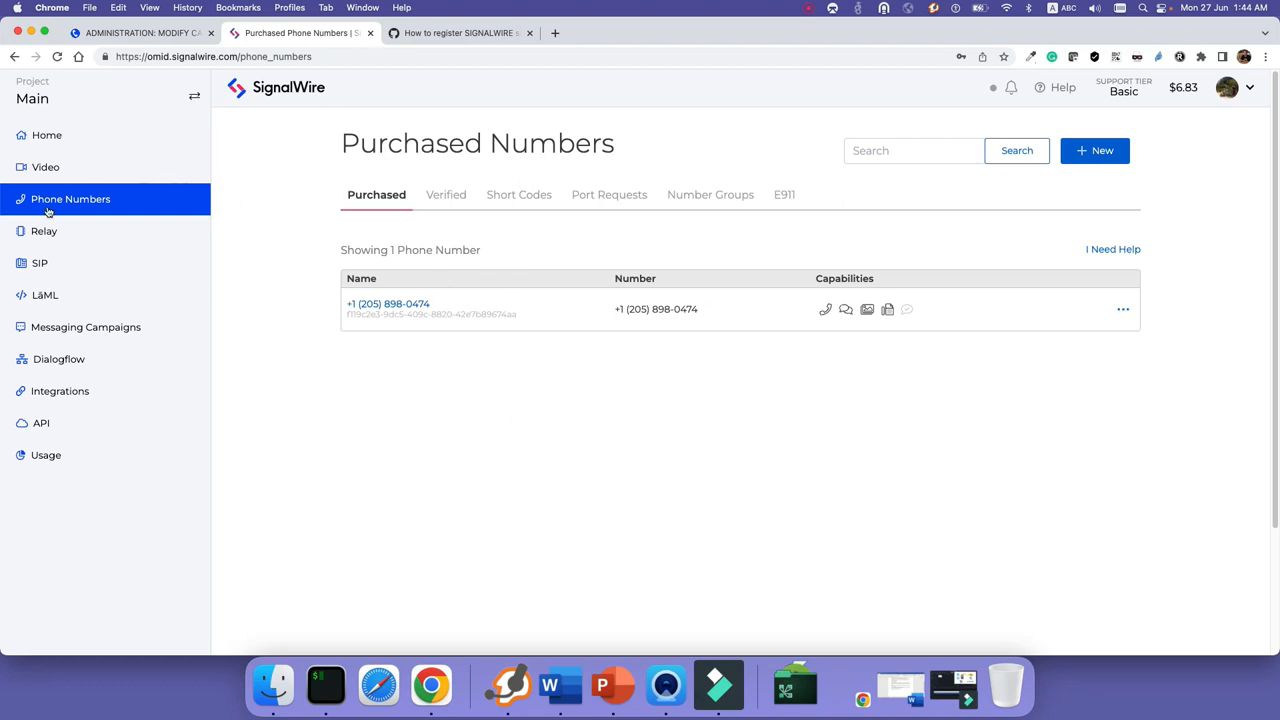
{"action": "left_click", "coordinate": [1094, 150]}
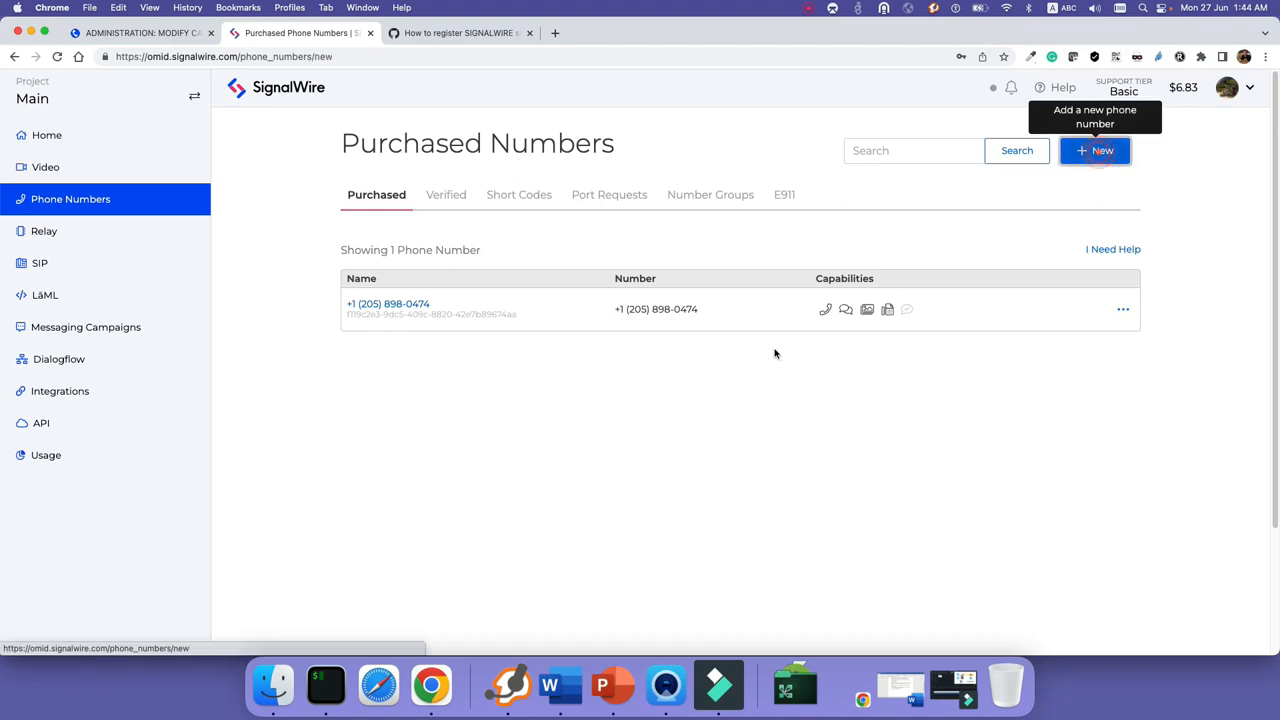
{"action": "left_click", "coordinate": [1094, 150]}
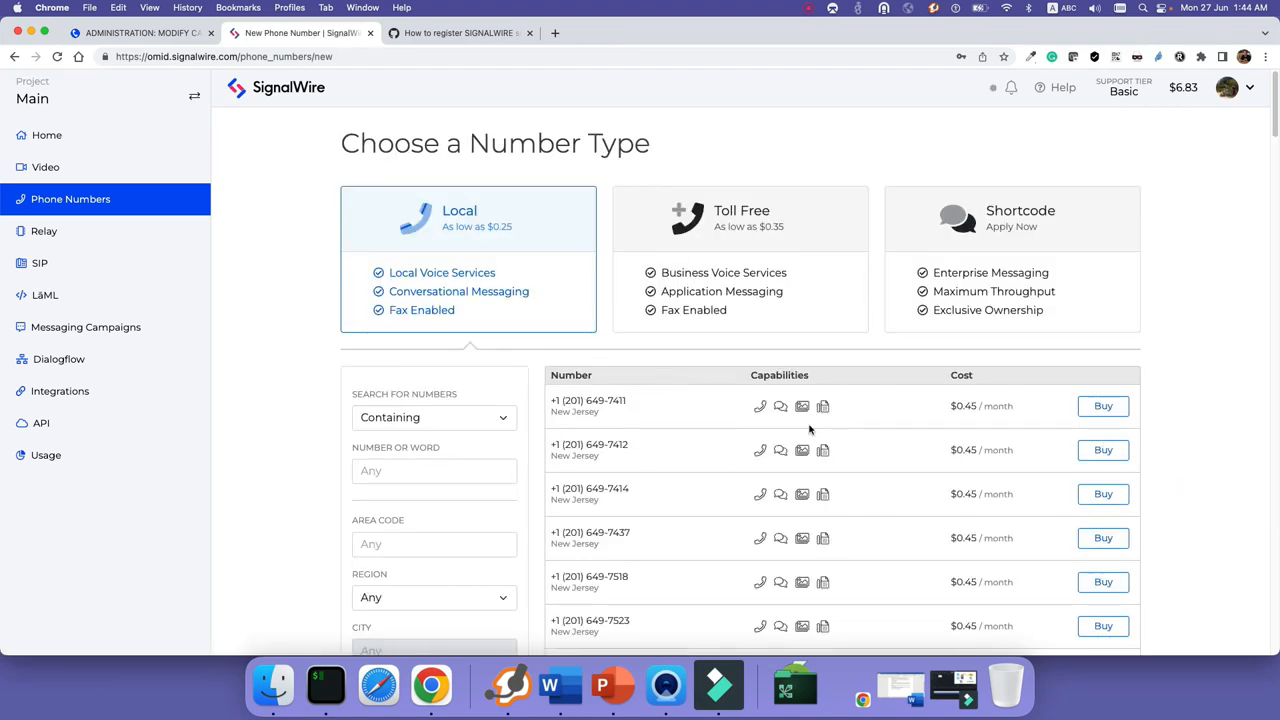
{"action": "mouse_move", "coordinate": [238, 330]}
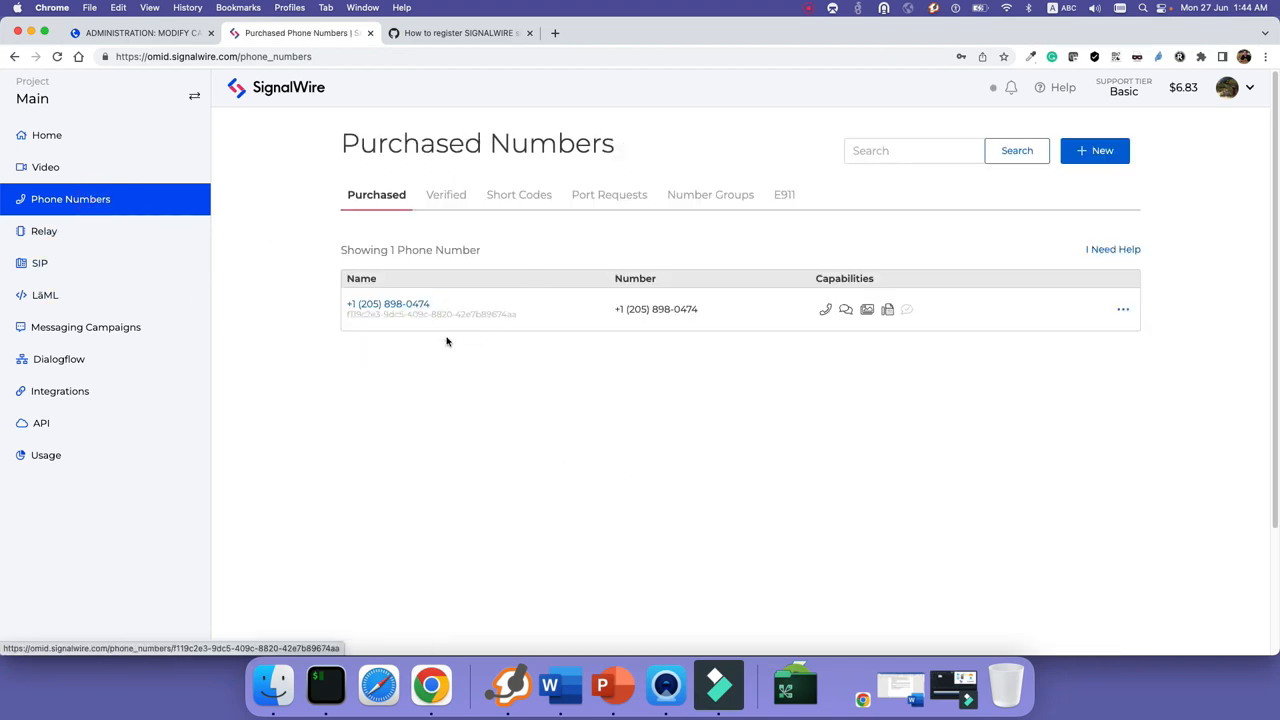
{"action": "mouse_move", "coordinate": [405, 307]}
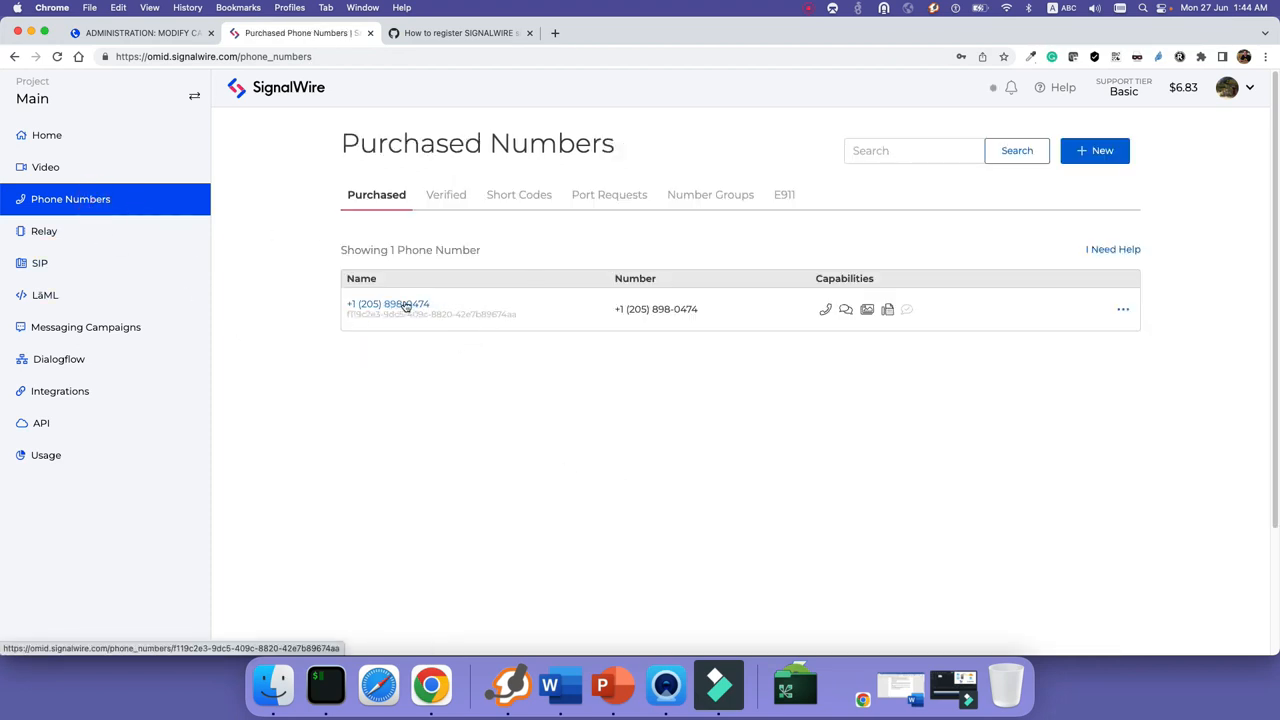
{"action": "left_click", "coordinate": [388, 304]}
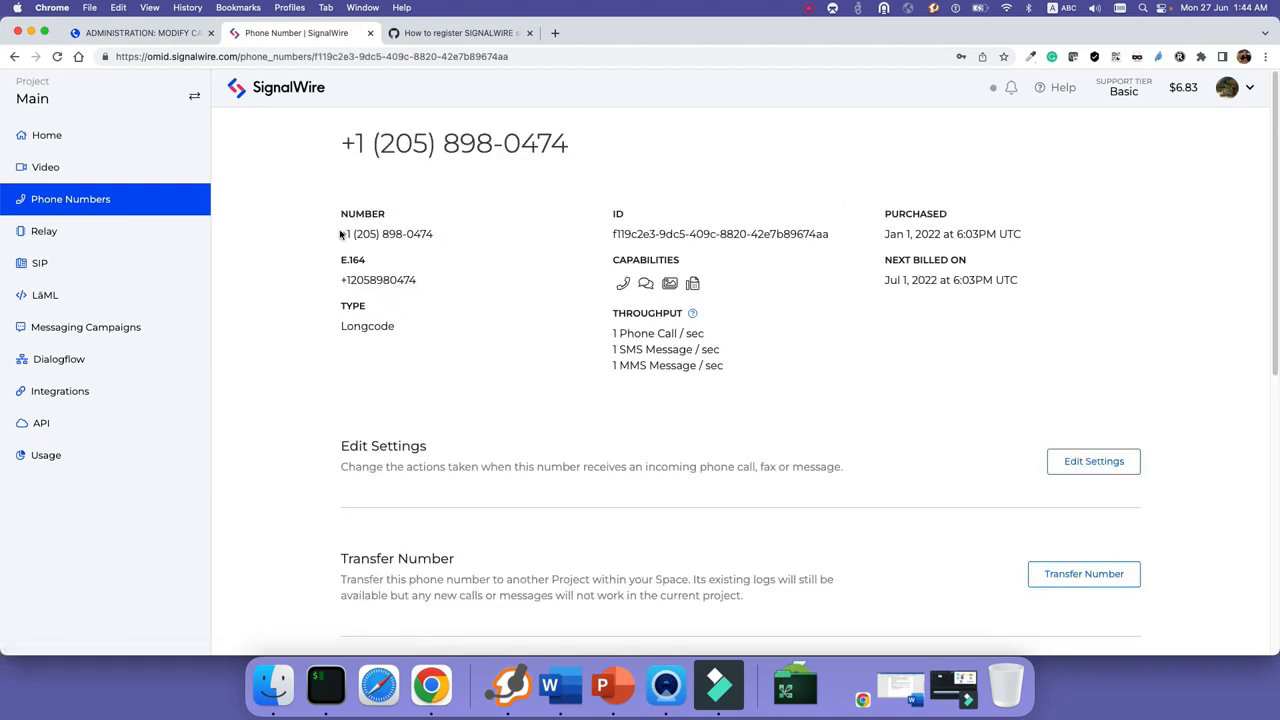
{"action": "double_click", "coordinate": [386, 233]}
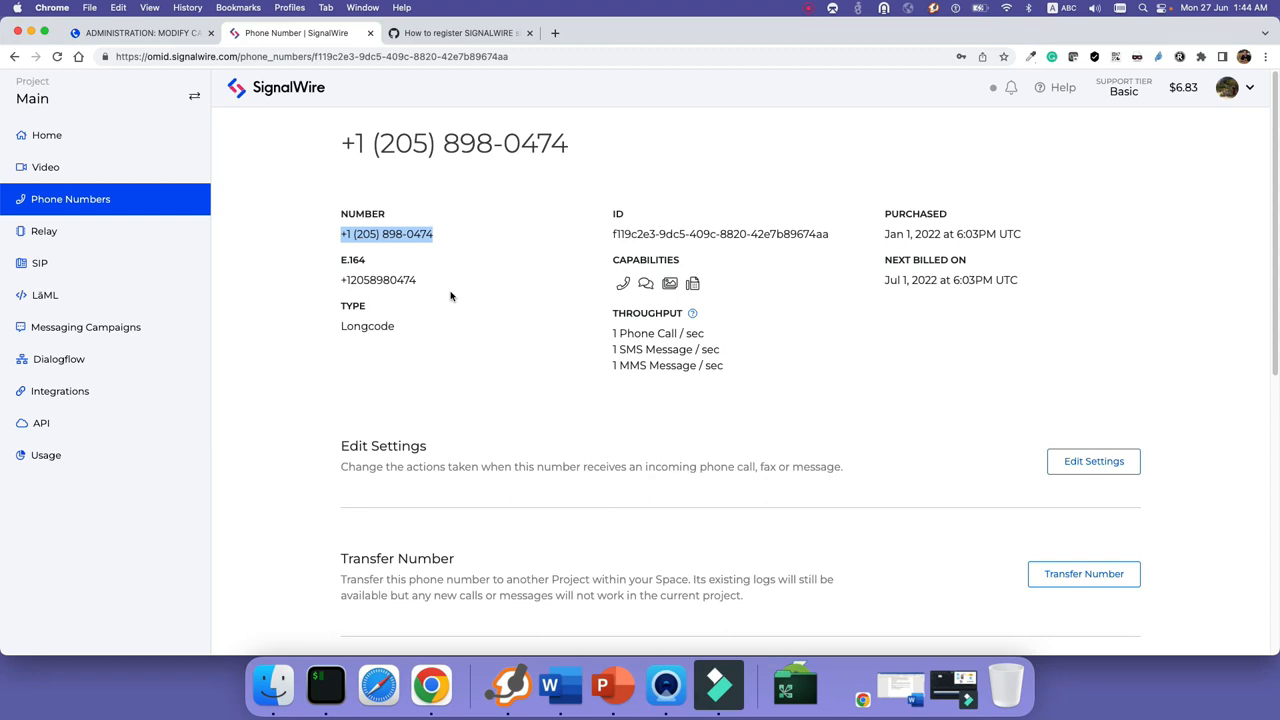
{"action": "mouse_move", "coordinate": [422, 276]}
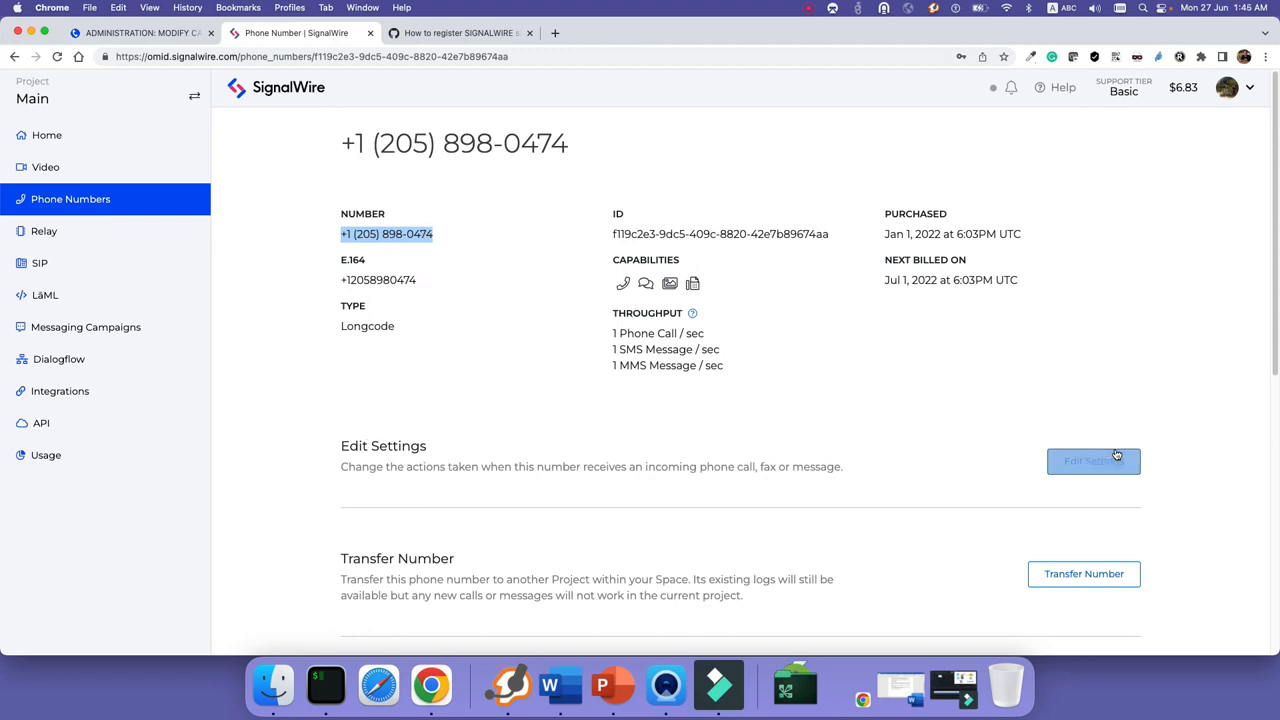
{"action": "left_click", "coordinate": [1093, 460]}
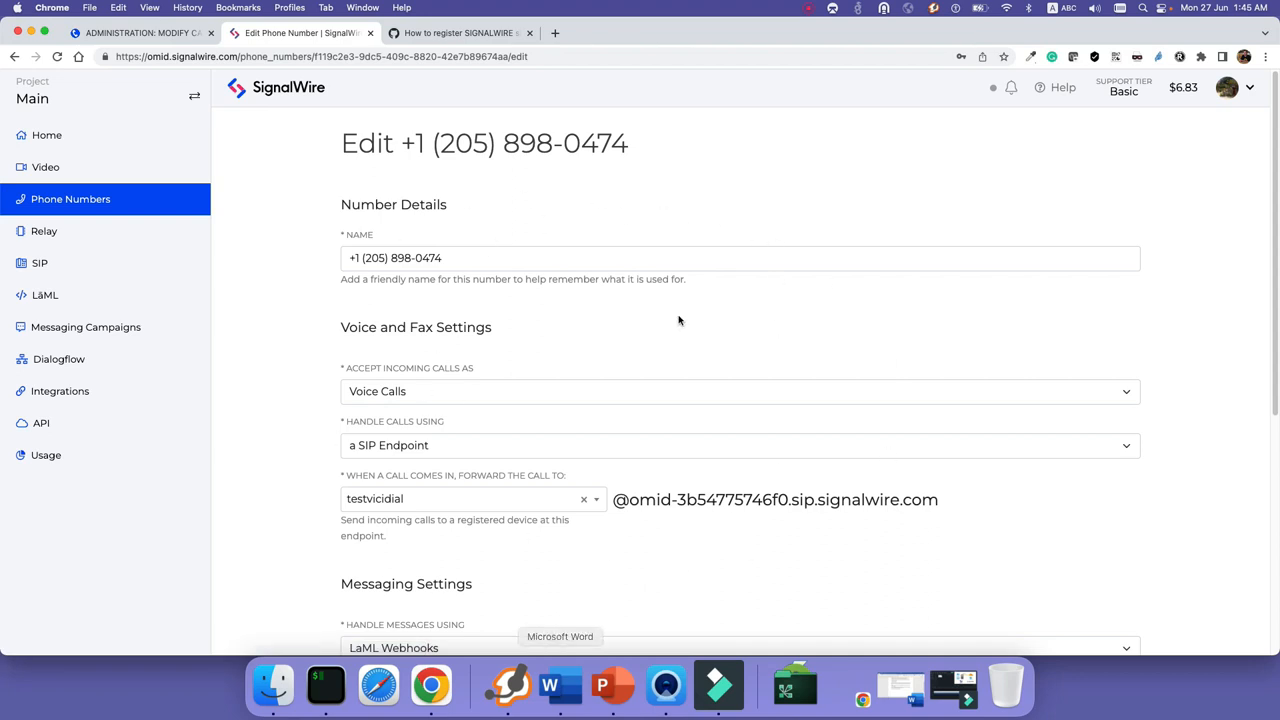
{"action": "mouse_move", "coordinate": [535, 335]}
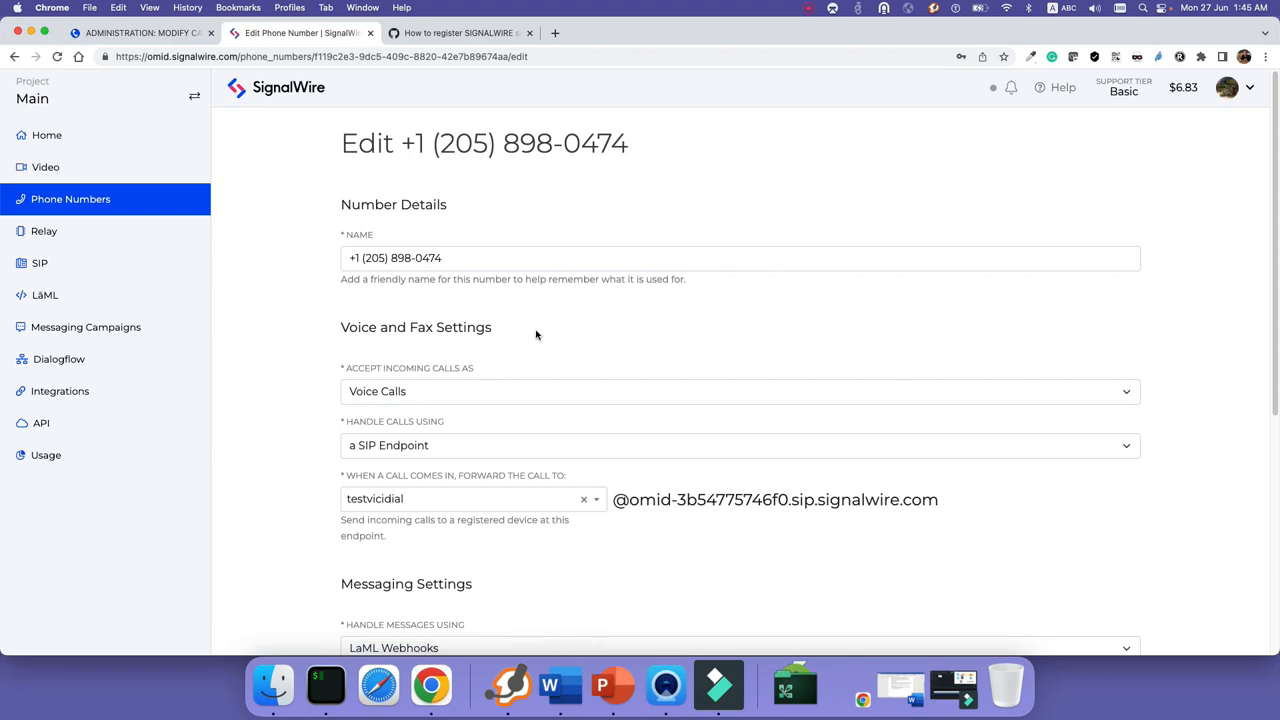
{"action": "mouse_move", "coordinate": [411, 378]}
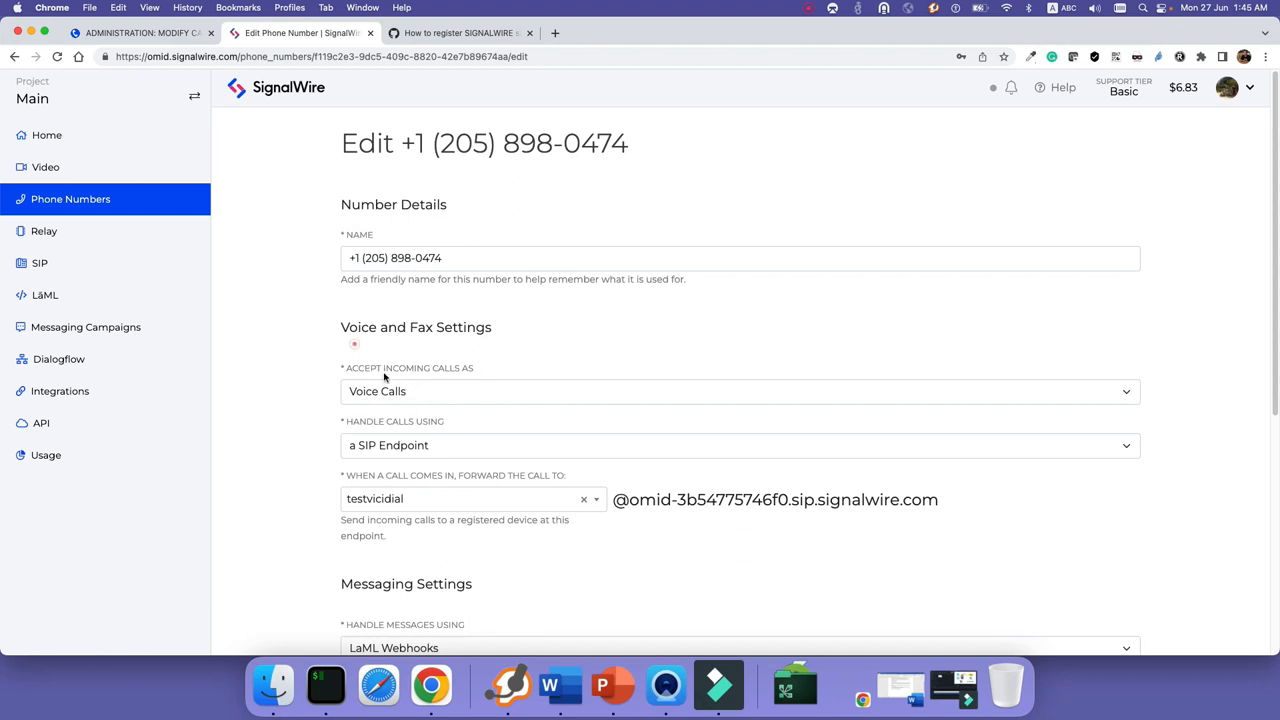
{"action": "left_click", "coordinate": [740, 391]}
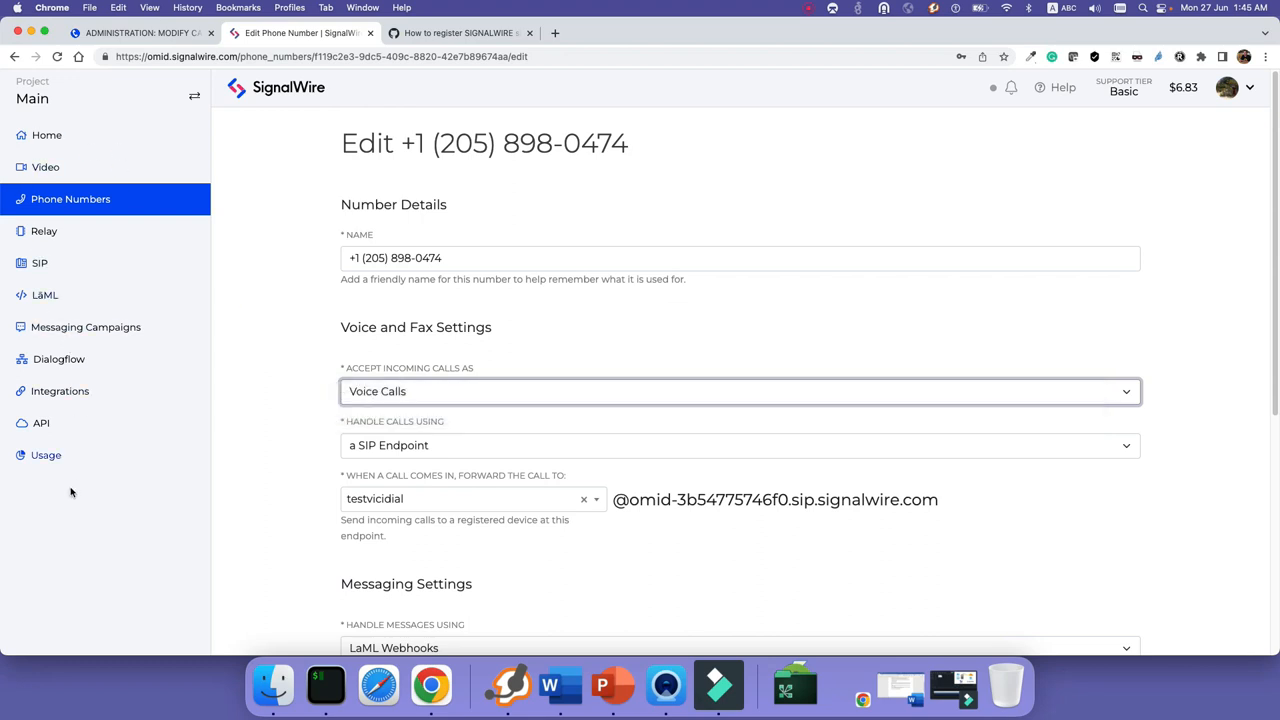
{"action": "mouse_move", "coordinate": [115, 377]}
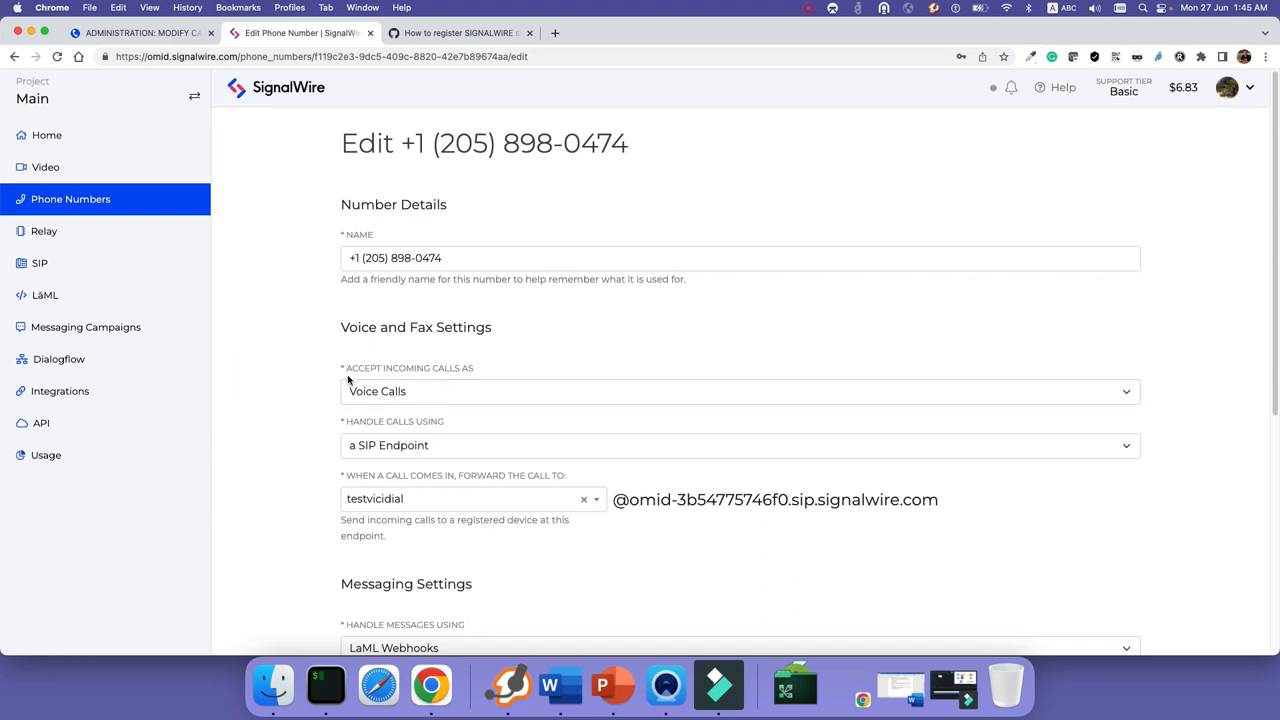
{"action": "mouse_move", "coordinate": [364, 378]}
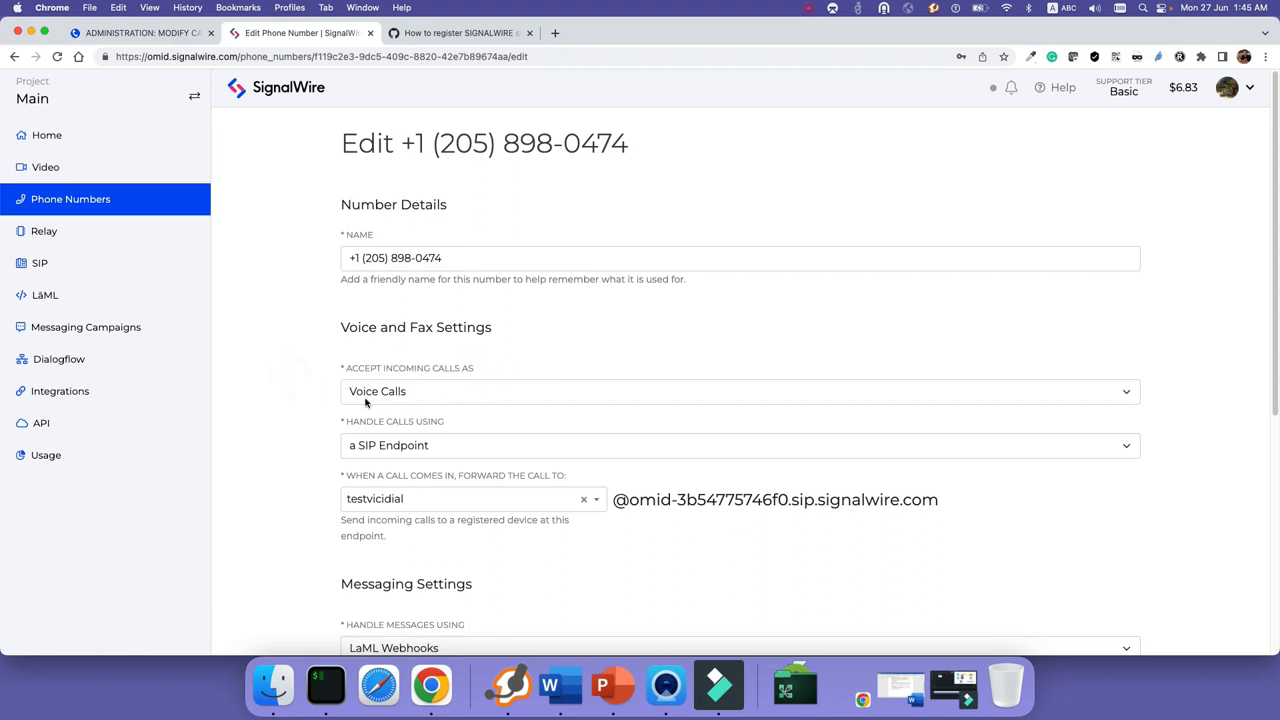
{"action": "left_click", "coordinate": [740, 391]}
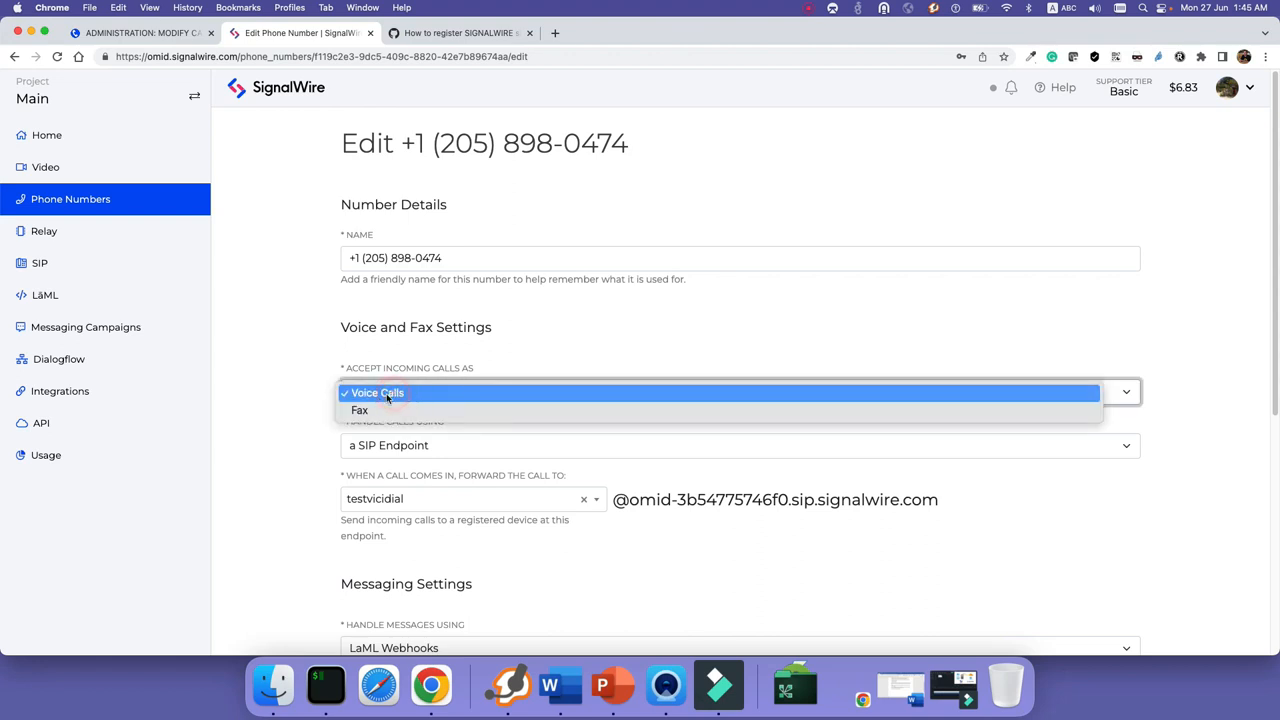
{"action": "left_click", "coordinate": [377, 392]}
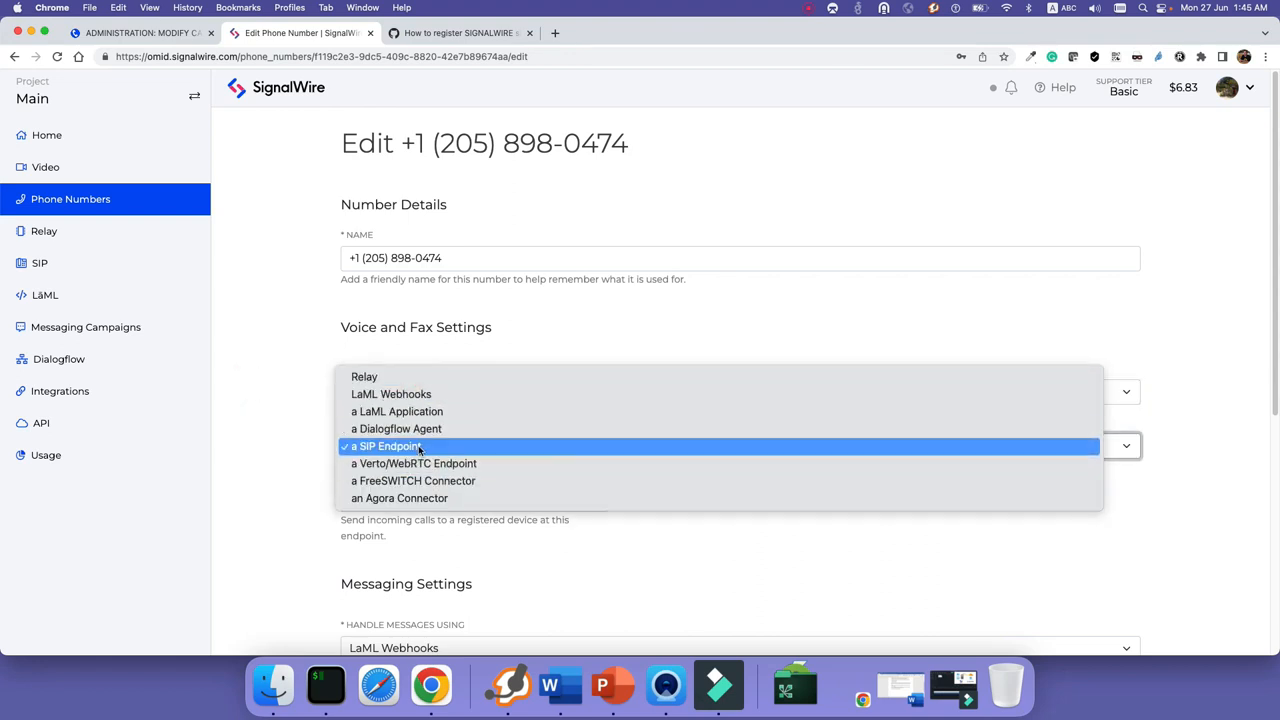
{"action": "mouse_move", "coordinate": [413, 481]}
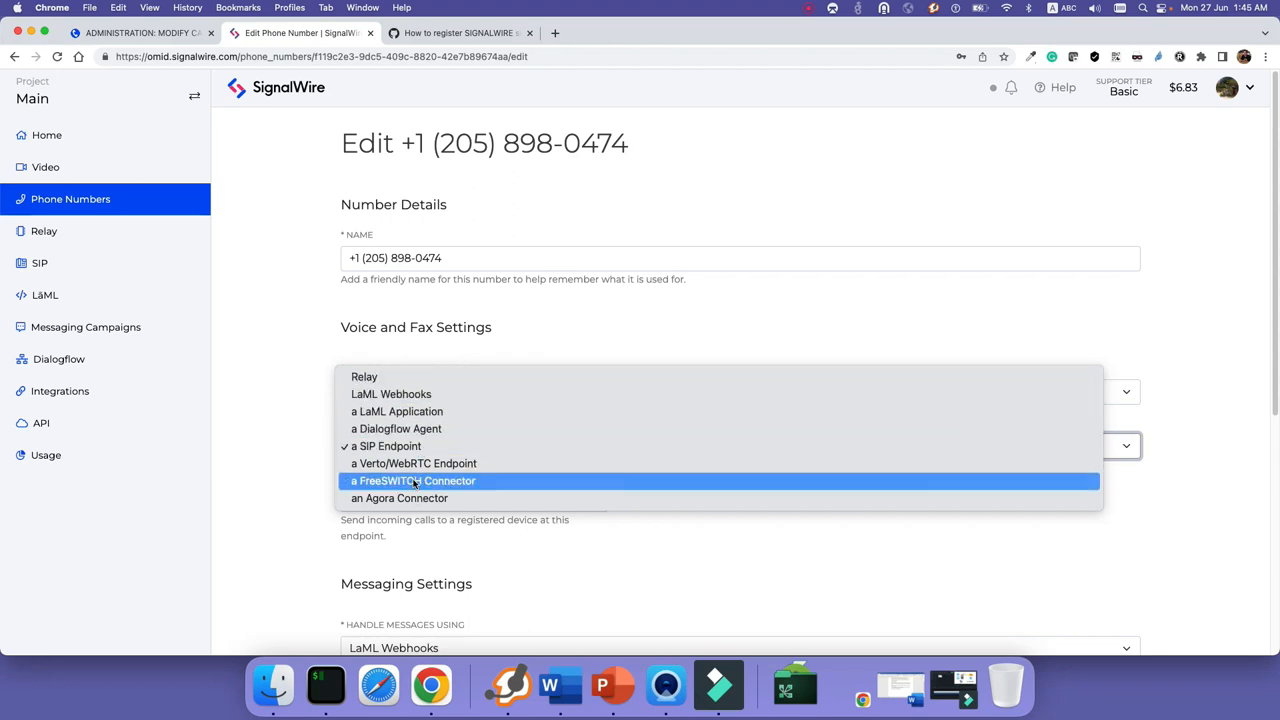
{"action": "mouse_move", "coordinate": [398, 428]}
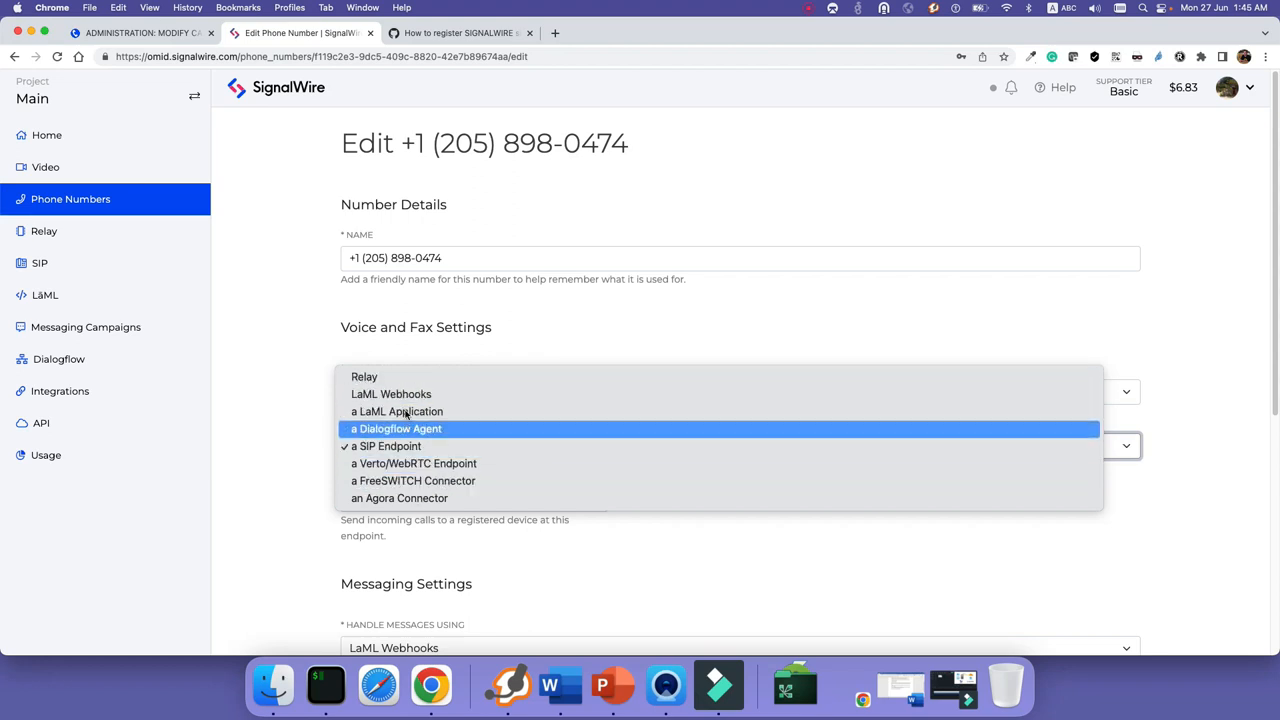
{"action": "mouse_move", "coordinate": [397, 411]}
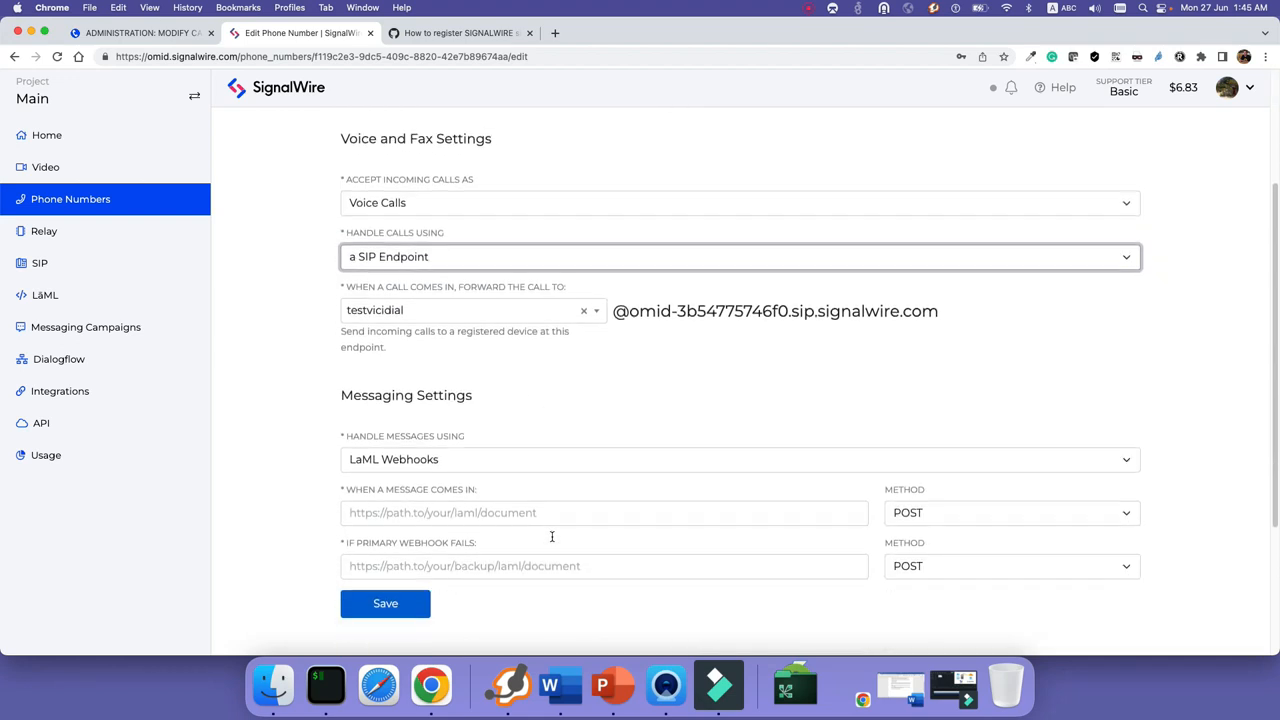
{"action": "scroll", "scroll_direction": "down", "scroll_amount": 3}
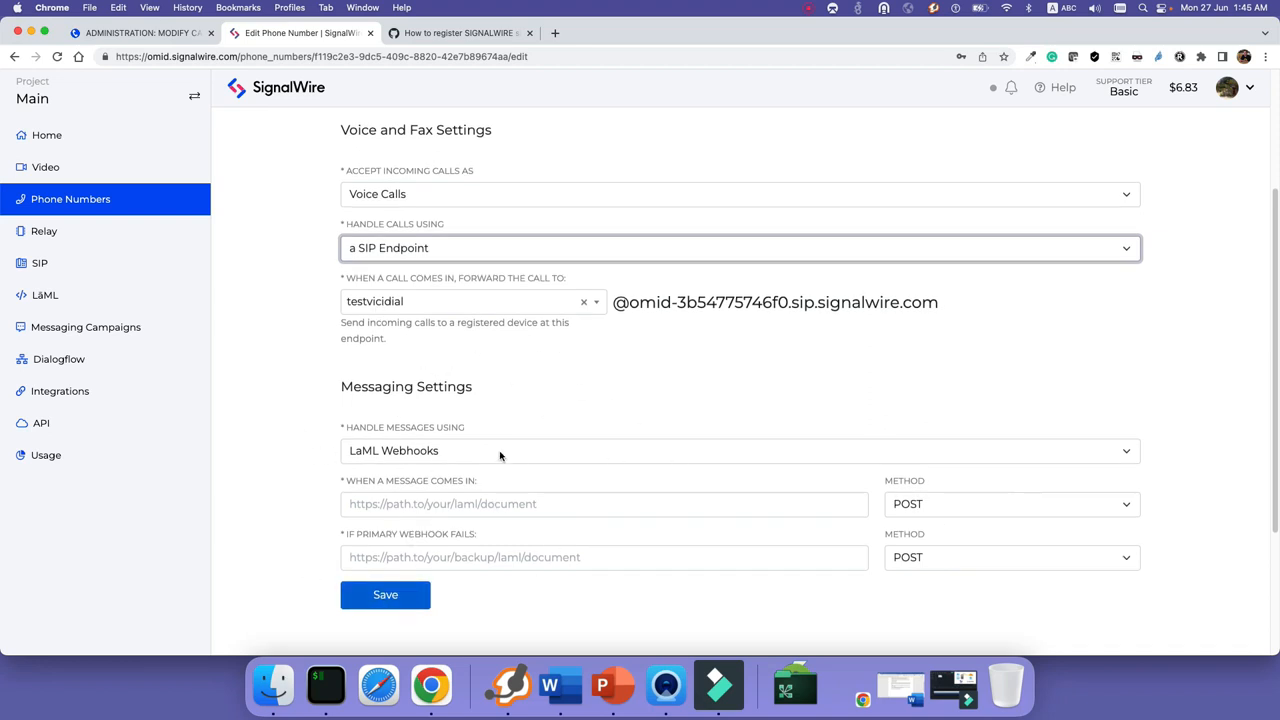
{"action": "mouse_move", "coordinate": [363, 461]}
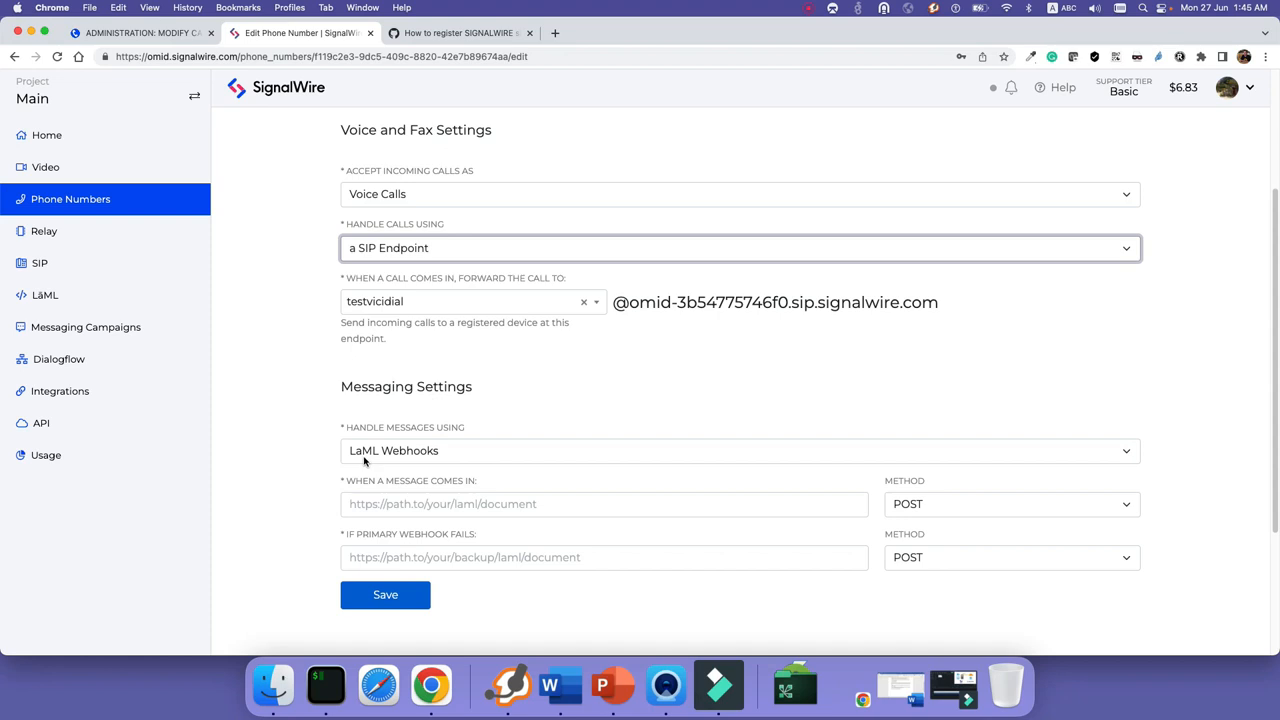
{"action": "mouse_move", "coordinate": [480, 414]}
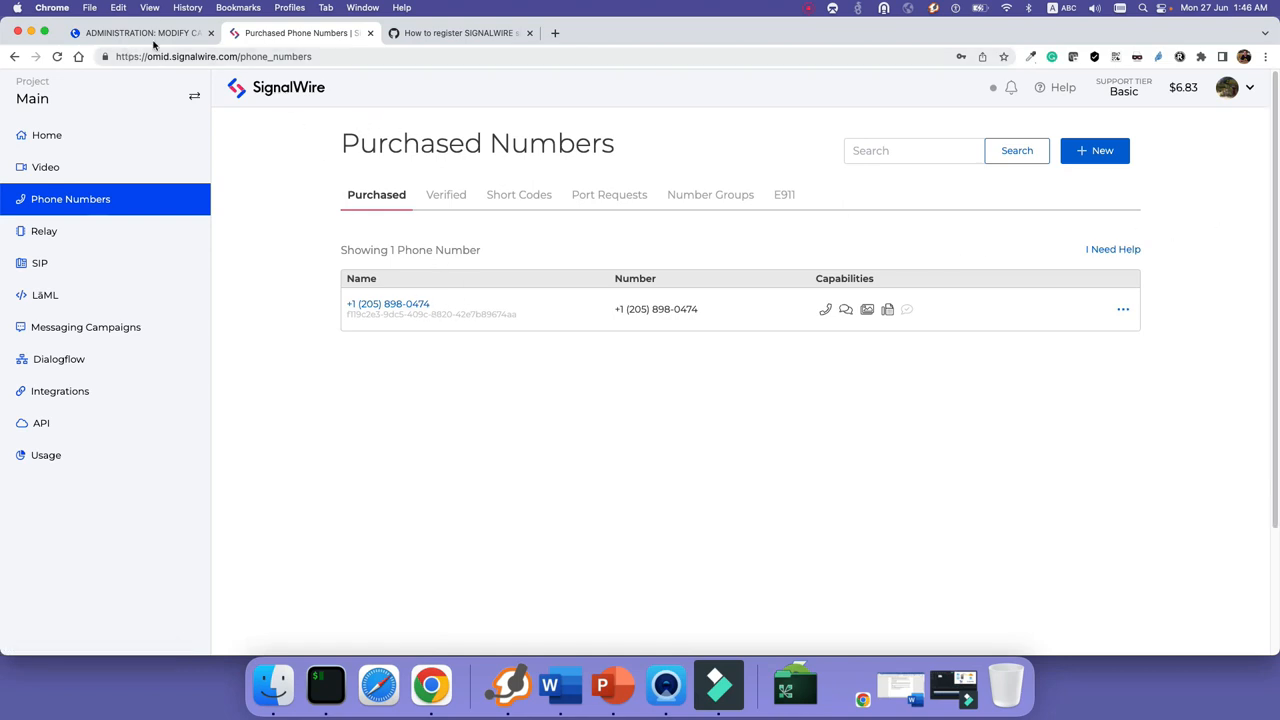
Switch to VICIdial administration and open Admin > Carriers
{"action": "left_click", "coordinate": [140, 33]}
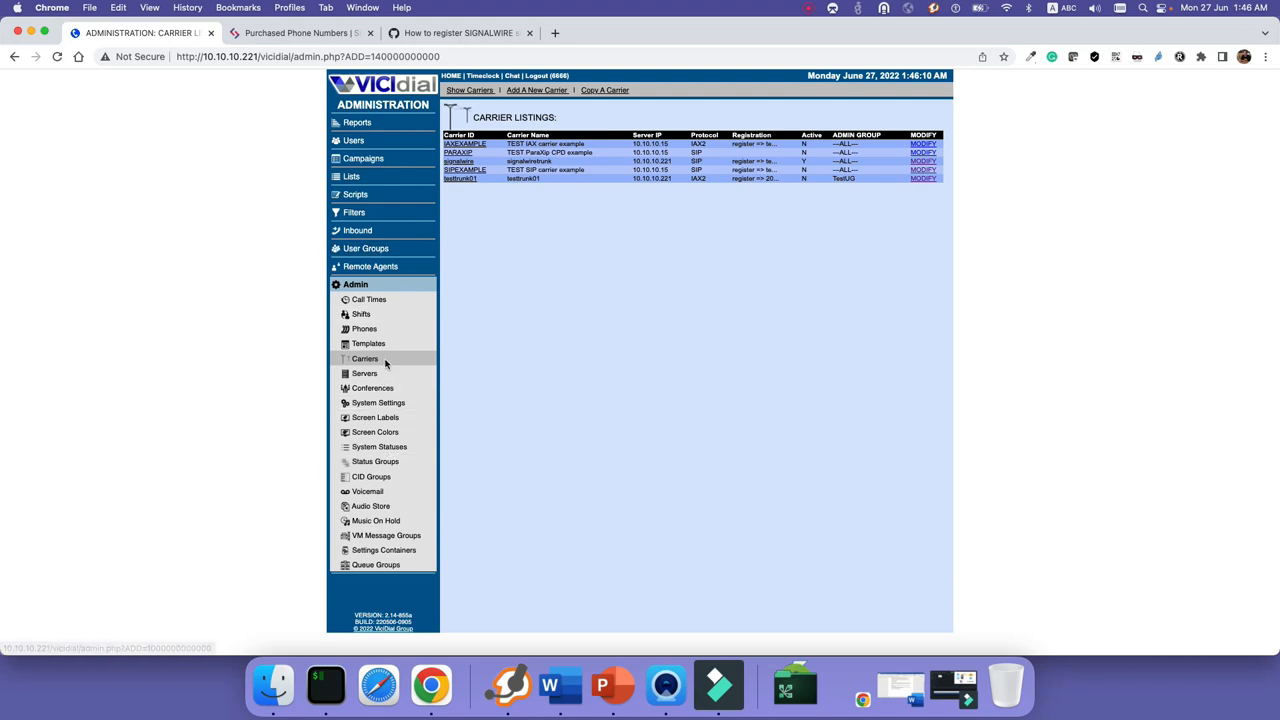
{"action": "left_click", "coordinate": [613, 685]}
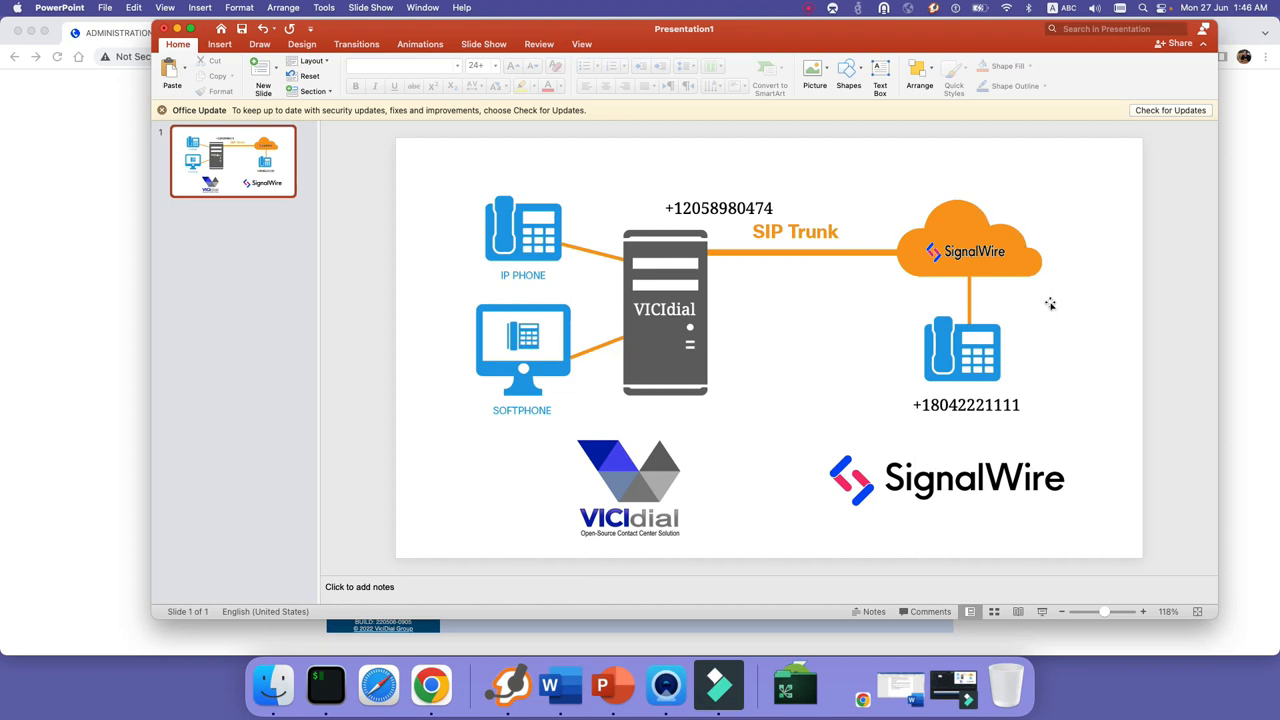
{"action": "mouse_move", "coordinate": [965, 394]}
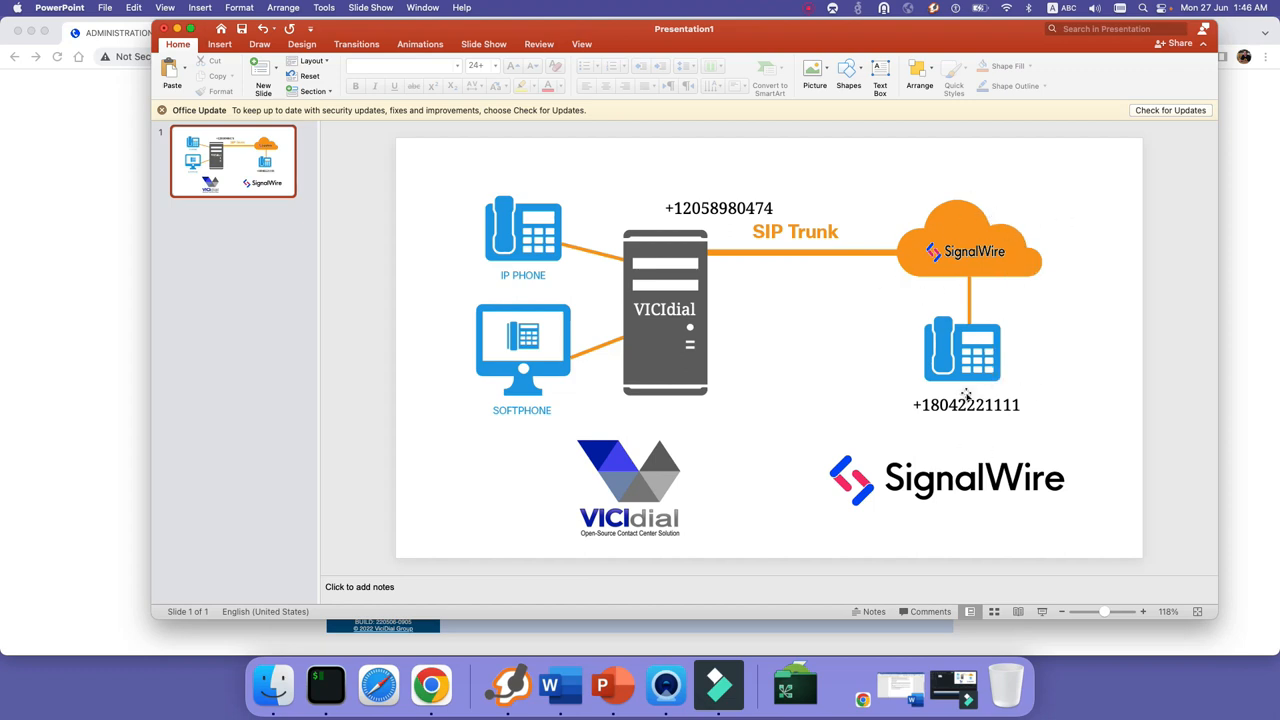
{"action": "mouse_move", "coordinate": [144, 321]}
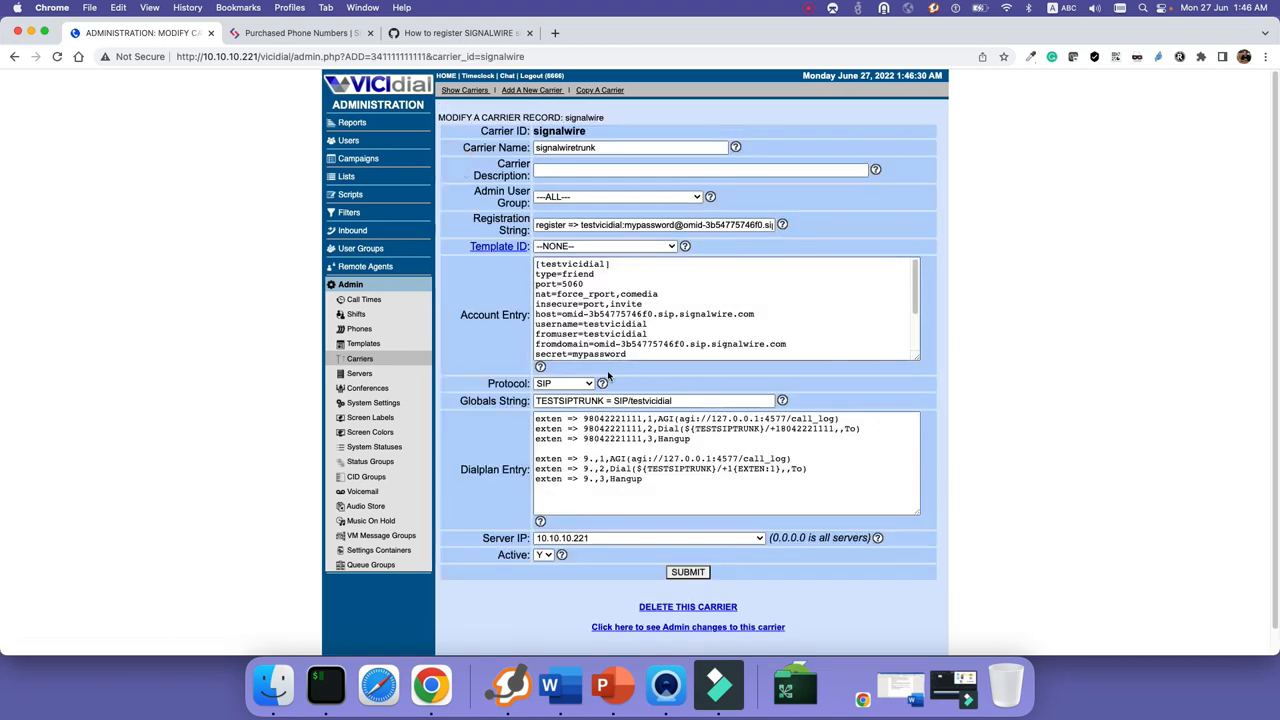
{"action": "mouse_move", "coordinate": [573, 519]}
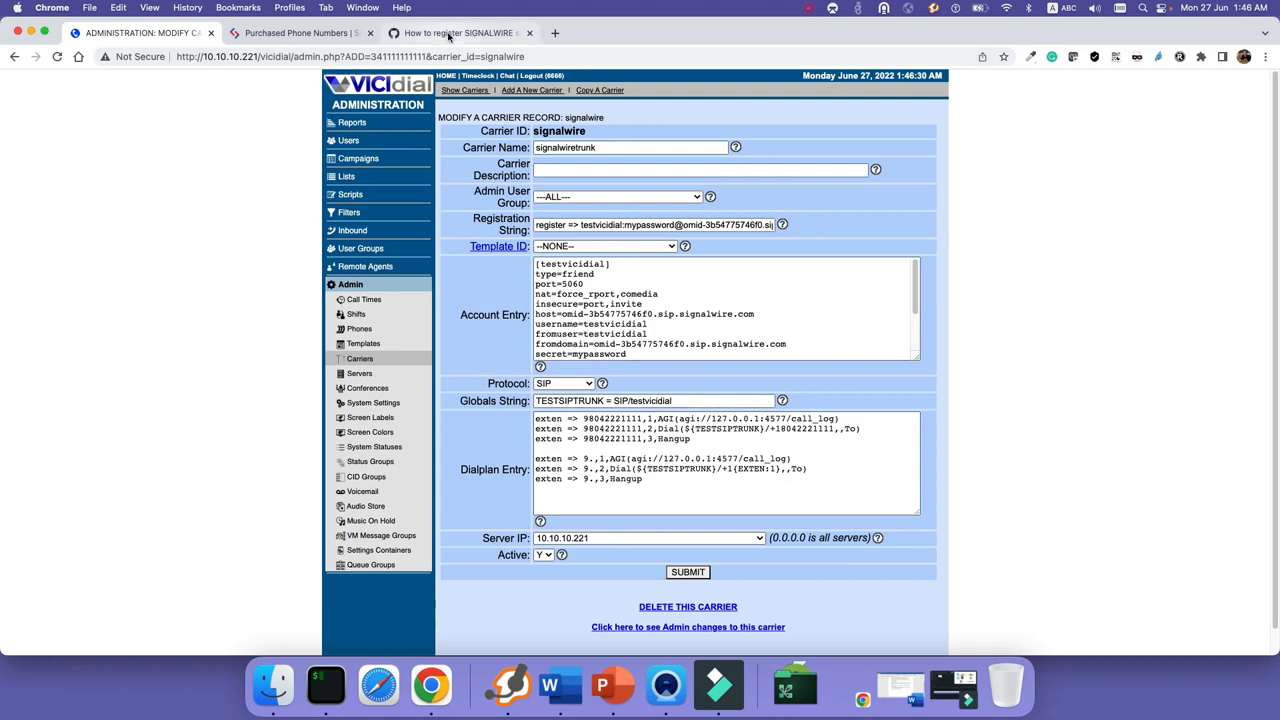
Switch to the GitHub repository with the SignalWire carrier registration guide
{"action": "left_click", "coordinate": [458, 33]}
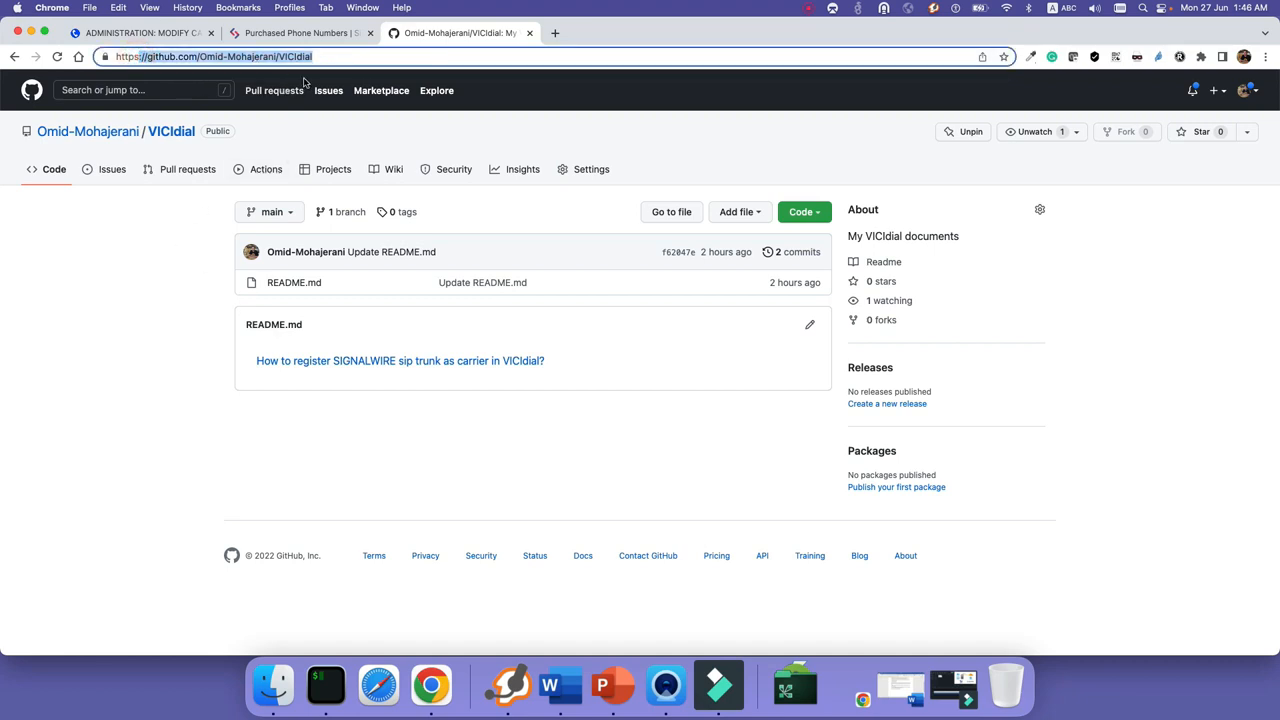
{"action": "mouse_move", "coordinate": [335, 361]}
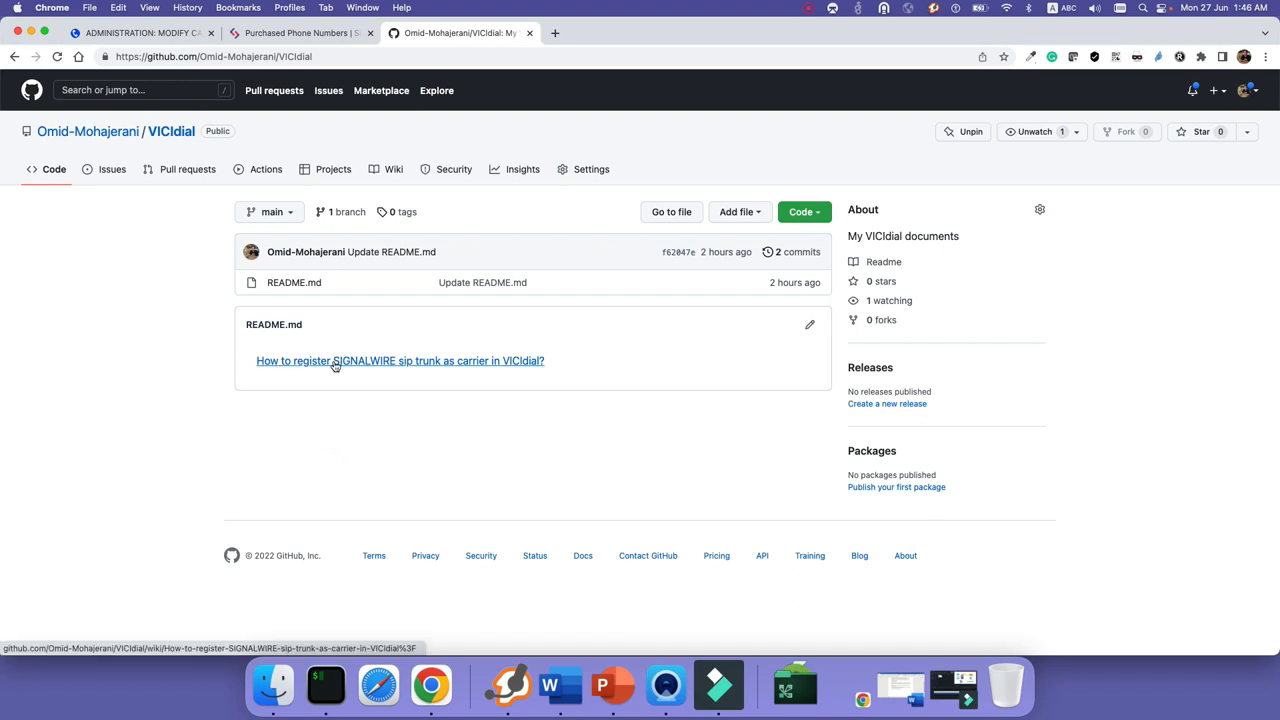
{"action": "mouse_move", "coordinate": [470, 370]}
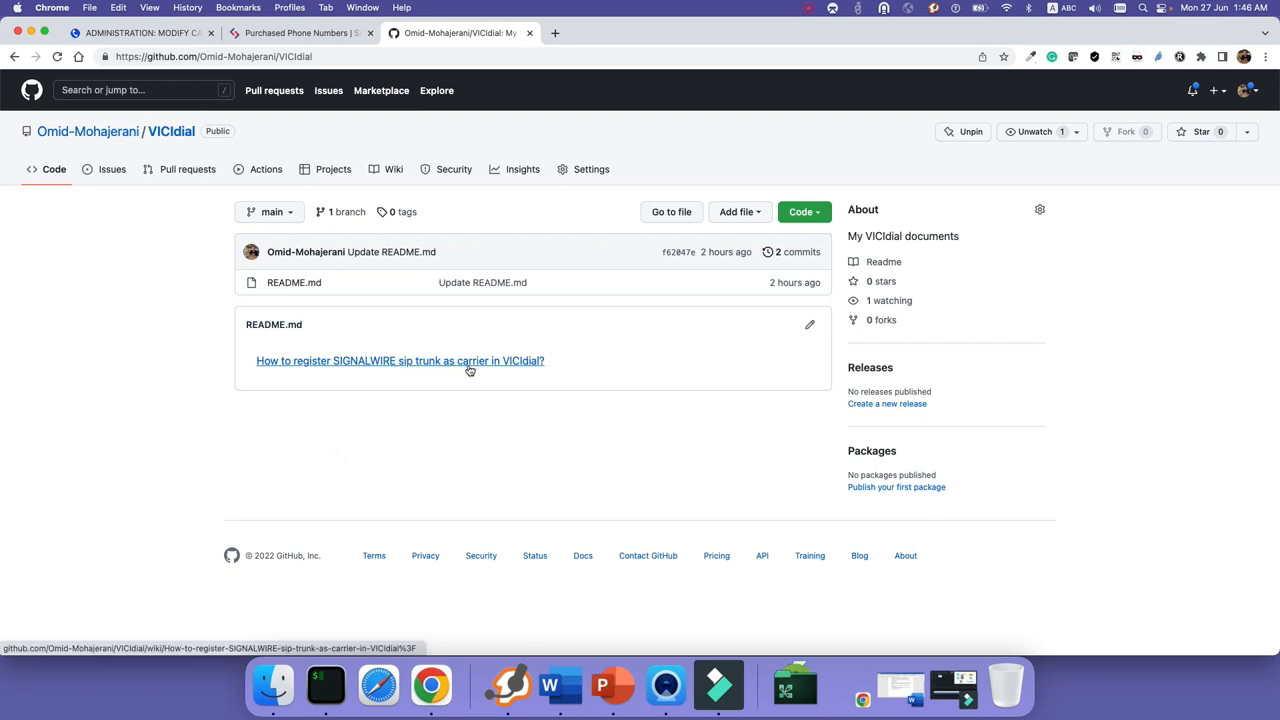
Open the SignalWire registration wiki guide, then select VICIdial's carrier Registration String
{"action": "left_click", "coordinate": [399, 360]}
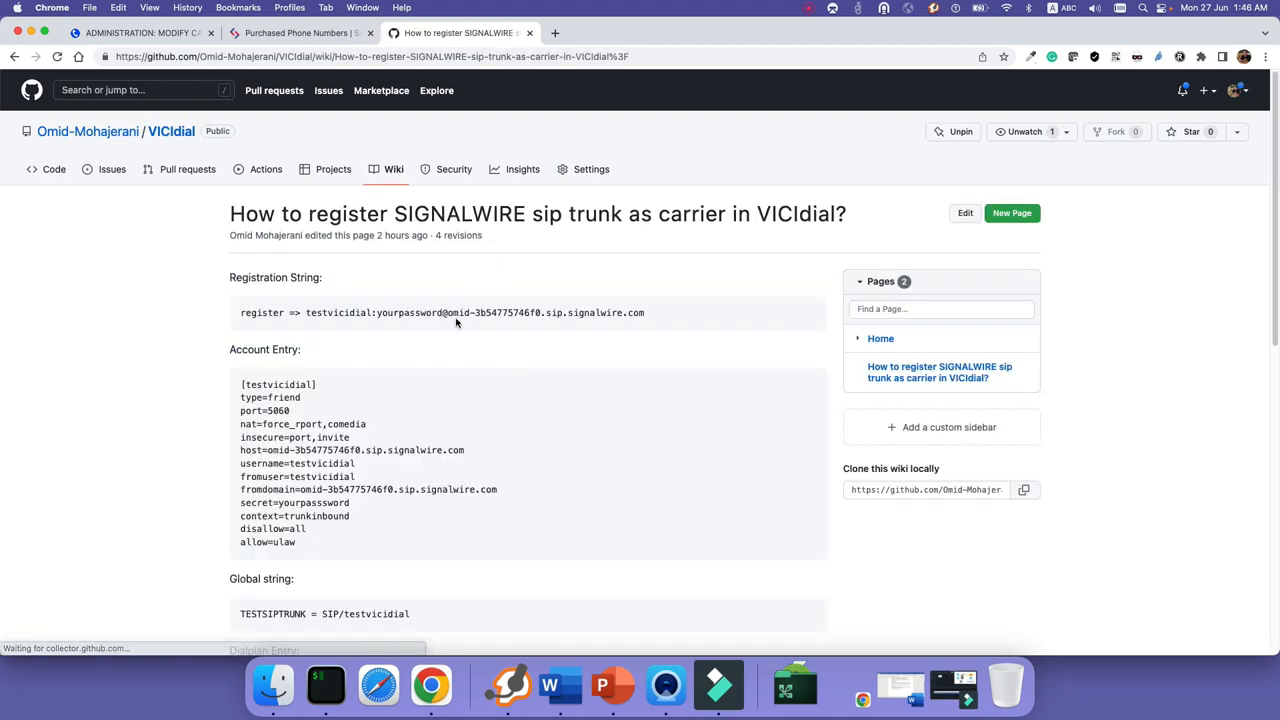
{"action": "scroll", "scroll_direction": "down", "scroll_amount": 3}
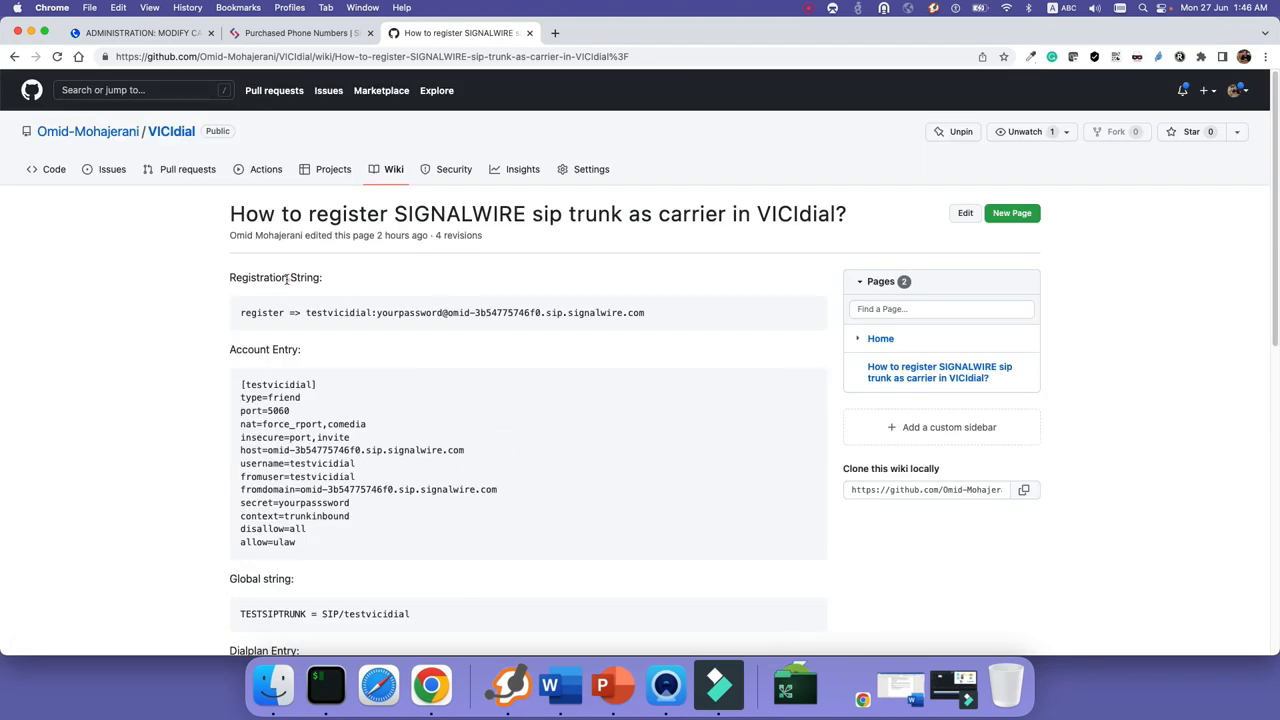
{"action": "left_click", "coordinate": [240, 312]}
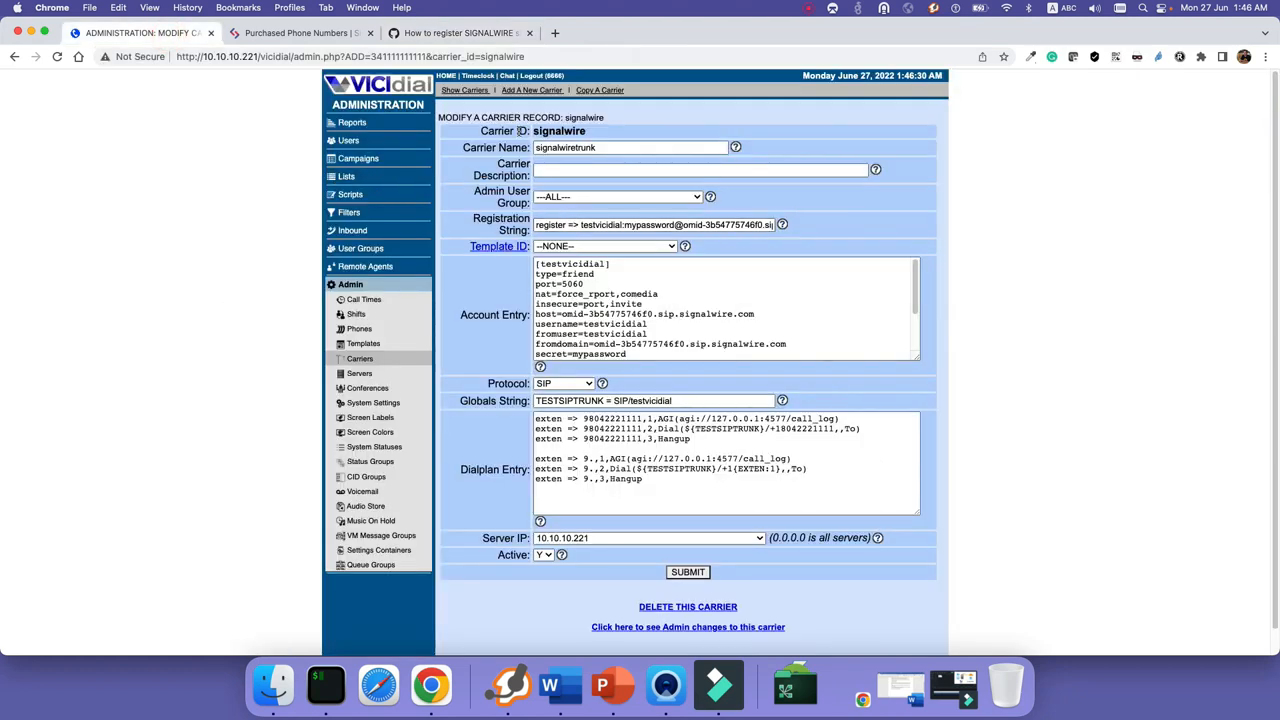
{"action": "left_click", "coordinate": [630, 147]}
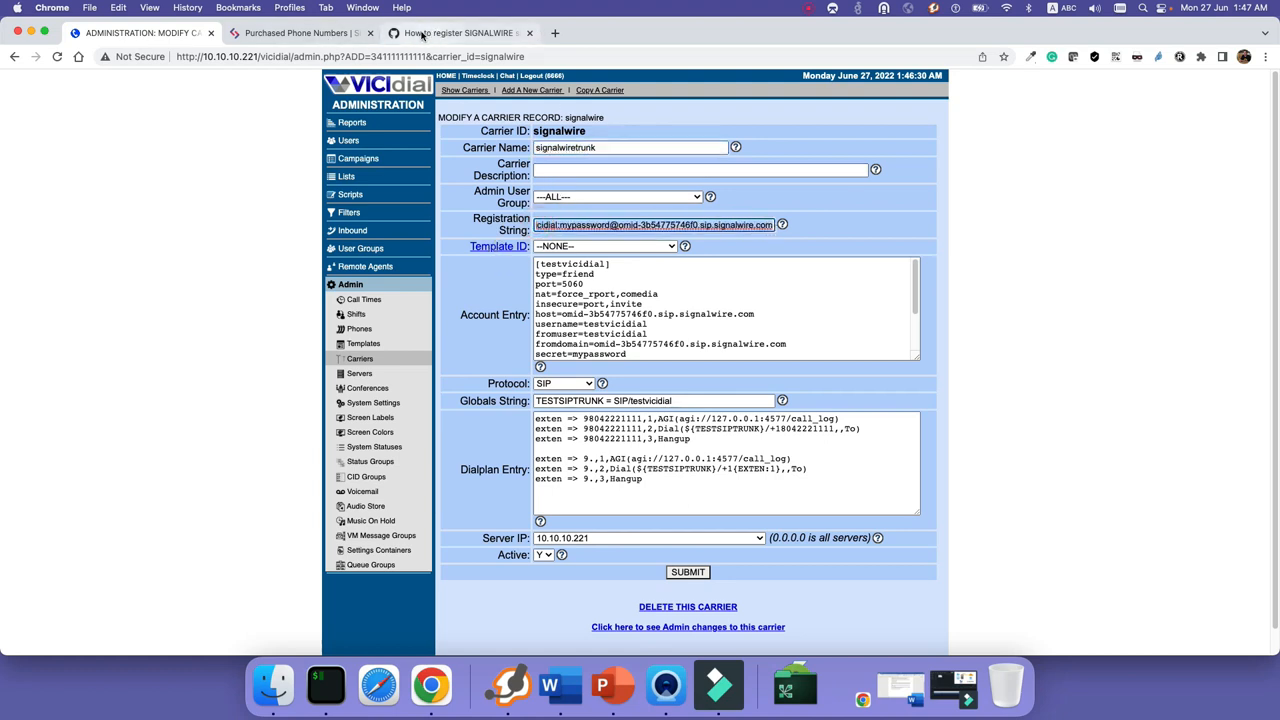
Highlight the guide's registration string parts: register, testvicidial username, password, SignalWire domain
{"action": "left_click", "coordinate": [295, 33]}
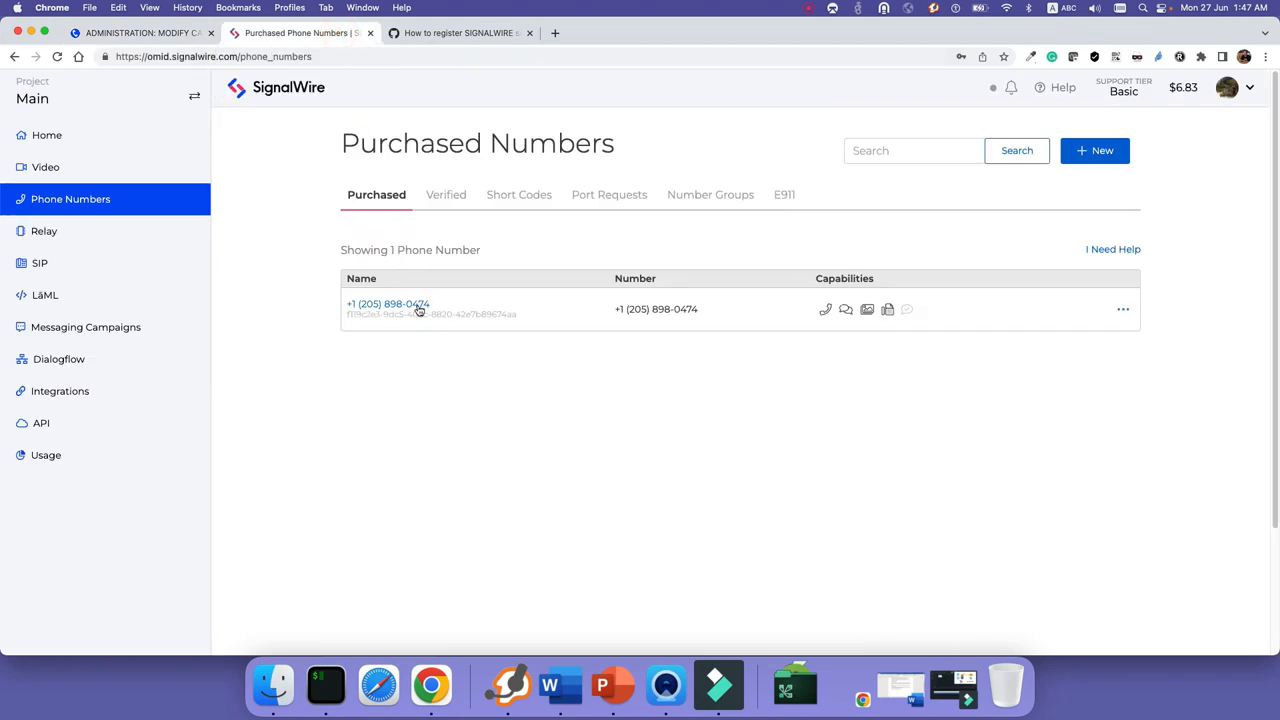
{"action": "left_click", "coordinate": [458, 33]}
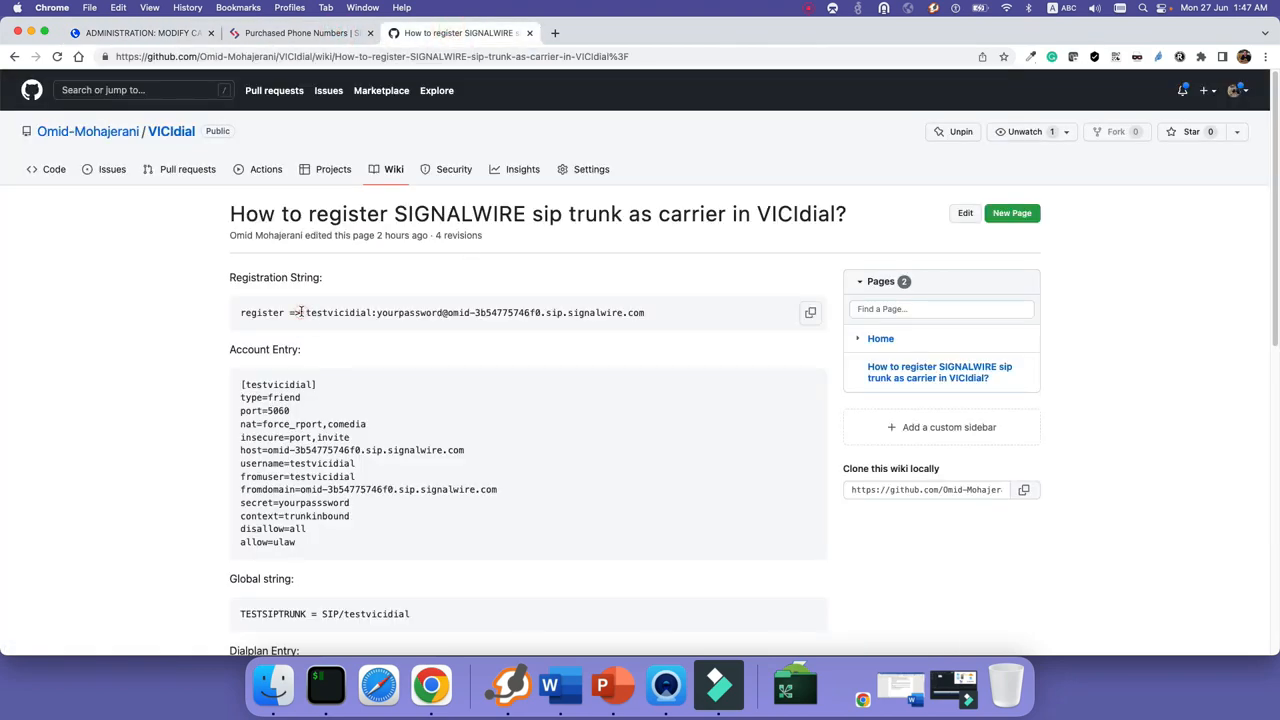
{"action": "double_click", "coordinate": [261, 312]}
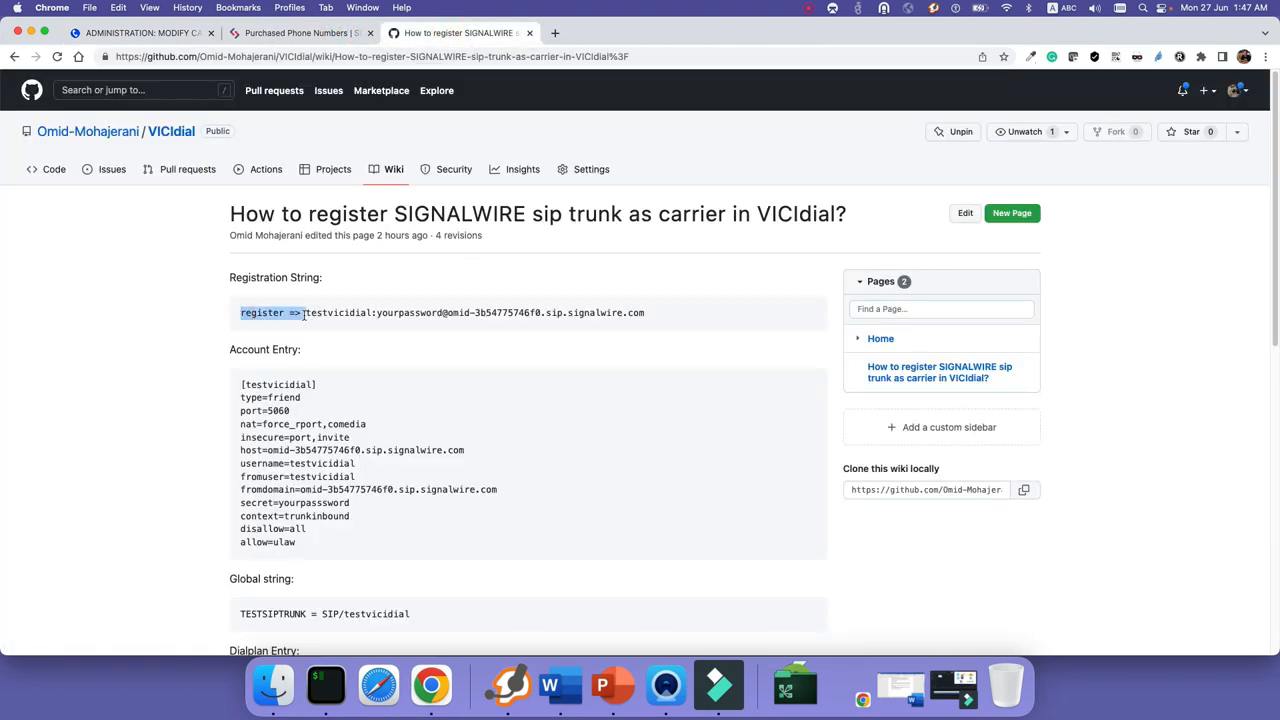
{"action": "double_click", "coordinate": [339, 312]}
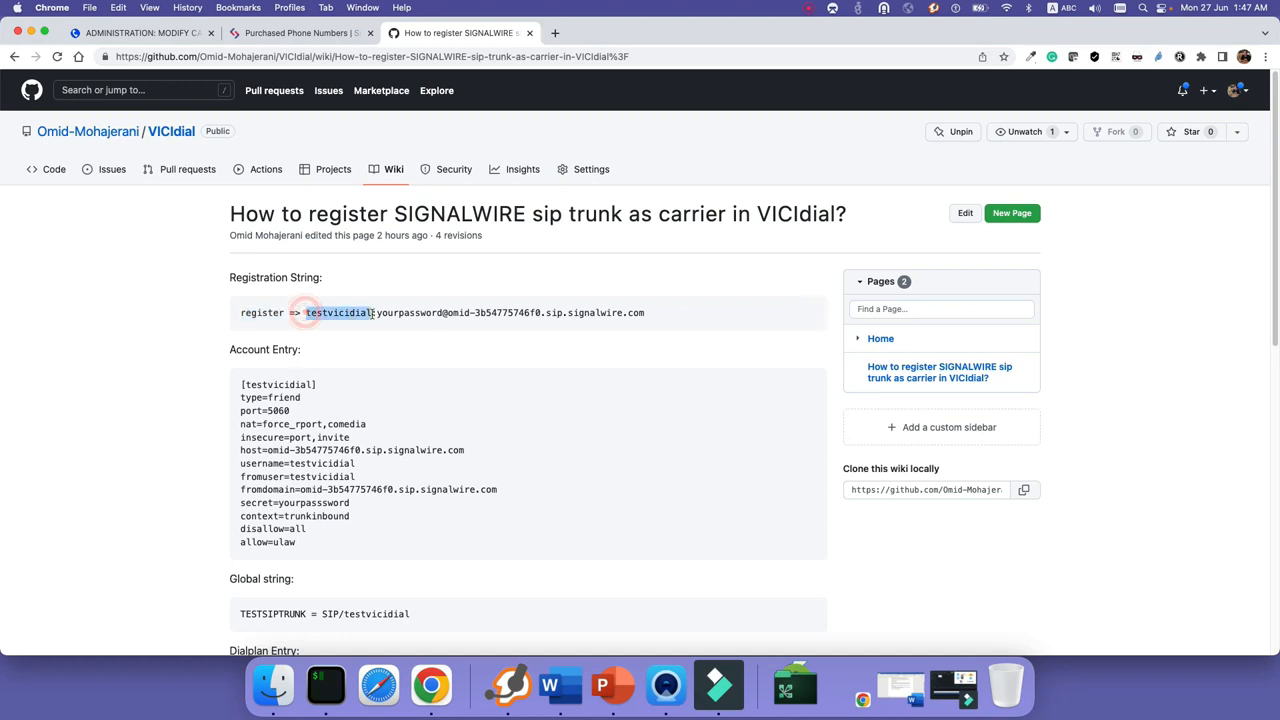
{"action": "double_click", "coordinate": [408, 312]}
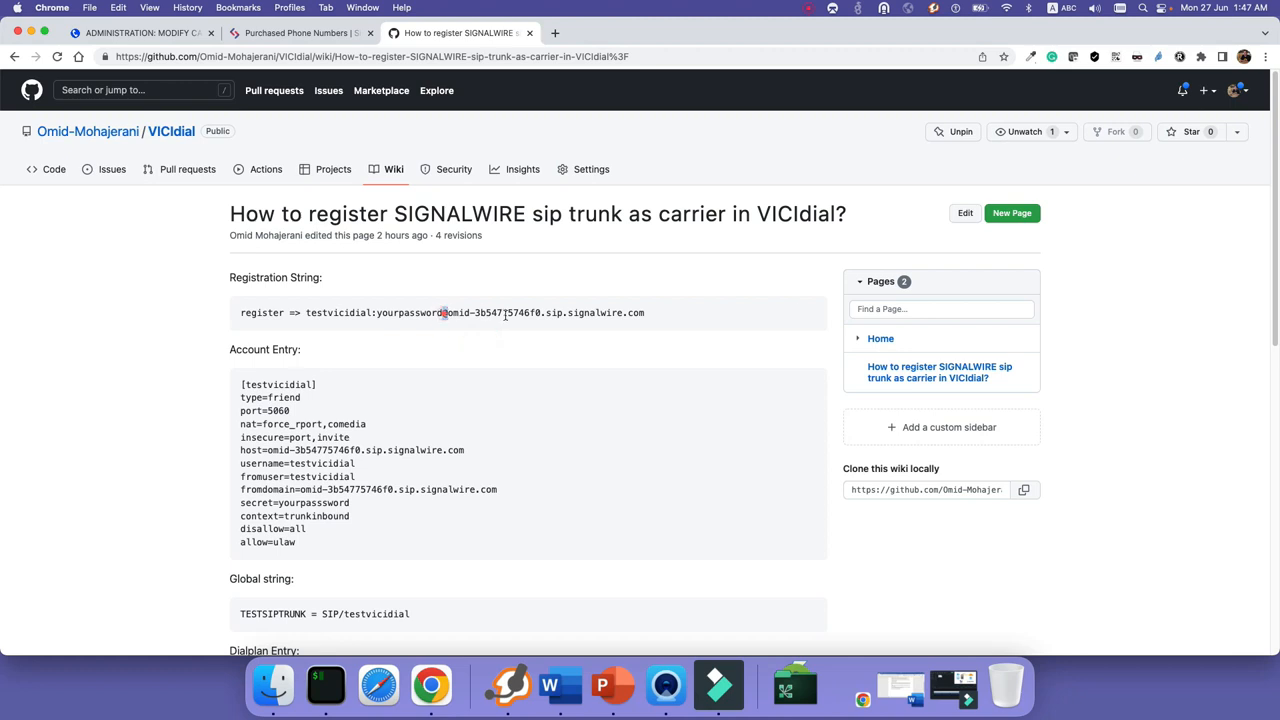
{"action": "left_click_drag", "start_coordinate": [443, 312], "coordinate": [645, 312]}
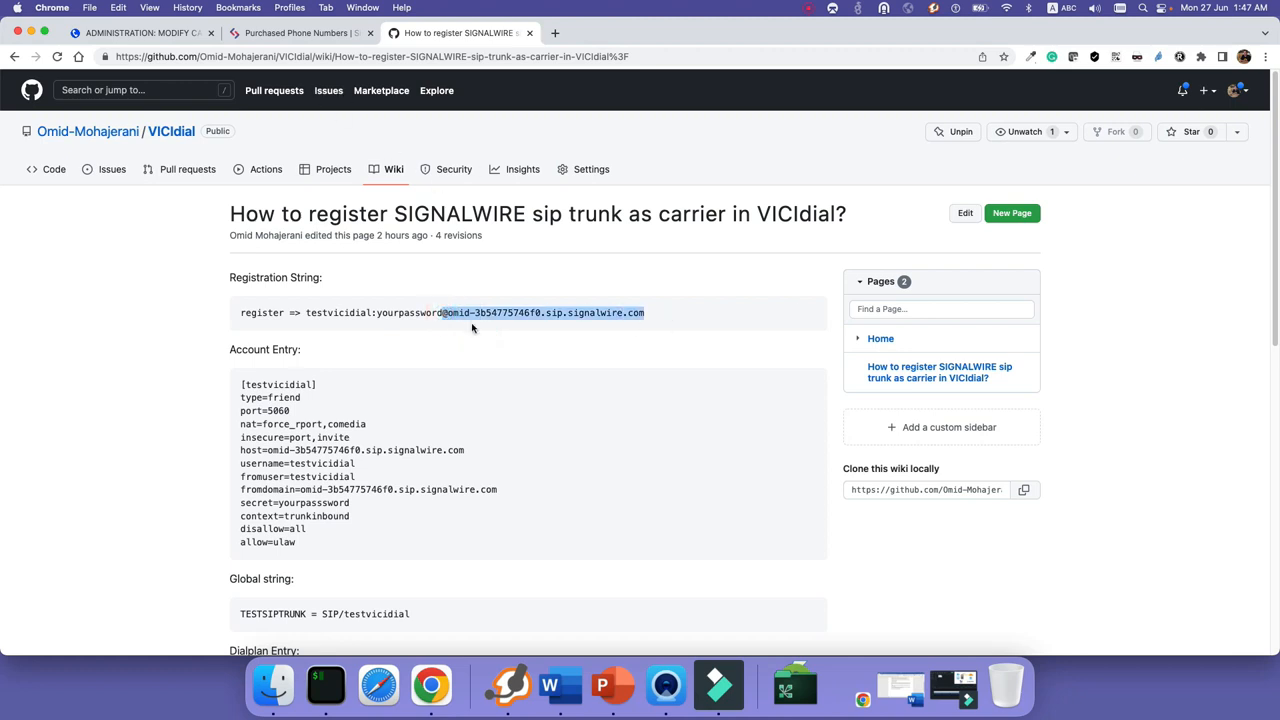
Open the testvicidial SIP endpoint's settings in SignalWire
{"action": "left_click", "coordinate": [295, 33]}
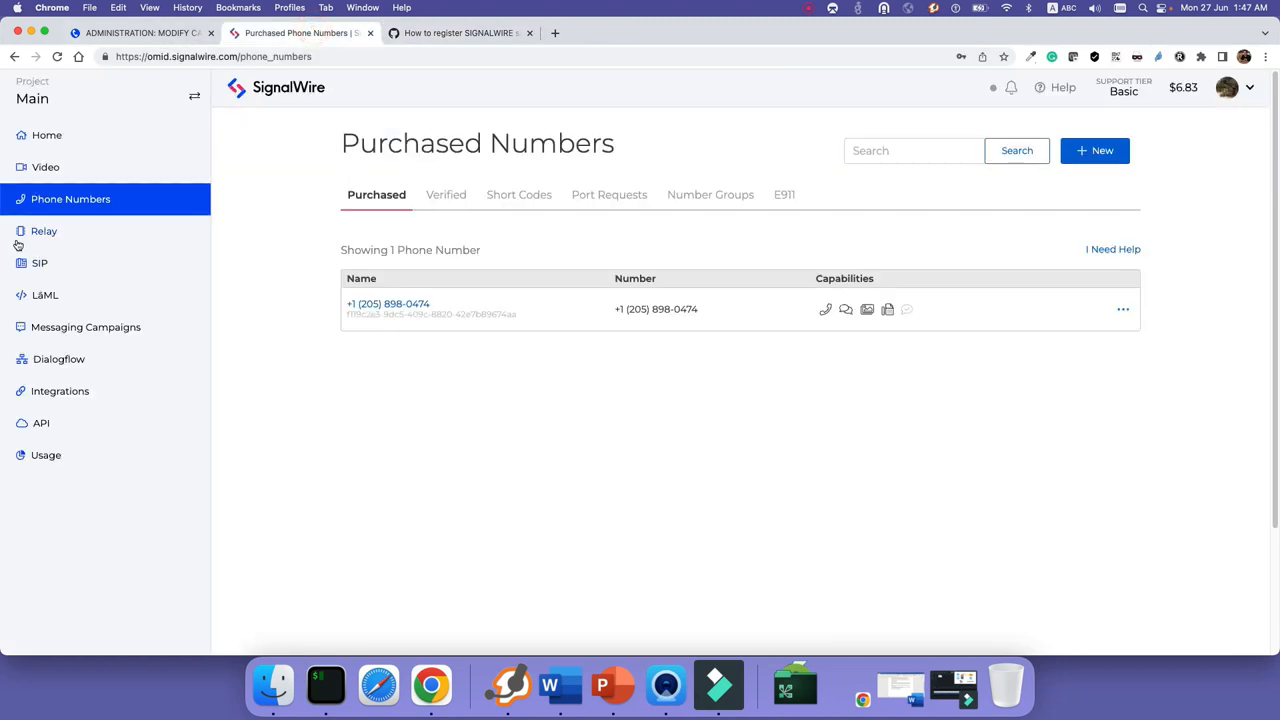
{"action": "left_click", "coordinate": [40, 262]}
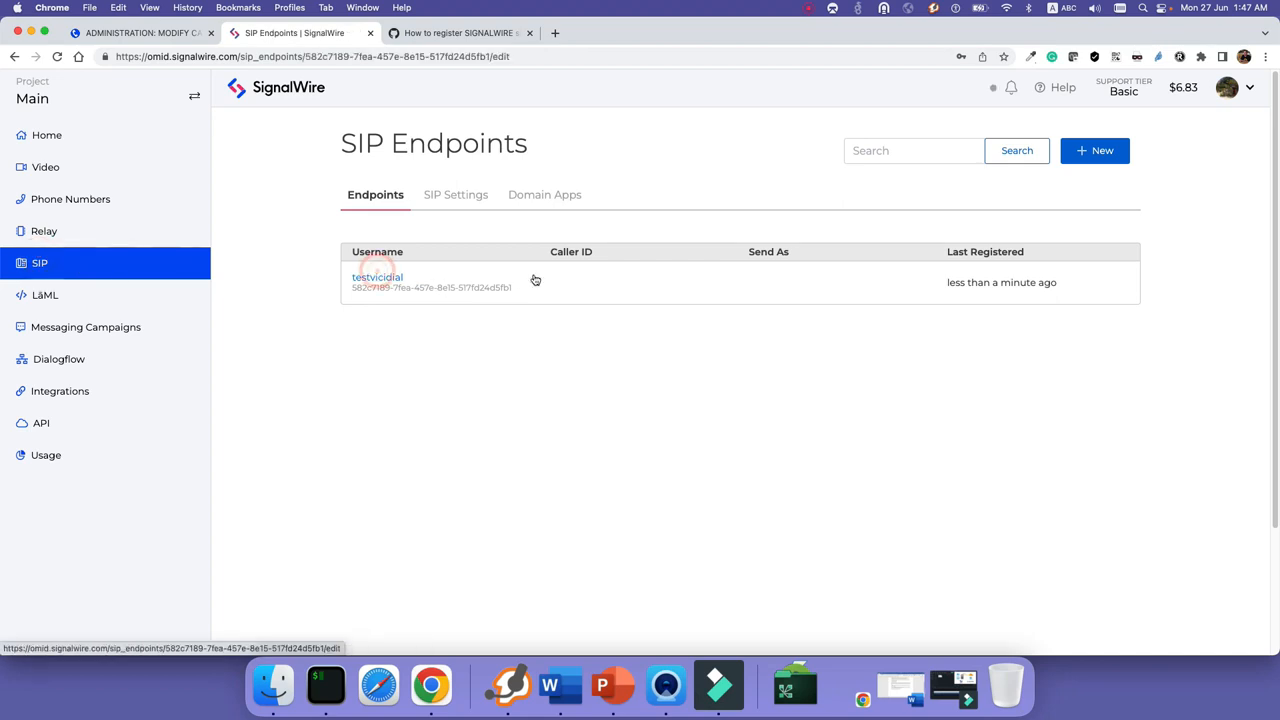
{"action": "left_click", "coordinate": [377, 282]}
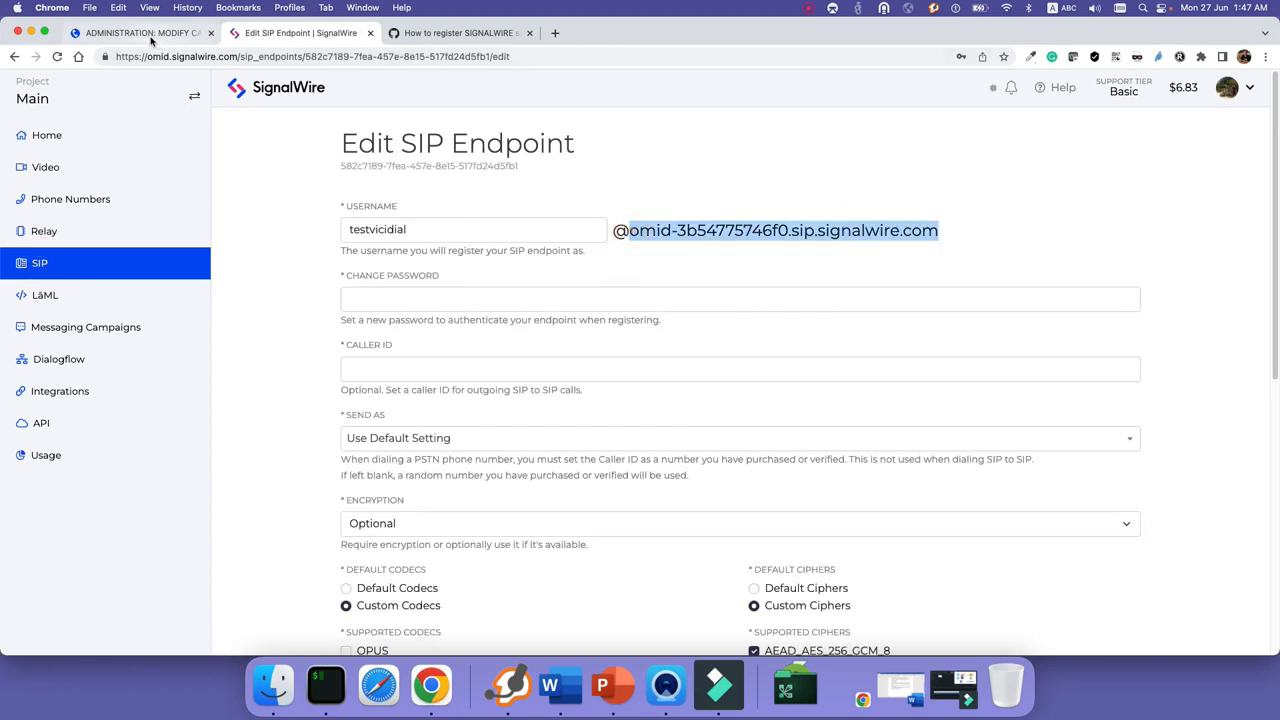
{"action": "left_click", "coordinate": [140, 33]}
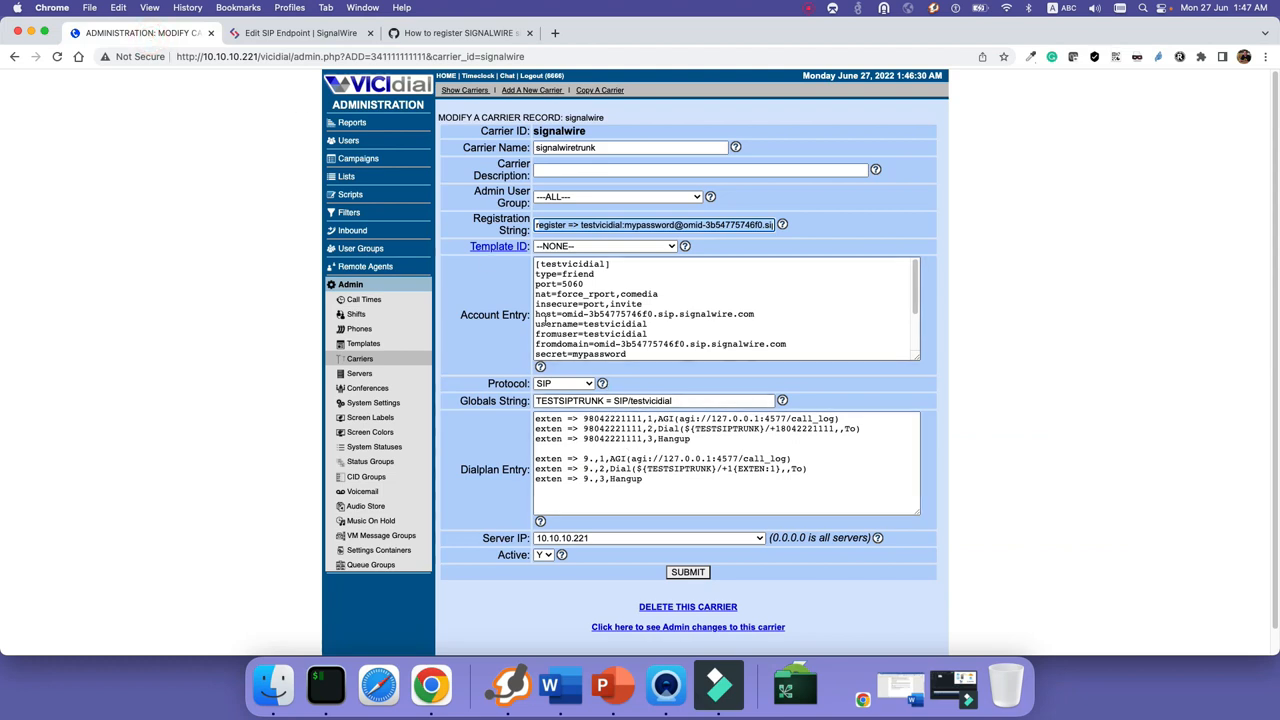
{"action": "scroll", "scroll_direction": "down", "scroll_amount": 3}
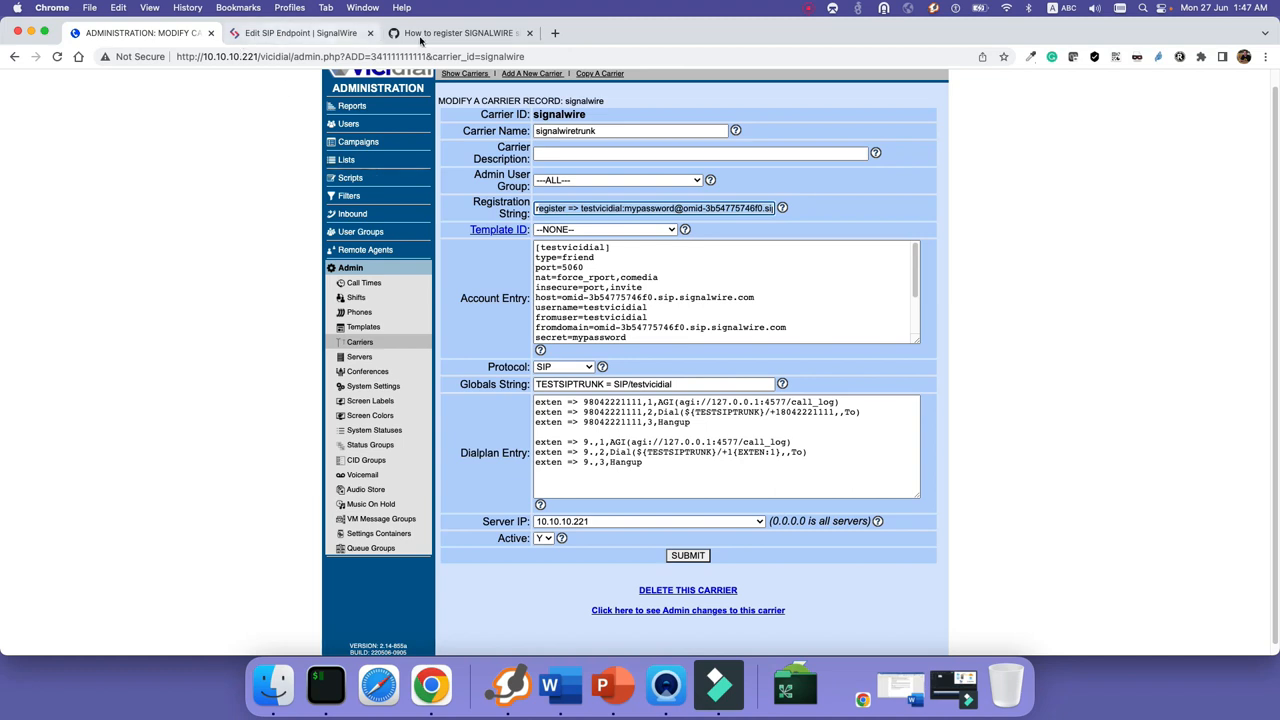
{"action": "left_click", "coordinate": [459, 33]}
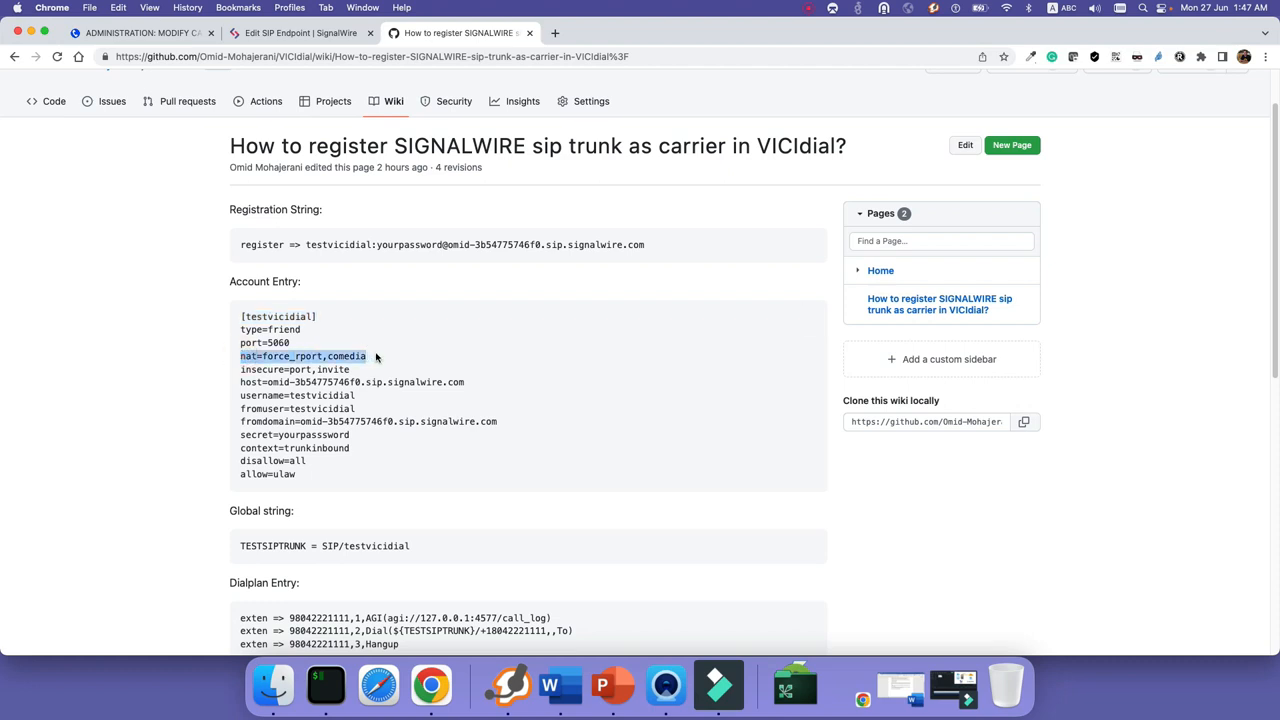
{"action": "mouse_move", "coordinate": [392, 365]}
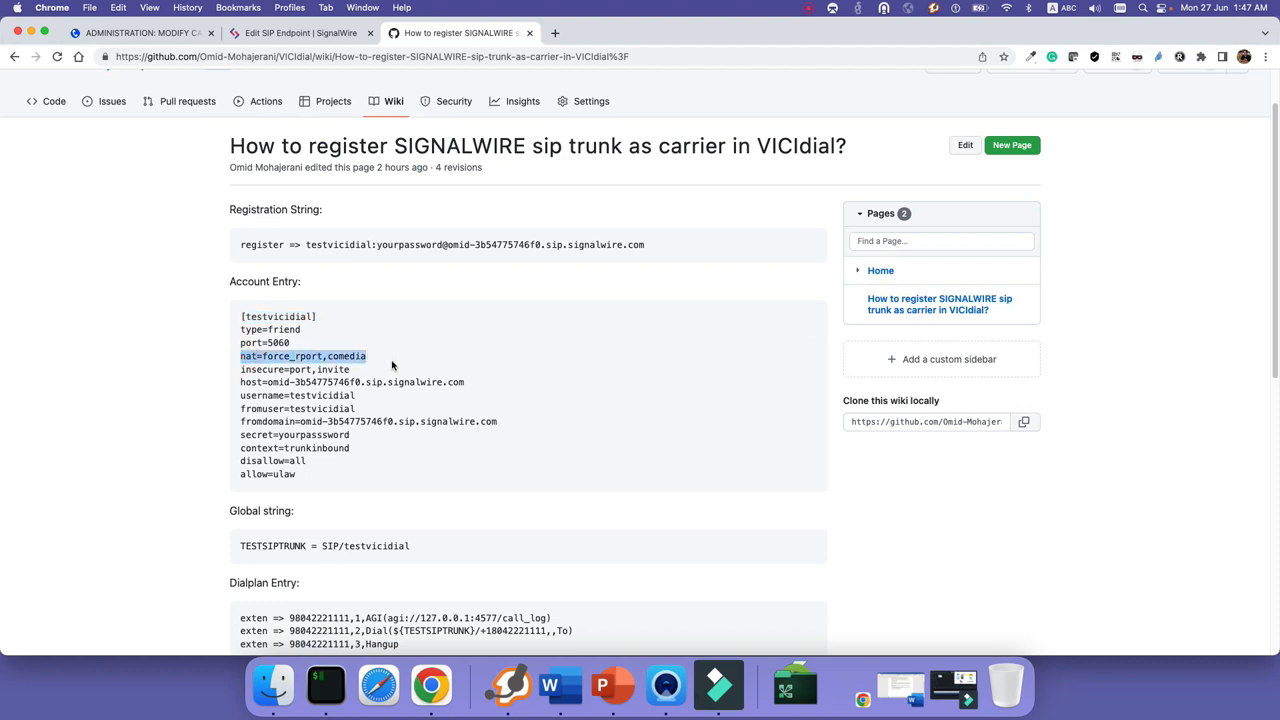
{"action": "mouse_move", "coordinate": [358, 305]}
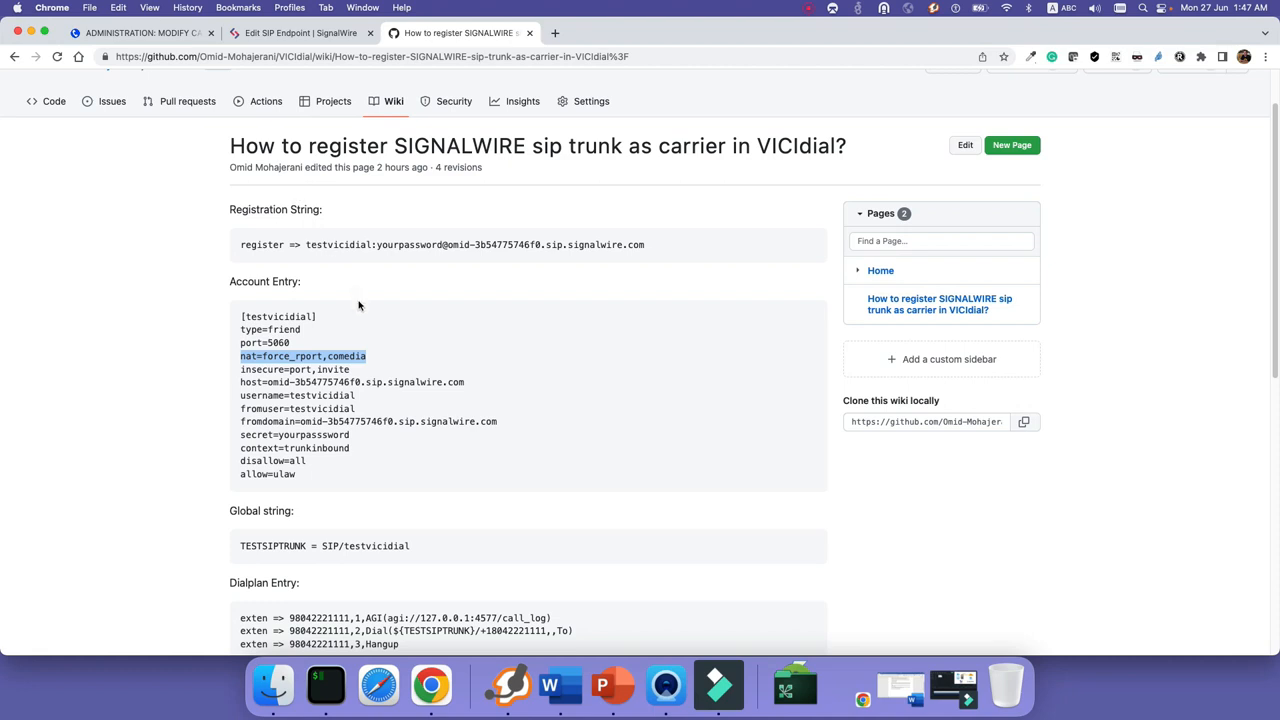
{"action": "mouse_move", "coordinate": [265, 101]}
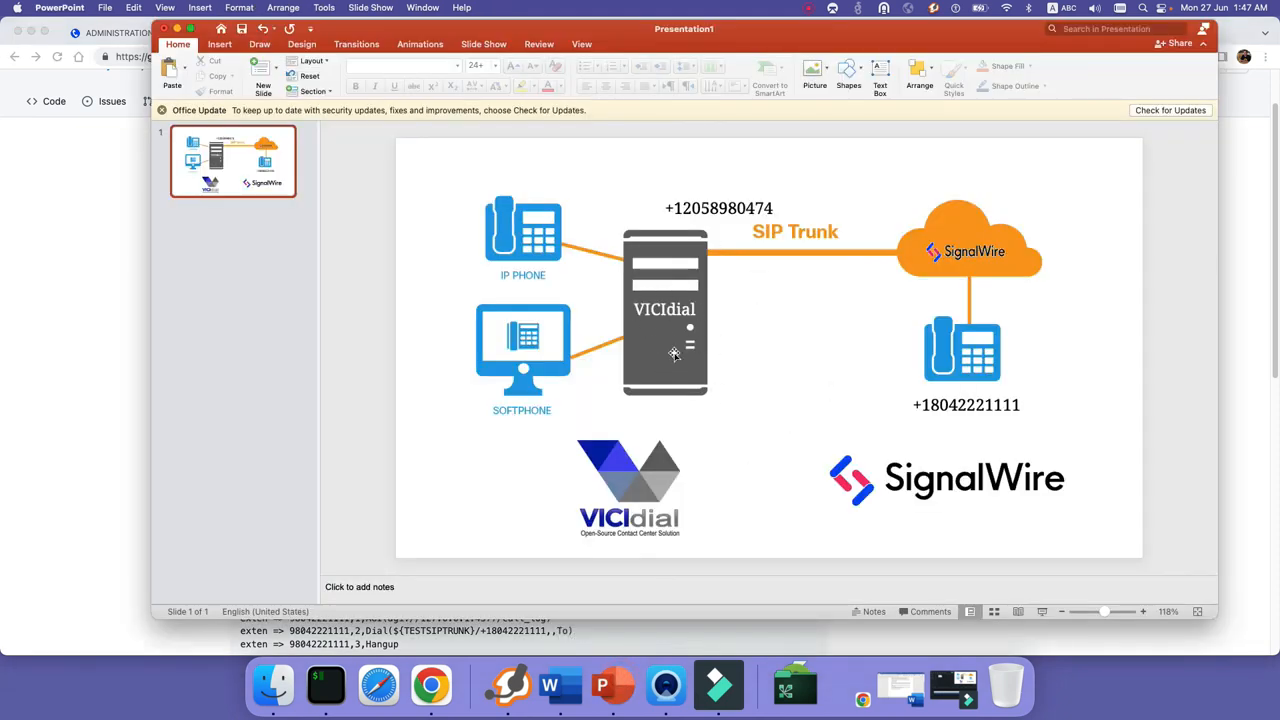
{"action": "mouse_move", "coordinate": [487, 302]}
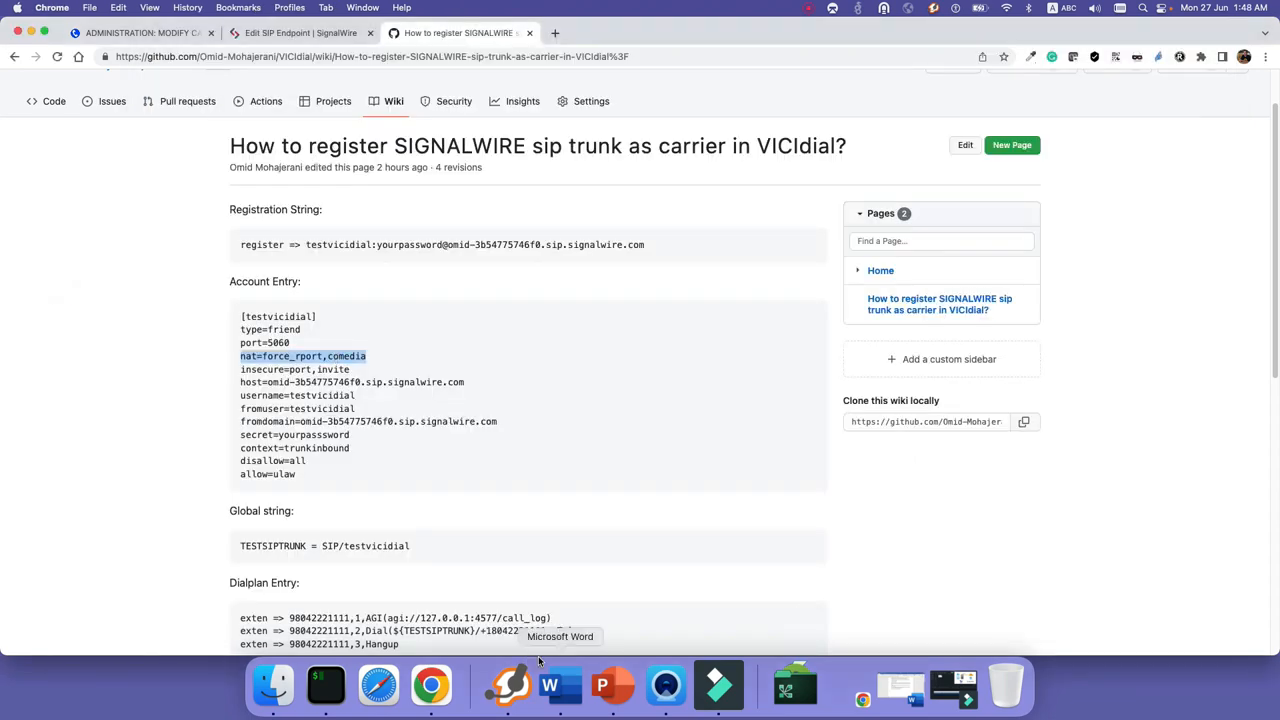
{"action": "left_click", "coordinate": [140, 33]}
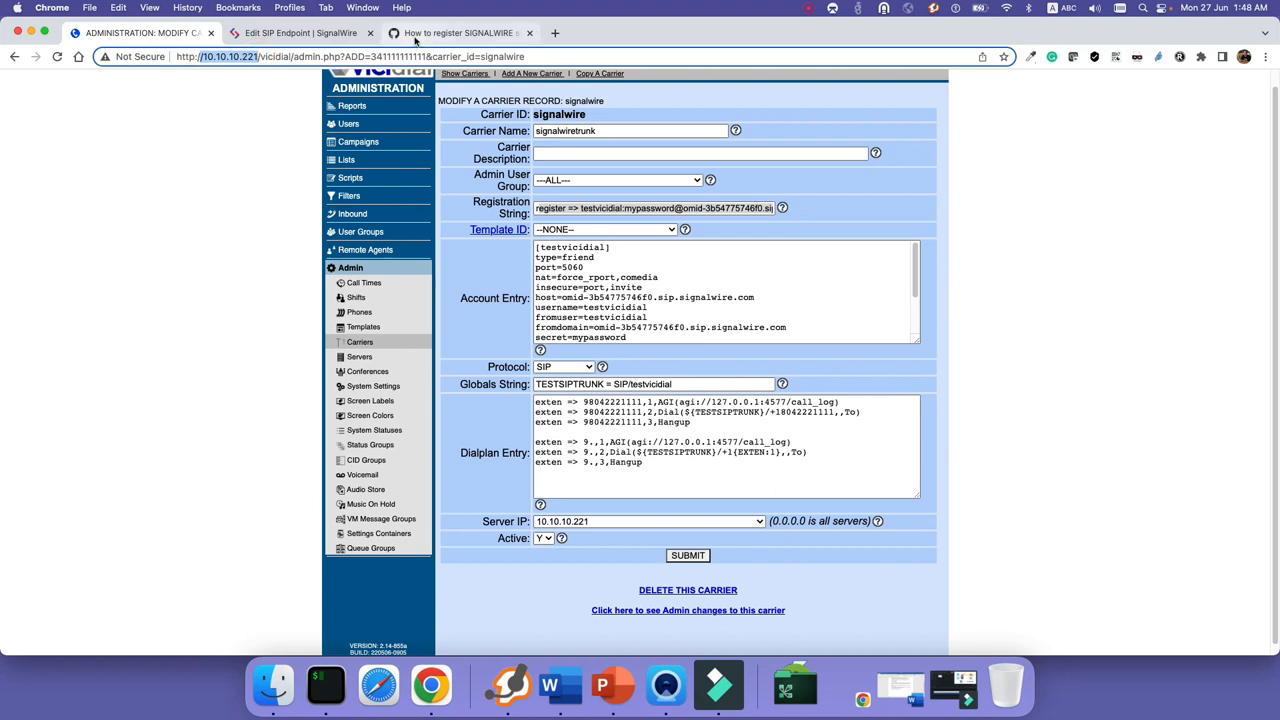
Highlight account entry values: insecure=port,invite, testvicidial username/fromuser, secret, context trunkinbound, allow=ulaw
{"action": "left_click", "coordinate": [458, 33]}
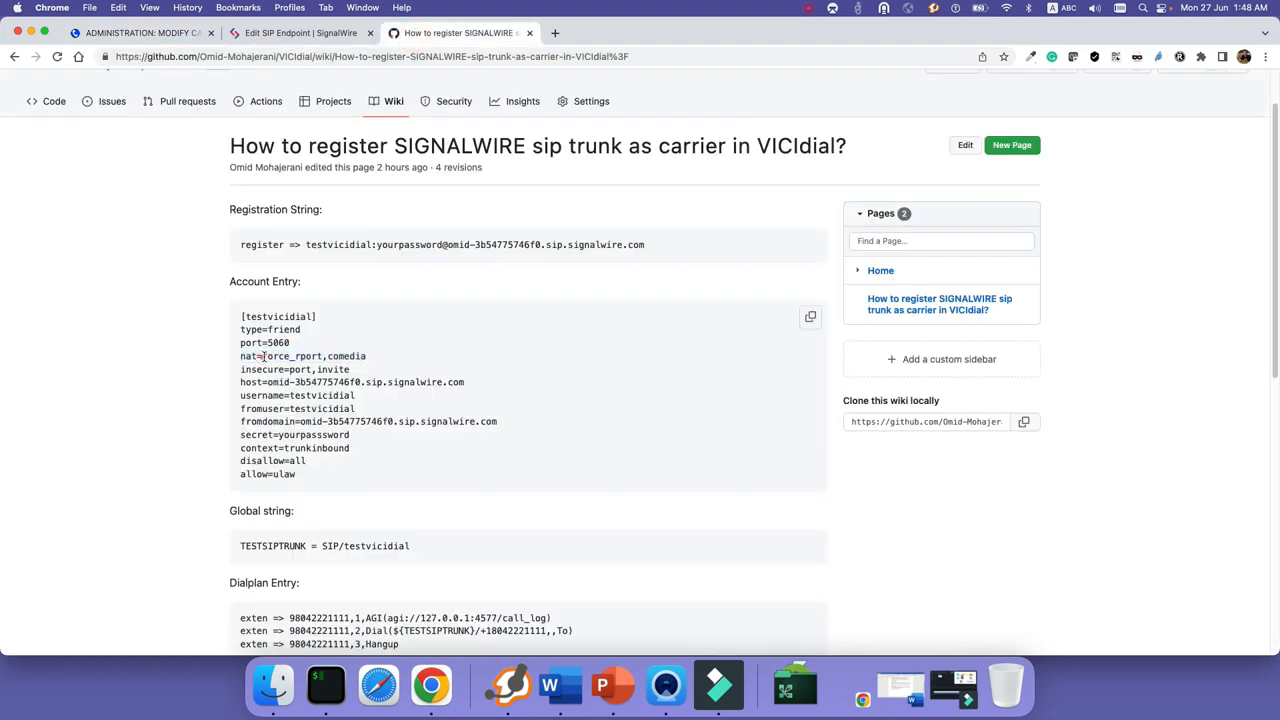
{"action": "mouse_move", "coordinate": [296, 344]}
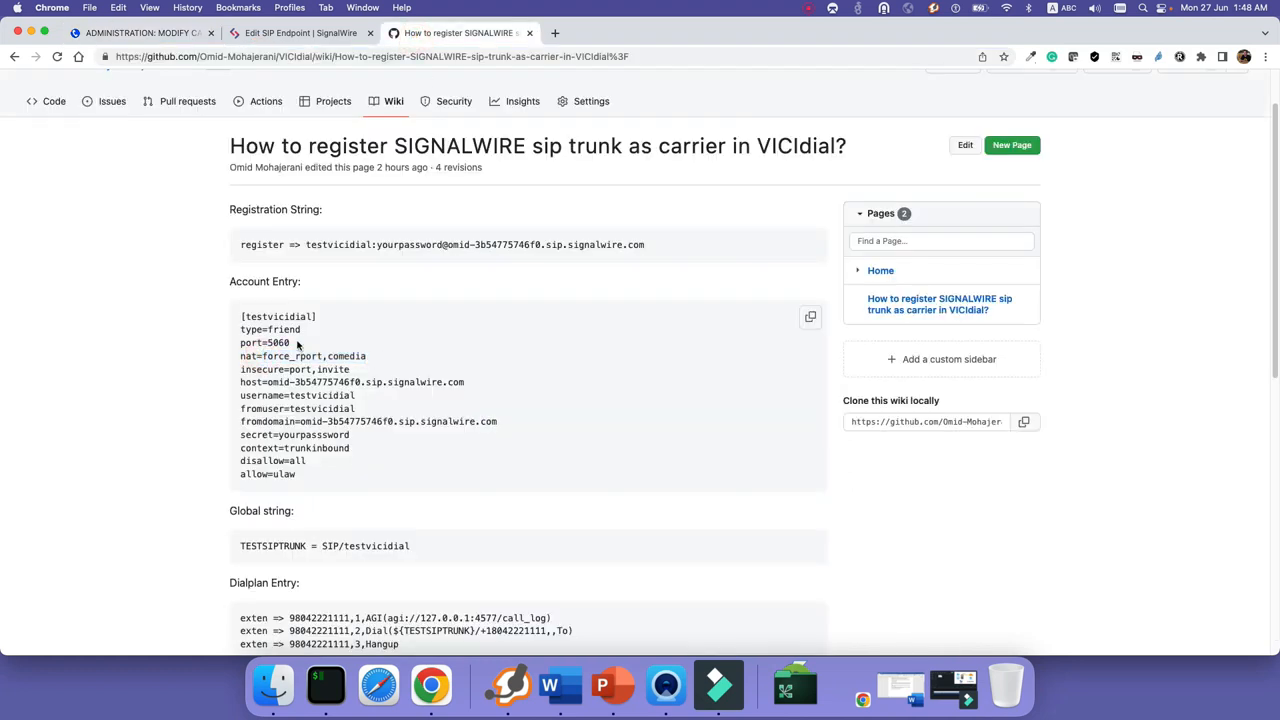
{"action": "double_click", "coordinate": [264, 342]}
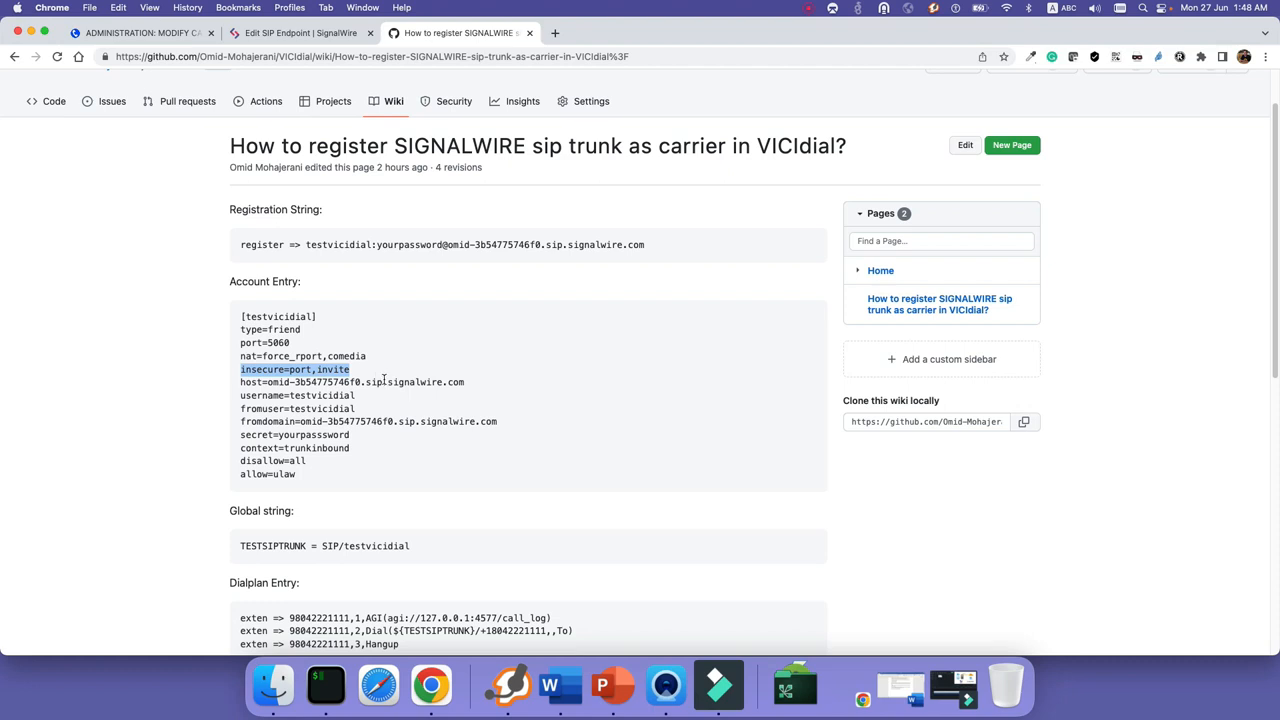
{"action": "mouse_move", "coordinate": [338, 424]}
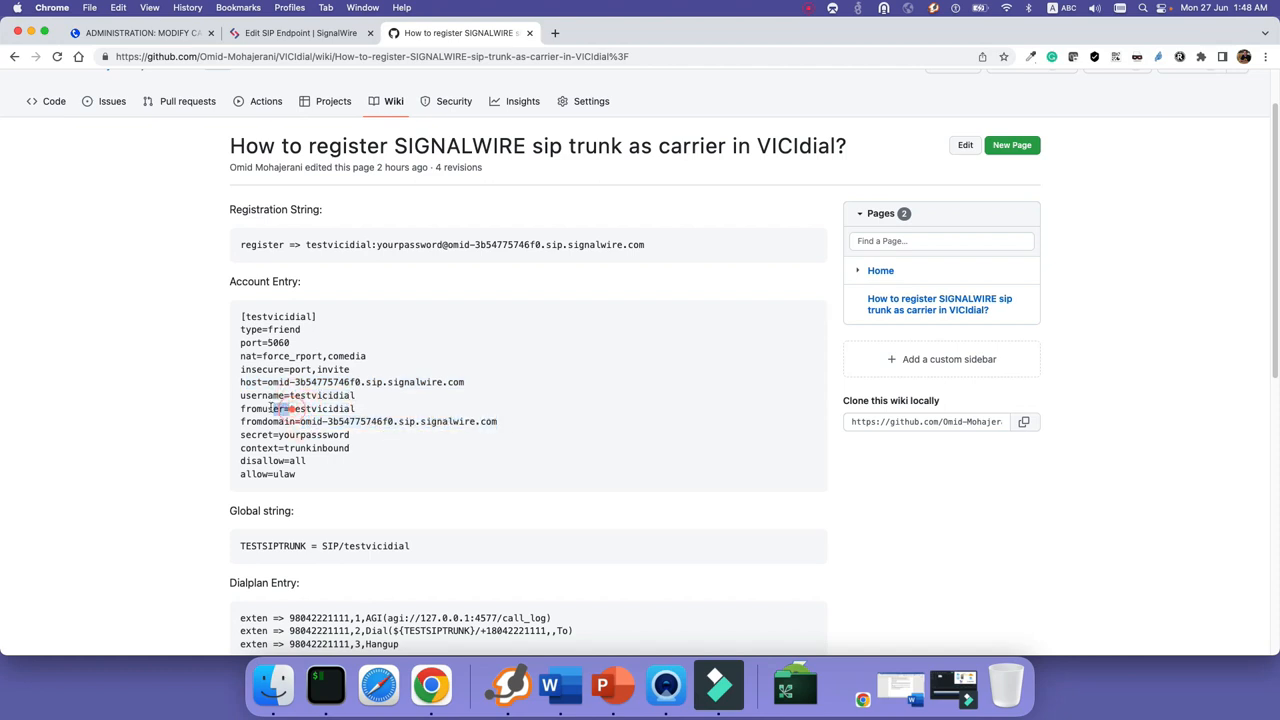
{"action": "double_click", "coordinate": [317, 395]}
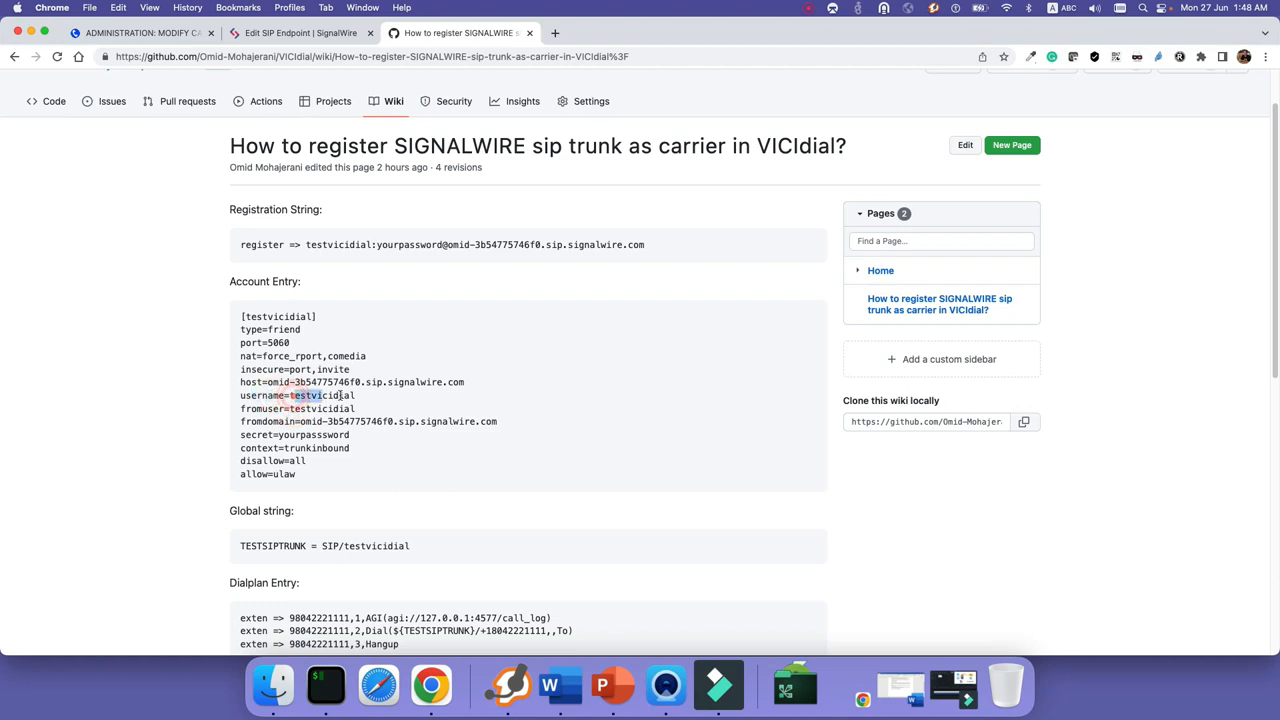
{"action": "double_click", "coordinate": [320, 408]}
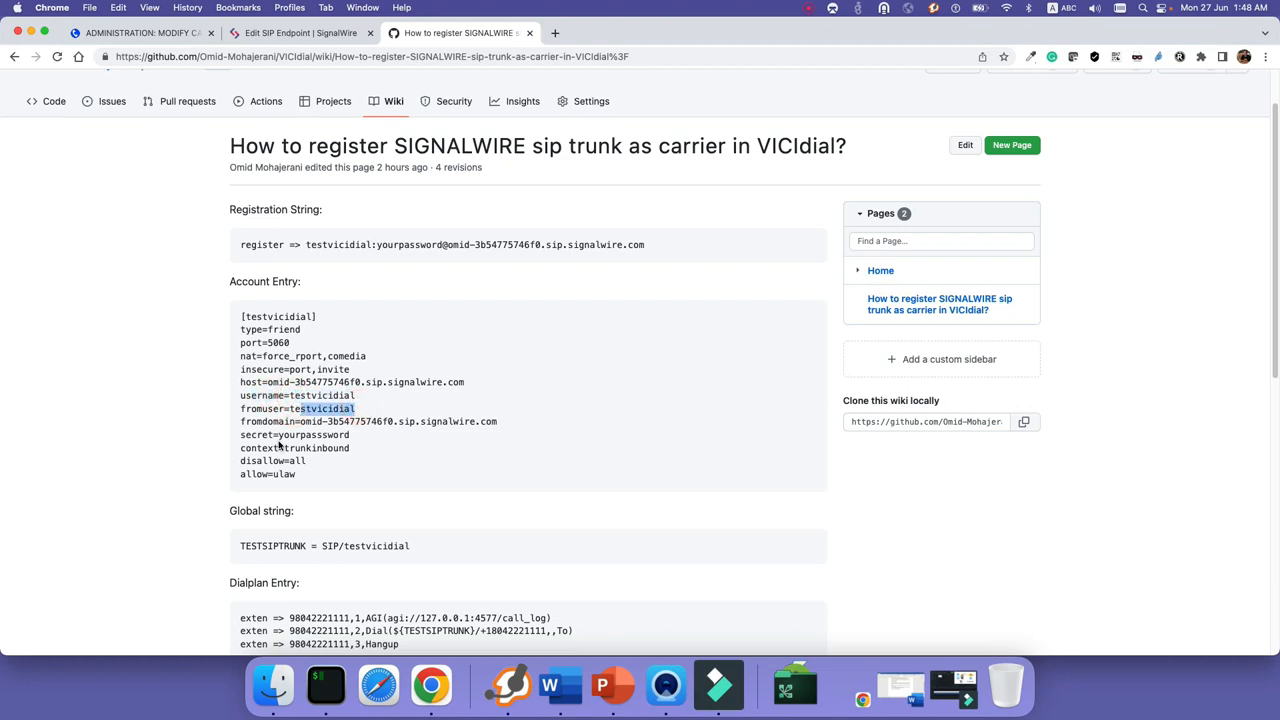
{"action": "double_click", "coordinate": [314, 434]}
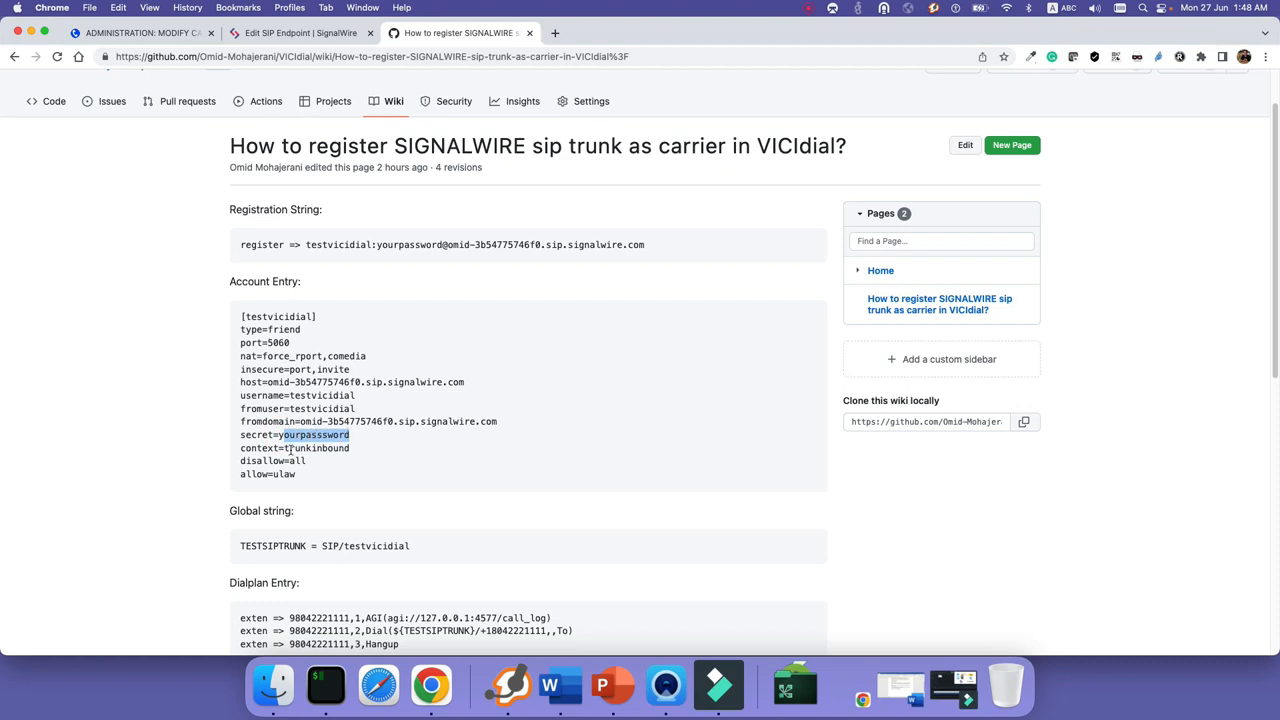
{"action": "double_click", "coordinate": [317, 447]}
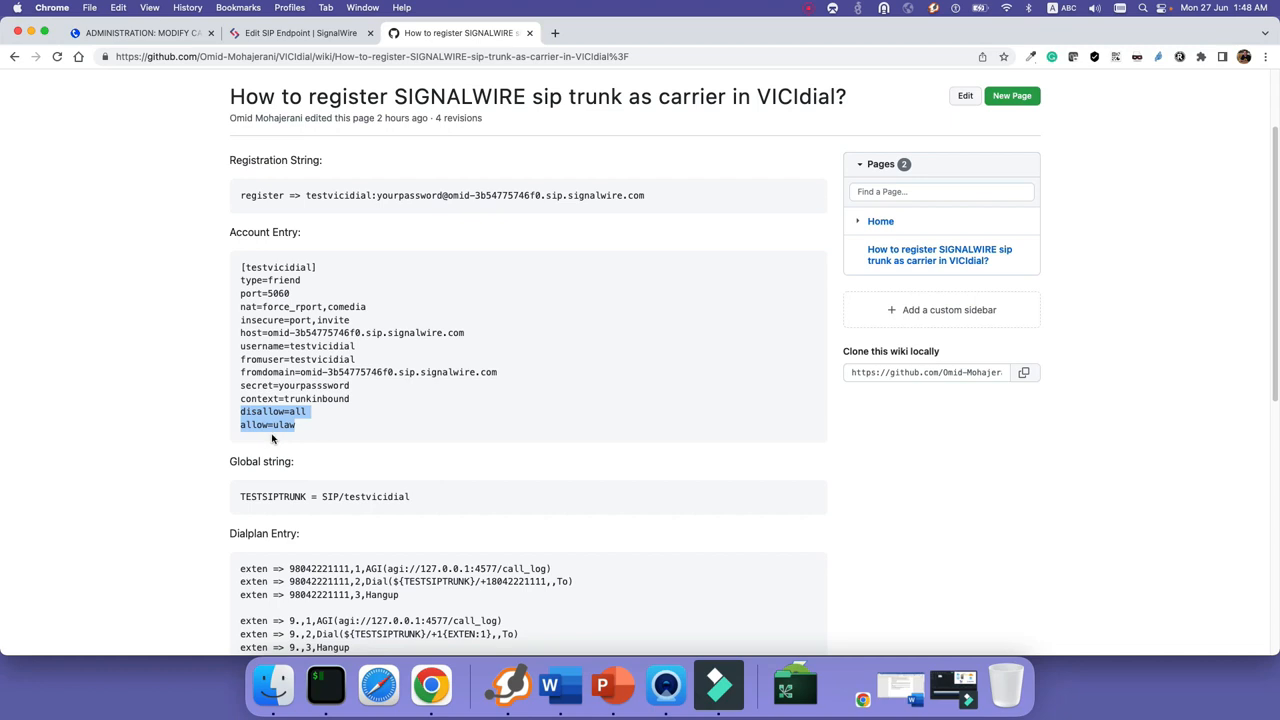
{"action": "mouse_move", "coordinate": [296, 427]}
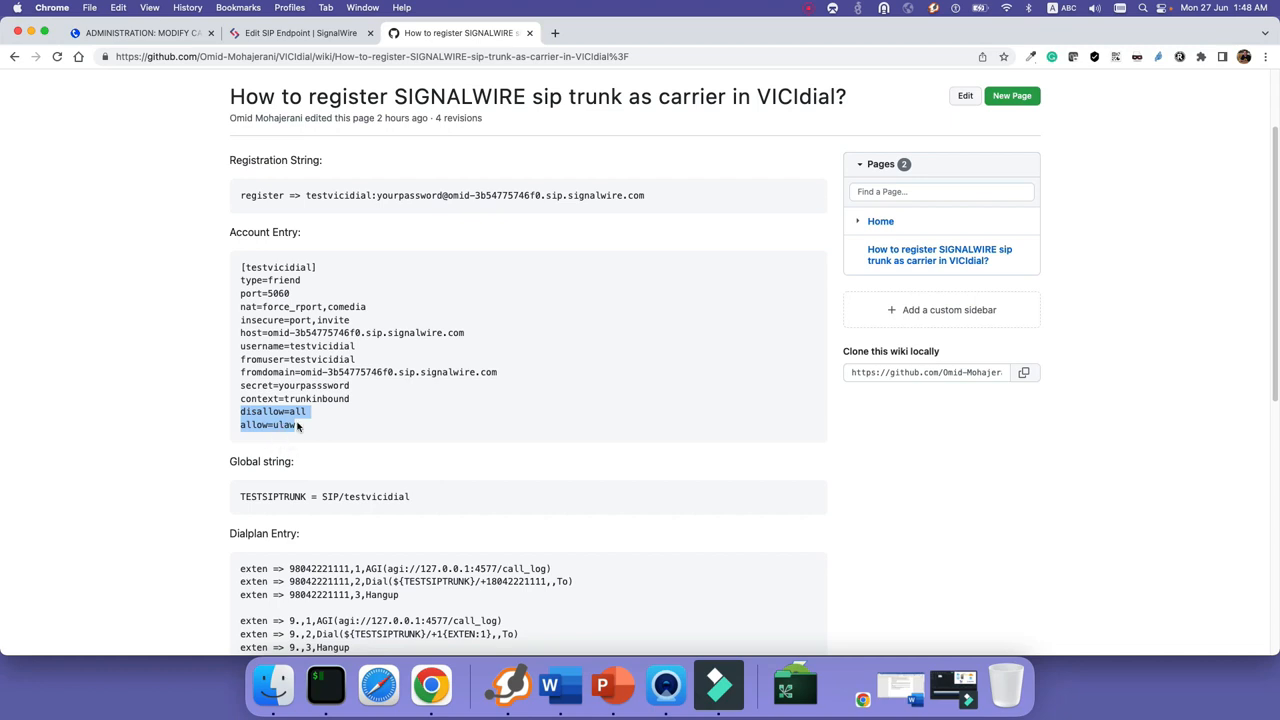
{"action": "left_click", "coordinate": [268, 424]}
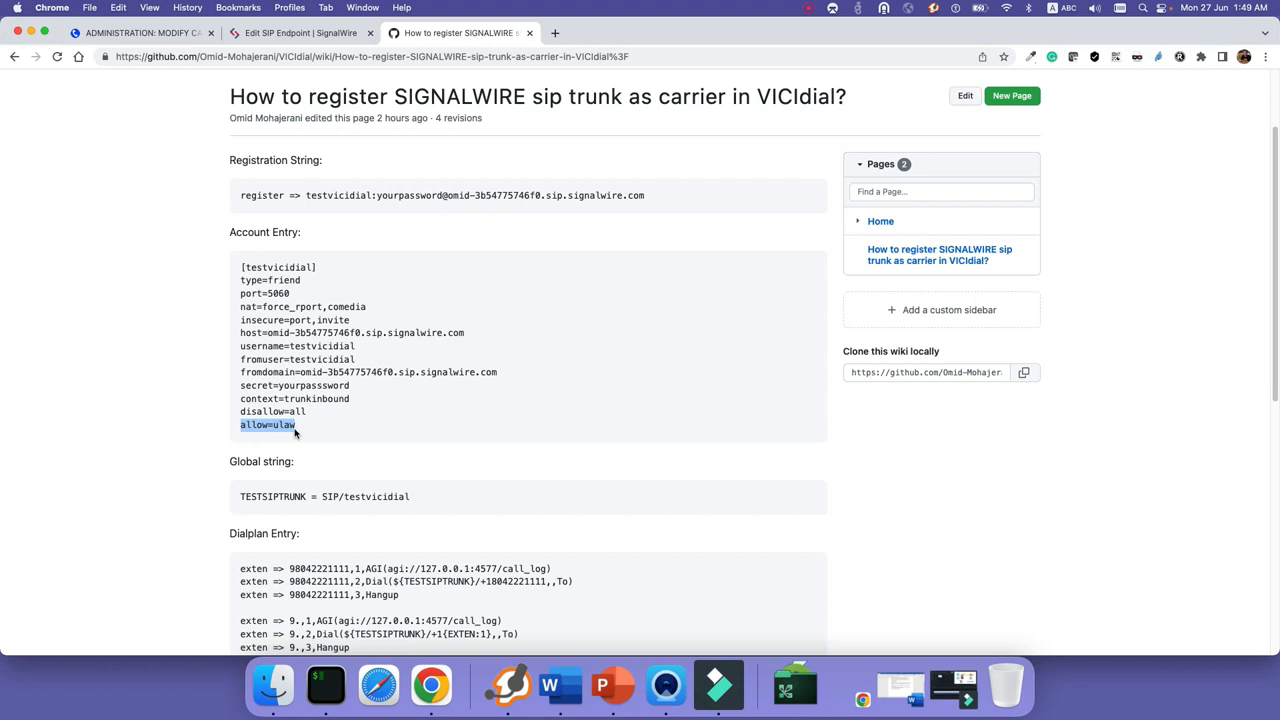
{"action": "left_click", "coordinate": [140, 33]}
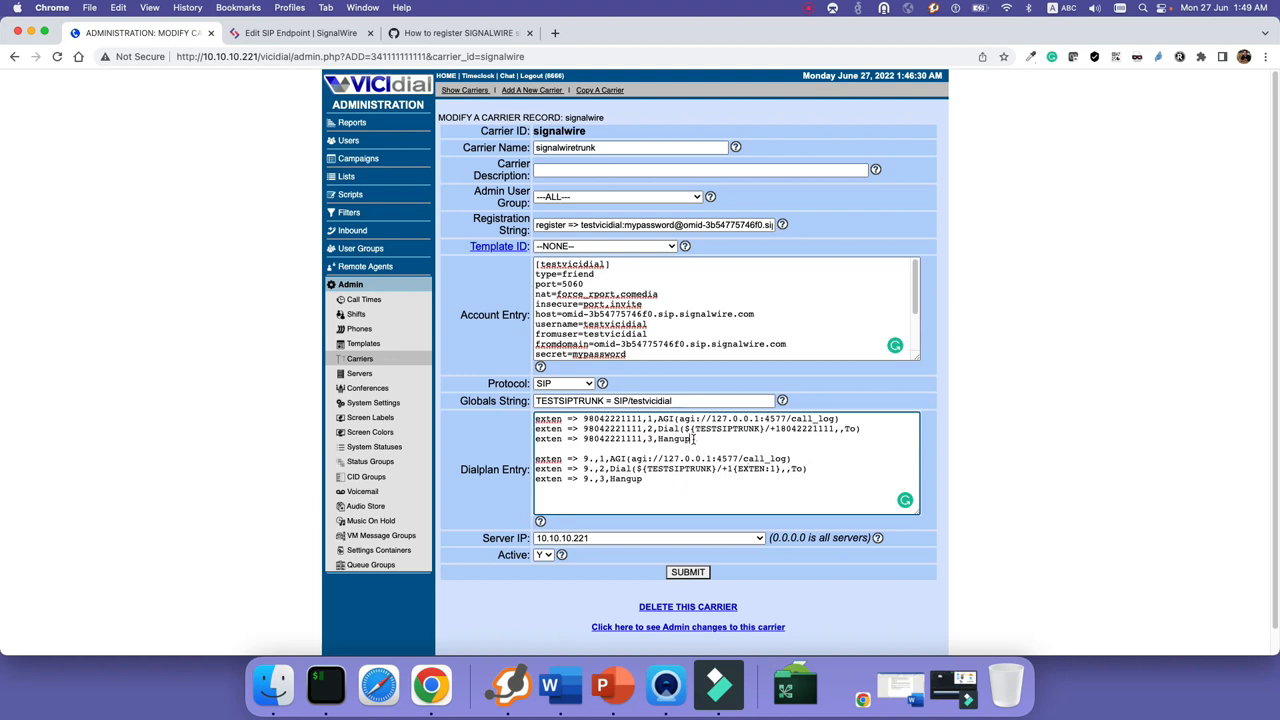
{"action": "left_click_drag", "start_coordinate": [534, 418], "coordinate": [690, 438]}
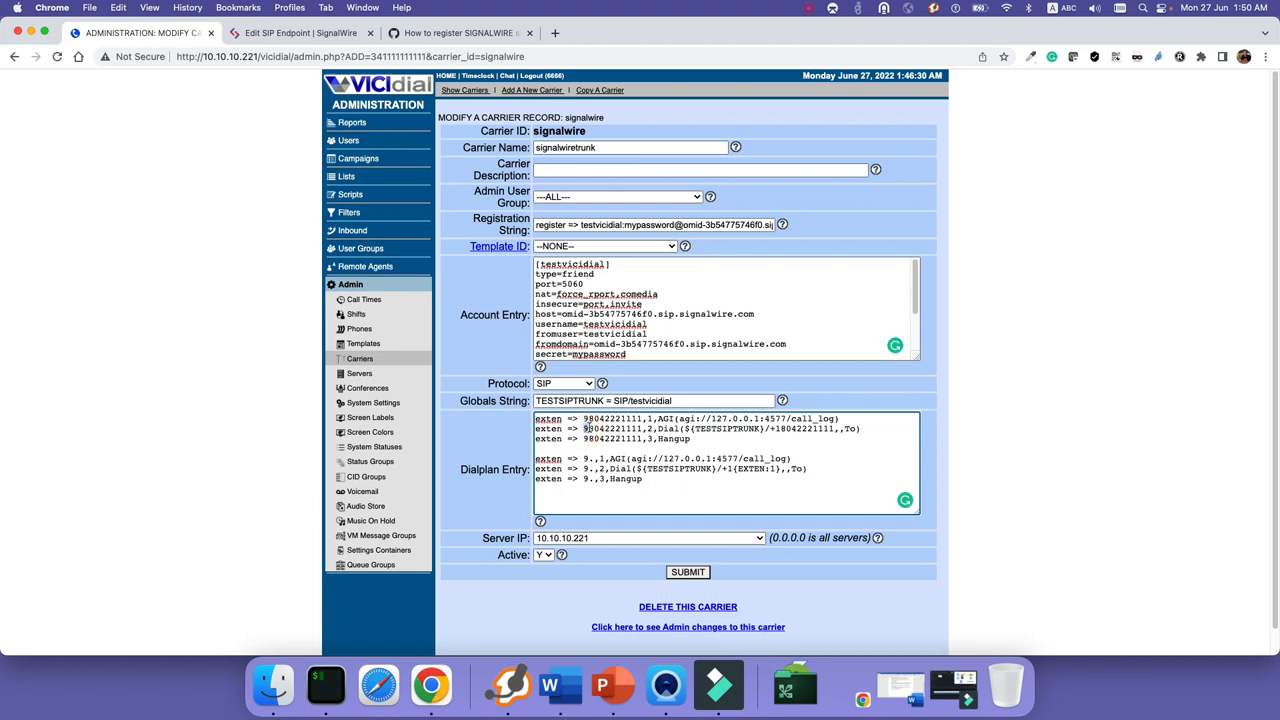
{"action": "double_click", "coordinate": [610, 428]}
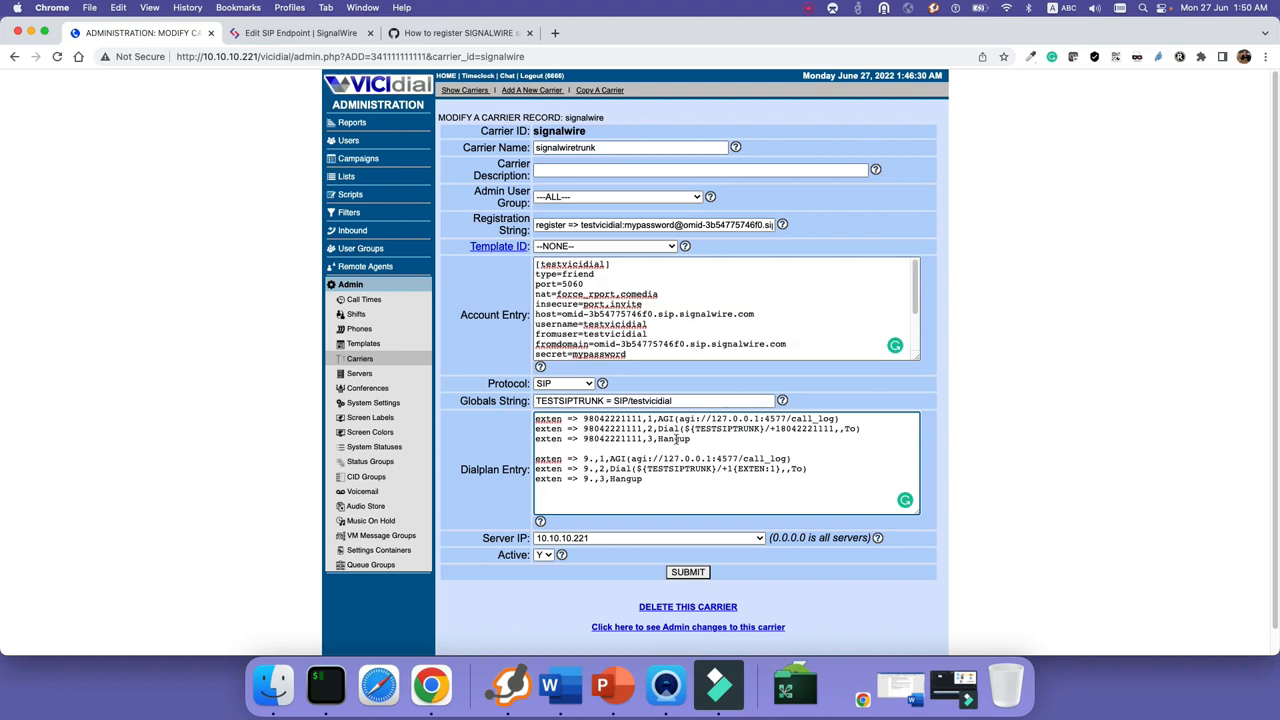
{"action": "scroll", "scroll_direction": "down", "scroll_amount": 3}
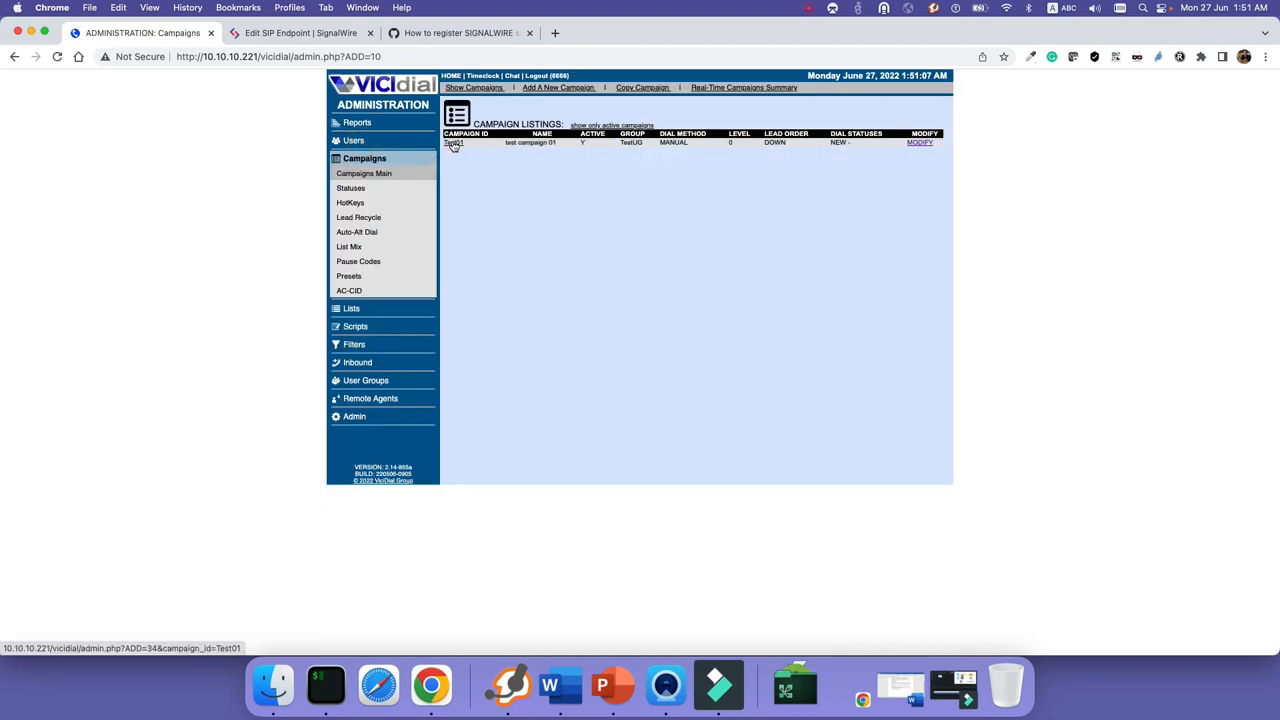
{"action": "left_click", "coordinate": [453, 142]}
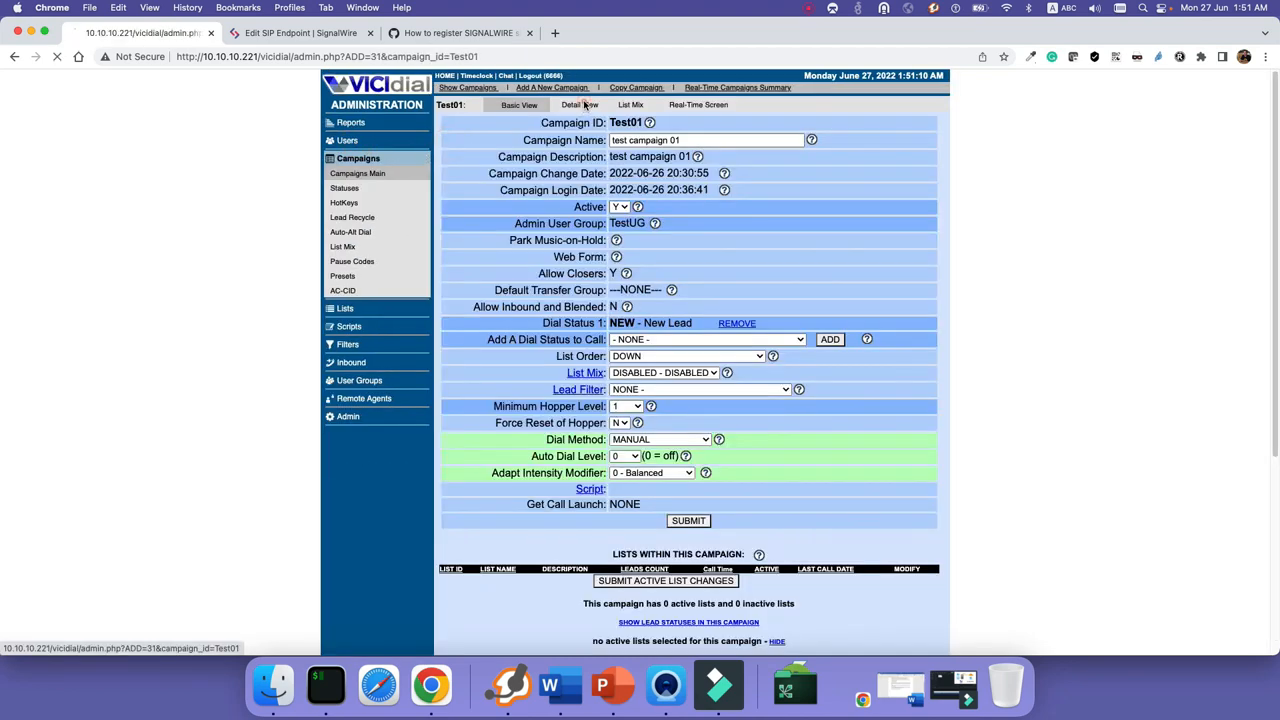
{"action": "left_click", "coordinate": [579, 104]}
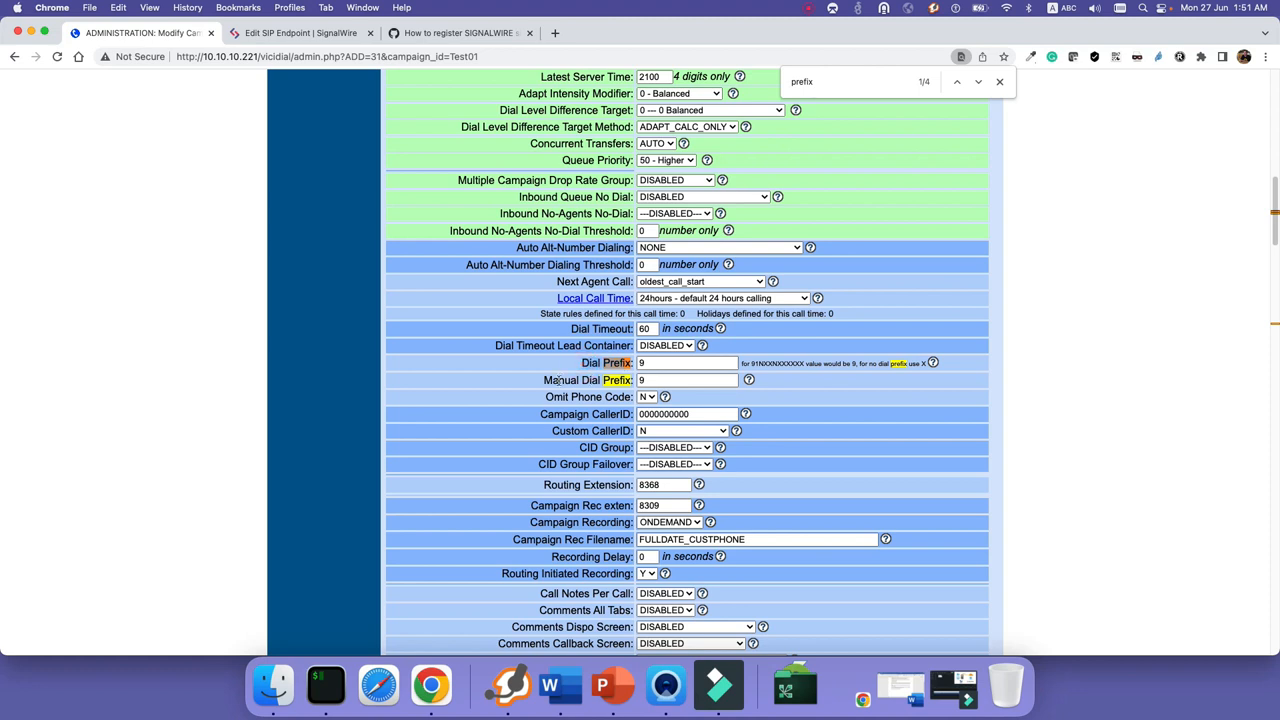
{"action": "left_click", "coordinate": [688, 362]}
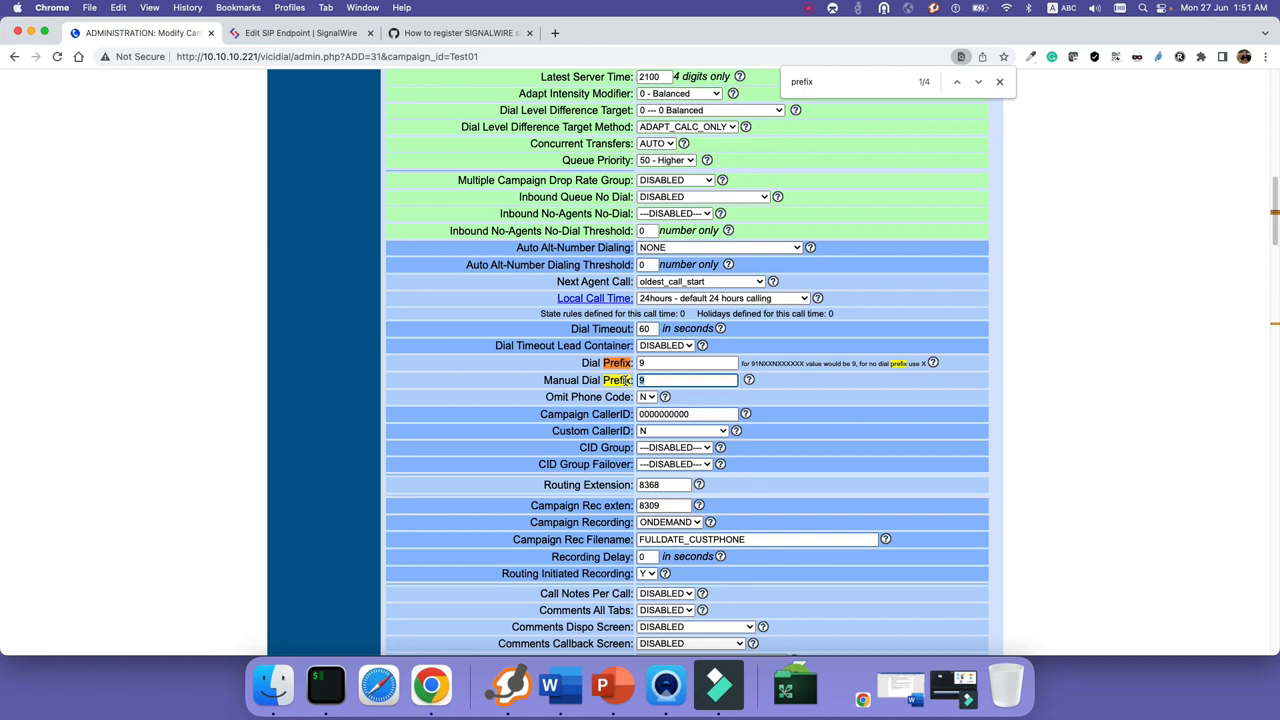
{"action": "scroll", "scroll_direction": "up", "scroll_amount": 3}
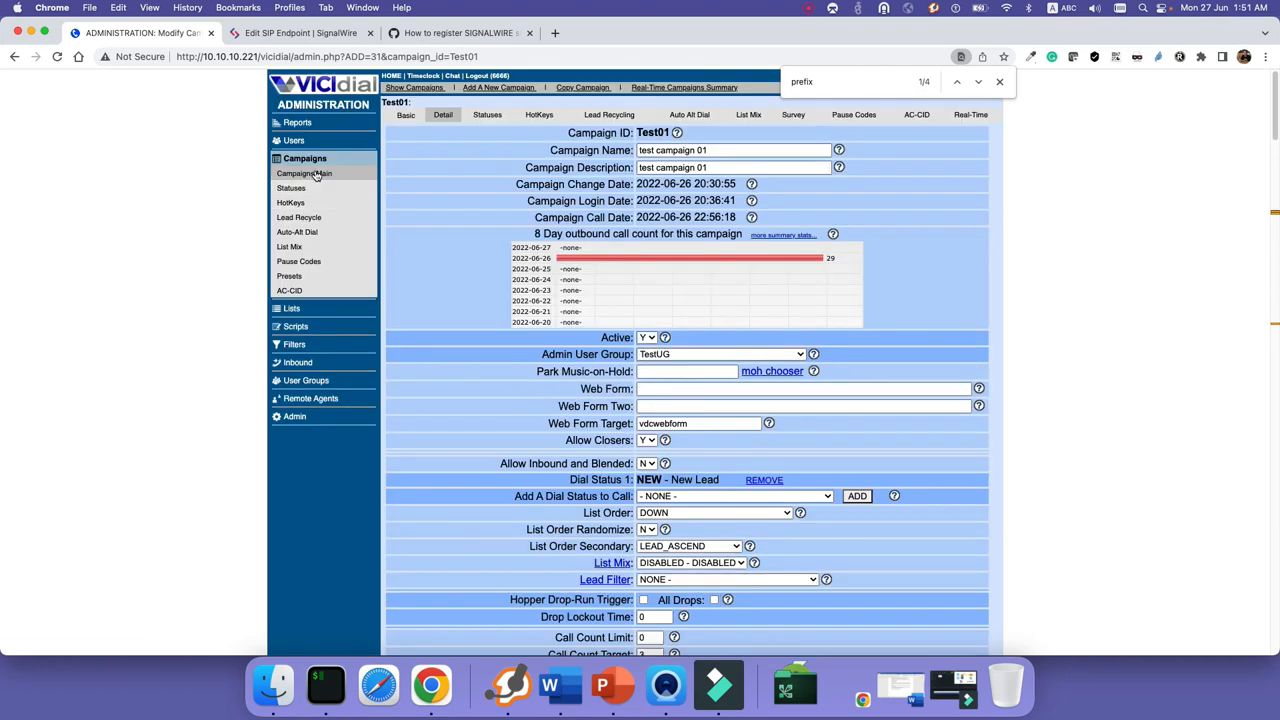
{"action": "left_click", "coordinate": [303, 173]}
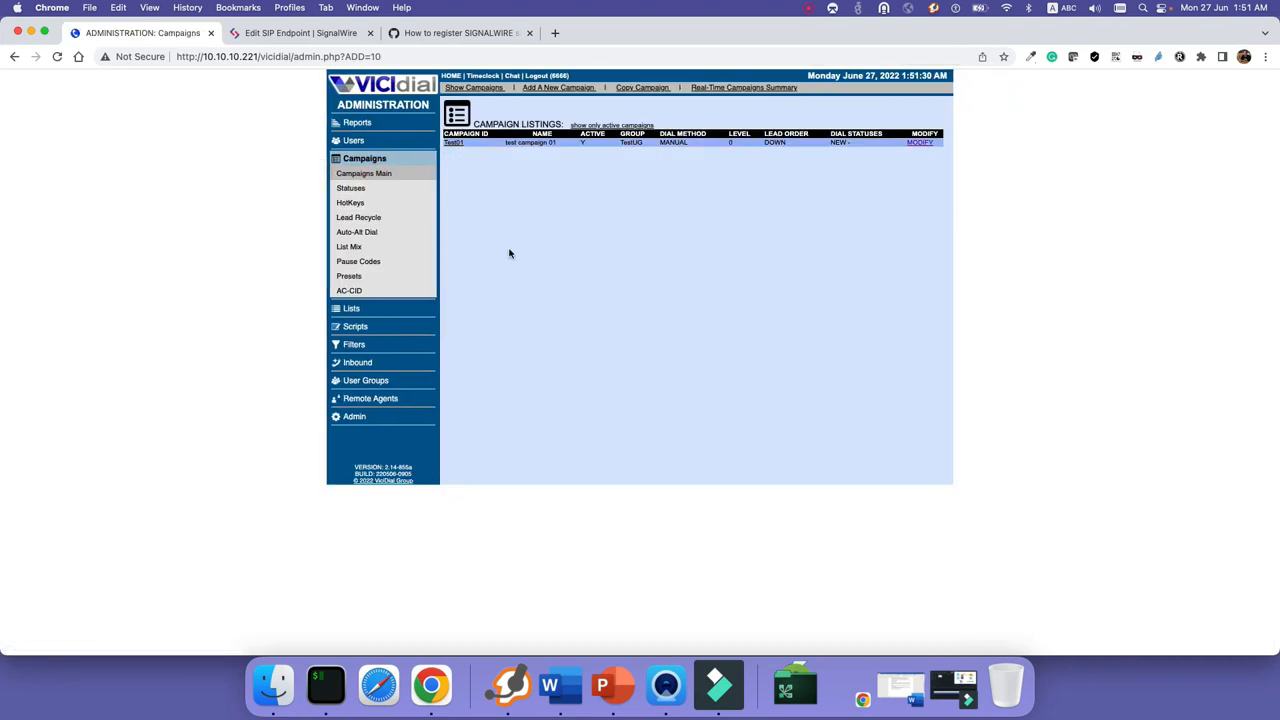
{"action": "mouse_move", "coordinate": [520, 221]}
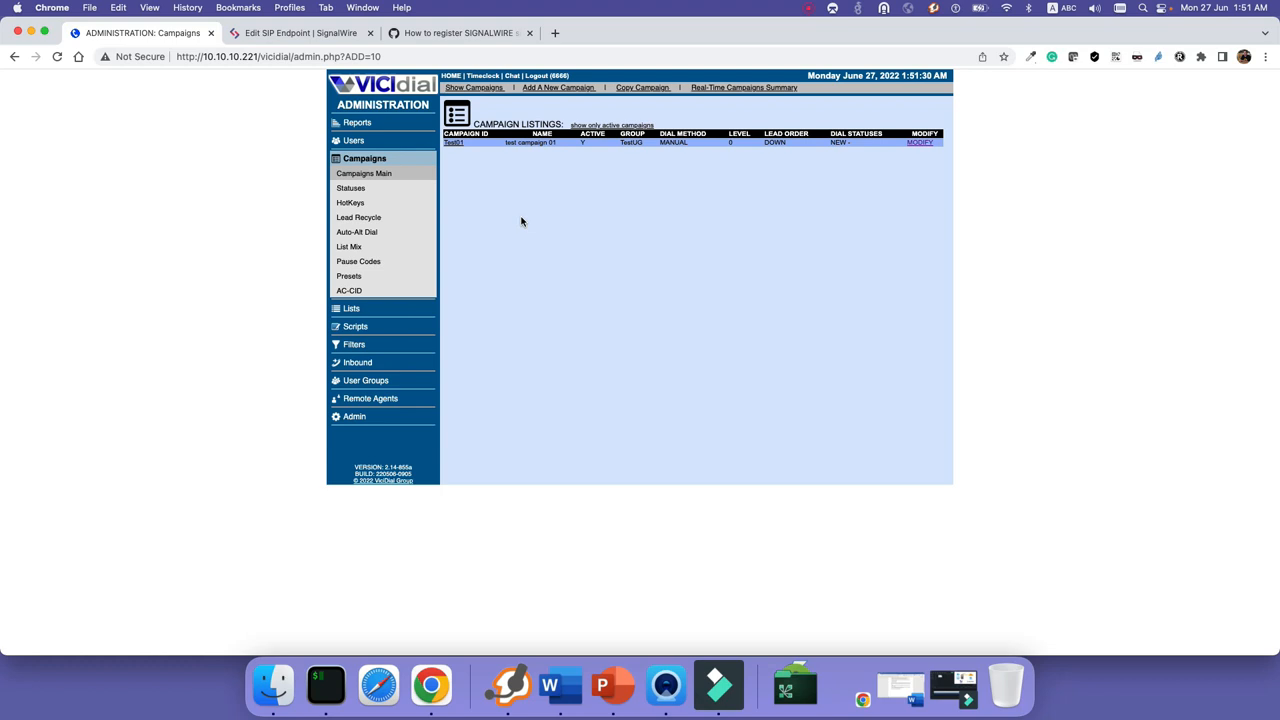
{"action": "mouse_move", "coordinate": [495, 168]}
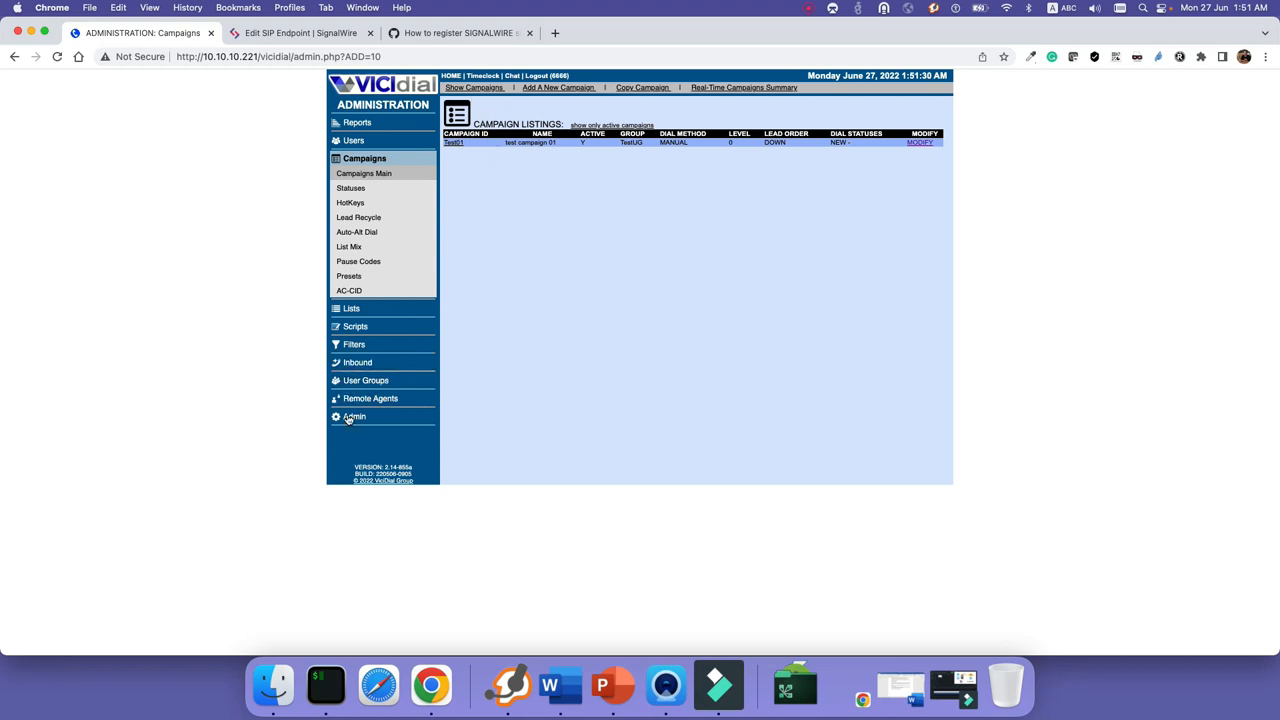
Go to the Admin section and open its list of carriers
{"action": "left_click", "coordinate": [354, 416]}
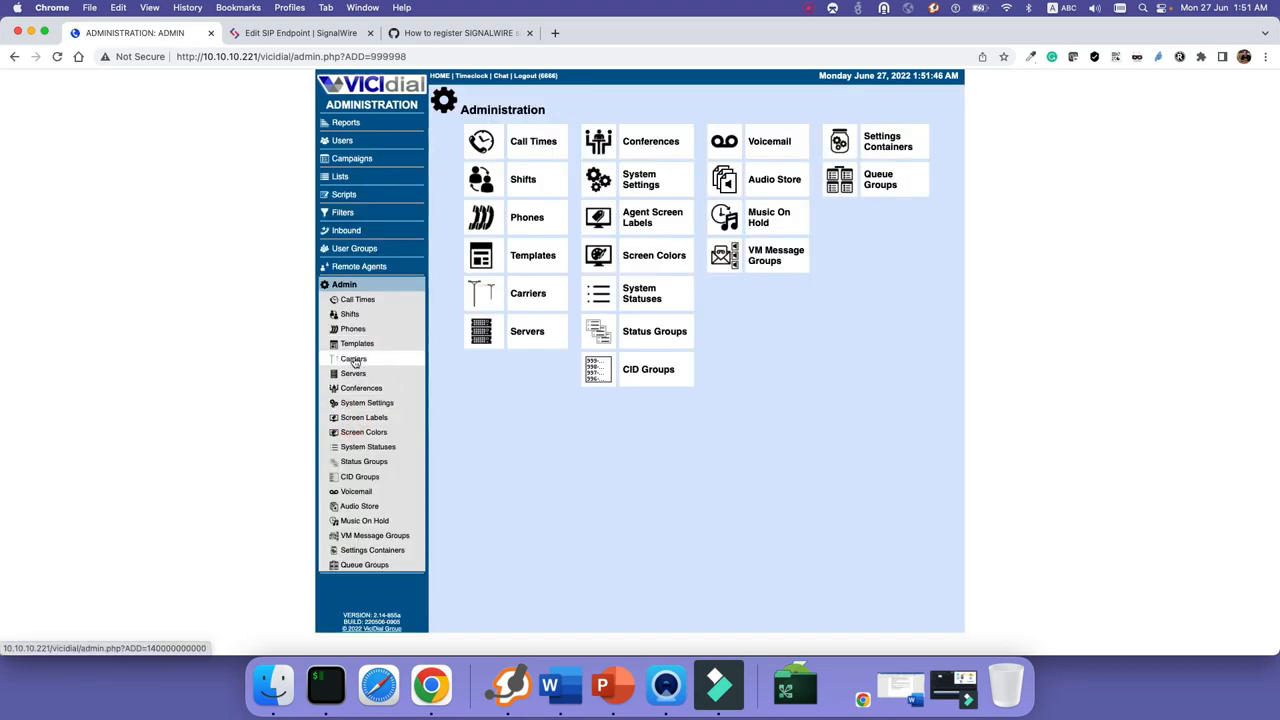
{"action": "left_click", "coordinate": [353, 358]}
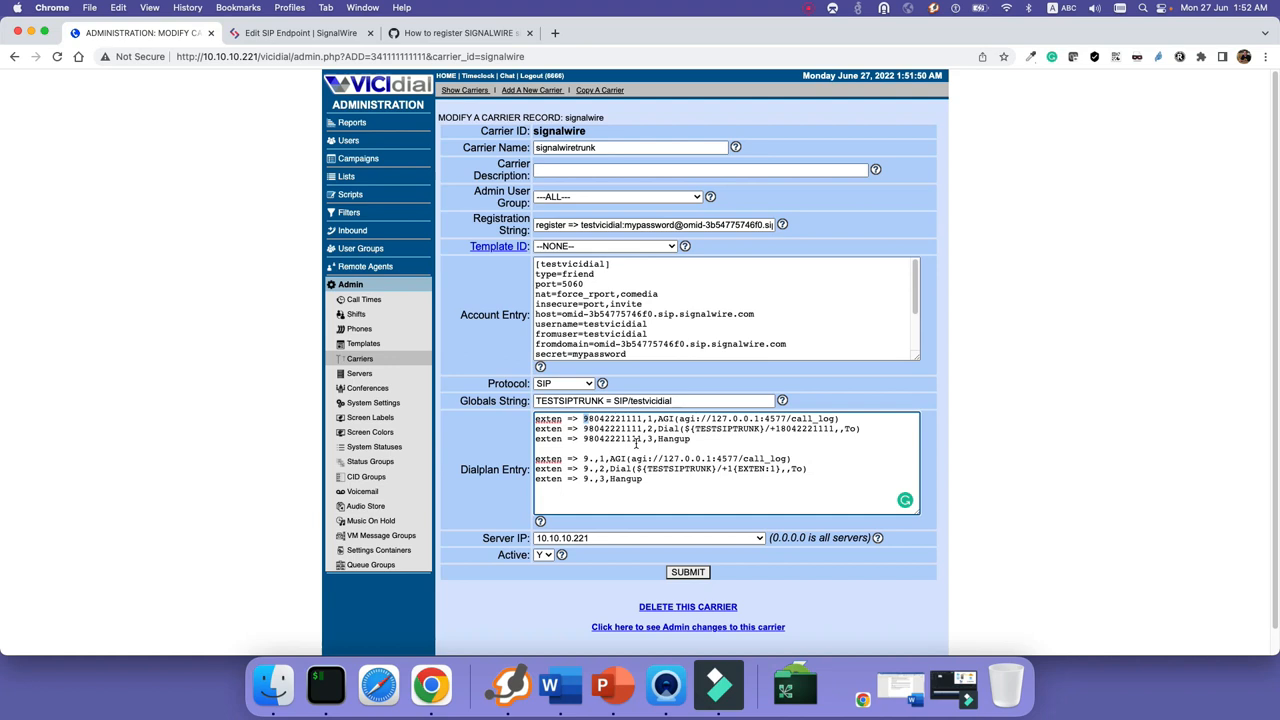
{"action": "mouse_move", "coordinate": [464, 286]}
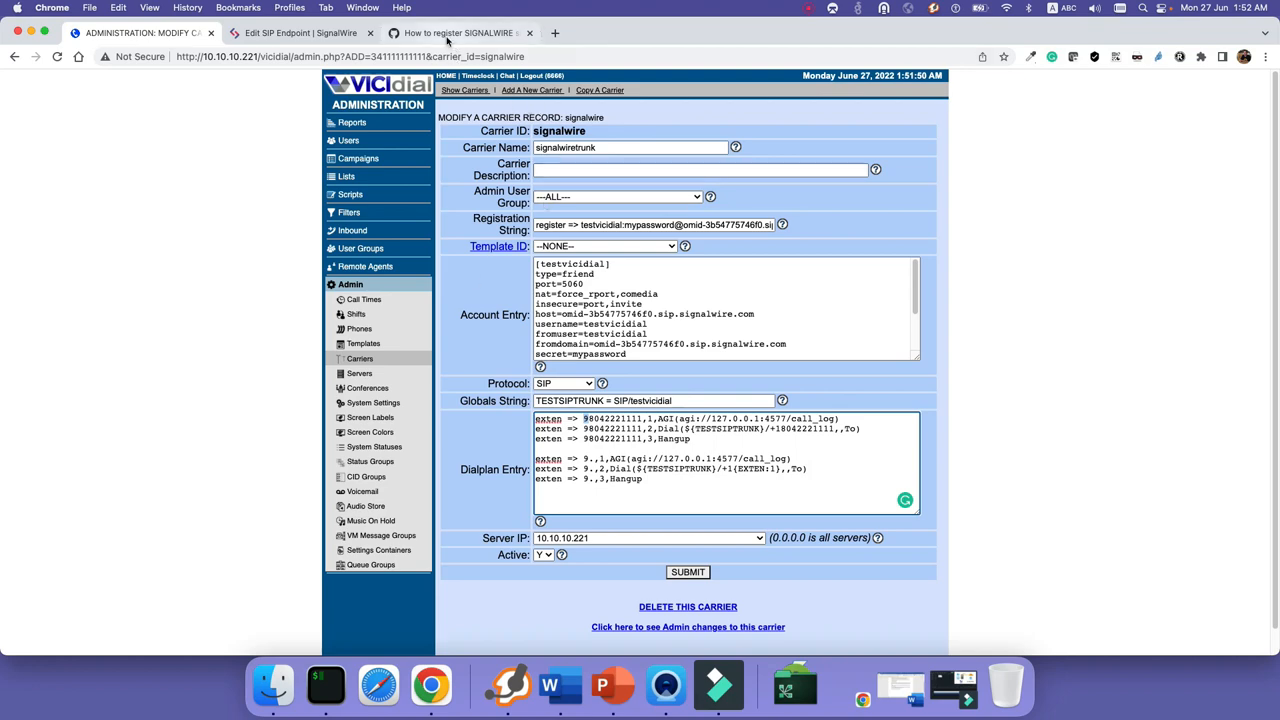
Scroll the SignalWire wiki through Dialplan Entry and Generate SSL Cert, then return to the carrier record
{"action": "left_click", "coordinate": [458, 33]}
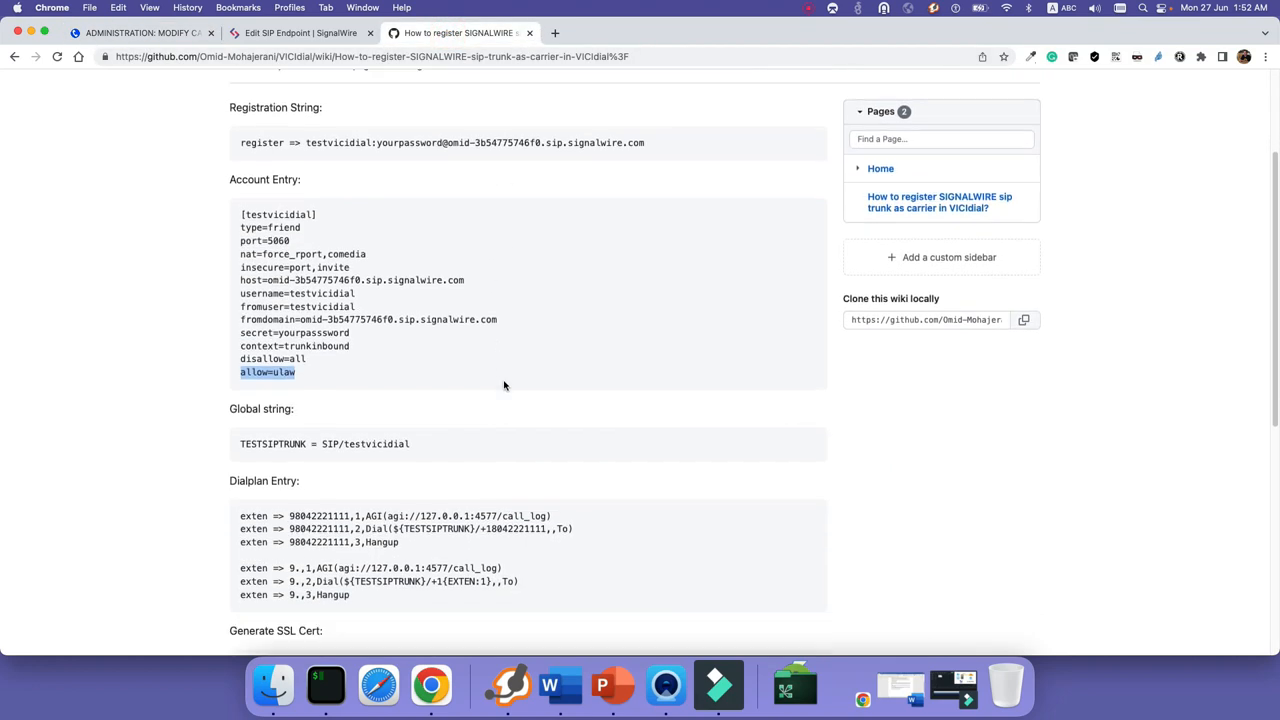
{"action": "scroll", "scroll_direction": "down", "scroll_amount": 3}
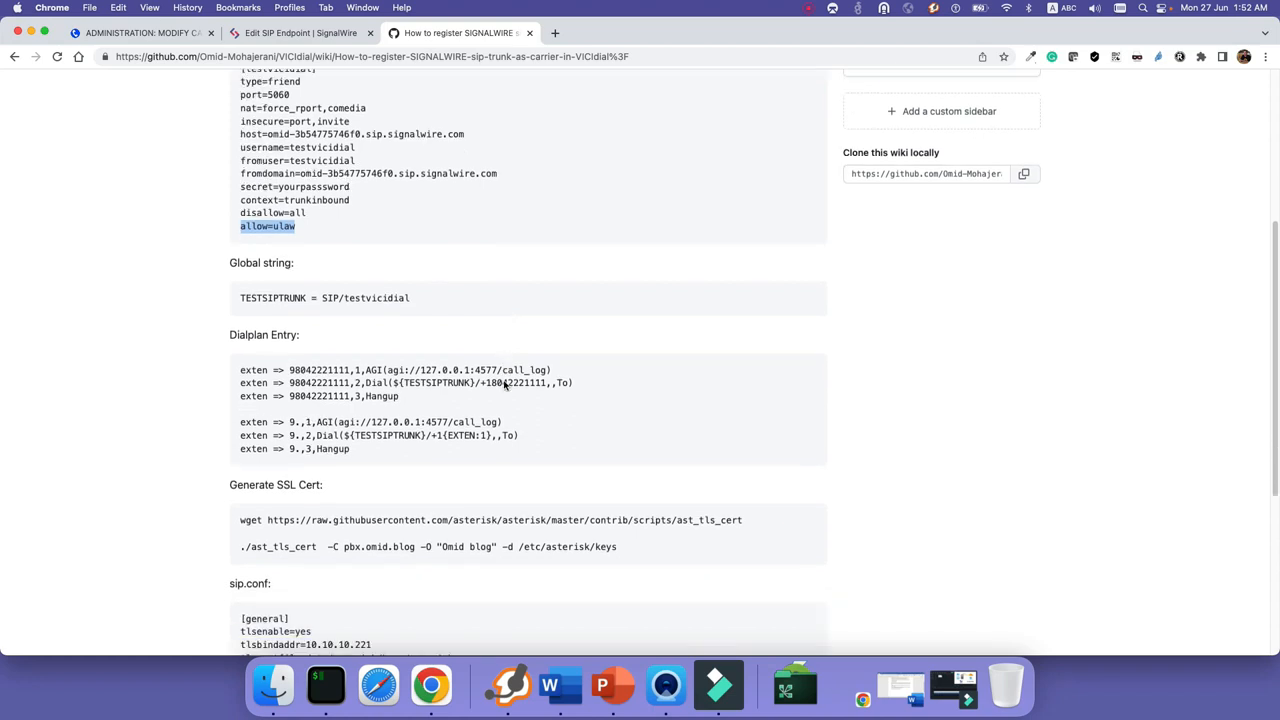
{"action": "scroll", "scroll_direction": "down", "scroll_amount": 3}
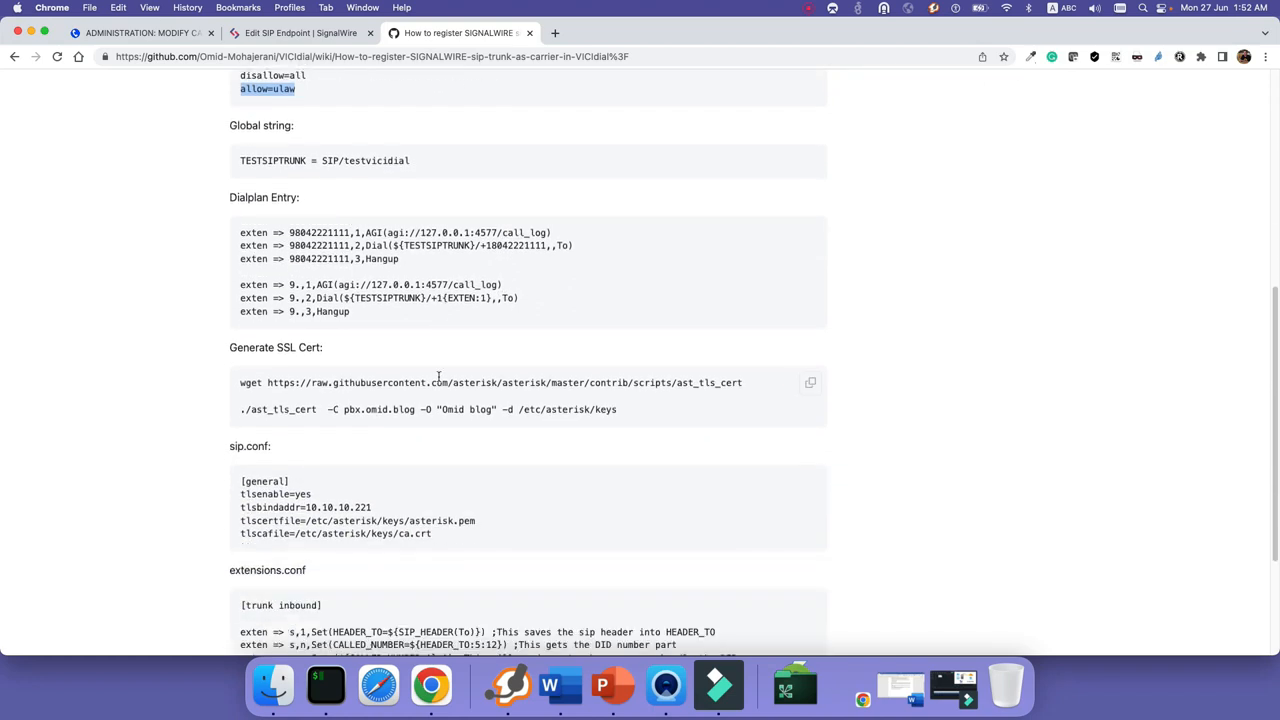
{"action": "scroll", "scroll_direction": "down", "scroll_amount": 3}
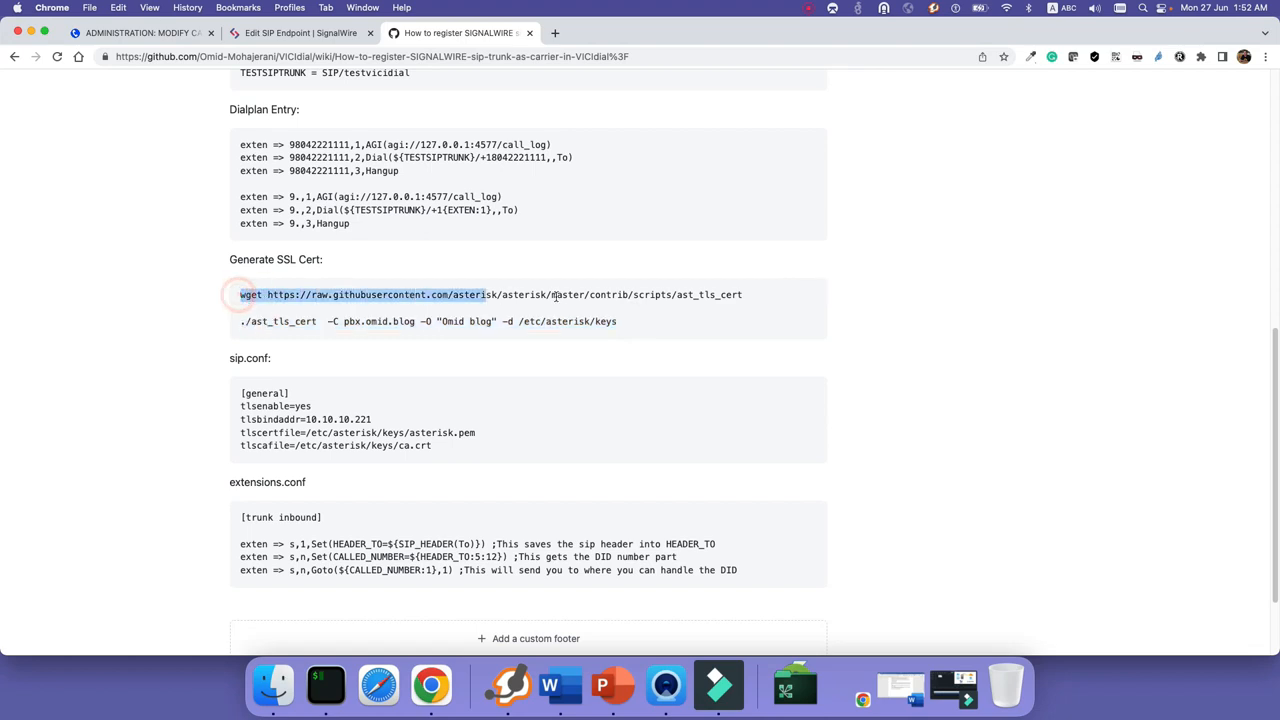
{"action": "scroll", "scroll_direction": "down", "scroll_amount": 3}
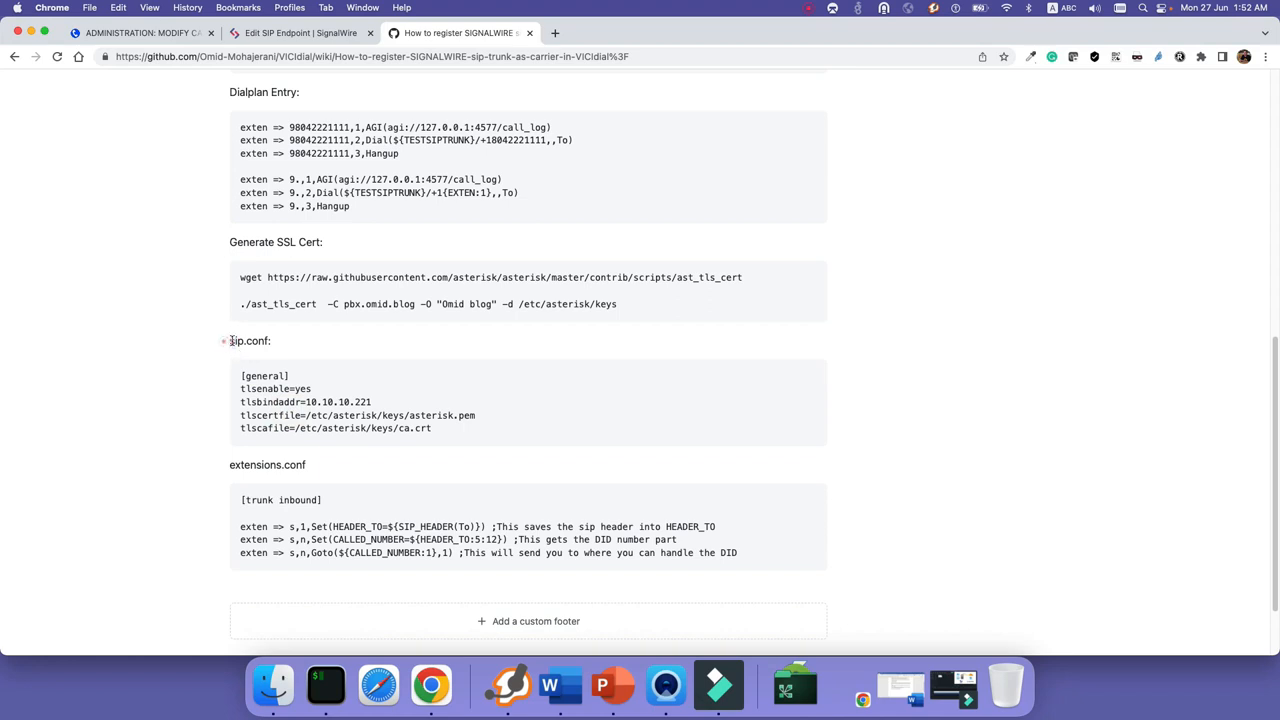
{"action": "left_click", "coordinate": [325, 685]}
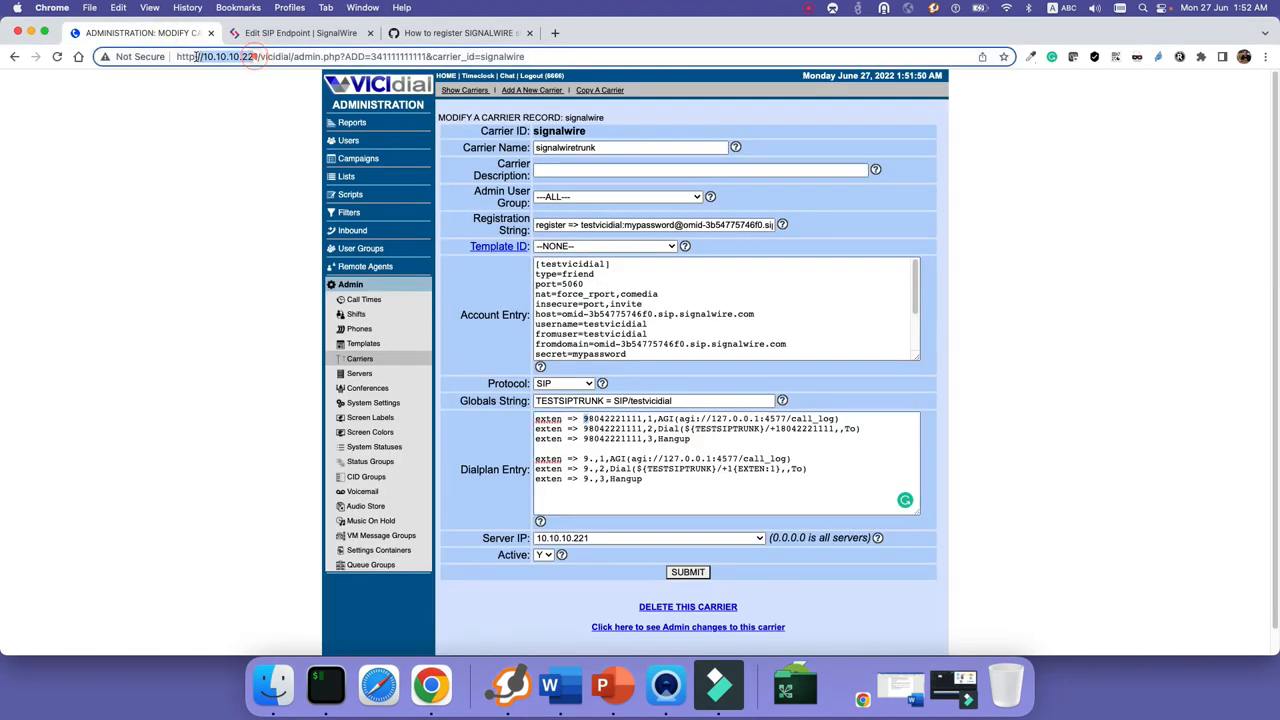
SSH into the ViciBox server 10.10.10.221 as root and change into /etc/asterisk
{"action": "right_click", "coordinate": [220, 56]}
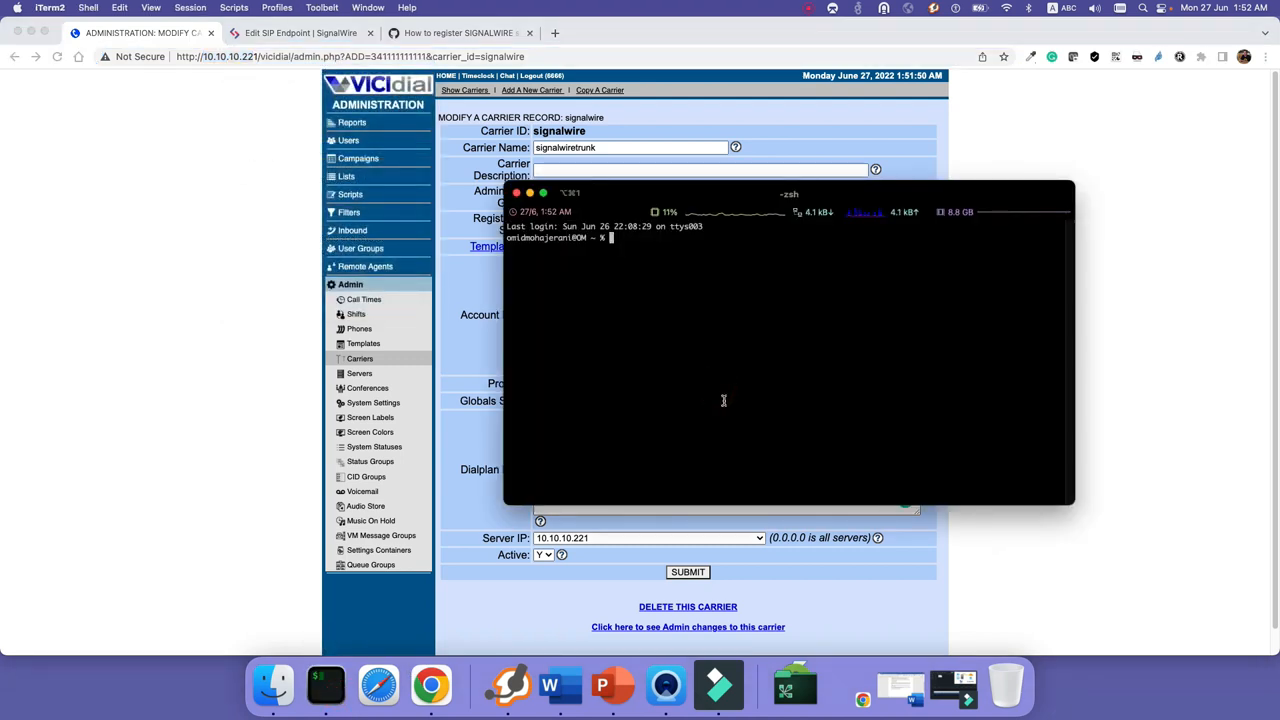
{"action": "type", "text": "ssh root@10.10.10.22"}
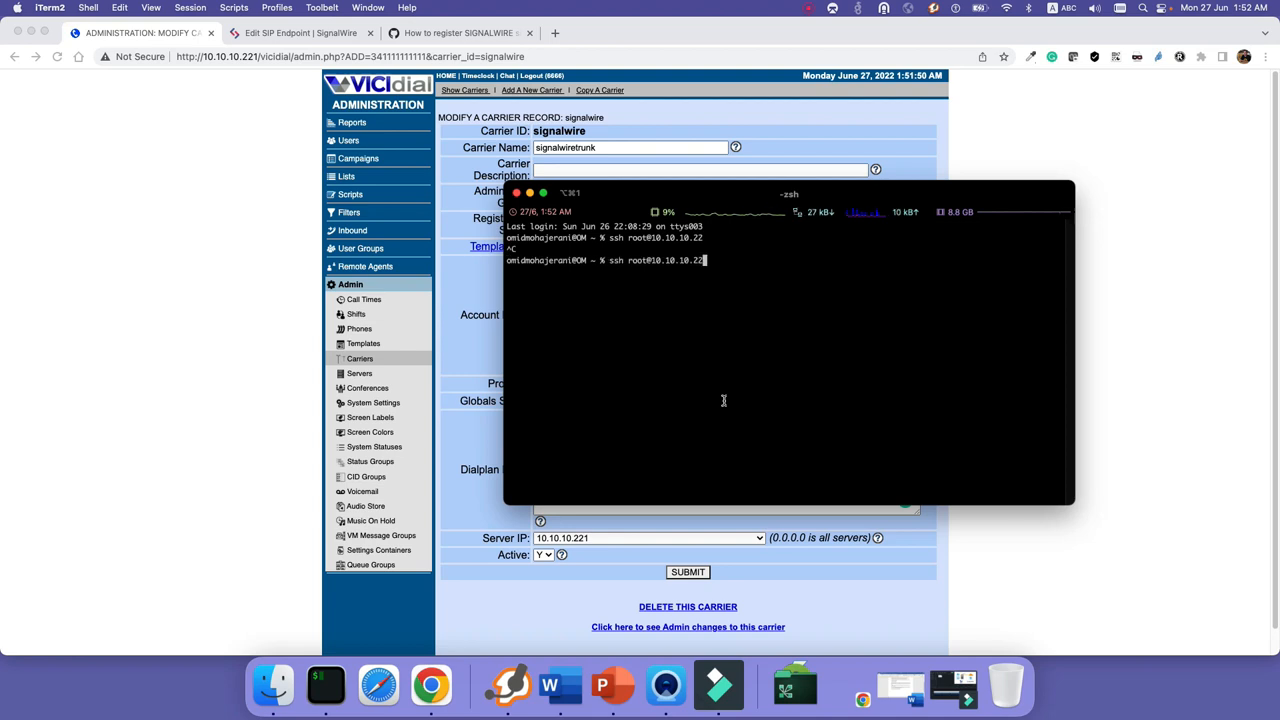
{"action": "key", "text": "Enter"}
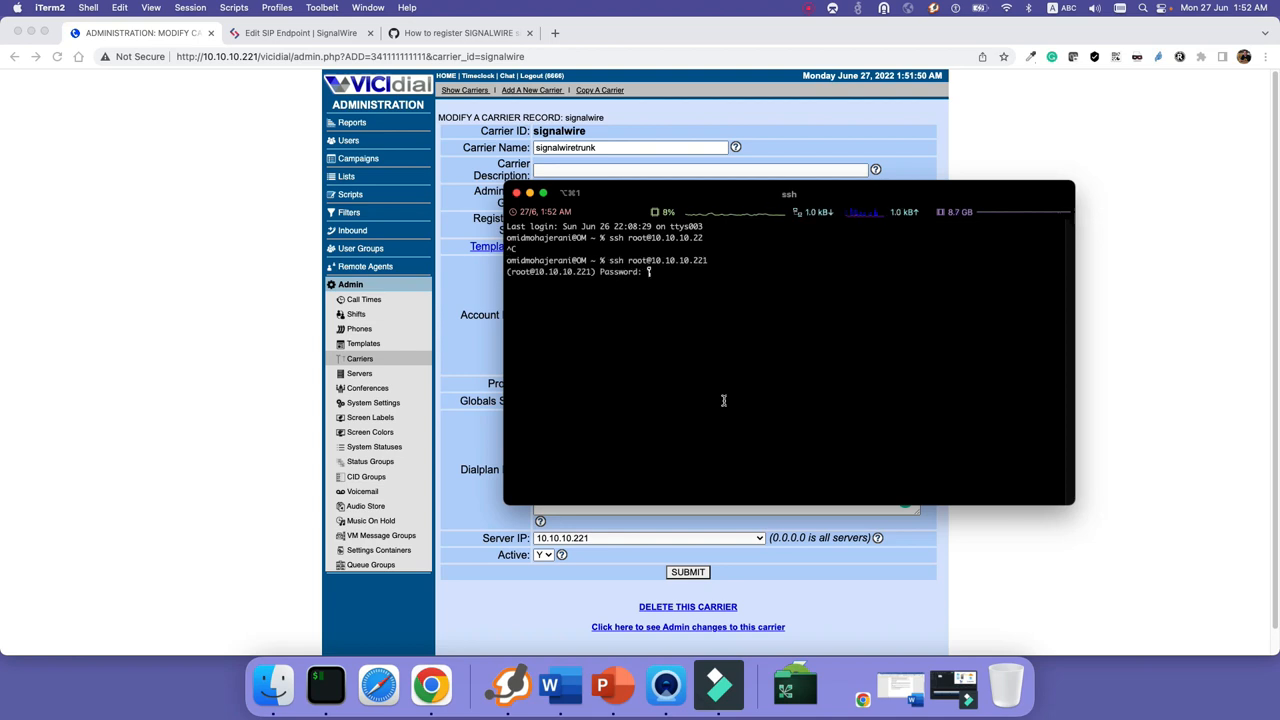
{"action": "type", "text": "cd /etc/asterisk/"}
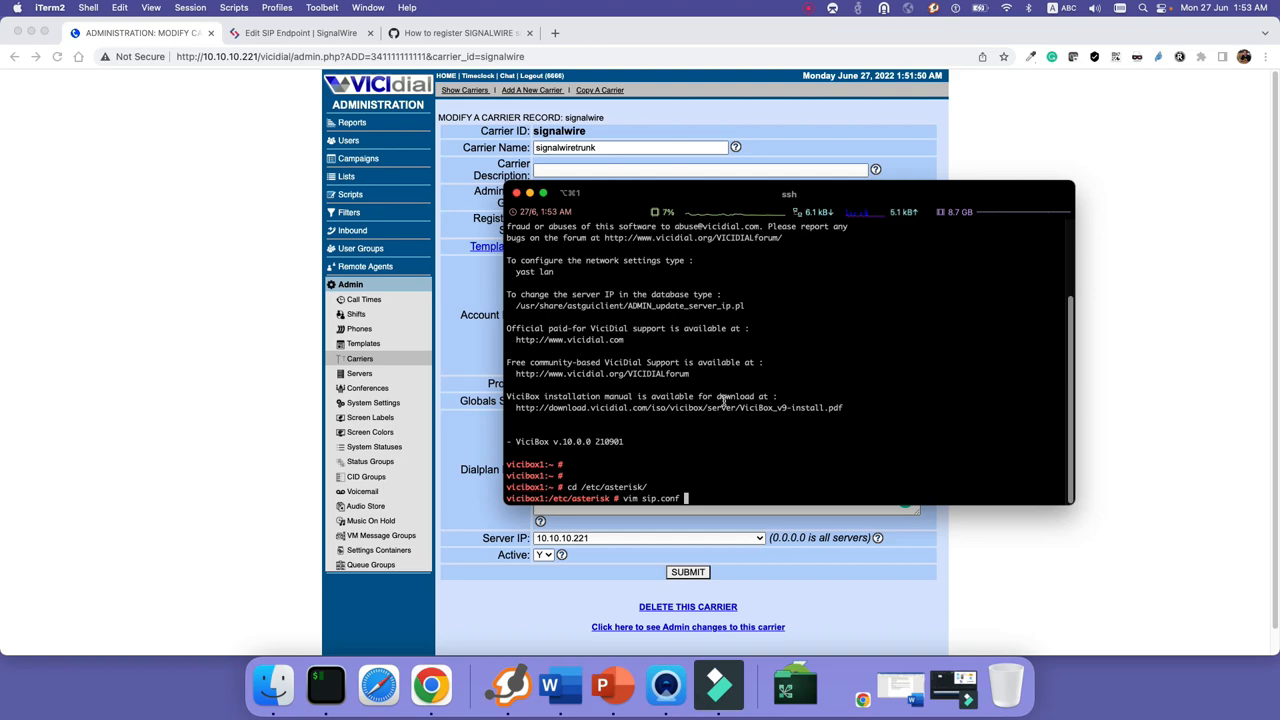
{"action": "left_click", "coordinate": [713, 33]}
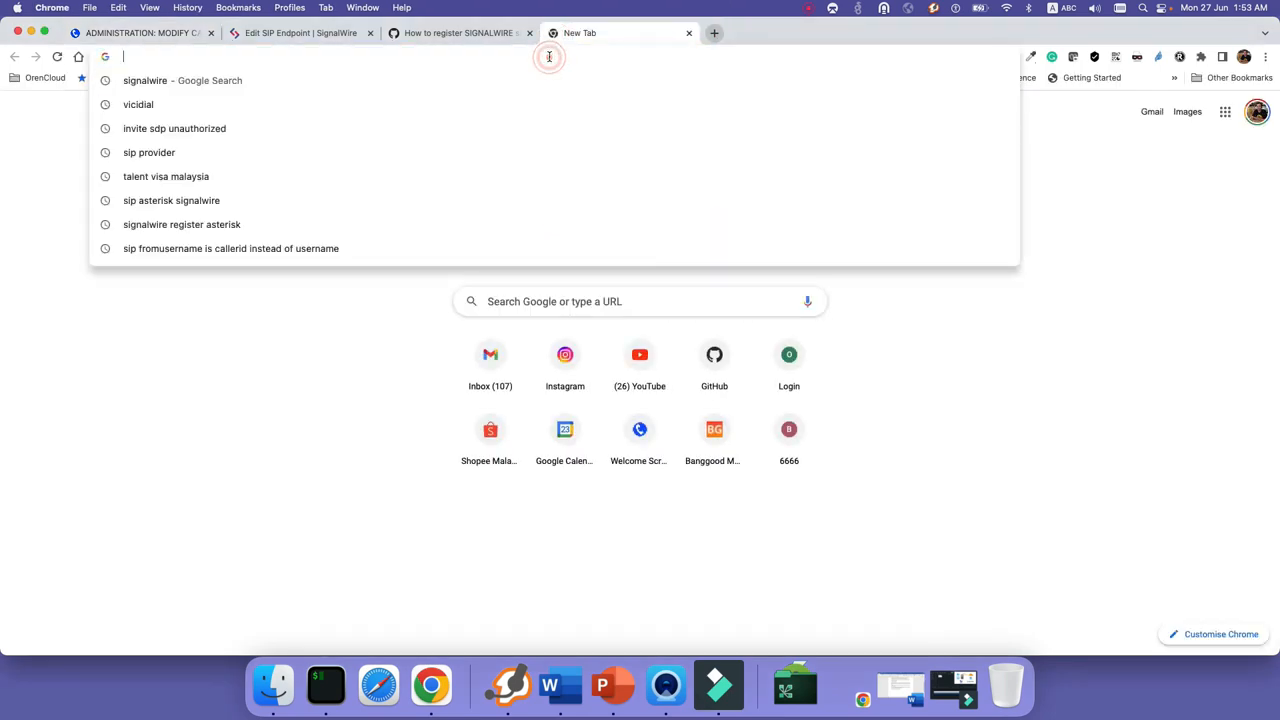
Search Google for 'winscp' and click in the results
{"action": "type", "text": "winscp"}
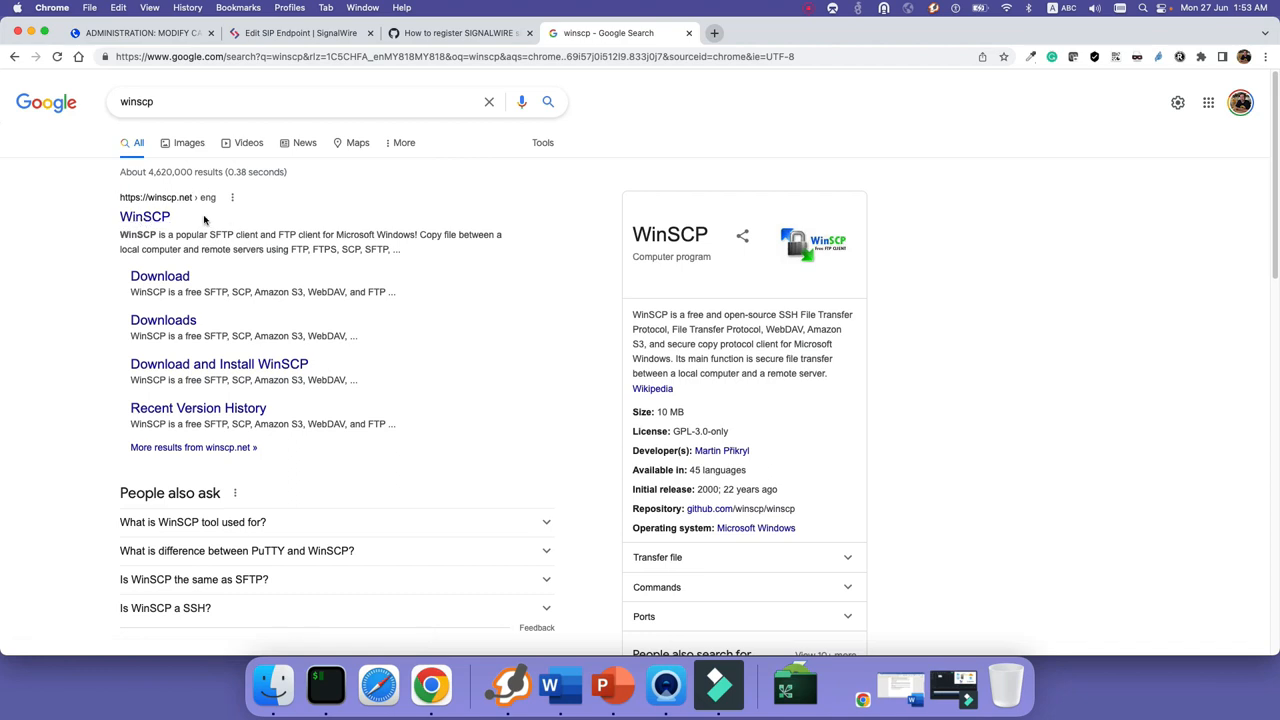
{"action": "left_click", "coordinate": [145, 217]}
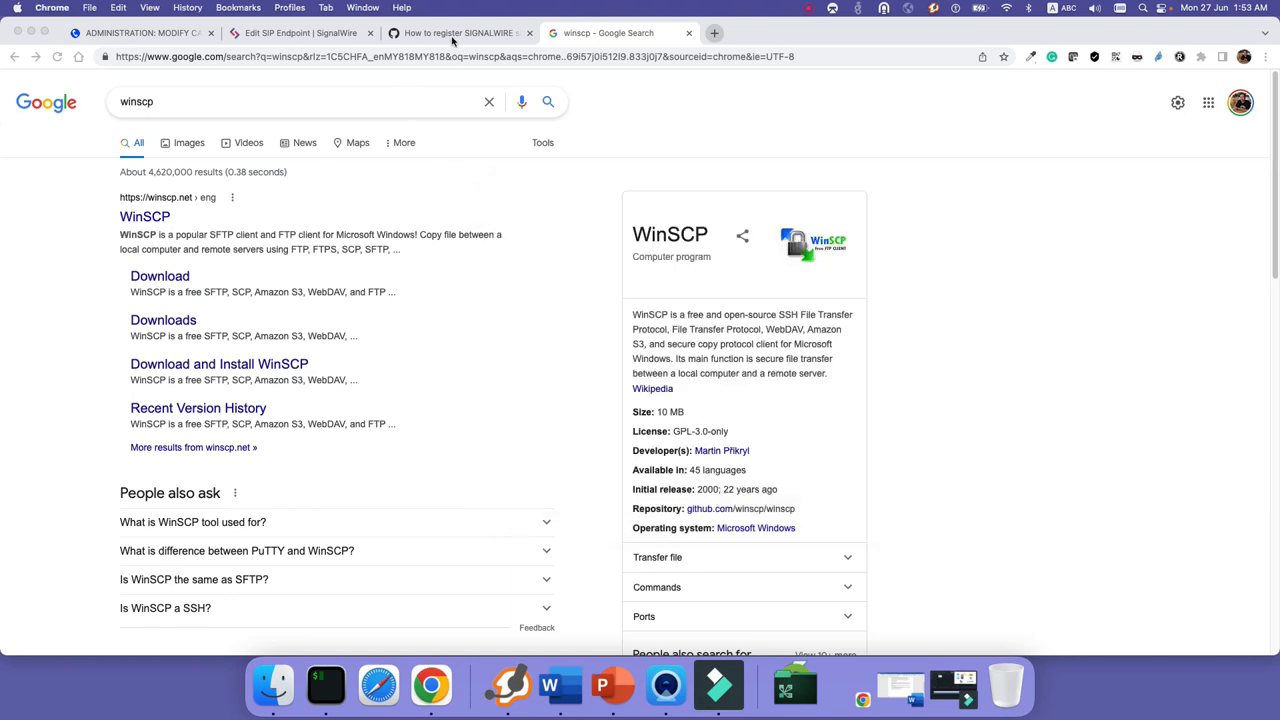
Select the wget certificate download command in the SignalWire wiki guide
{"action": "left_click", "coordinate": [458, 33]}
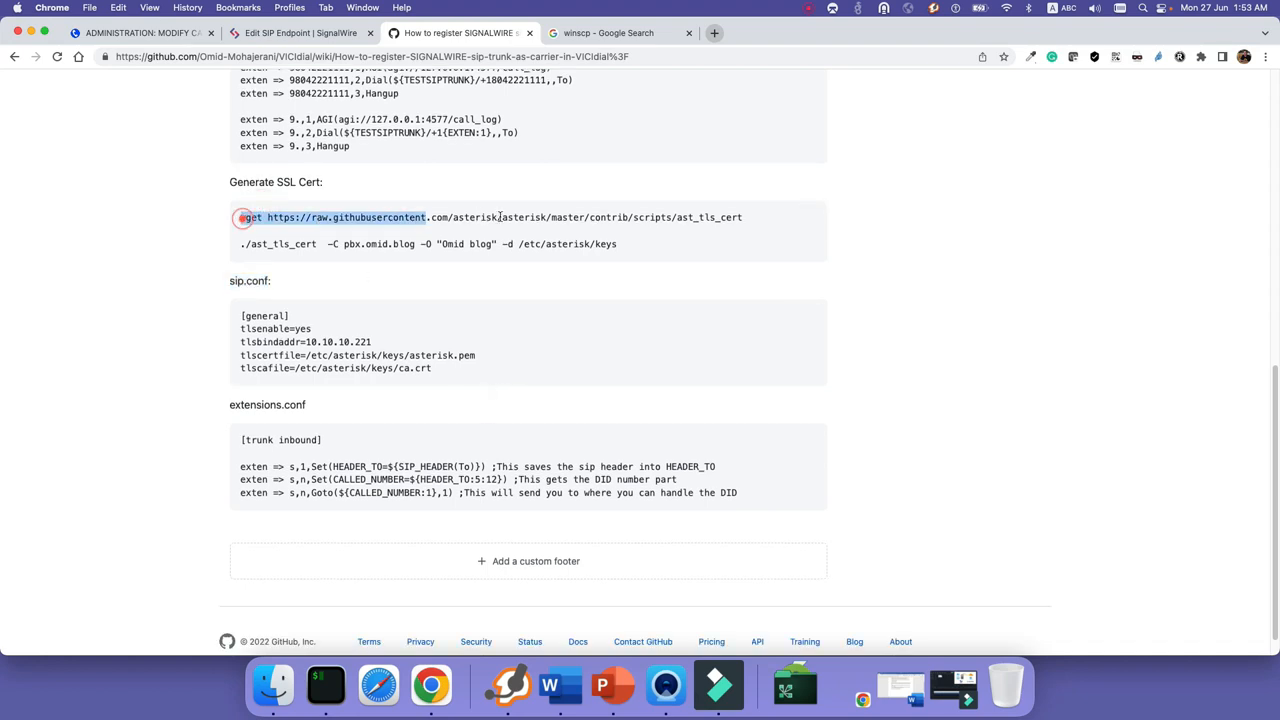
{"action": "left_click_drag", "start_coordinate": [241, 217], "coordinate": [743, 217]}
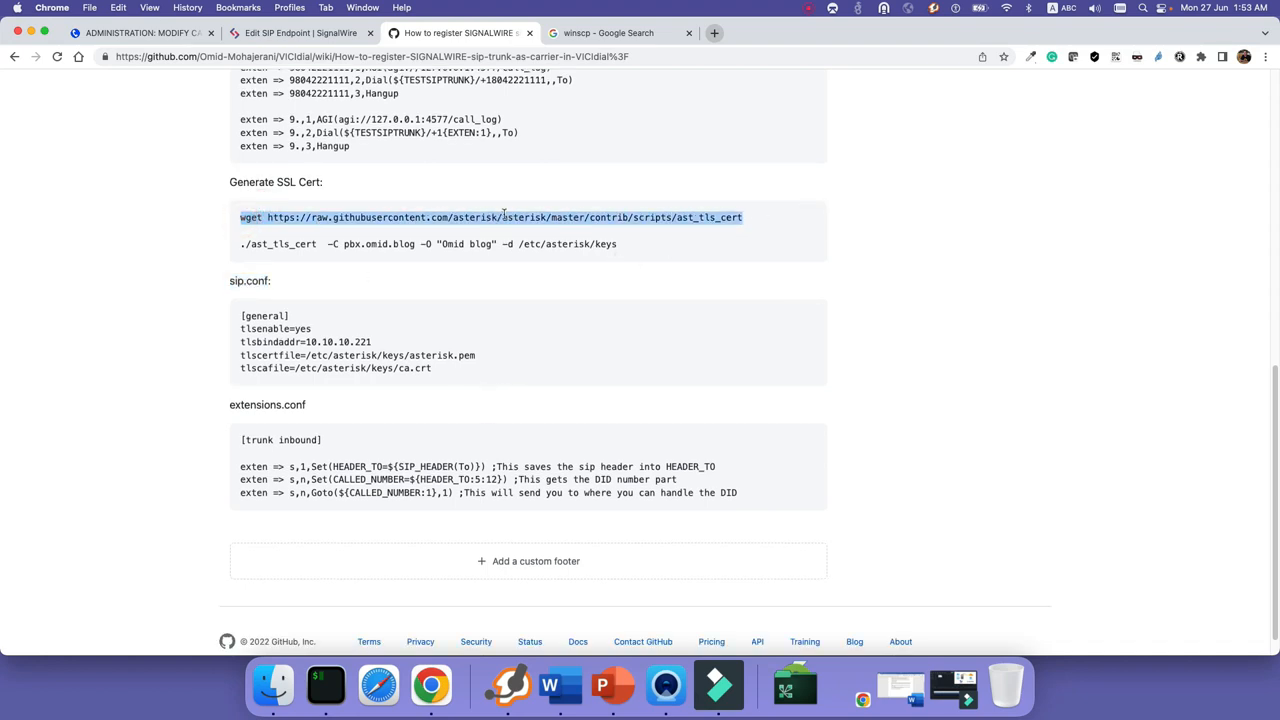
{"action": "double_click", "coordinate": [707, 217]}
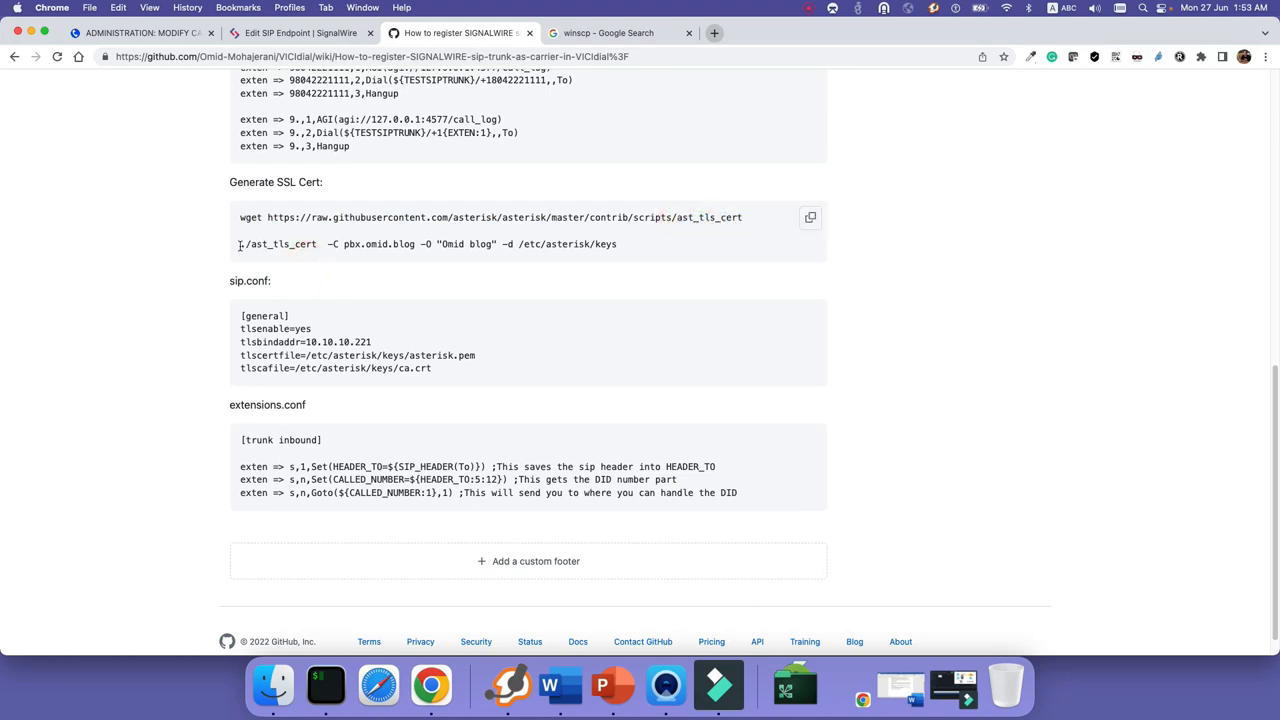
Highlight the ast_tls_cert script name, domain pbx.omid.blog and organisation name parameters
{"action": "left_click_drag", "start_coordinate": [240, 244], "coordinate": [617, 244]}
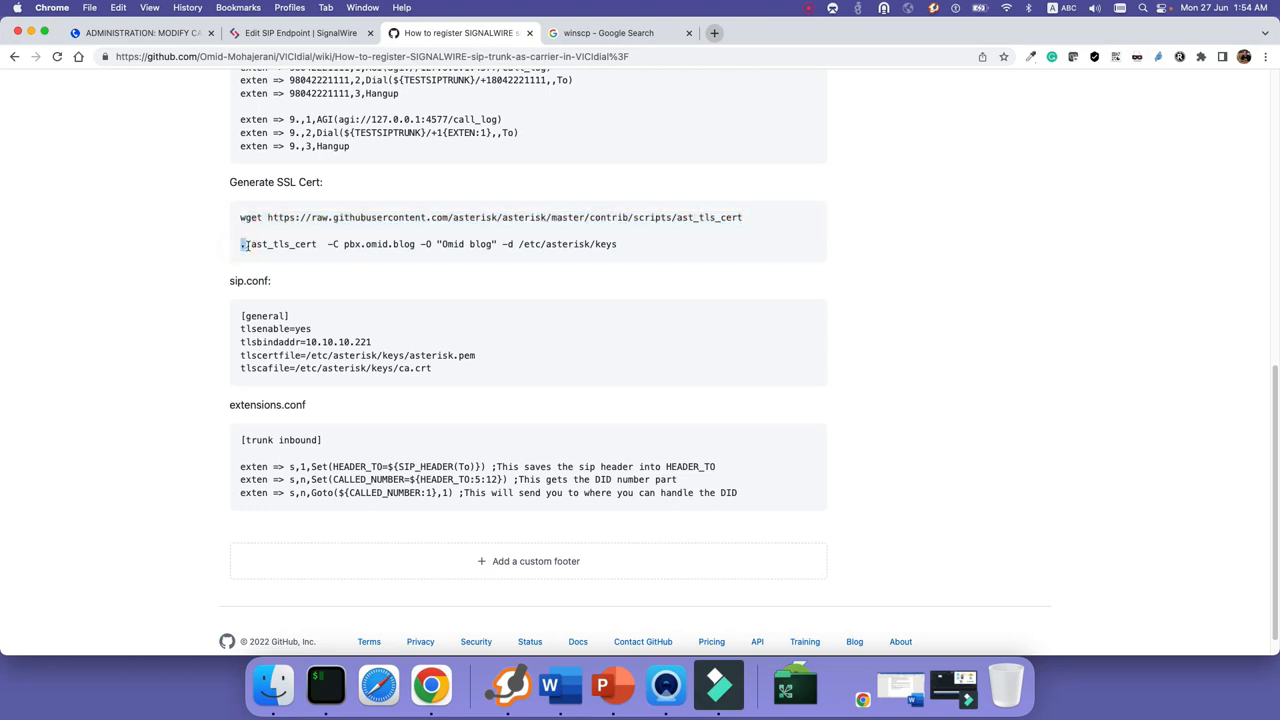
{"action": "double_click", "coordinate": [280, 244]}
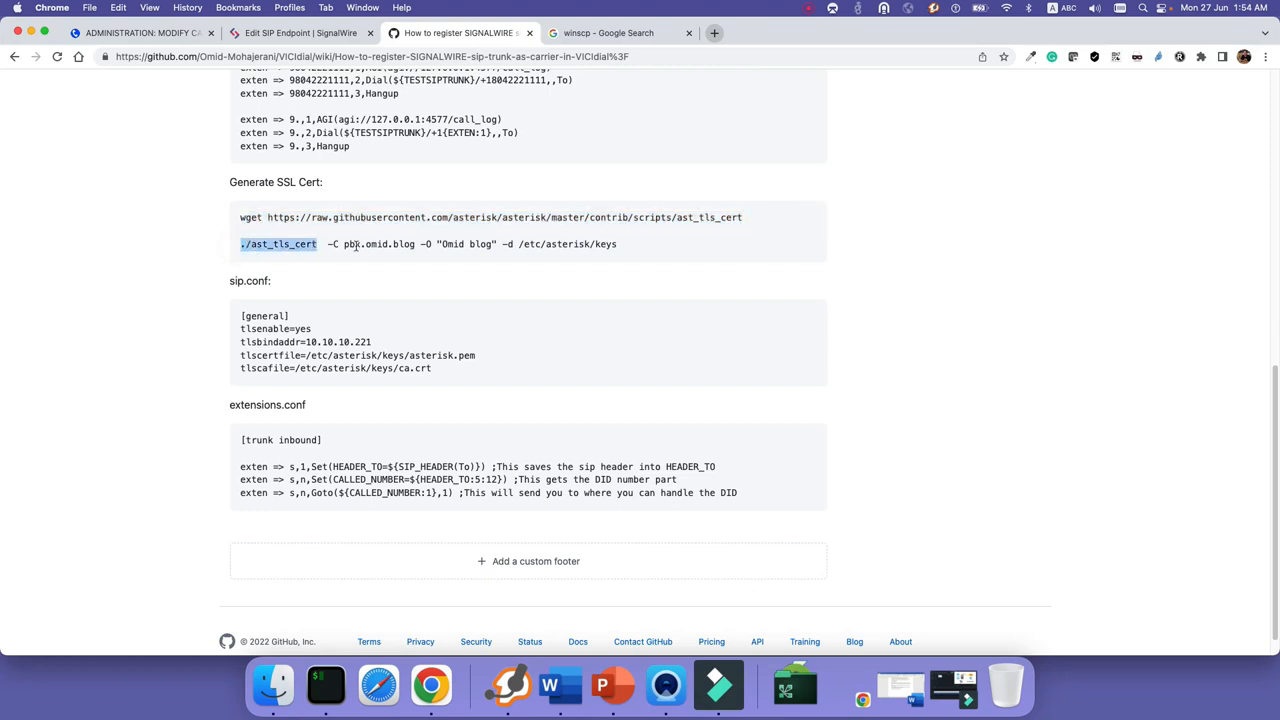
{"action": "double_click", "coordinate": [380, 244]}
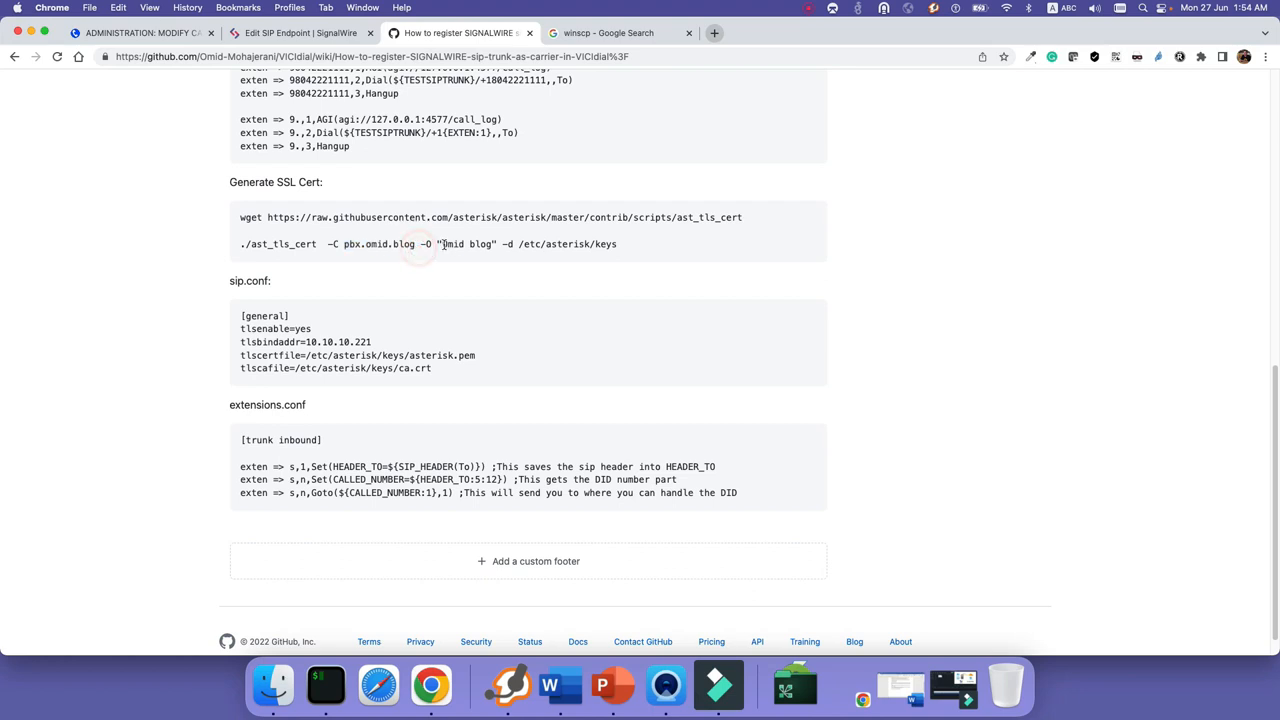
{"action": "double_click", "coordinate": [466, 244]}
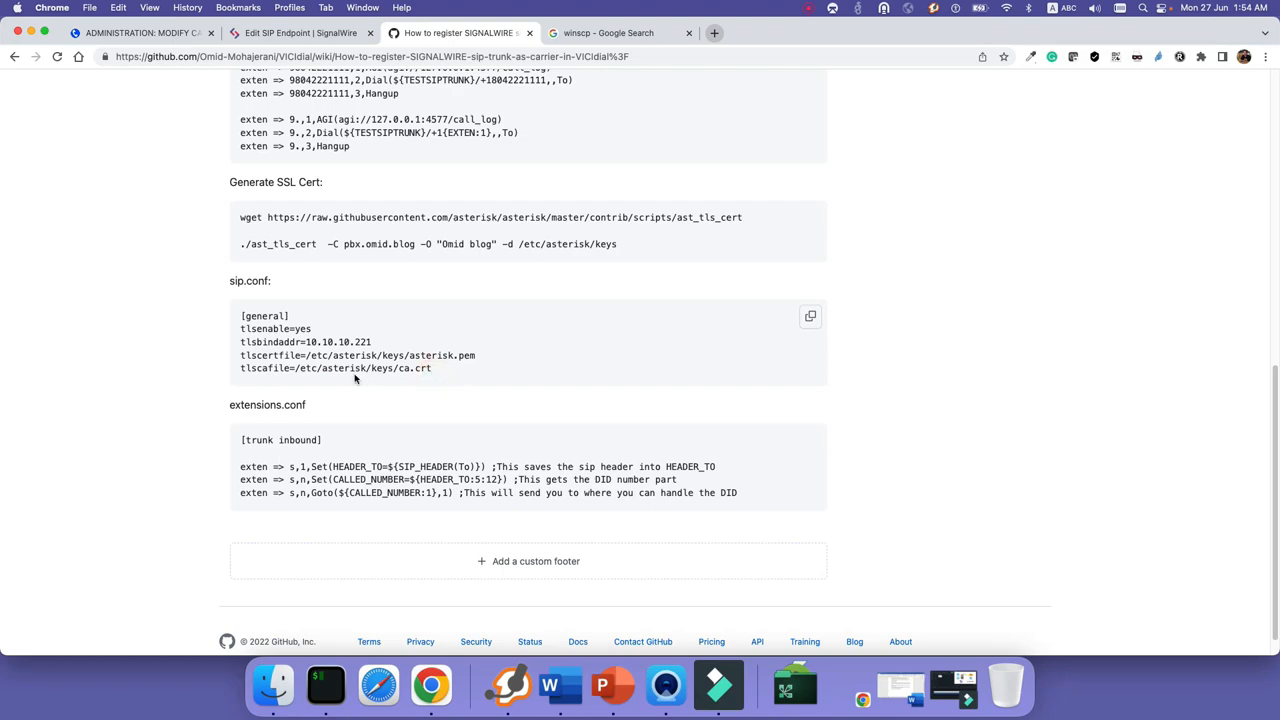
{"action": "left_click", "coordinate": [300, 33]}
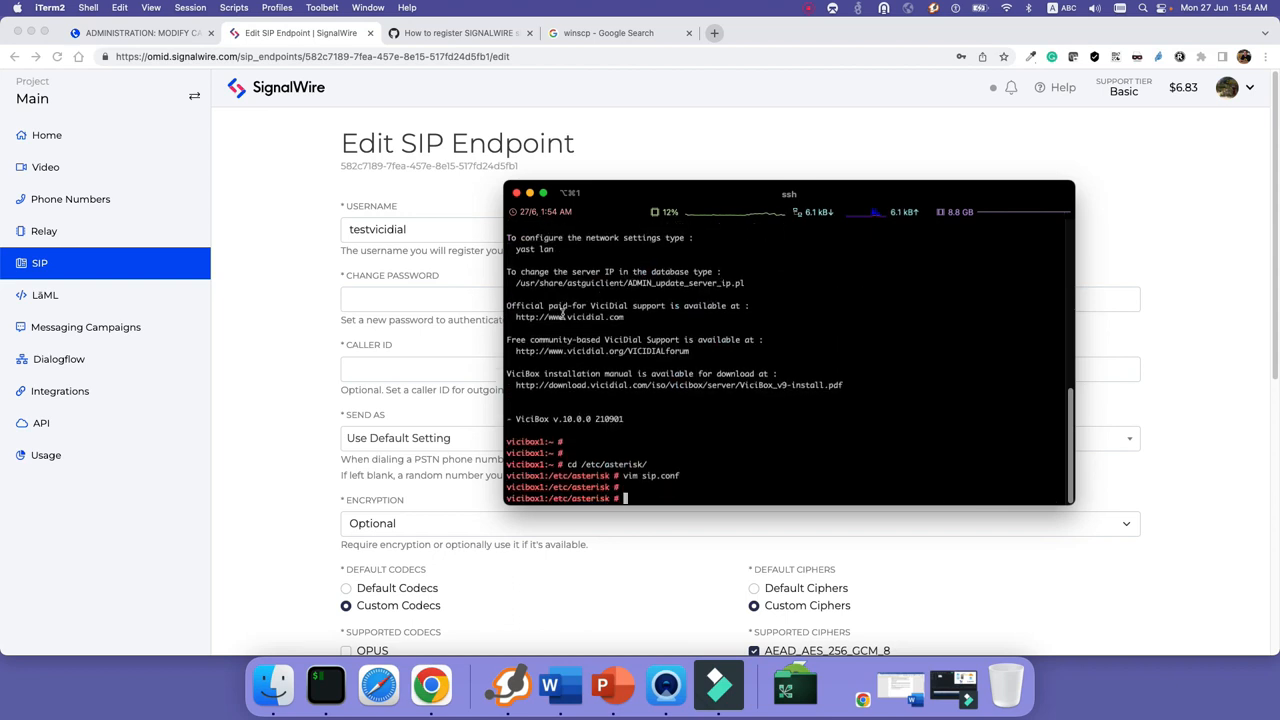
Start the Asterisk command console on the server with asterisk -r
{"action": "type", "text": "asterisk -r -cvvvvv"}
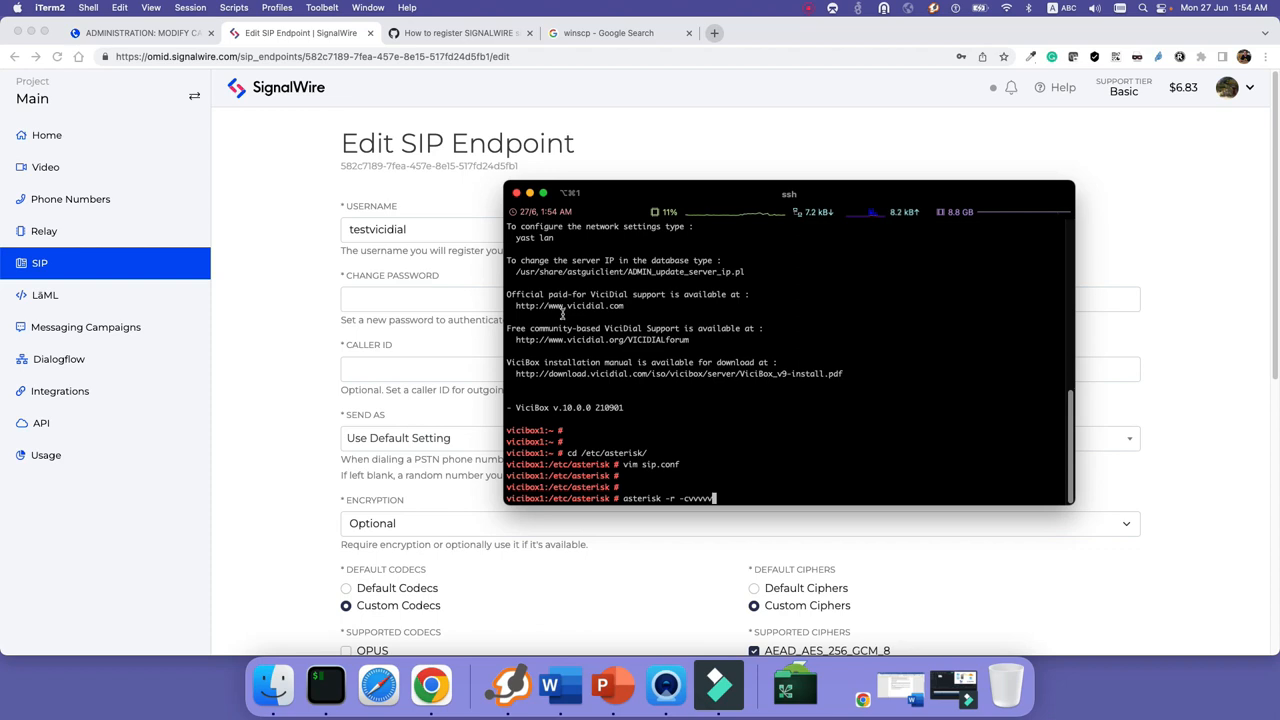
{"action": "key", "text": "Return"}
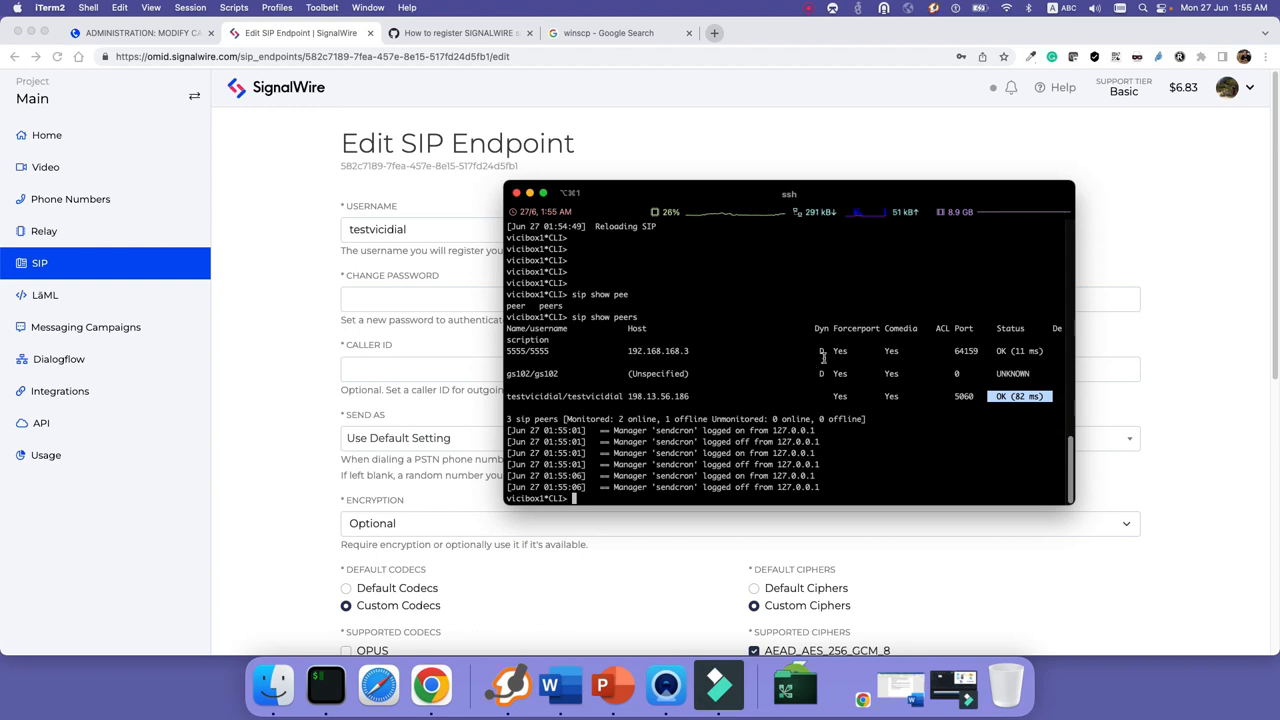
Run sip show registry and highlight testvicidial's Registered state
{"action": "type", "text": "sip show re"}
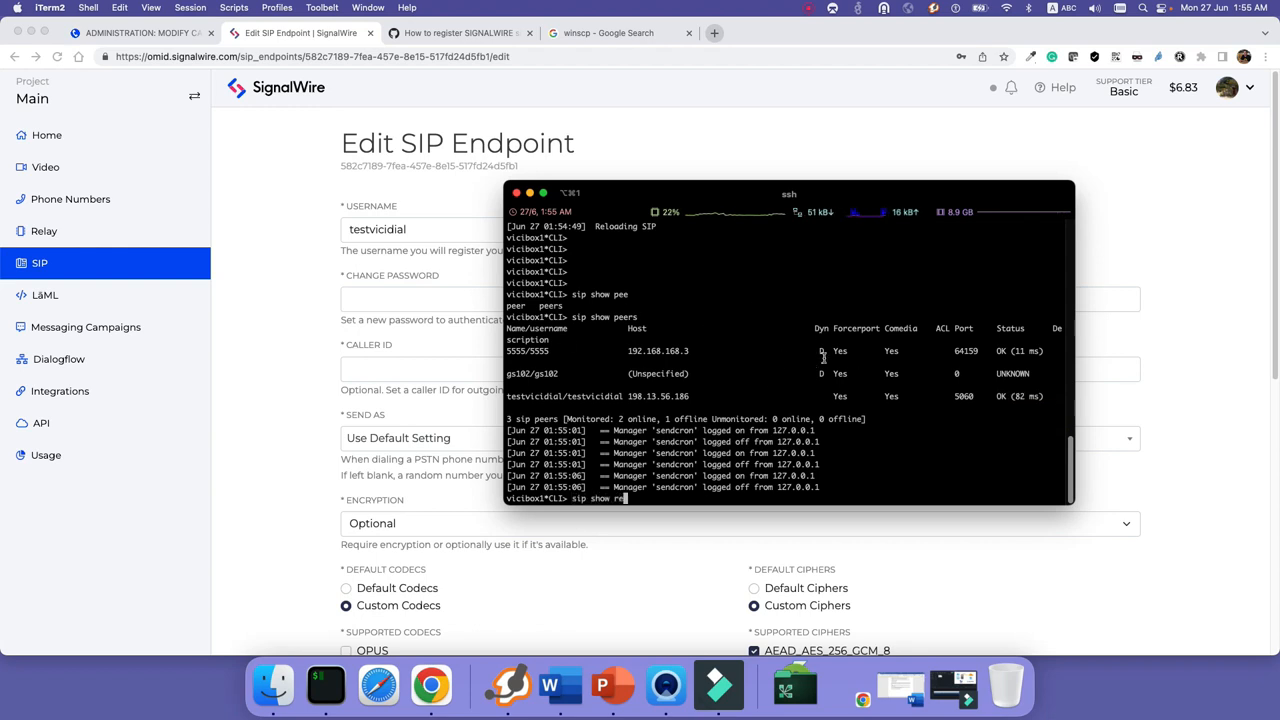
{"action": "key", "text": "enter"}
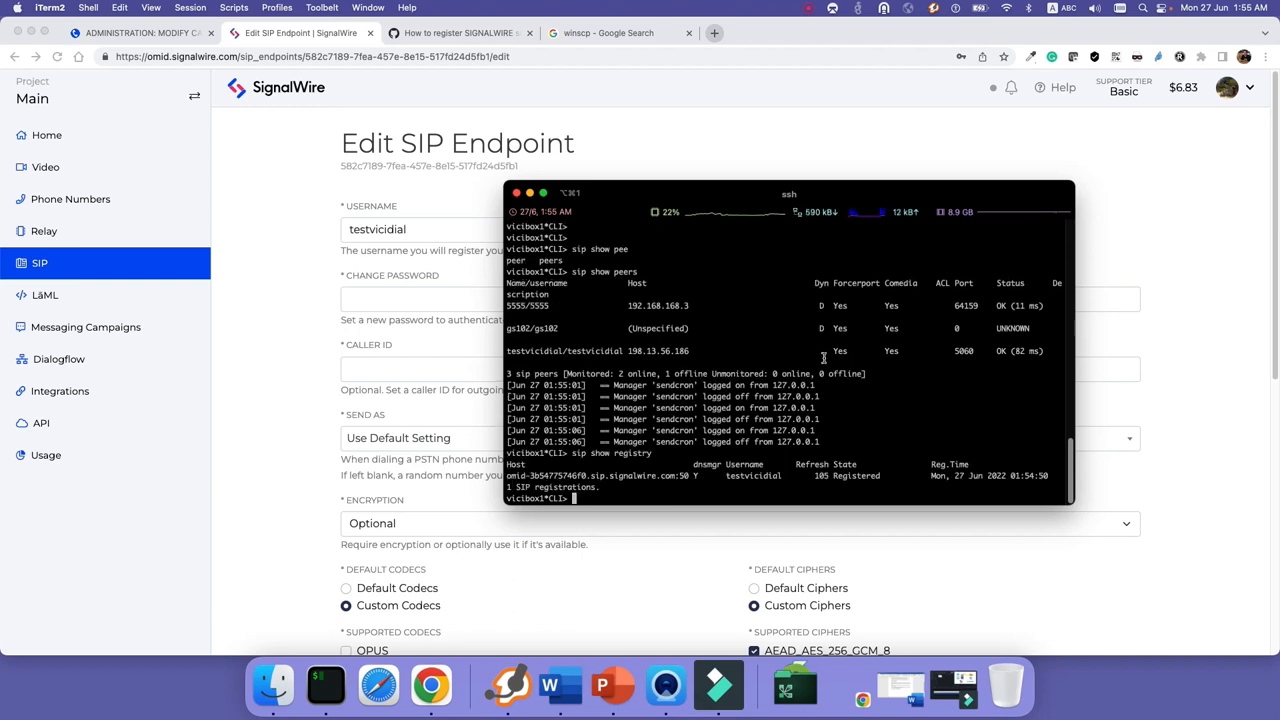
{"action": "key", "text": "Enter"}
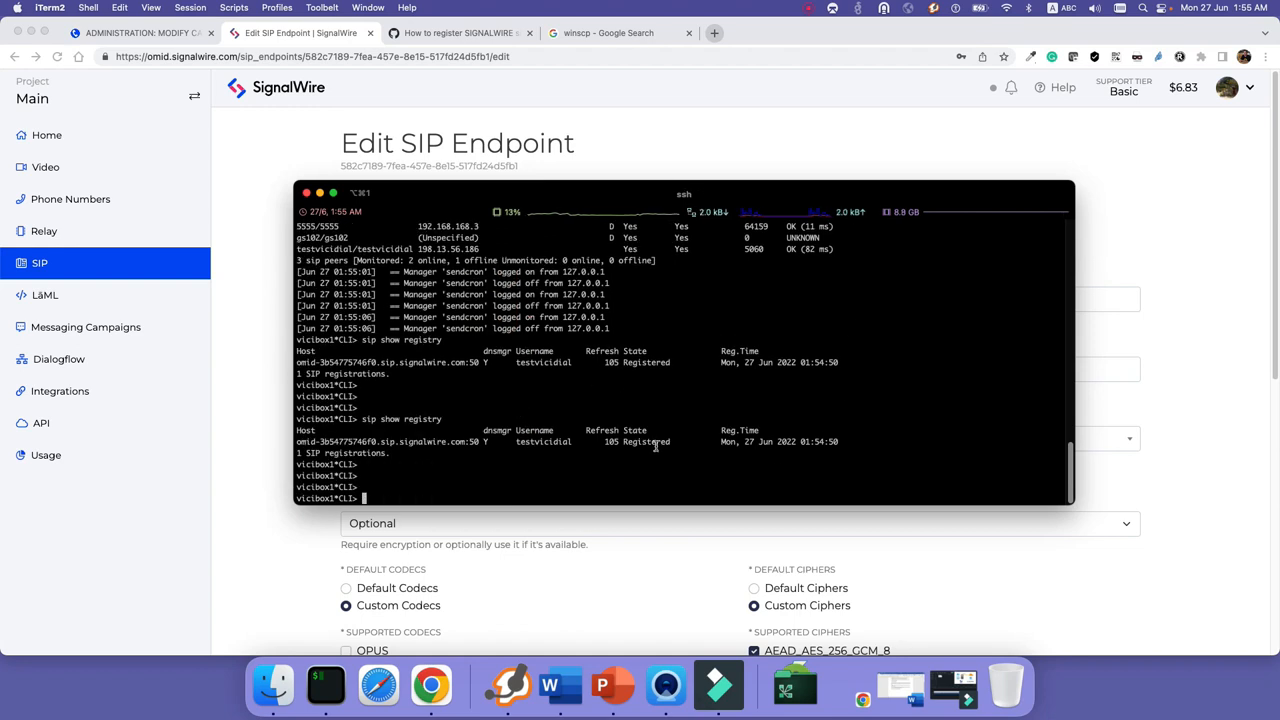
{"action": "double_click", "coordinate": [645, 441]}
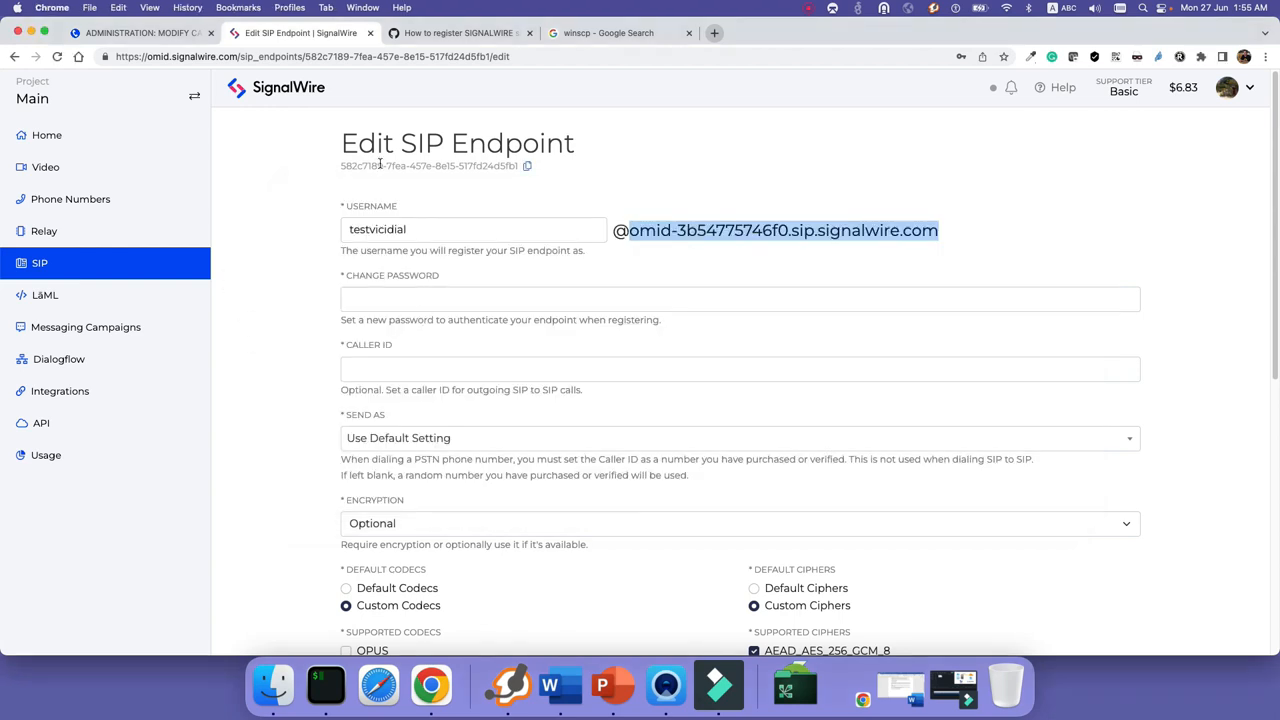
Switch back to VICIdial's Modify Carrier tab for the signalwire carrier
{"action": "left_click", "coordinate": [140, 33]}
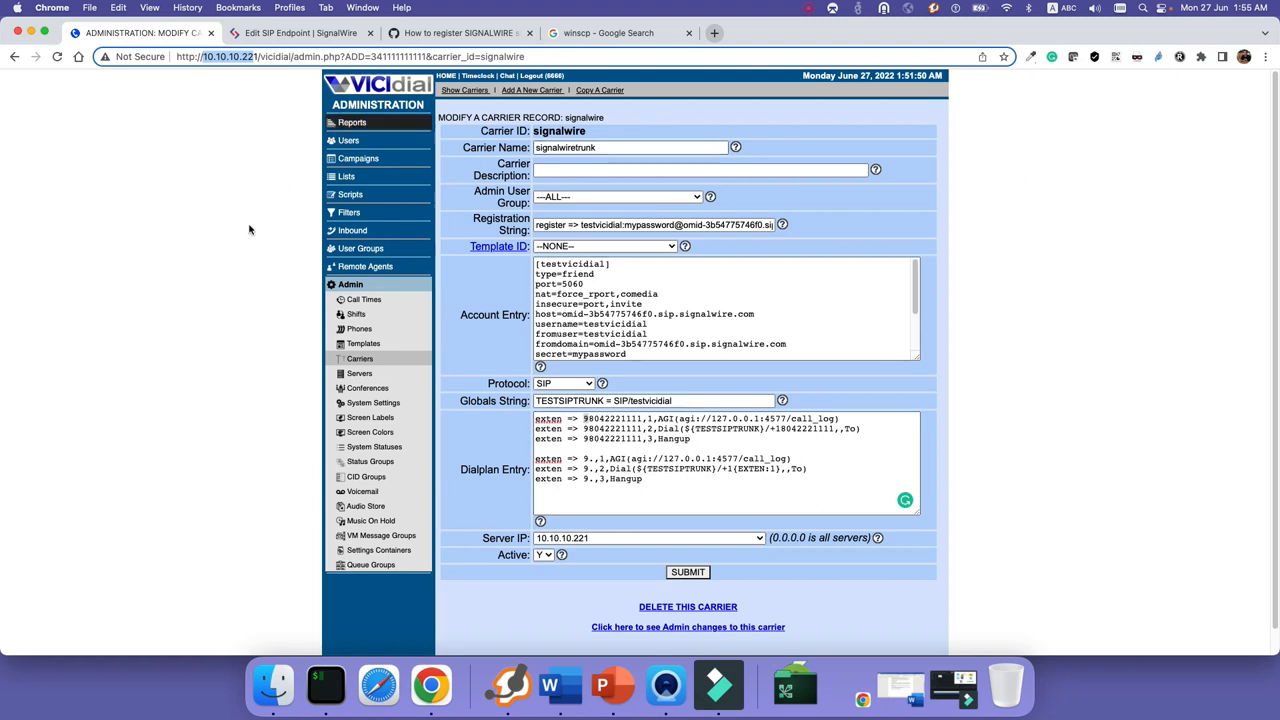
{"action": "mouse_move", "coordinate": [358, 158]}
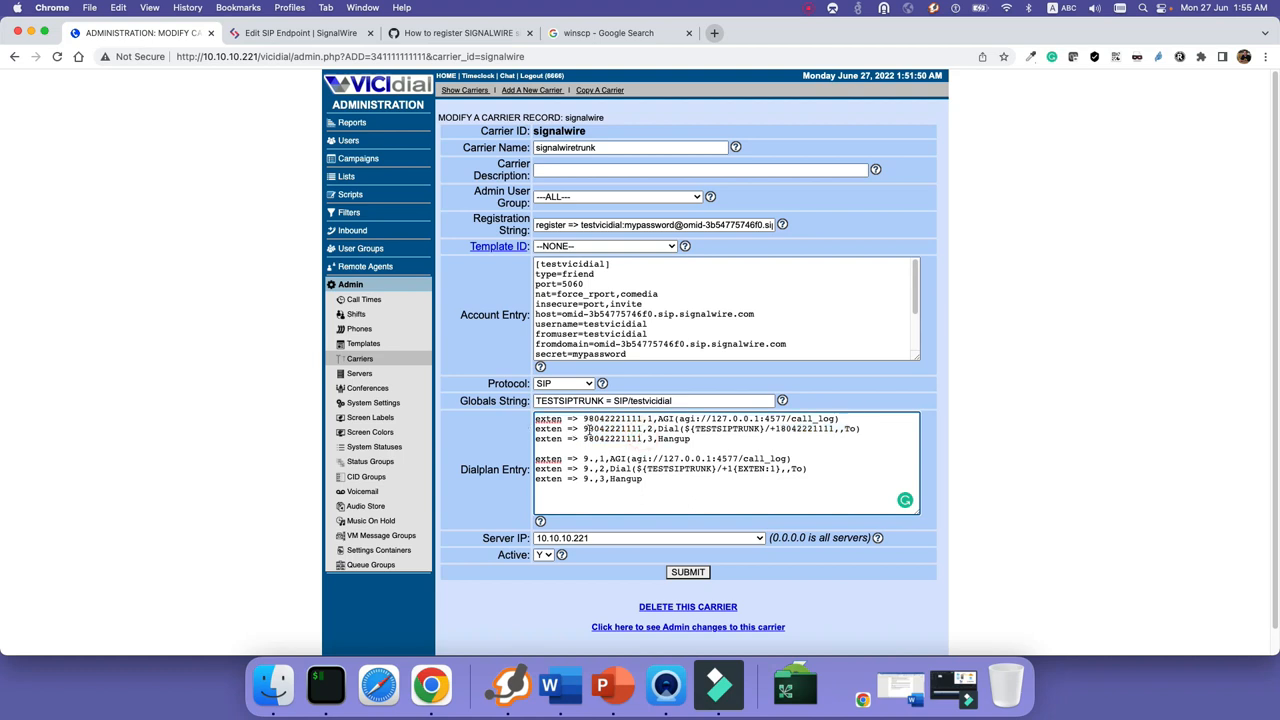
{"action": "double_click", "coordinate": [613, 428]}
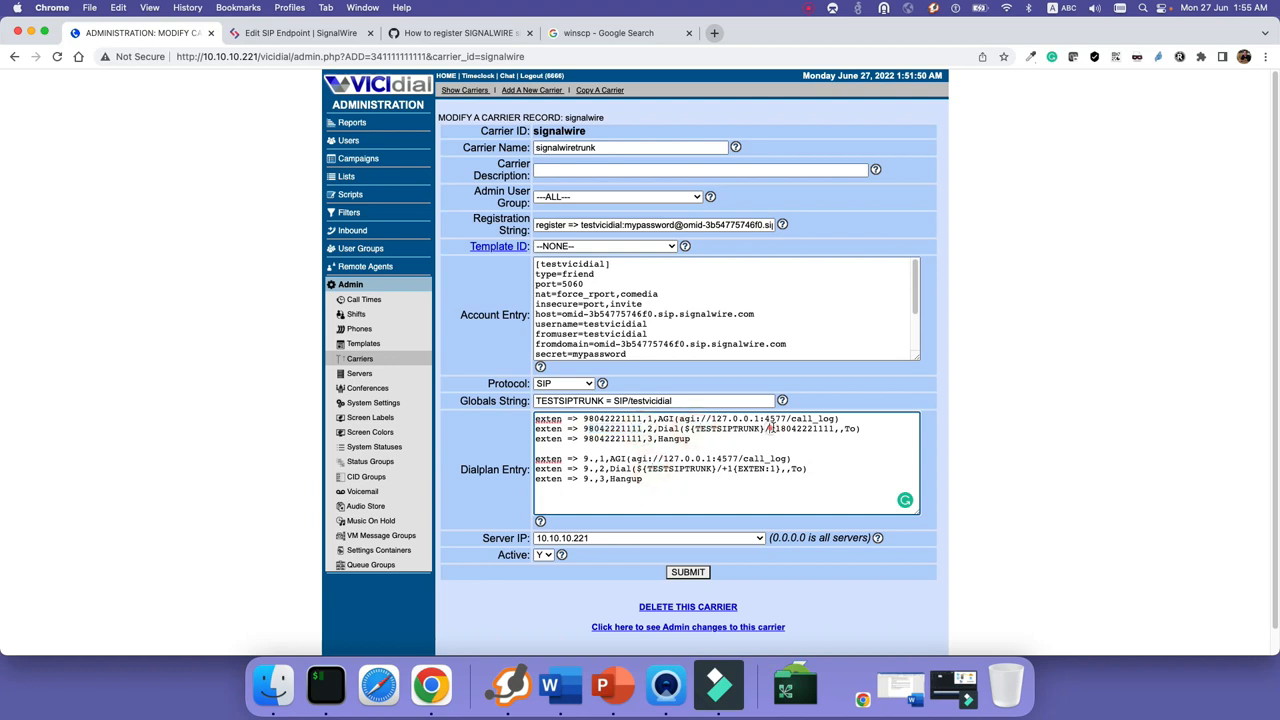
{"action": "double_click", "coordinate": [800, 428]}
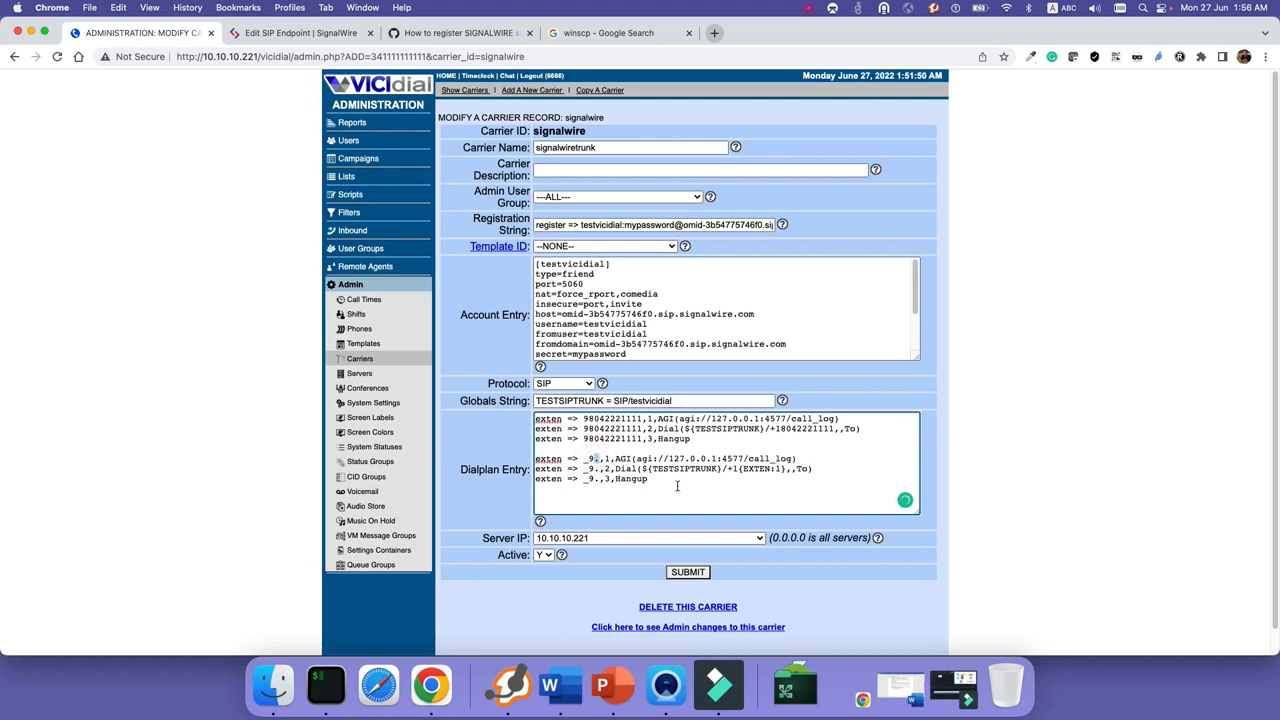
{"action": "mouse_move", "coordinate": [649, 490]}
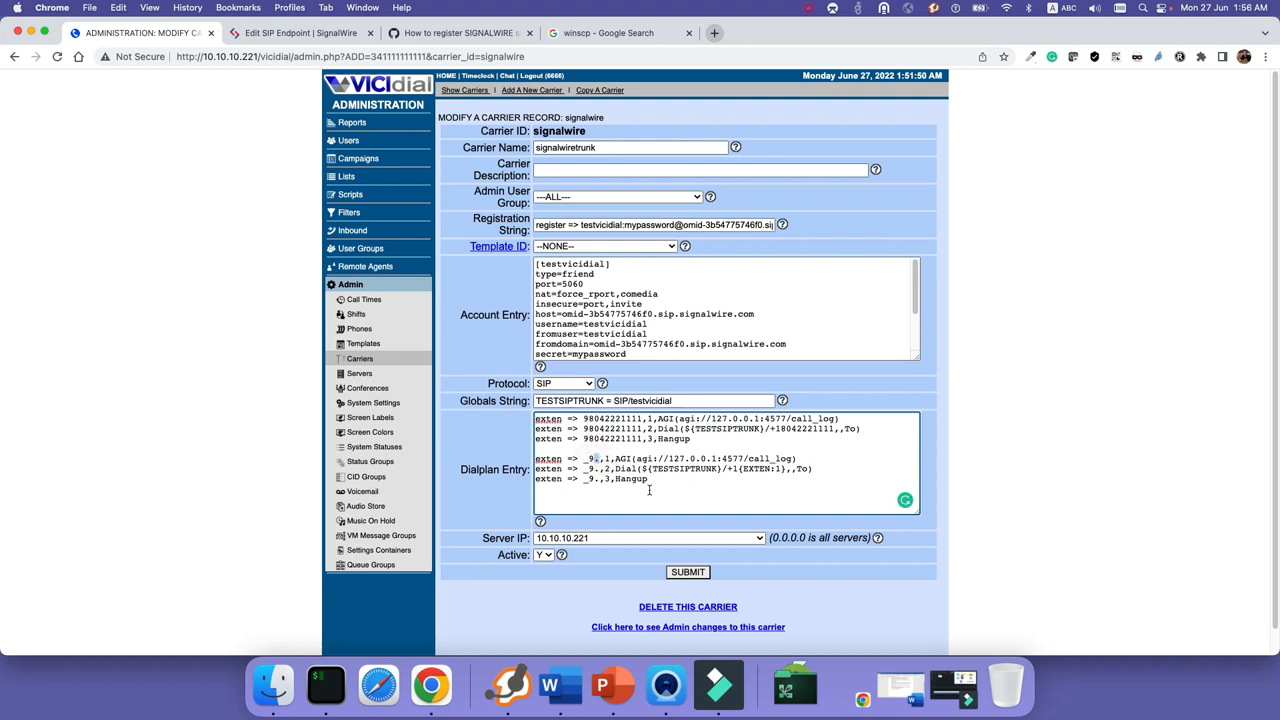
{"action": "mouse_move", "coordinate": [630, 487]}
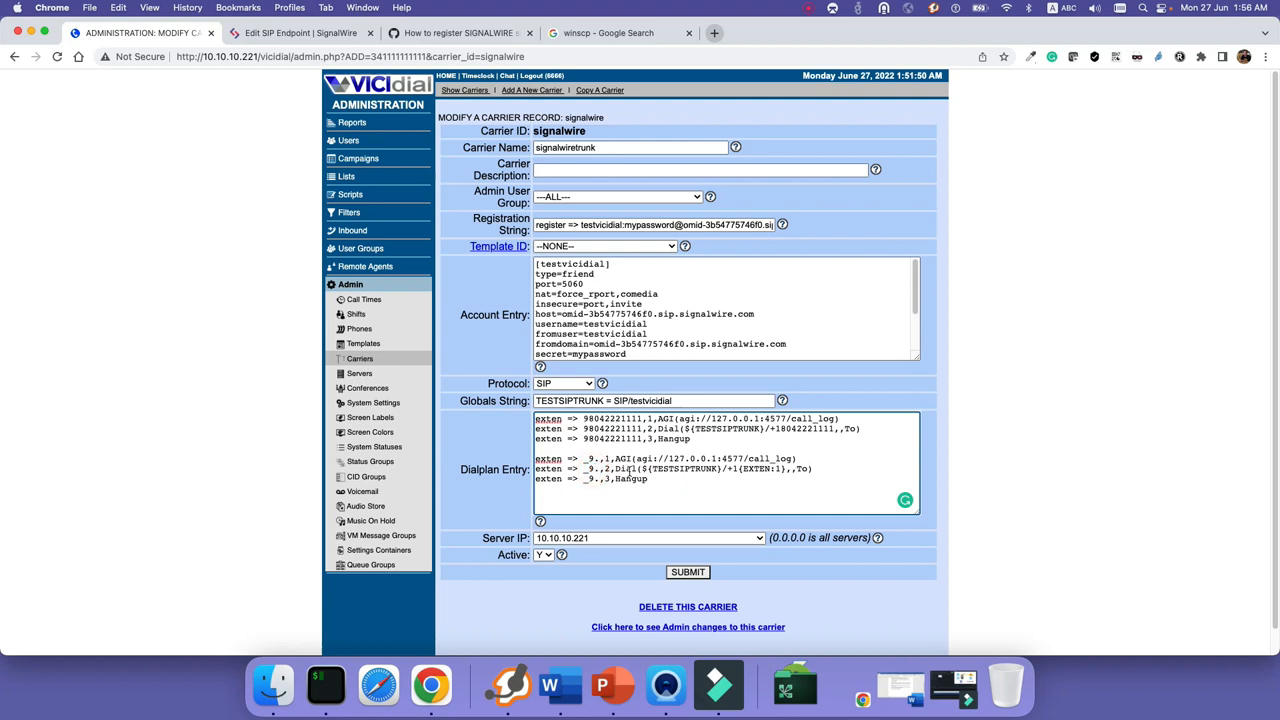
{"action": "double_click", "coordinate": [685, 468]}
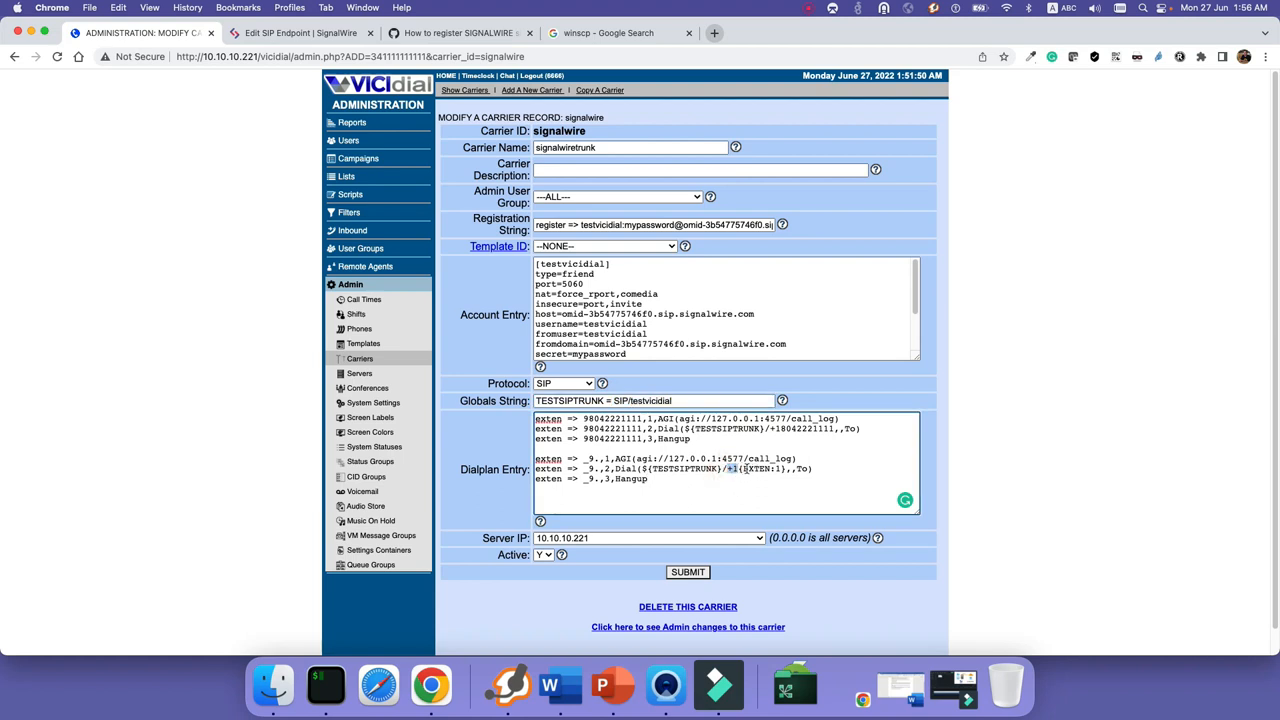
{"action": "double_click", "coordinate": [755, 468]}
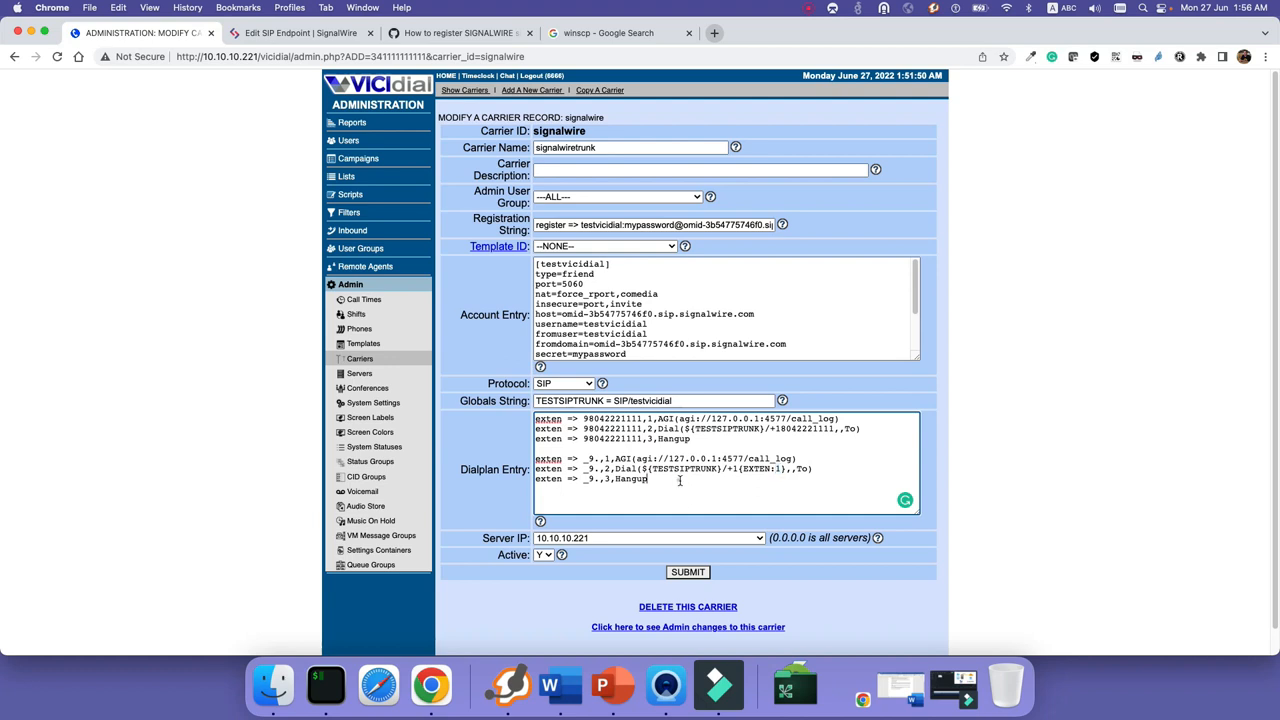
{"action": "key", "text": "Enter"}
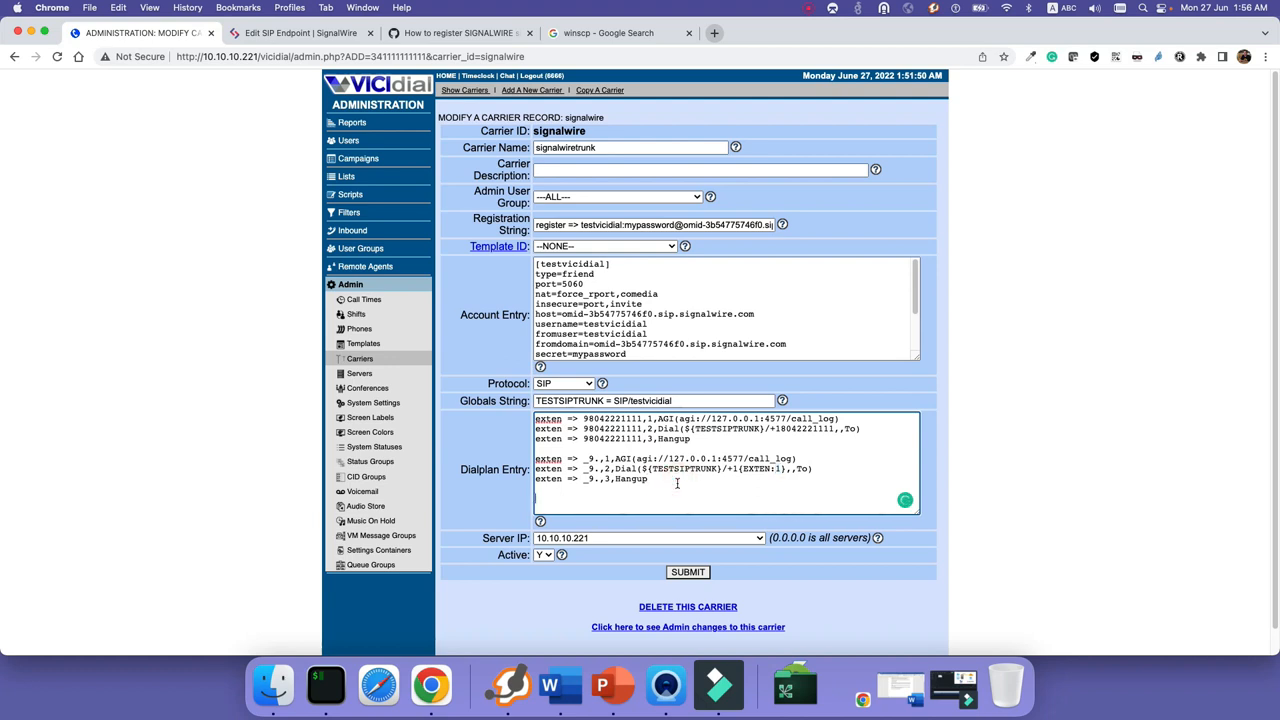
Show the dialplan prefix rule by rewriting sample 91234 as +11234, delete it, and return to GitHub
{"action": "type", "text": "91234"}
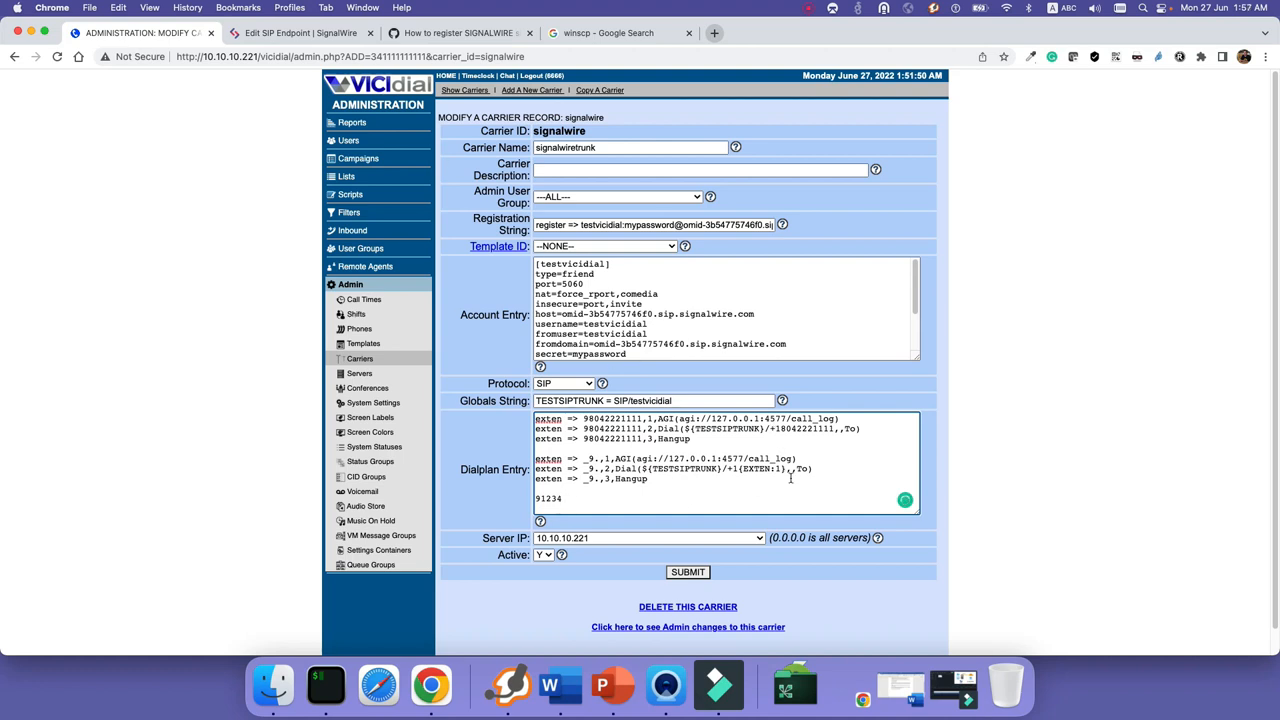
{"action": "double_click", "coordinate": [755, 468]}
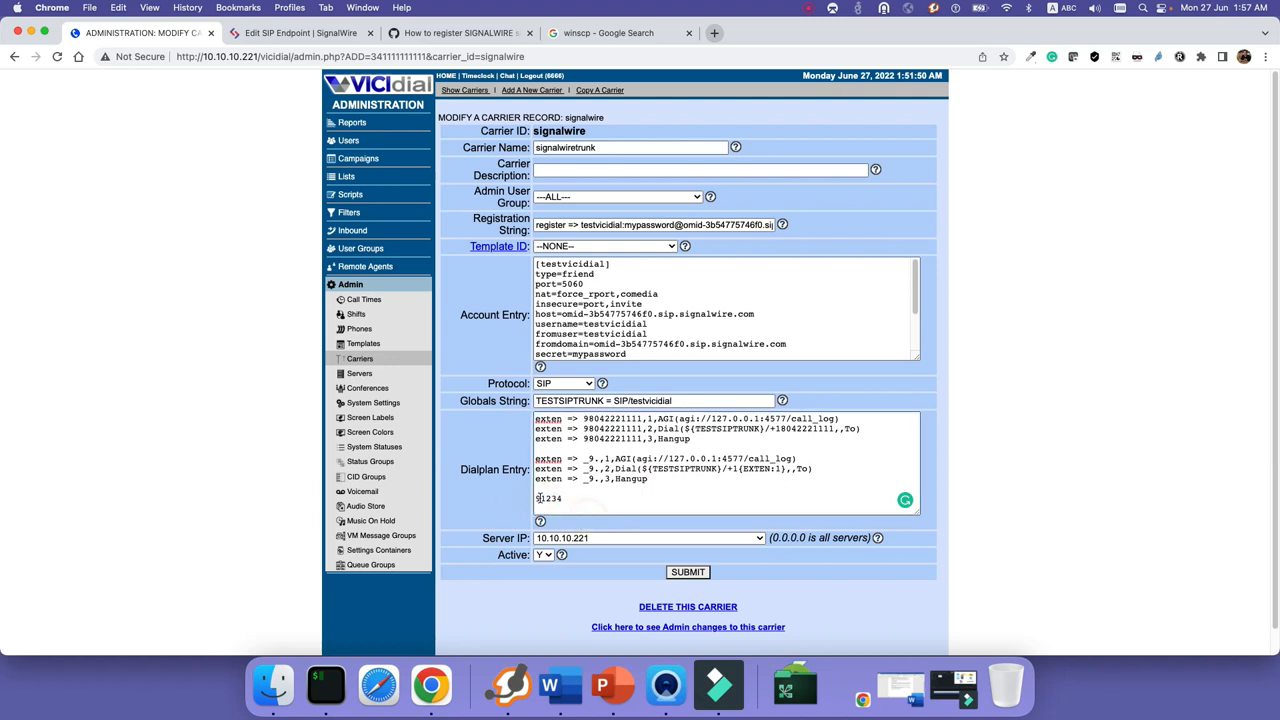
{"action": "left_click", "coordinate": [538, 498]}
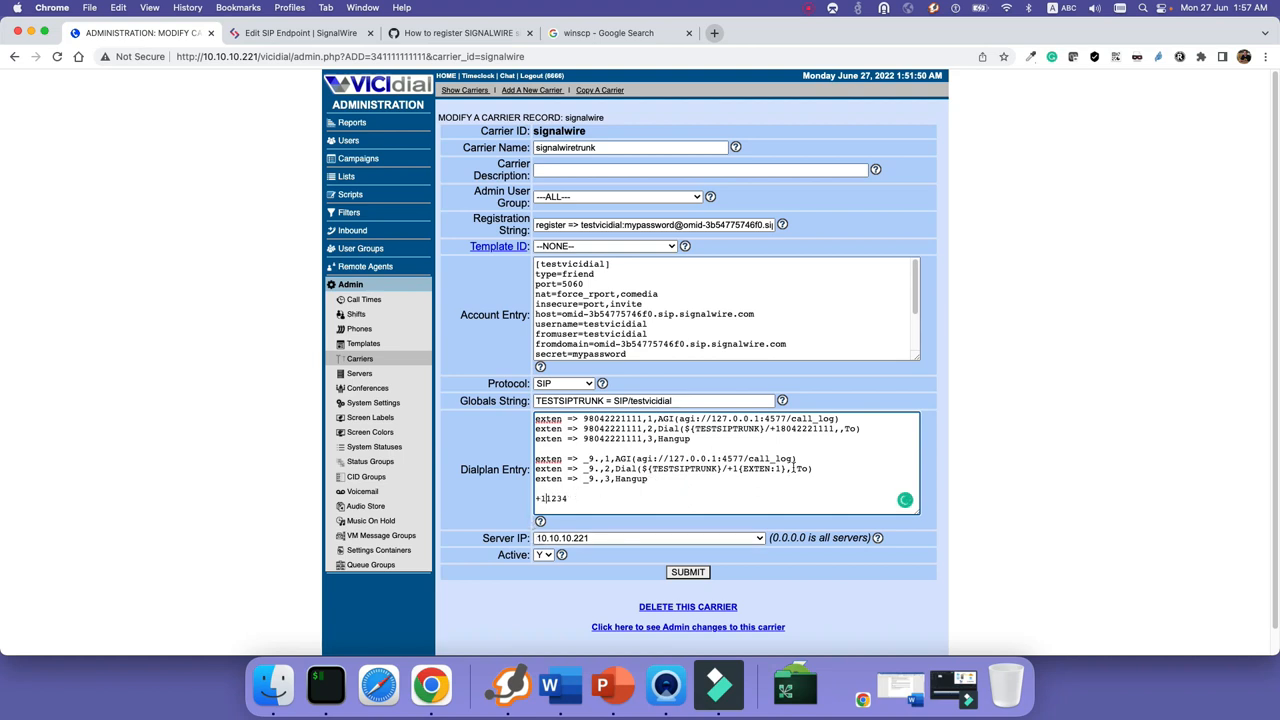
{"action": "double_click", "coordinate": [759, 468]}
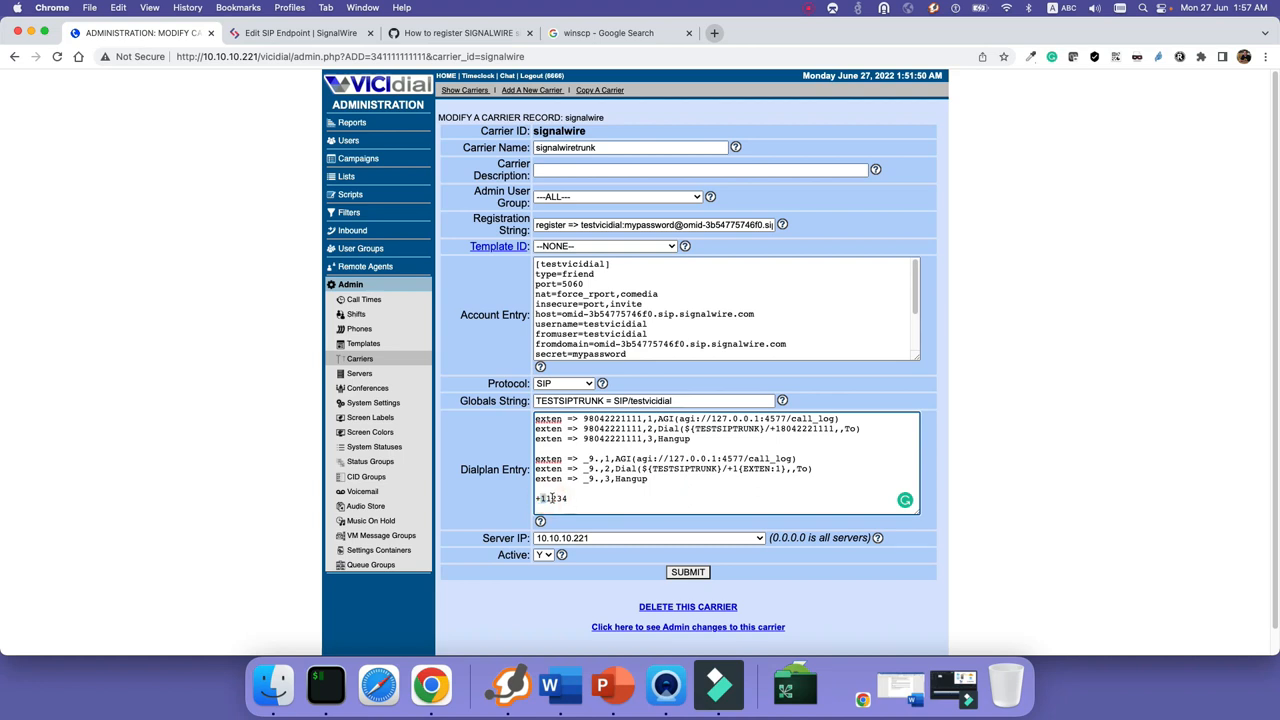
{"action": "double_click", "coordinate": [551, 498]}
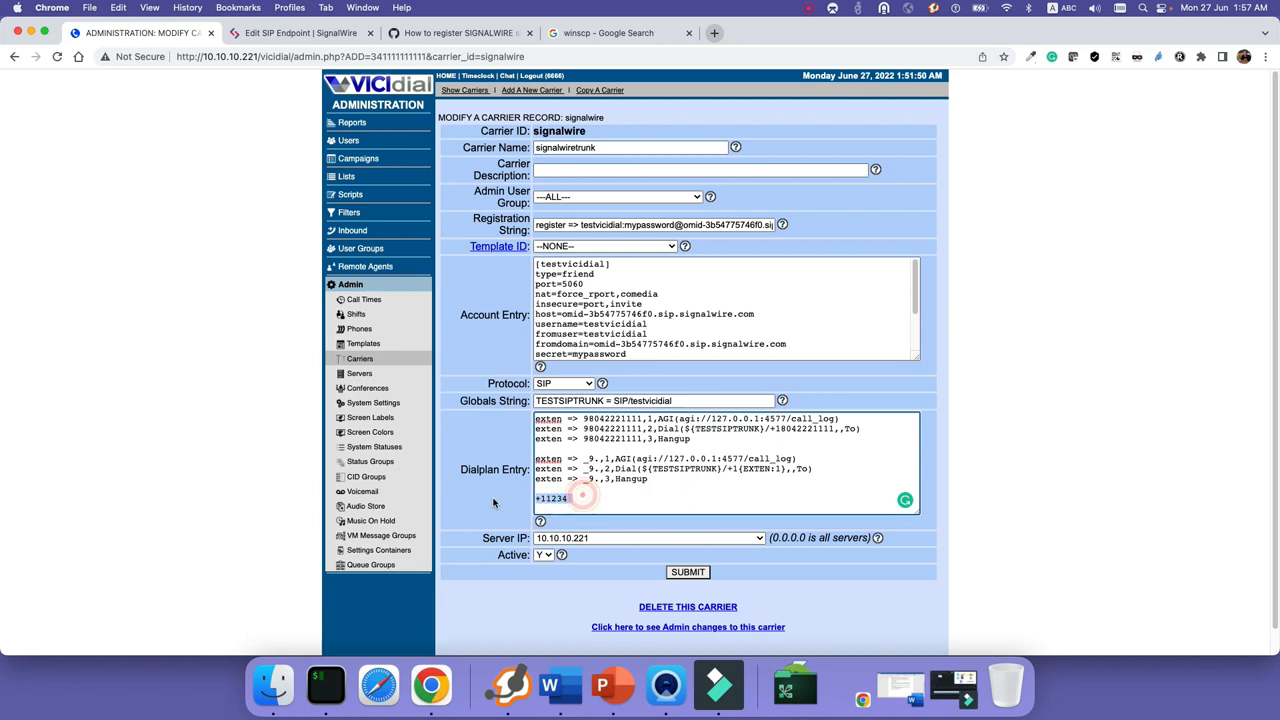
{"action": "left_click", "coordinate": [560, 498]}
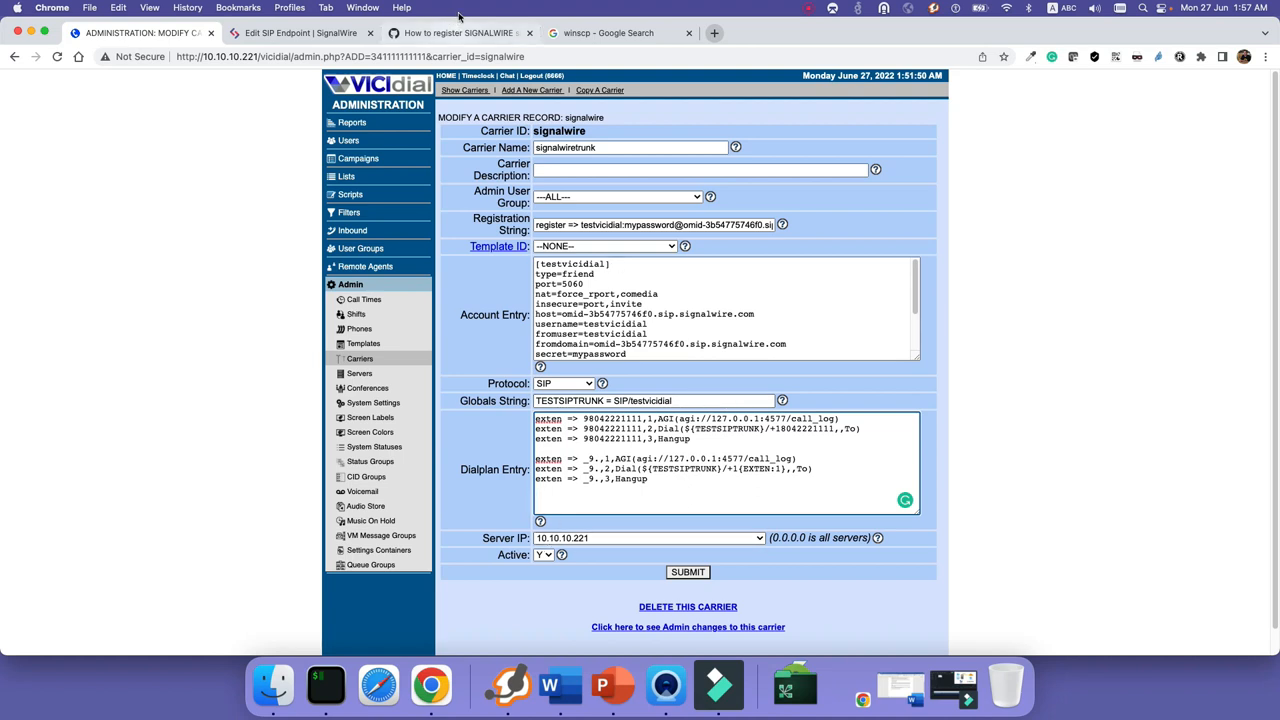
{"action": "left_click", "coordinate": [458, 33]}
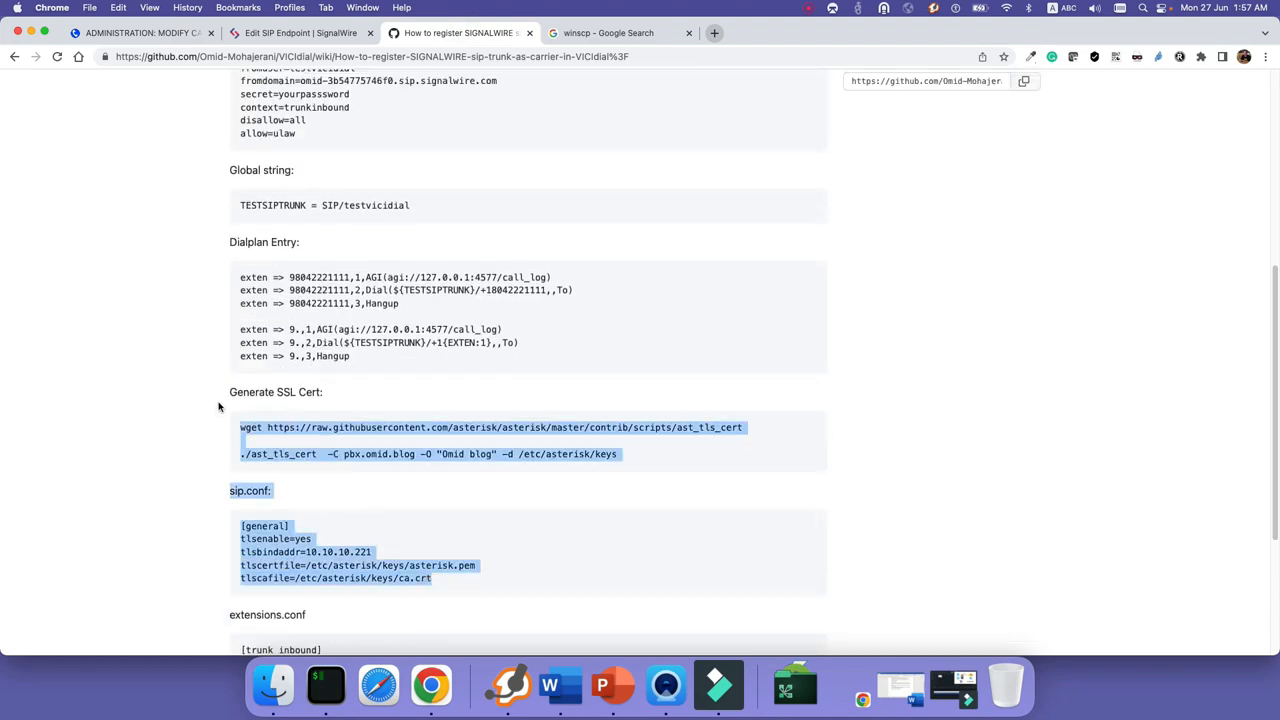
{"action": "scroll", "scroll_direction": "down", "scroll_amount": 3}
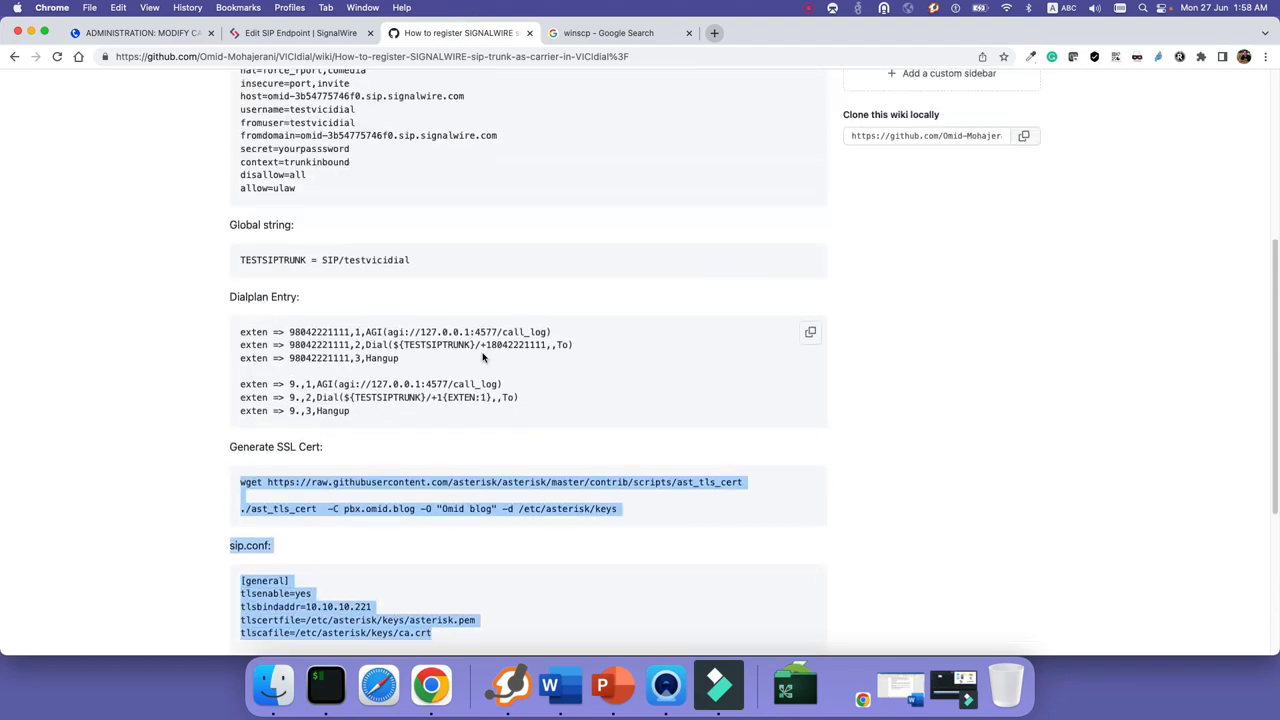
{"action": "scroll", "scroll_direction": "down", "scroll_amount": 3}
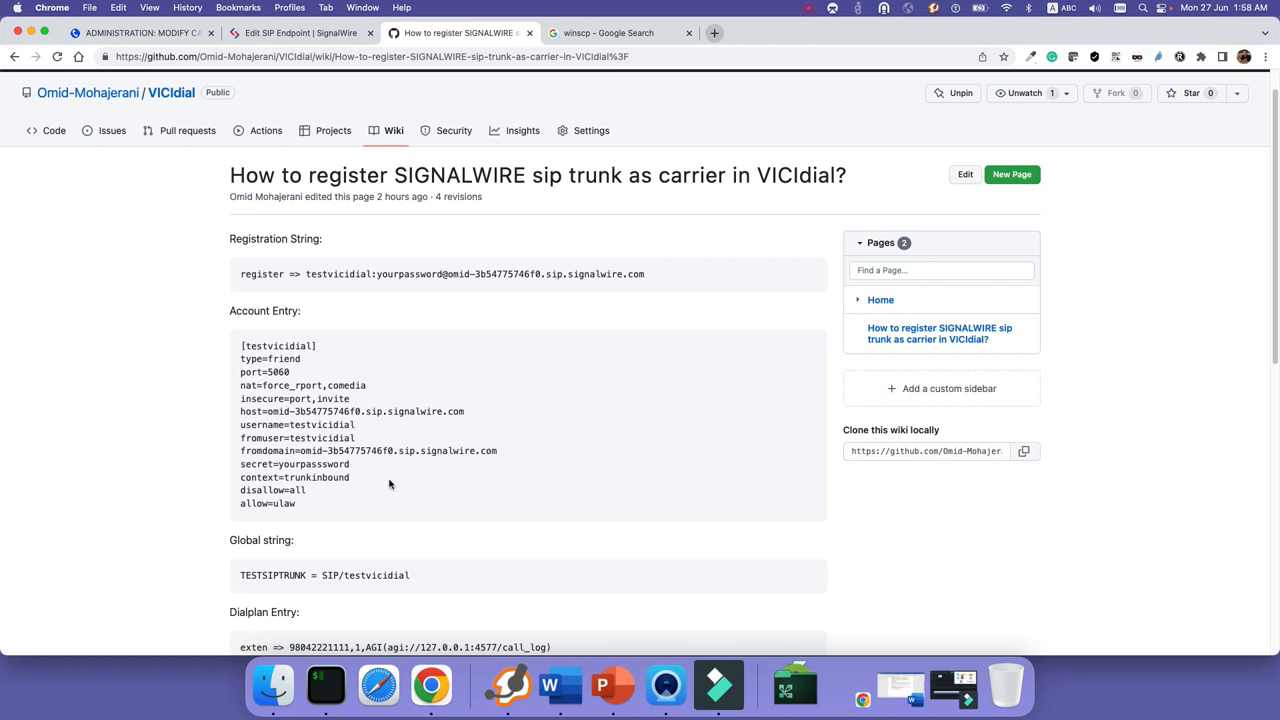
{"action": "mouse_move", "coordinate": [517, 471]}
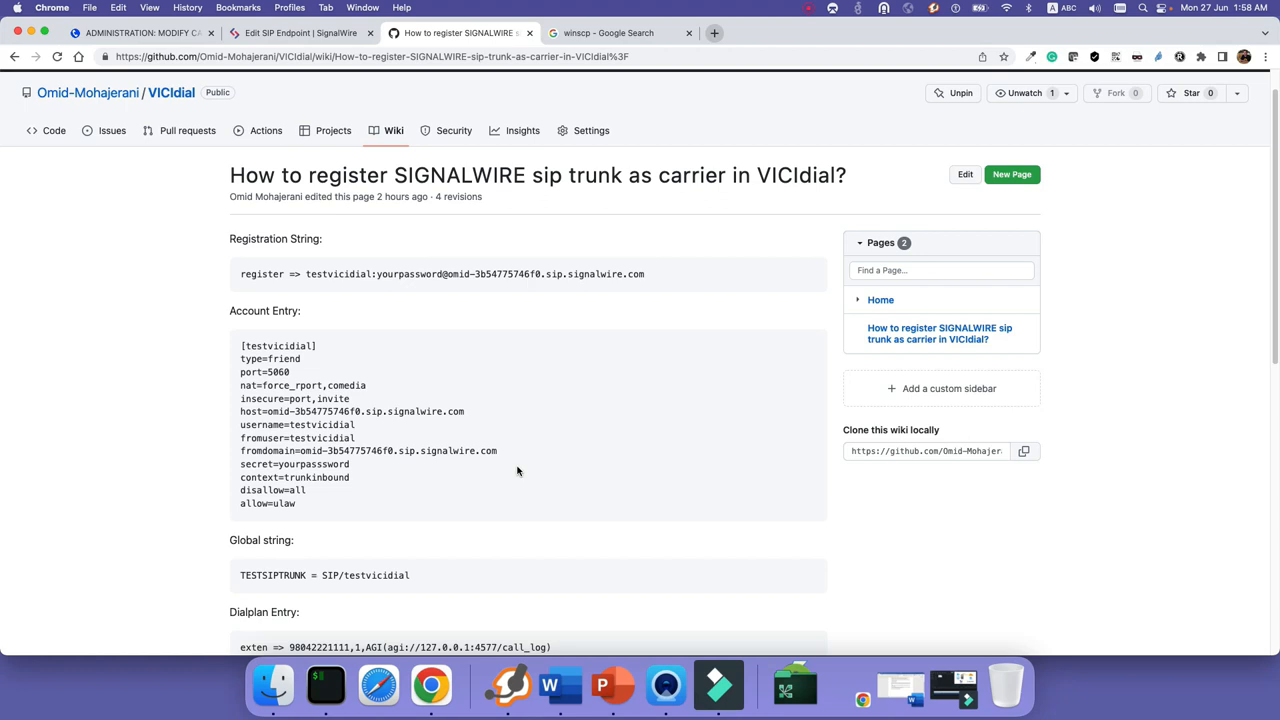
{"action": "mouse_move", "coordinate": [486, 504]}
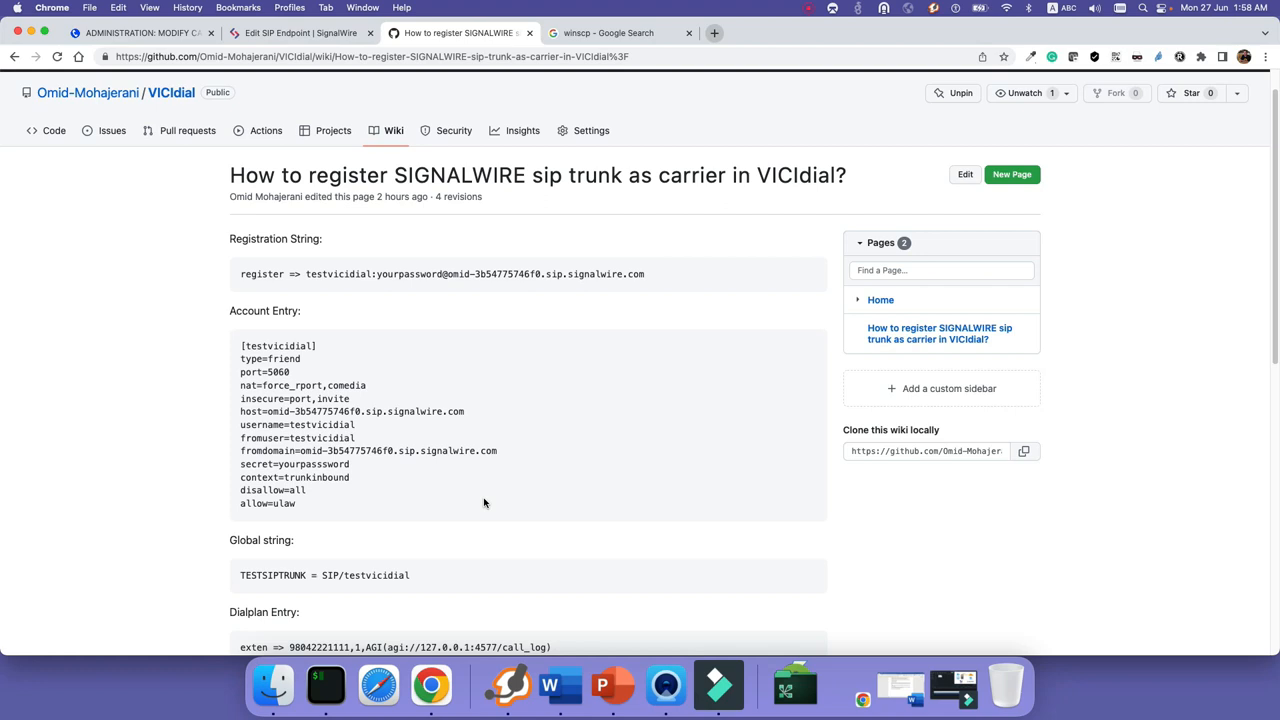
{"action": "mouse_move", "coordinate": [658, 90]}
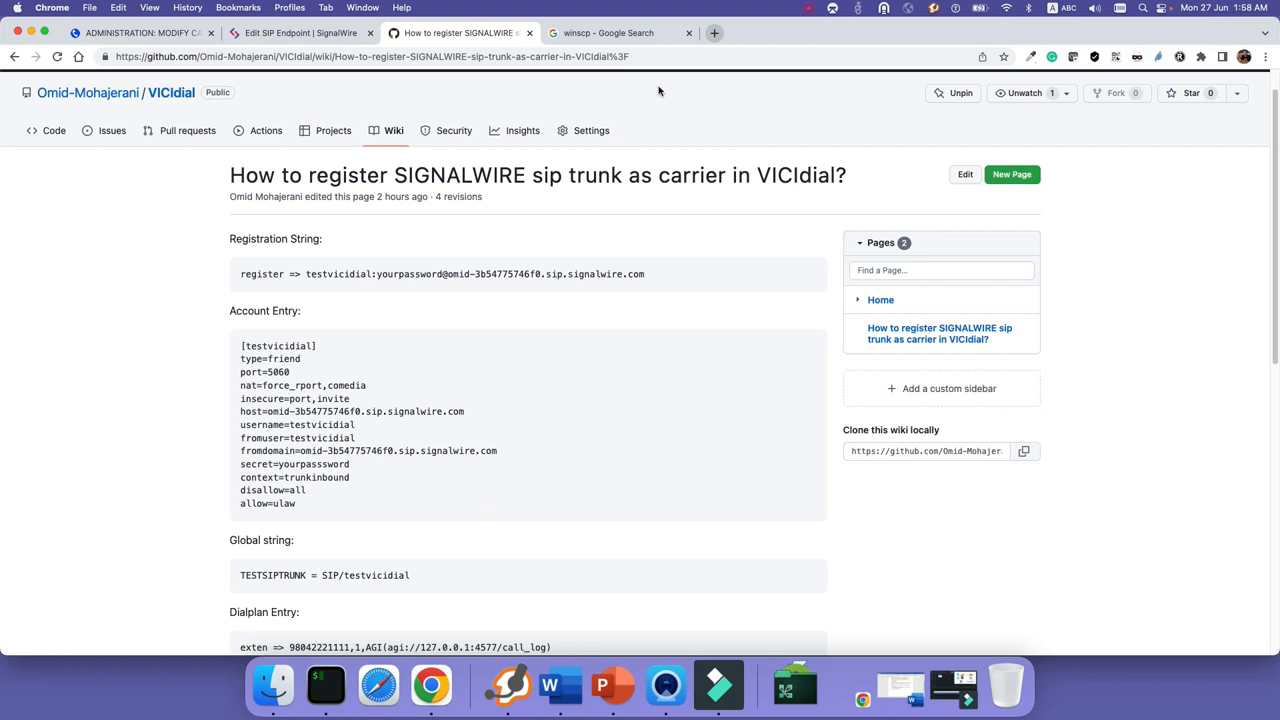
{"action": "mouse_move", "coordinate": [580, 325]}
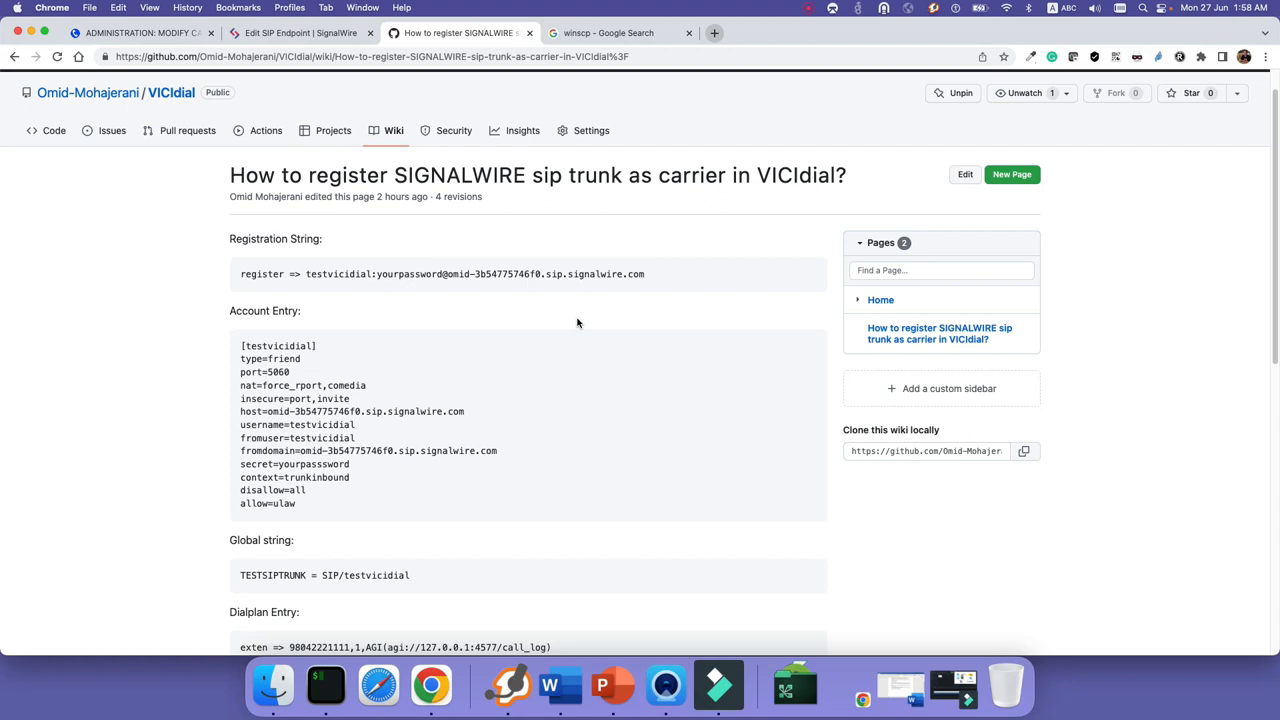
{"action": "mouse_move", "coordinate": [529, 302]}
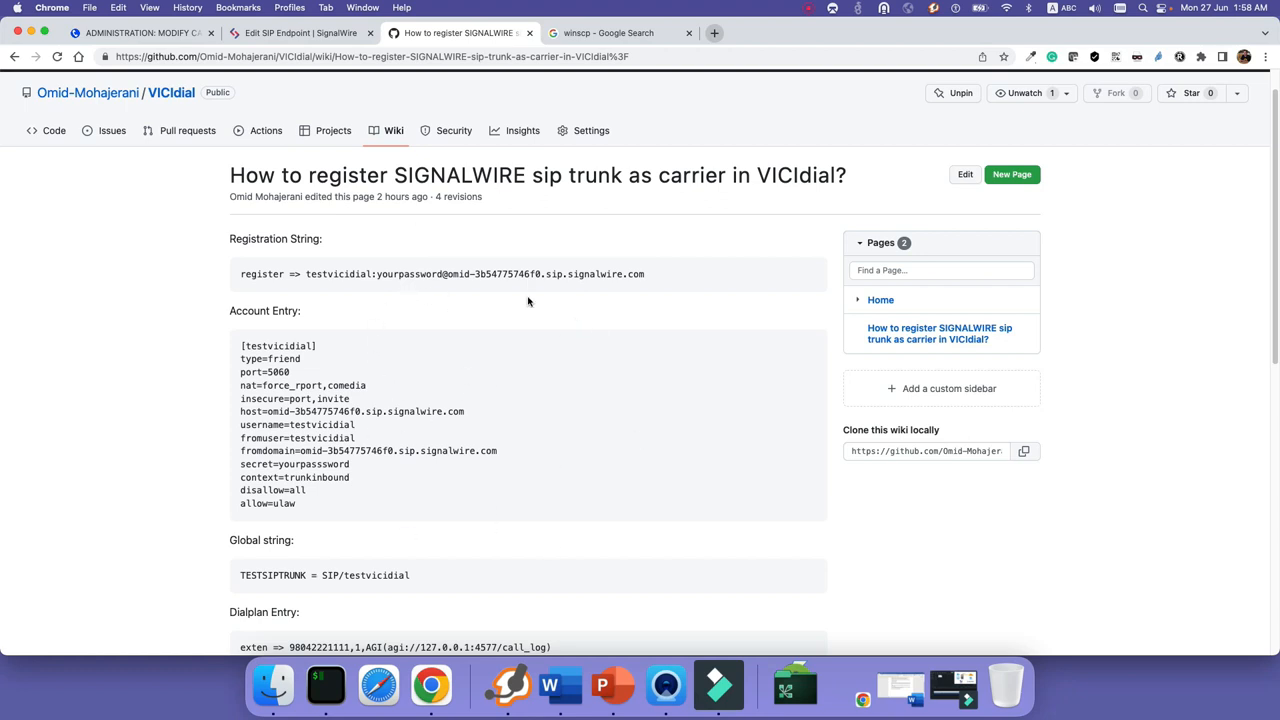
{"action": "mouse_move", "coordinate": [490, 351]}
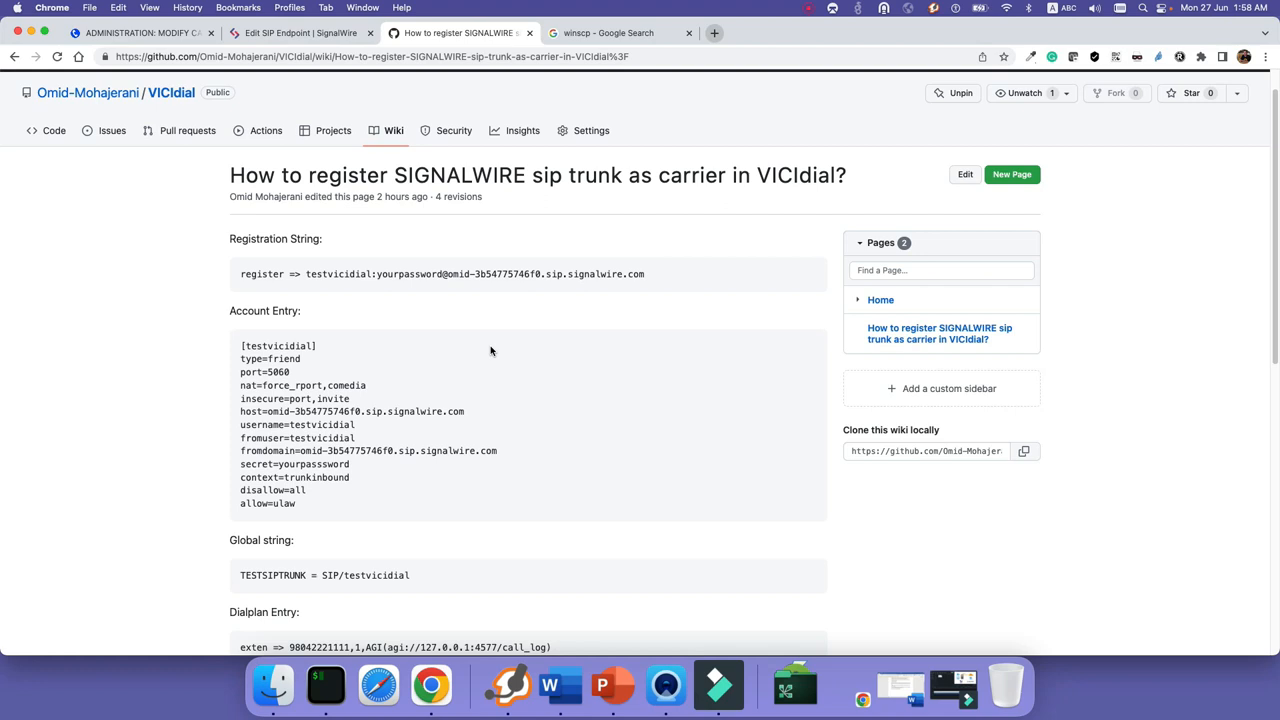
{"action": "mouse_move", "coordinate": [522, 407]}
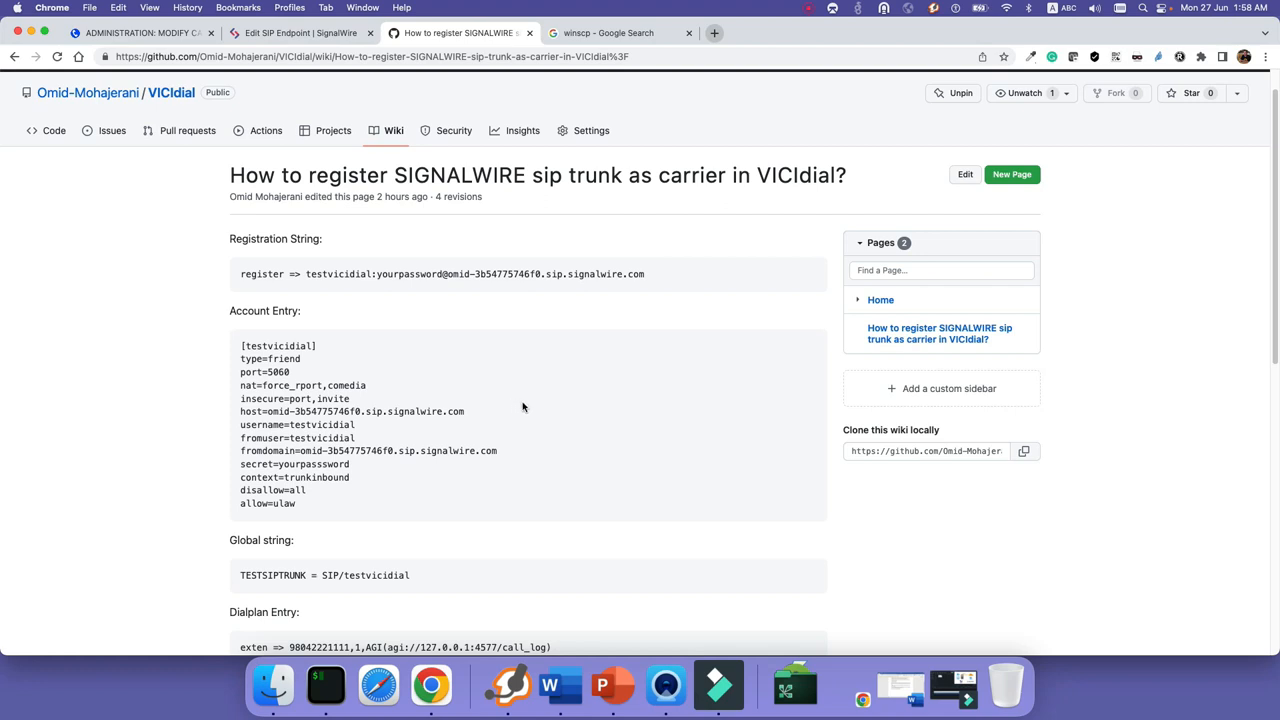
{"action": "mouse_move", "coordinate": [540, 412]}
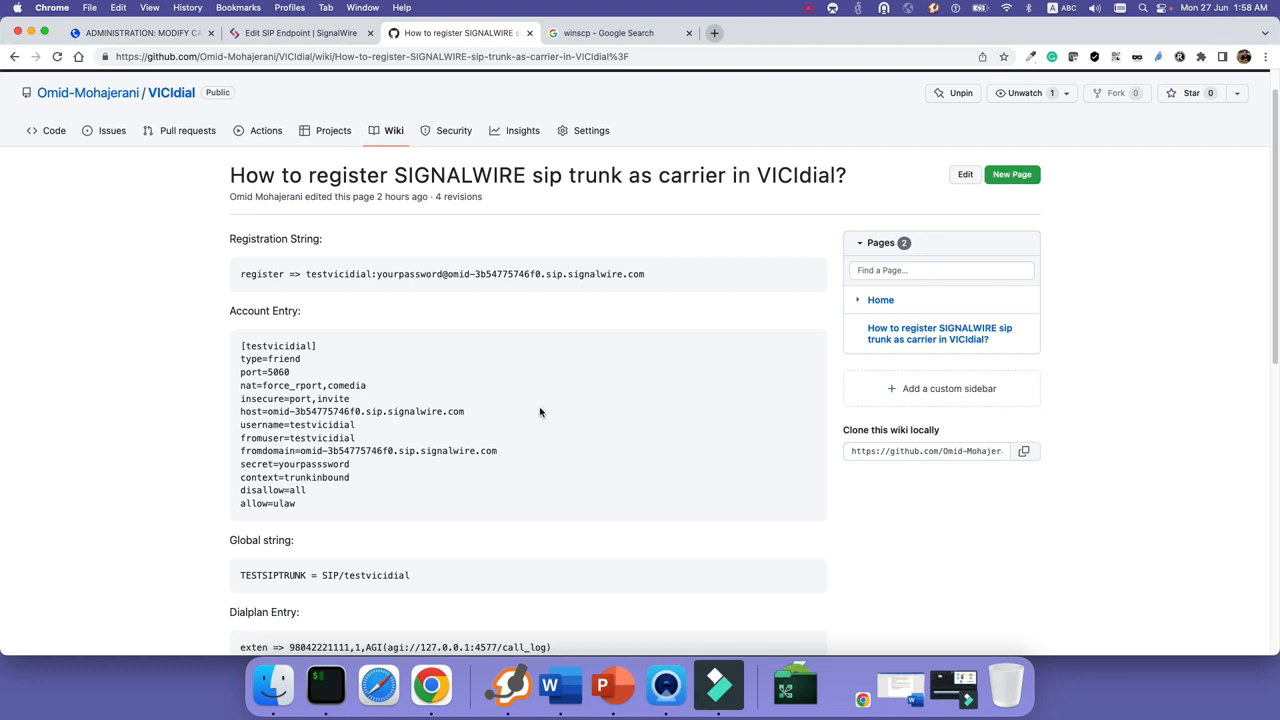
{"action": "mouse_move", "coordinate": [567, 518]}
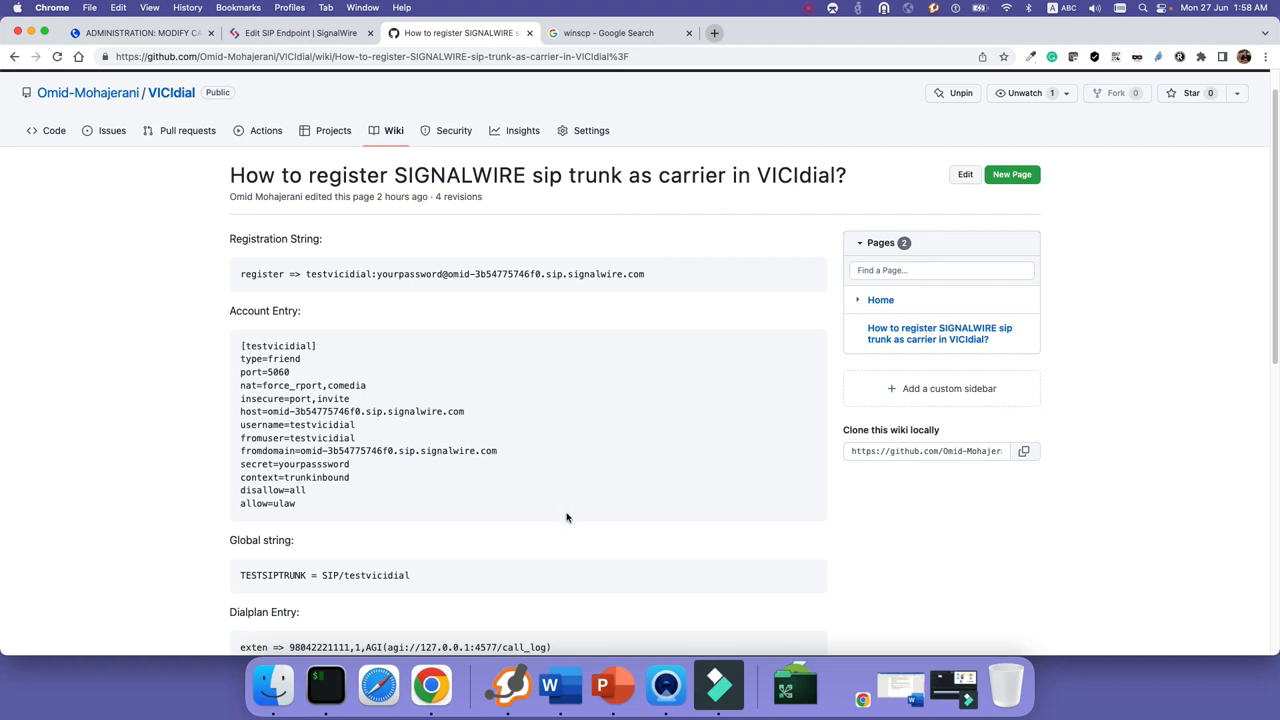
{"action": "mouse_move", "coordinate": [567, 511]}
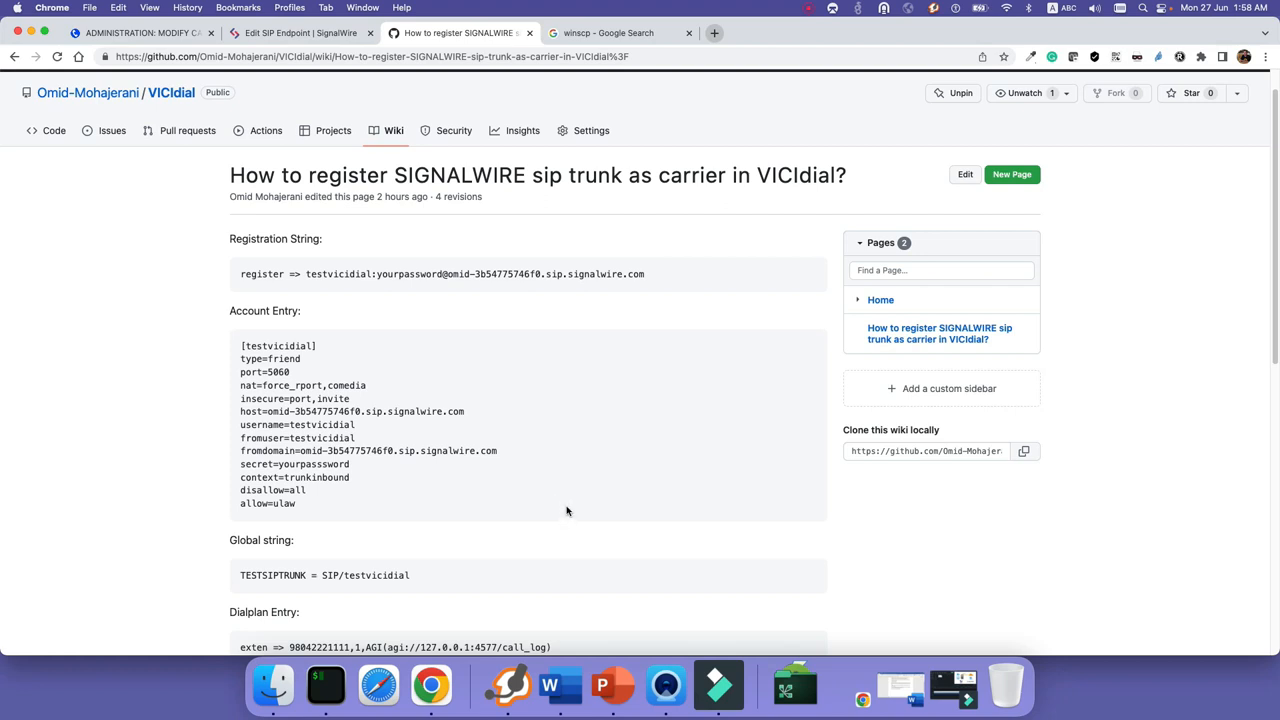
{"action": "scroll", "scroll_direction": "down", "scroll_amount": 3}
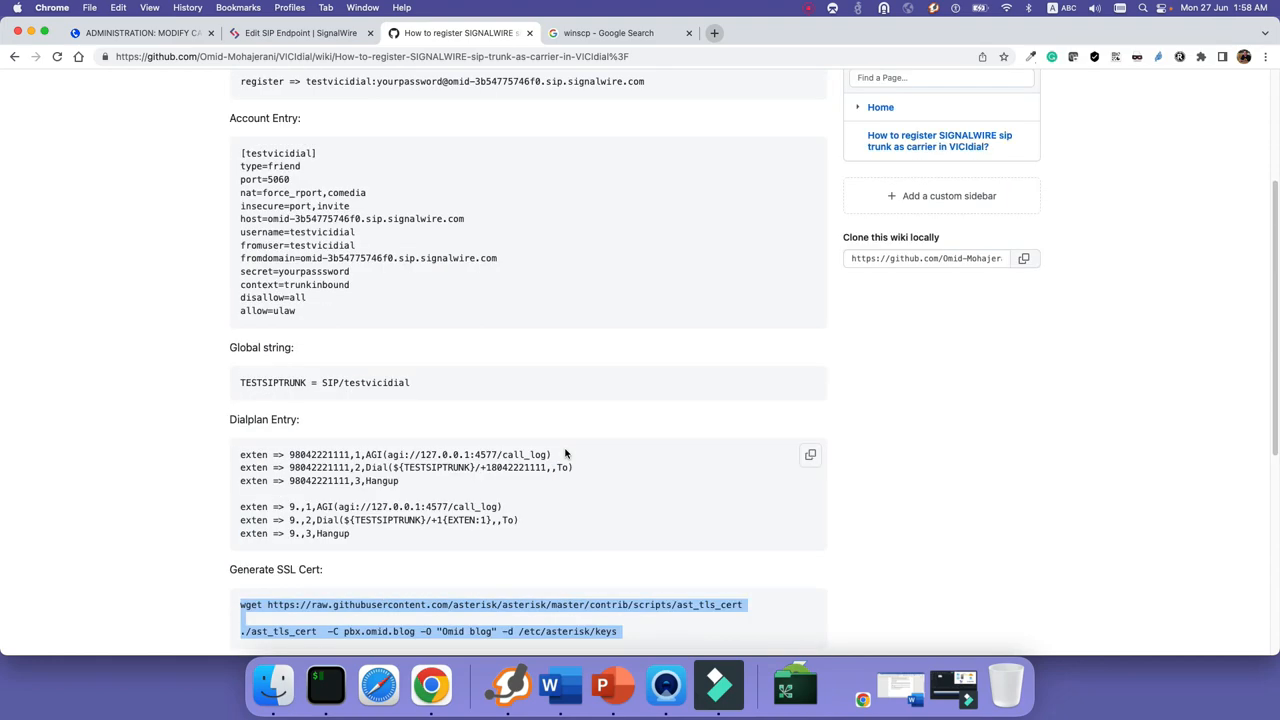
{"action": "scroll", "scroll_direction": "down", "scroll_amount": 3}
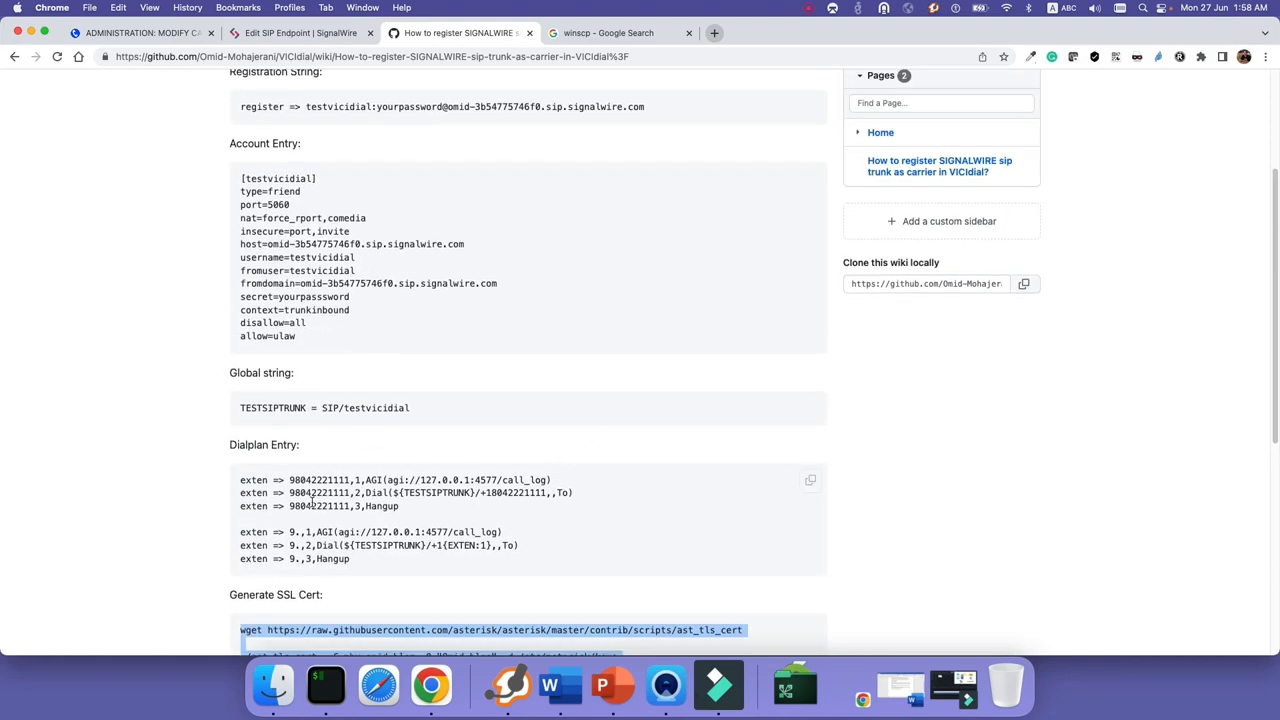
{"action": "mouse_move", "coordinate": [531, 302]}
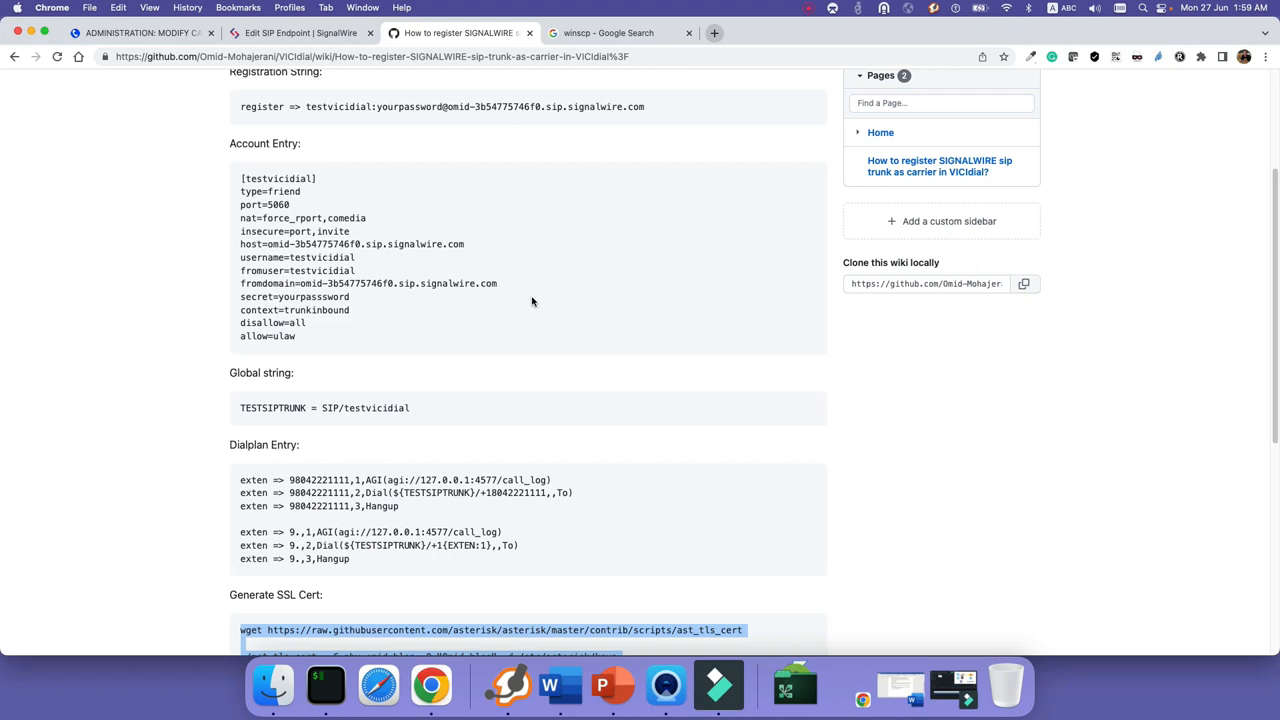
{"action": "mouse_move", "coordinate": [547, 327]}
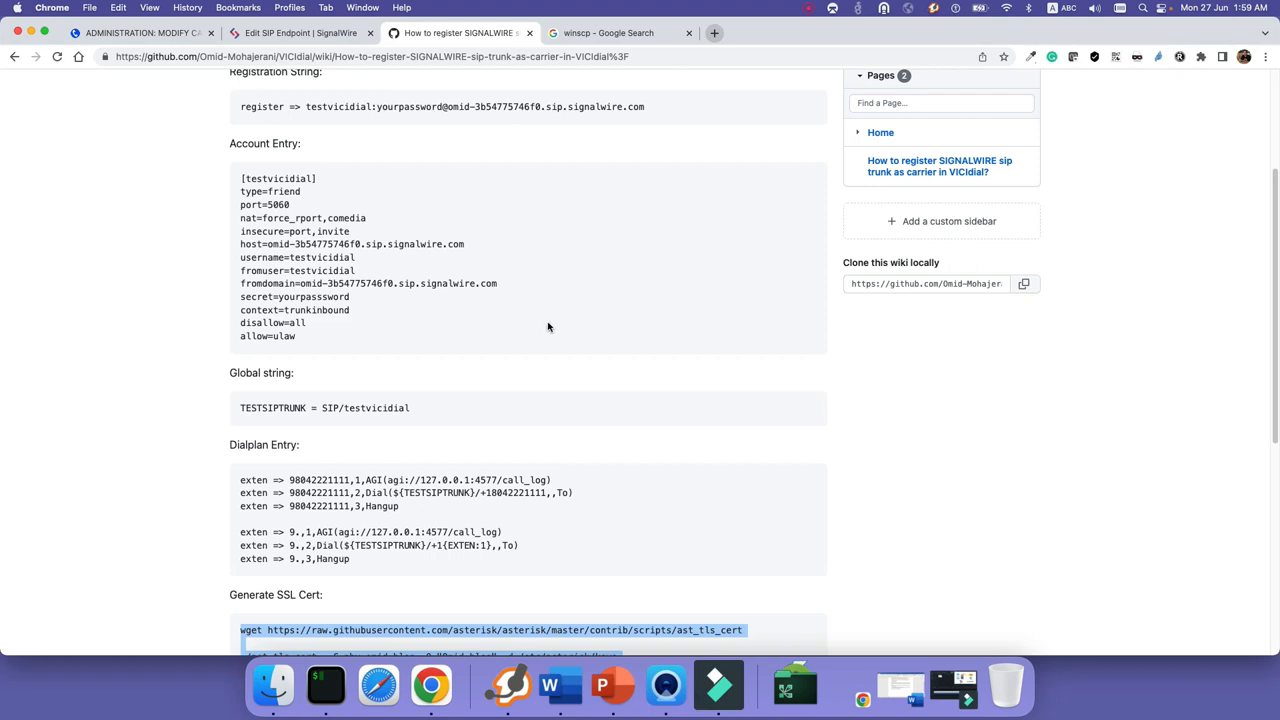
{"action": "mouse_move", "coordinate": [578, 375]}
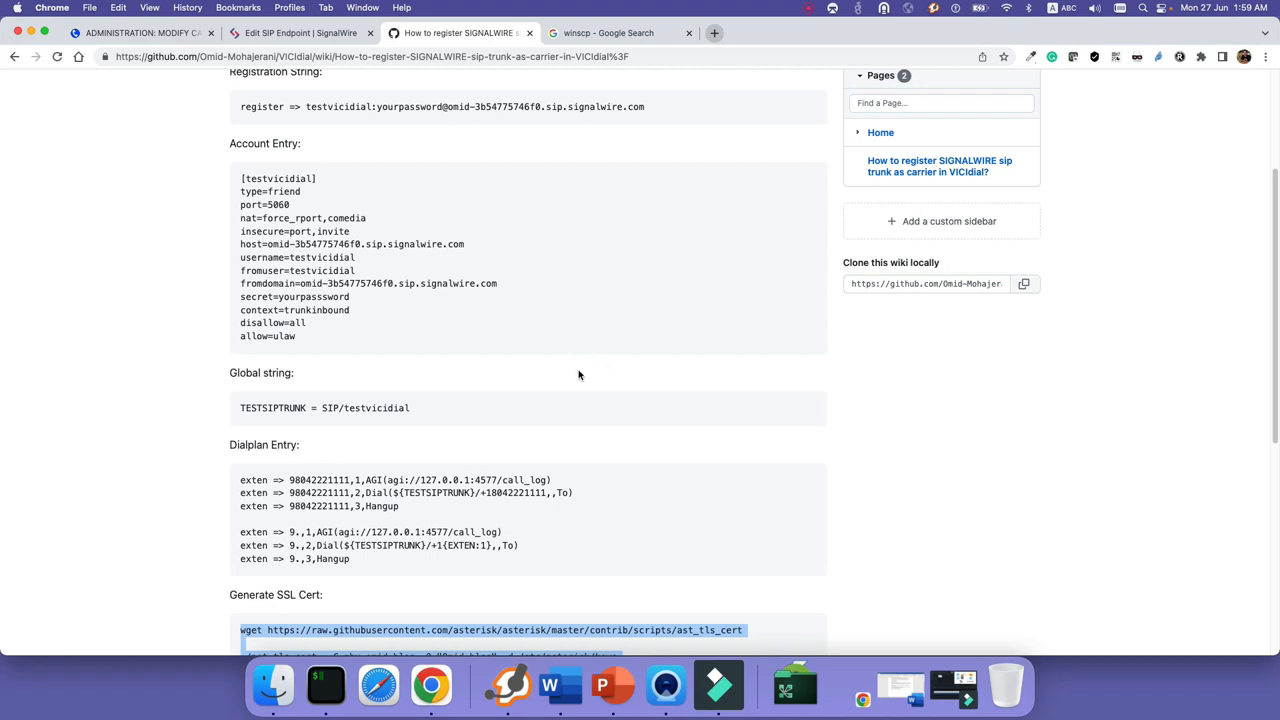